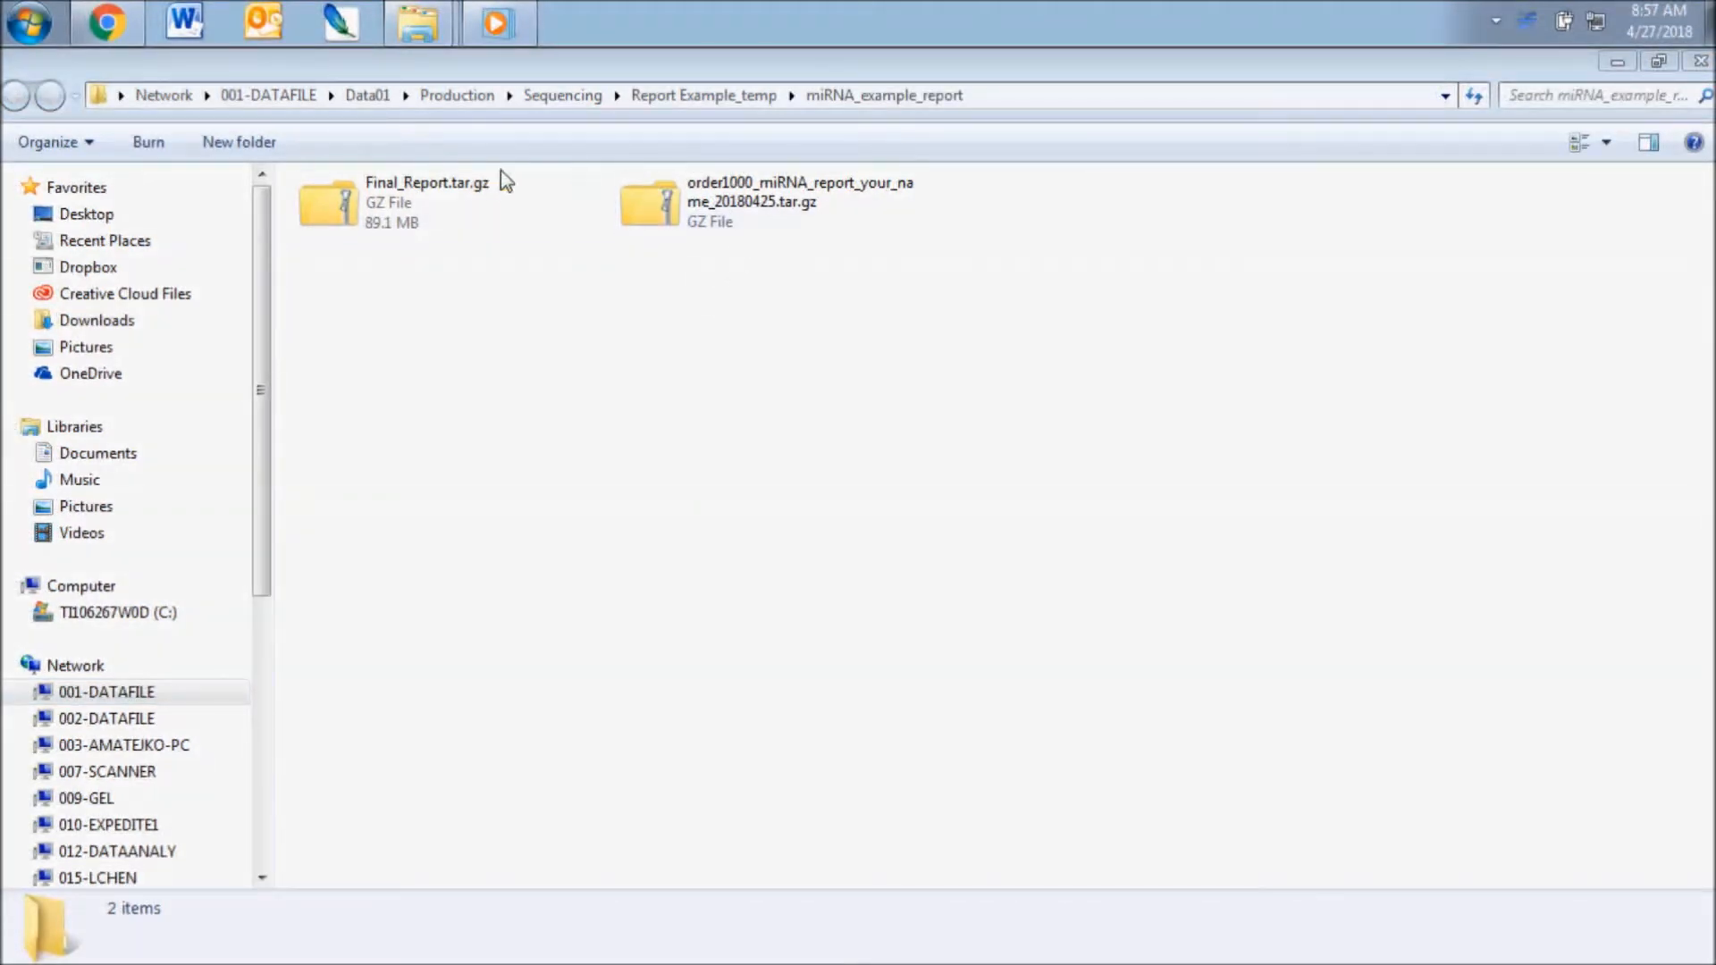
mouse_move(582, 260)
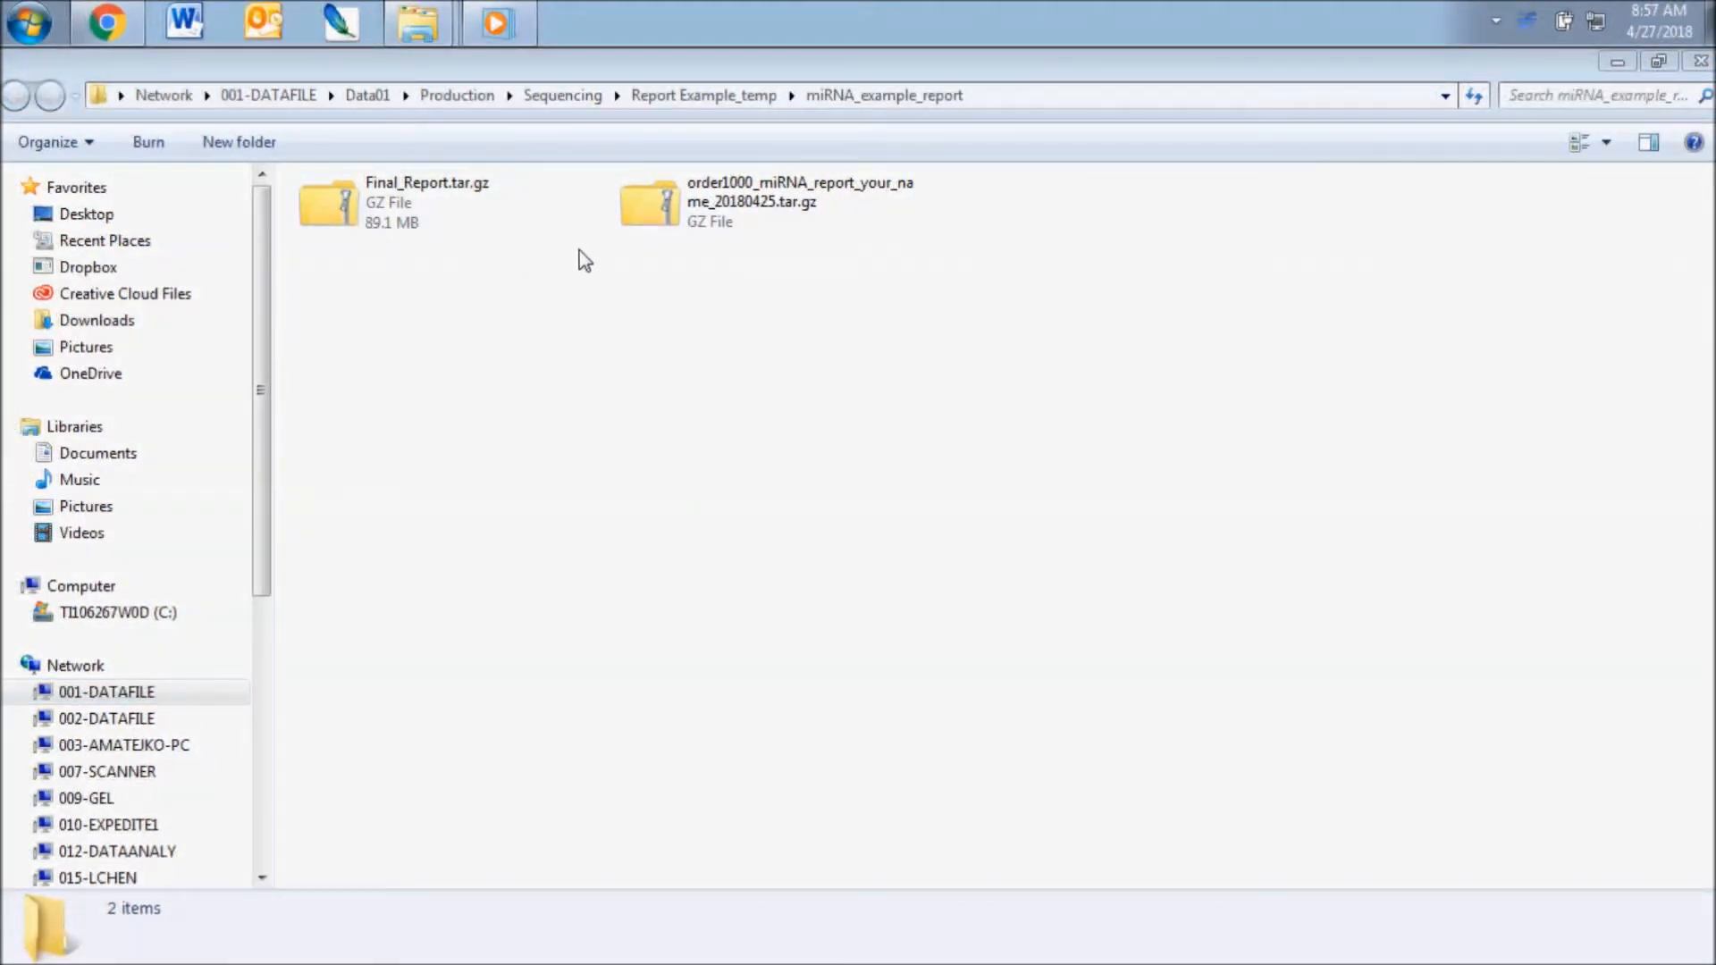
- Open order1000_miRNA_report_your_name_20180425.tar.gz in UltraZip to list its 10.92 MB inner archive
click(766, 203)
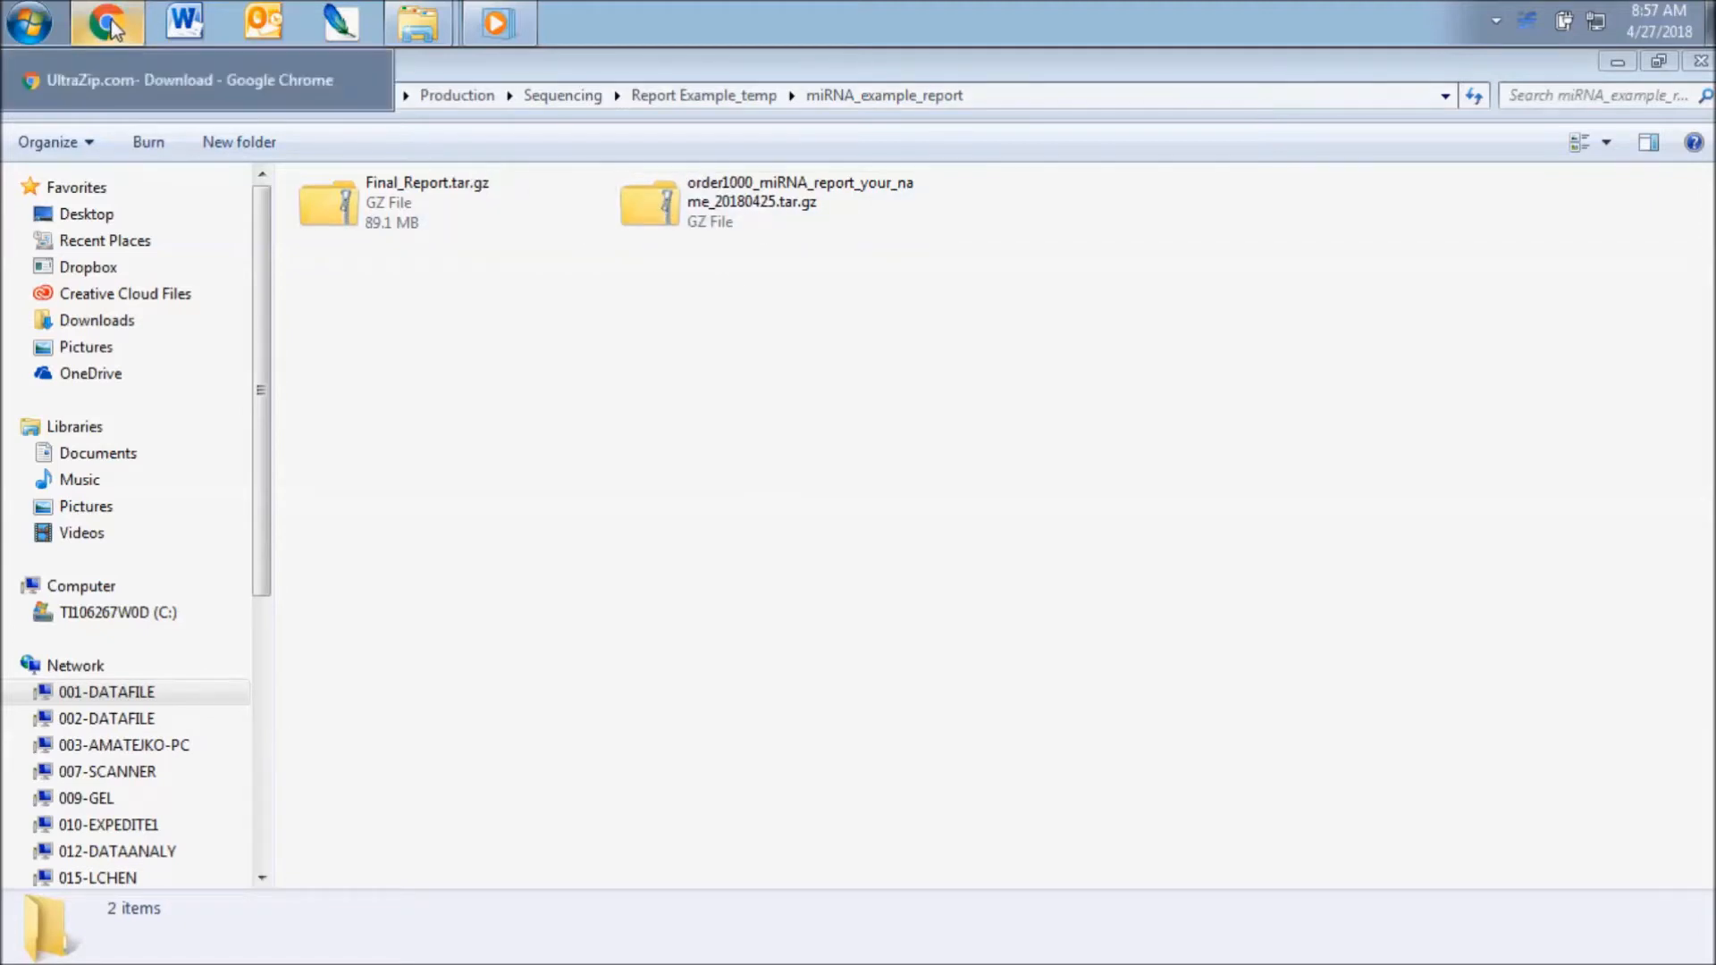
click(107, 22)
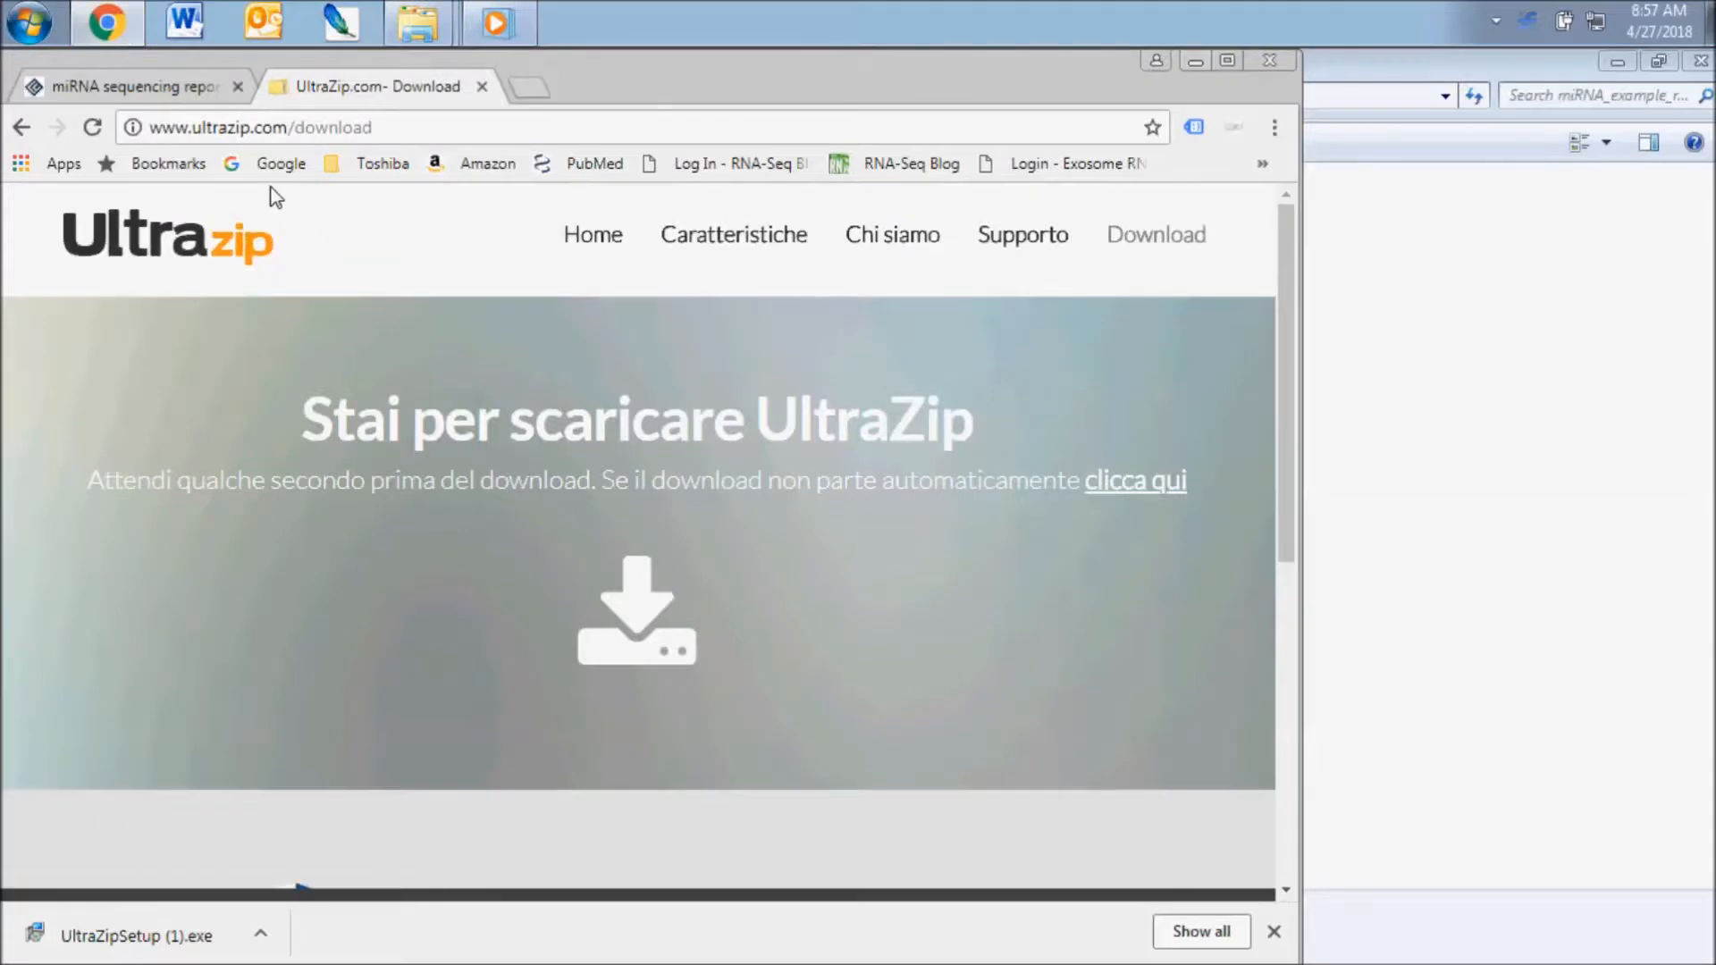
mouse_move(283, 262)
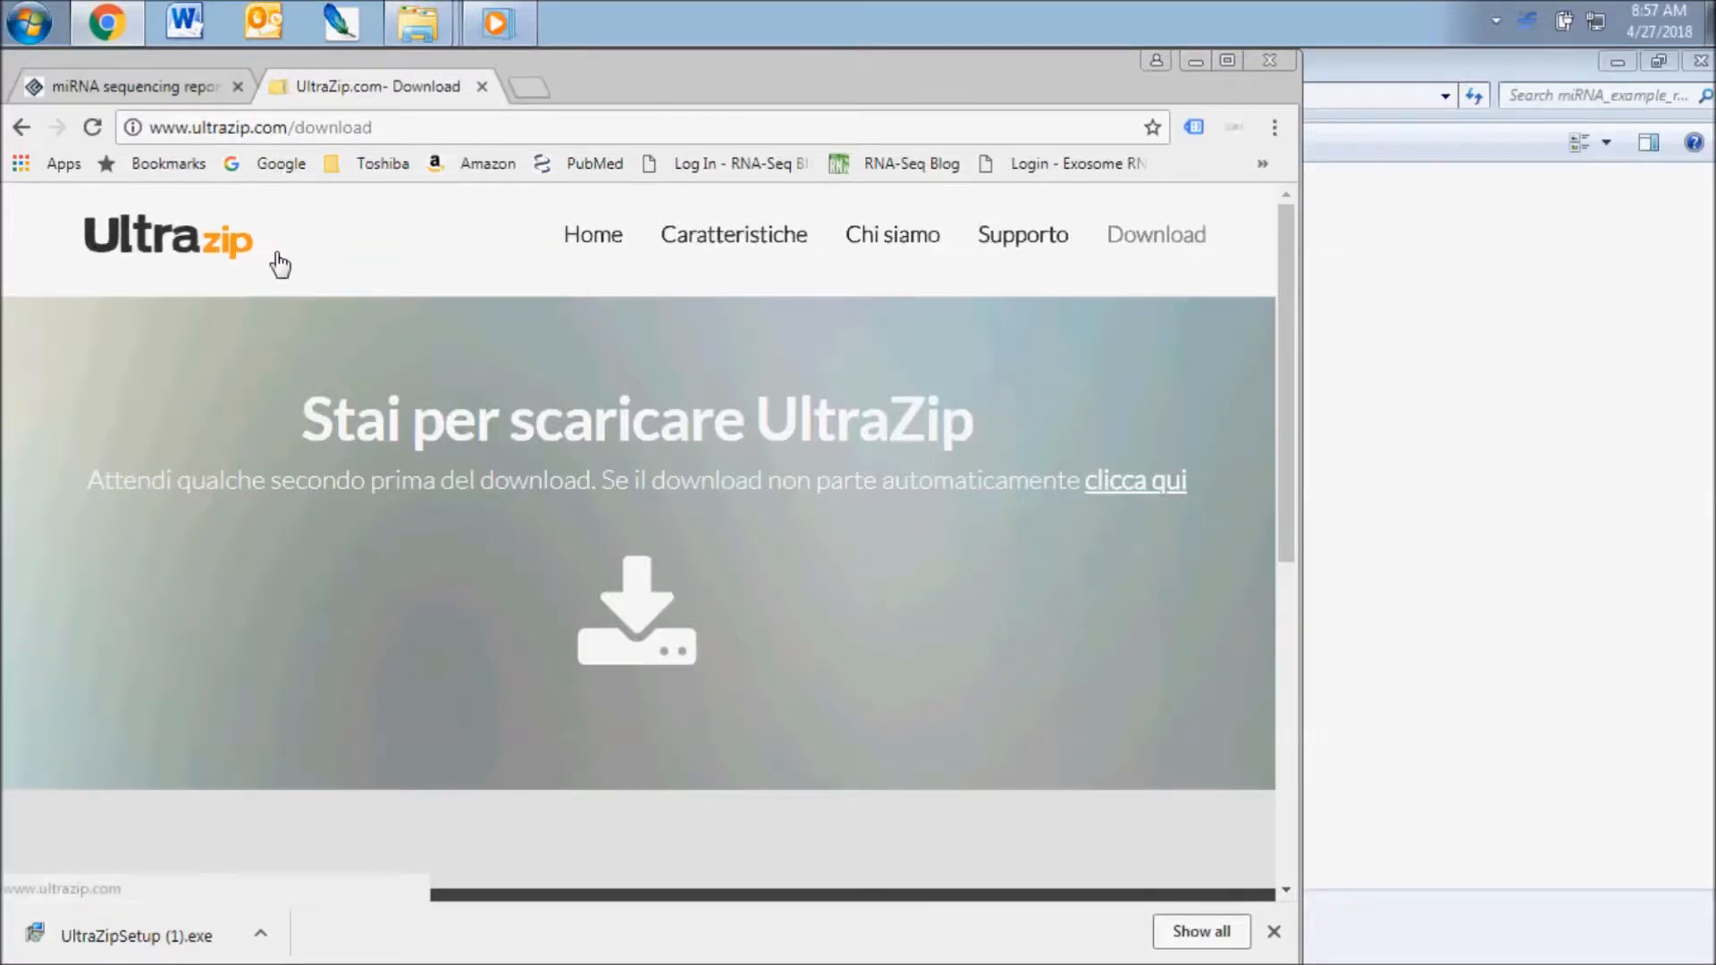
mouse_move(1156, 235)
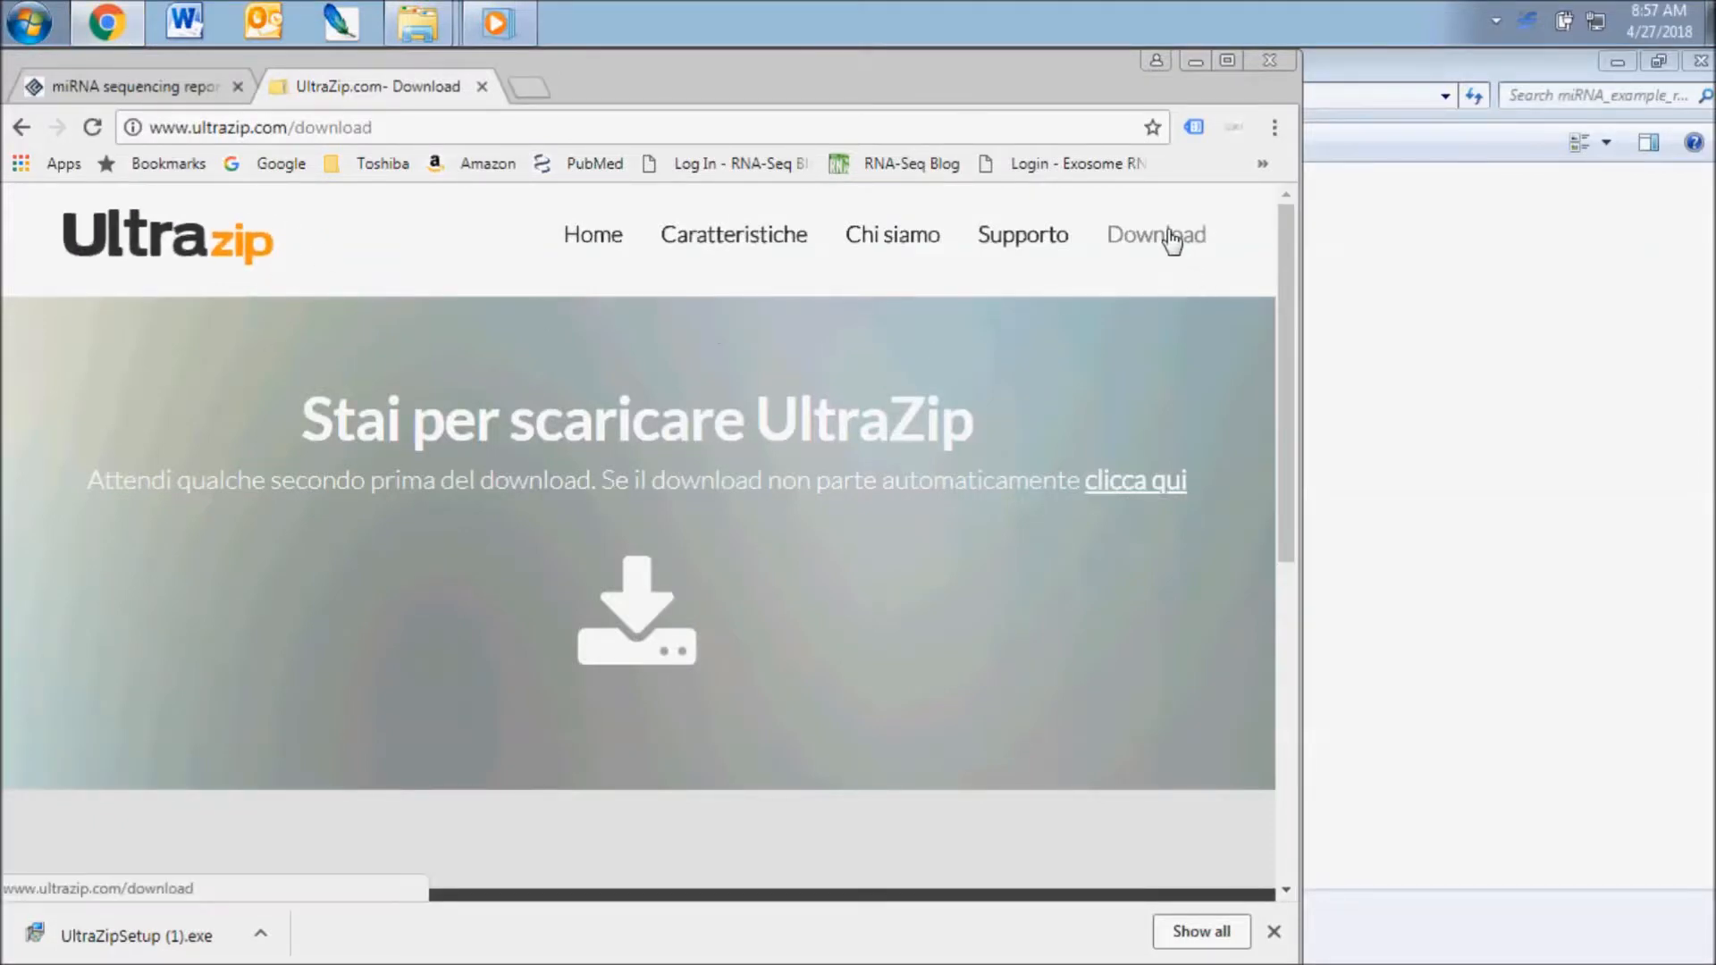
mouse_move(1130, 271)
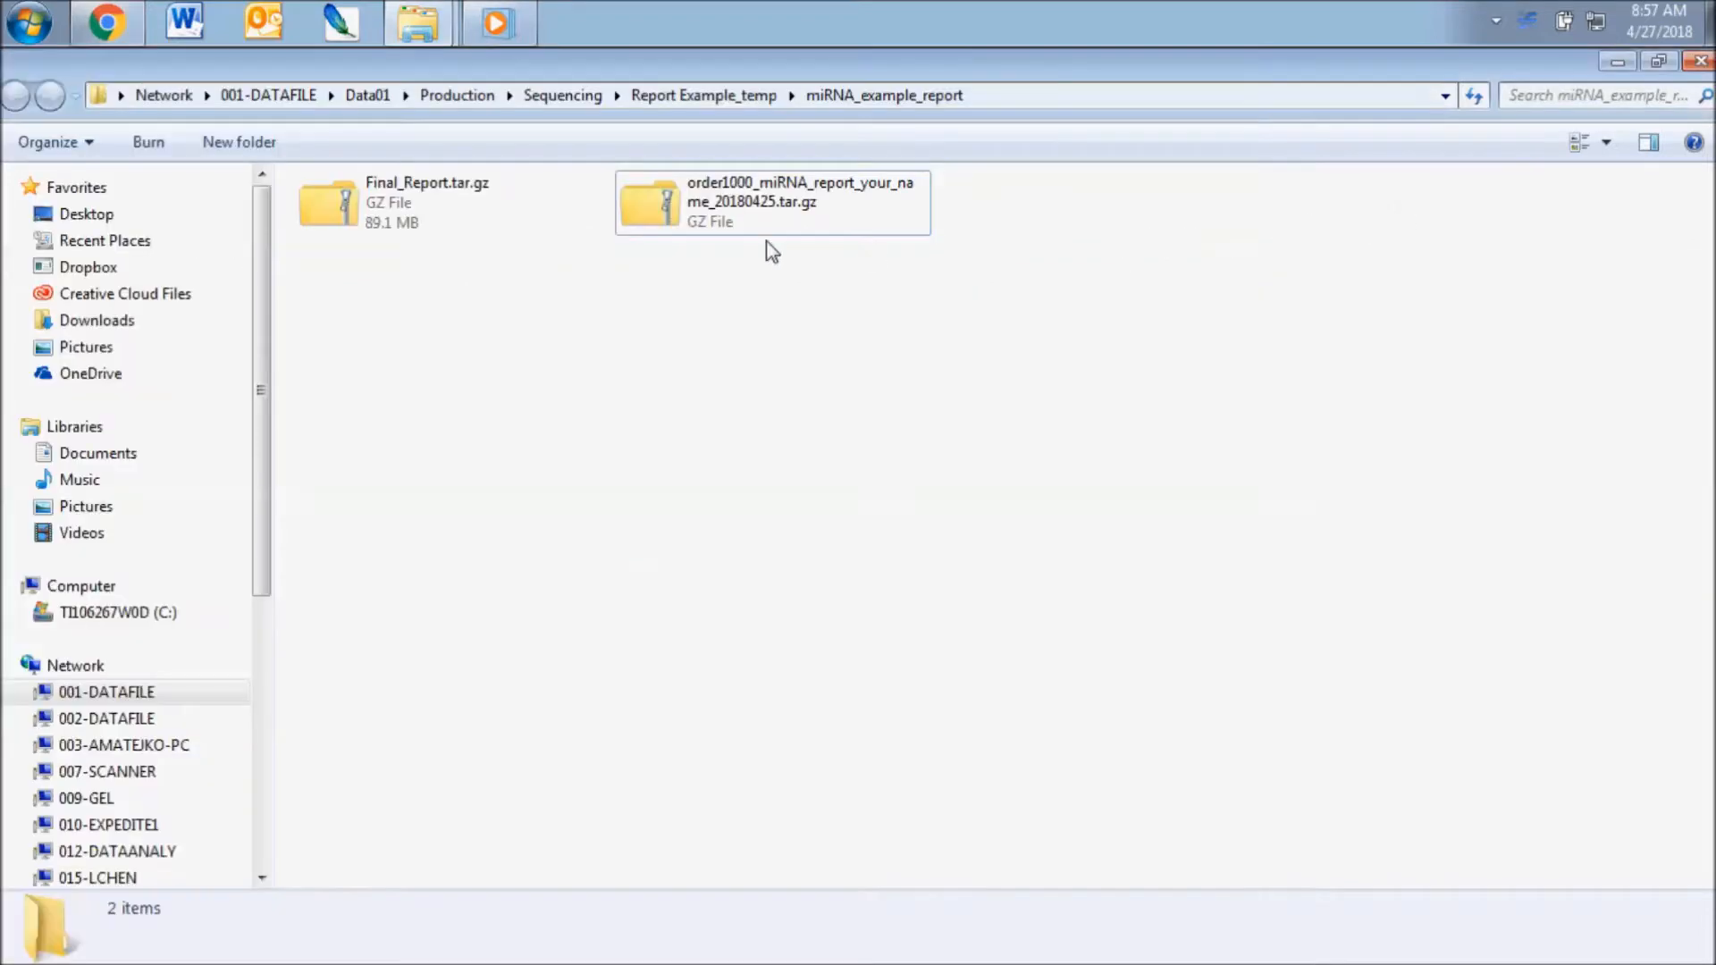
double_click(771, 203)
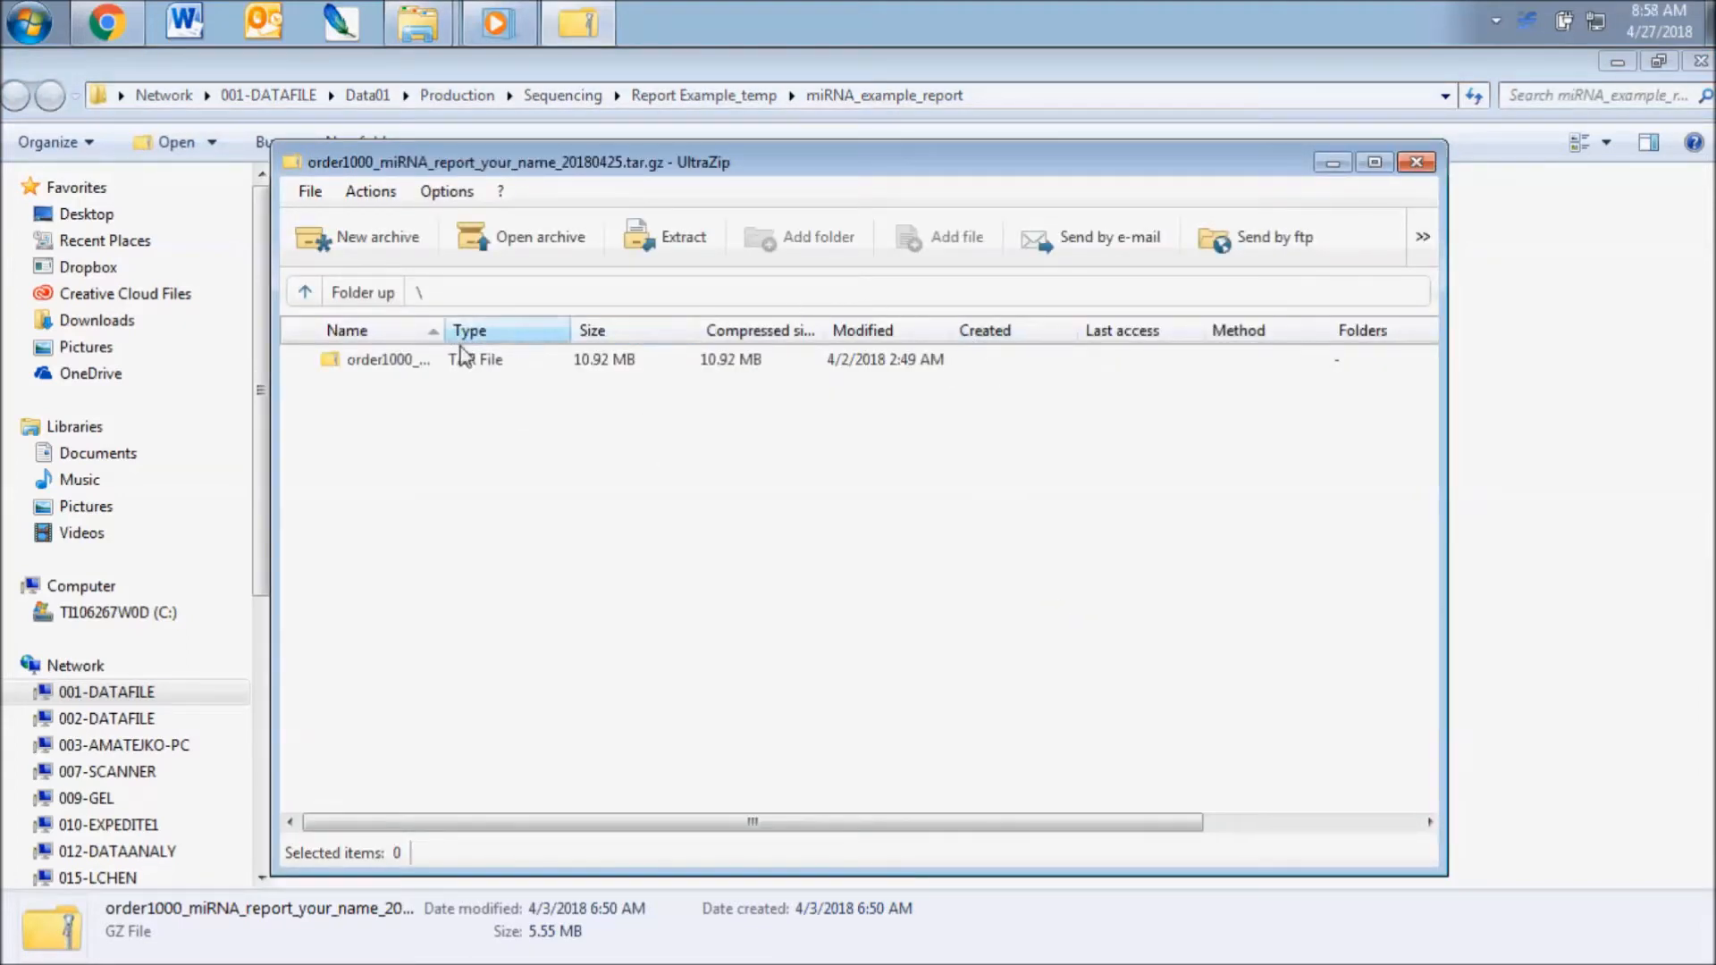
mouse_move(733, 303)
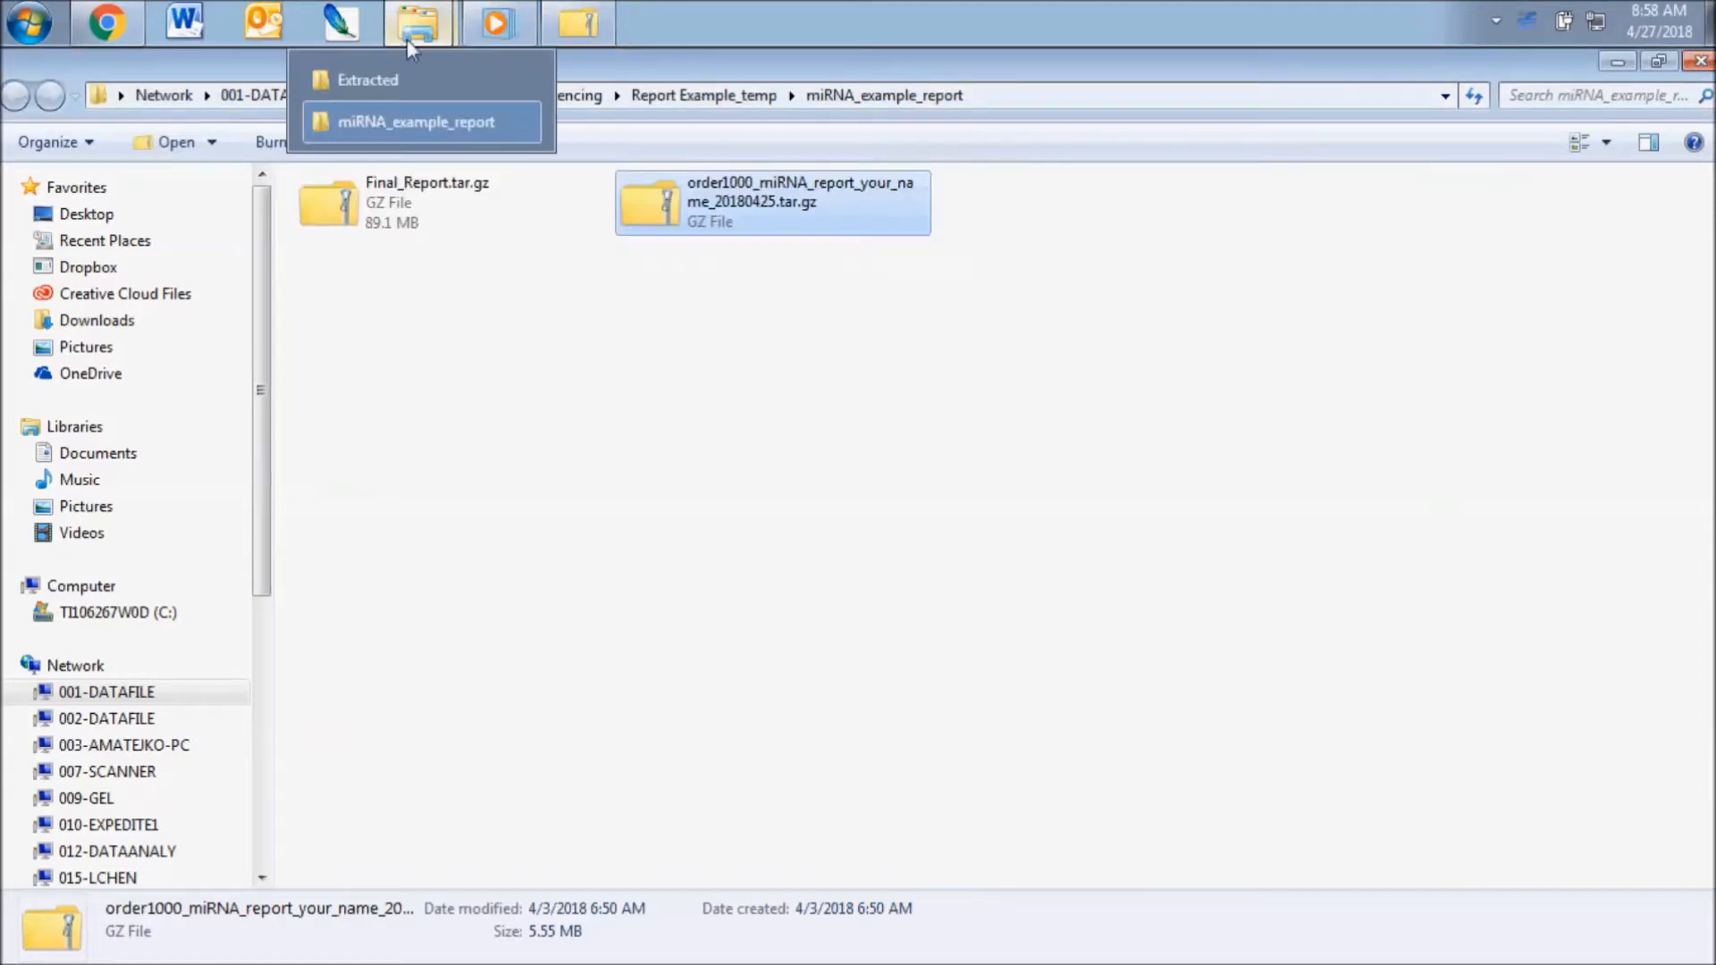
- Open the extracted order1000 report folder and select the report HTML file beside src
click(367, 80)
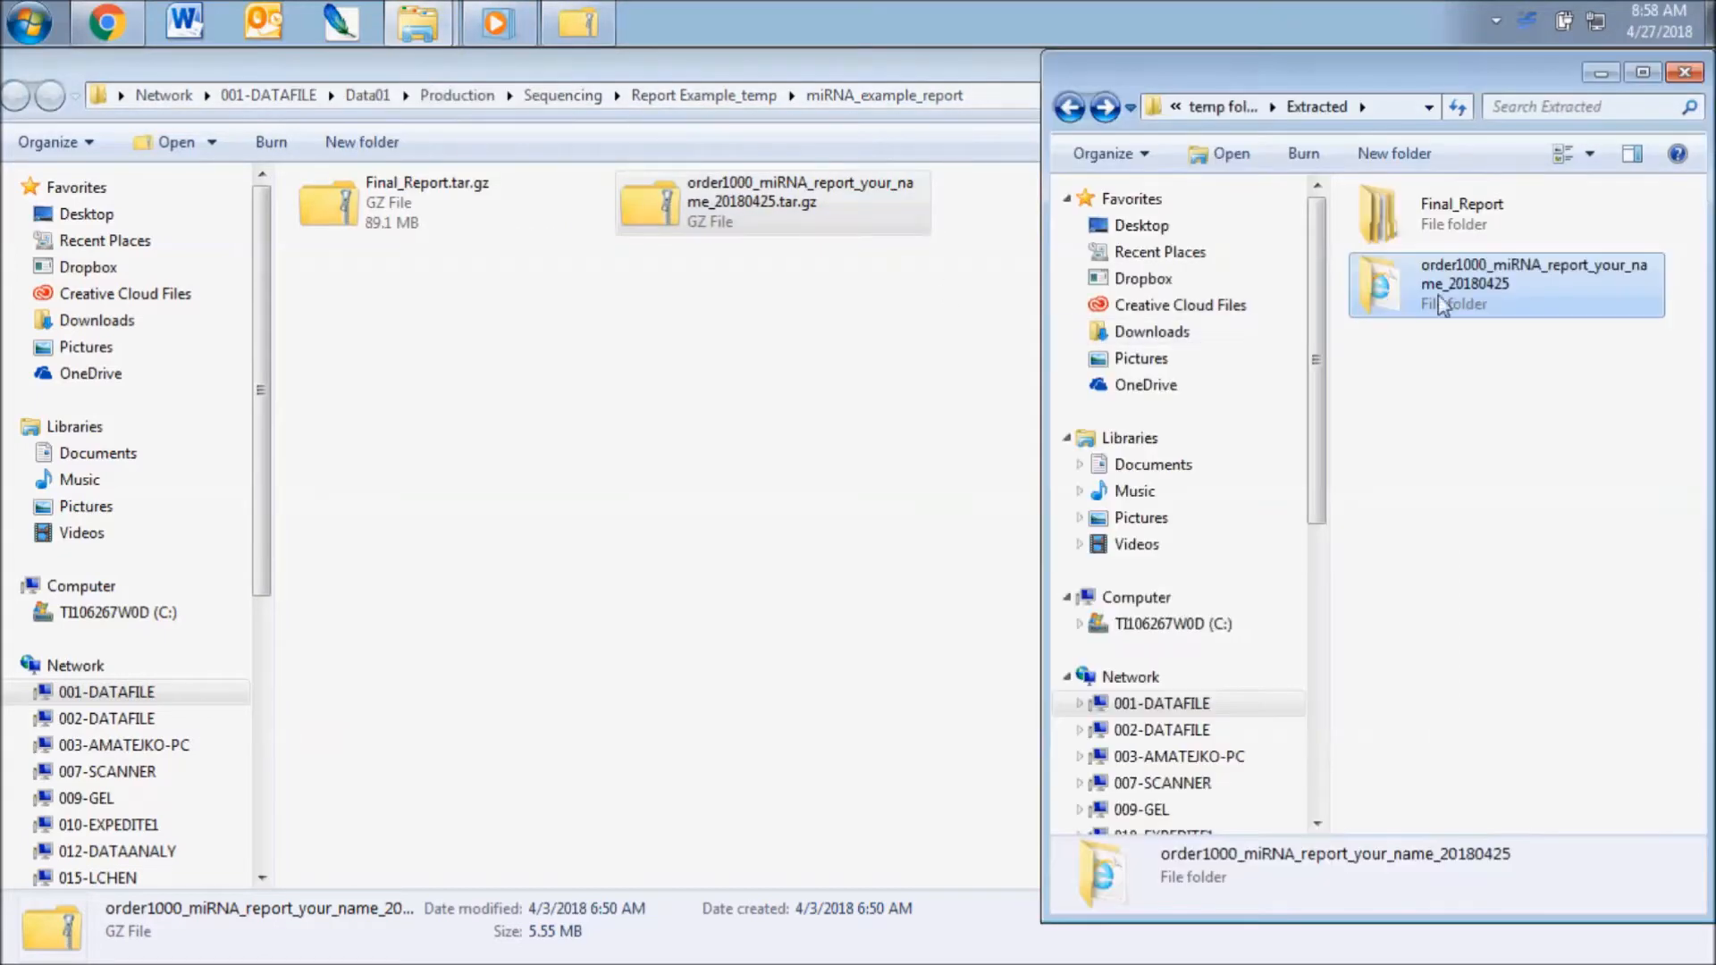
click(1461, 214)
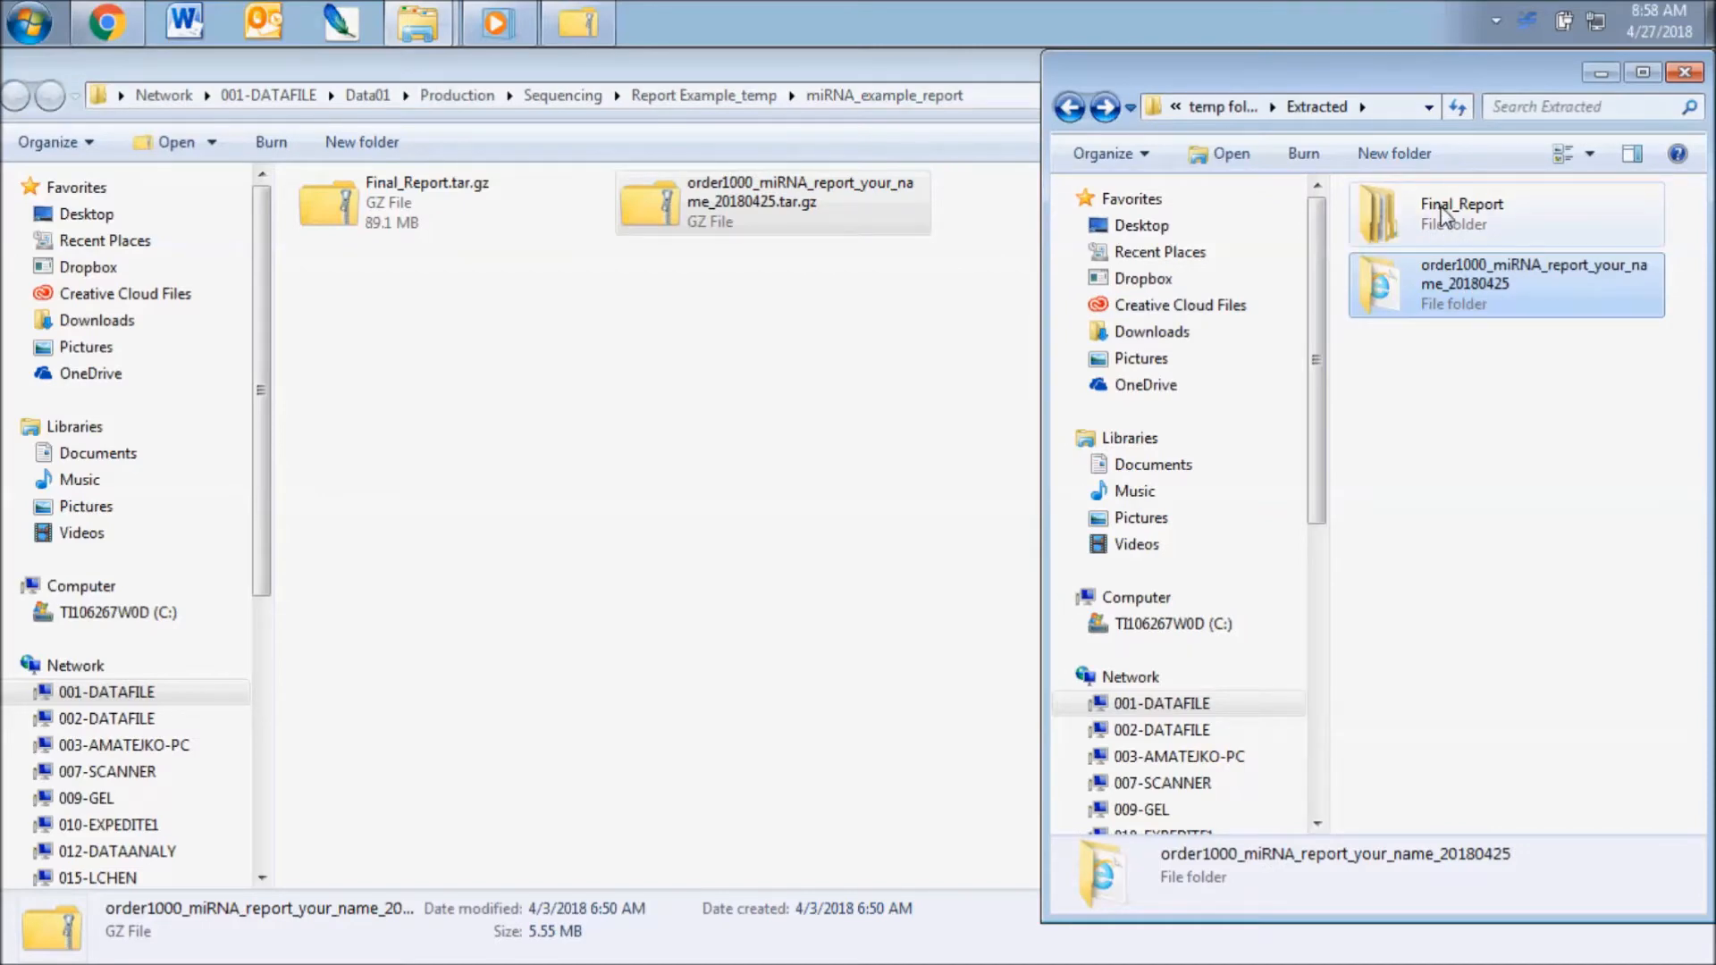
mouse_move(1434, 296)
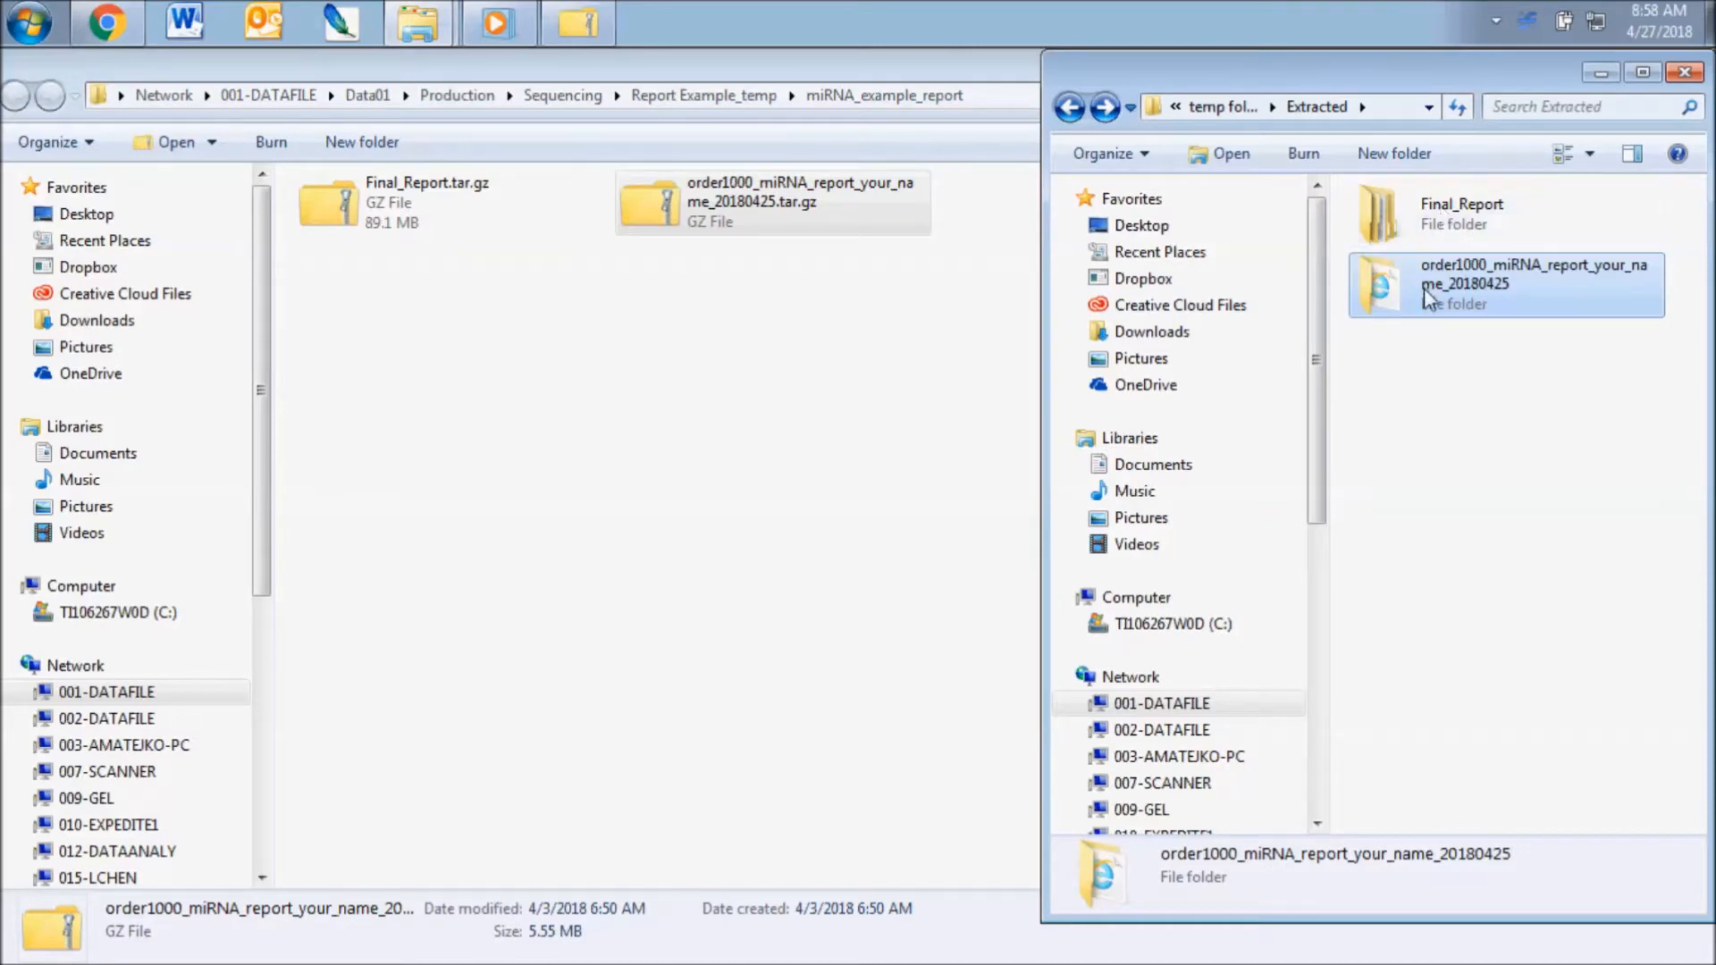
double_click(1505, 284)
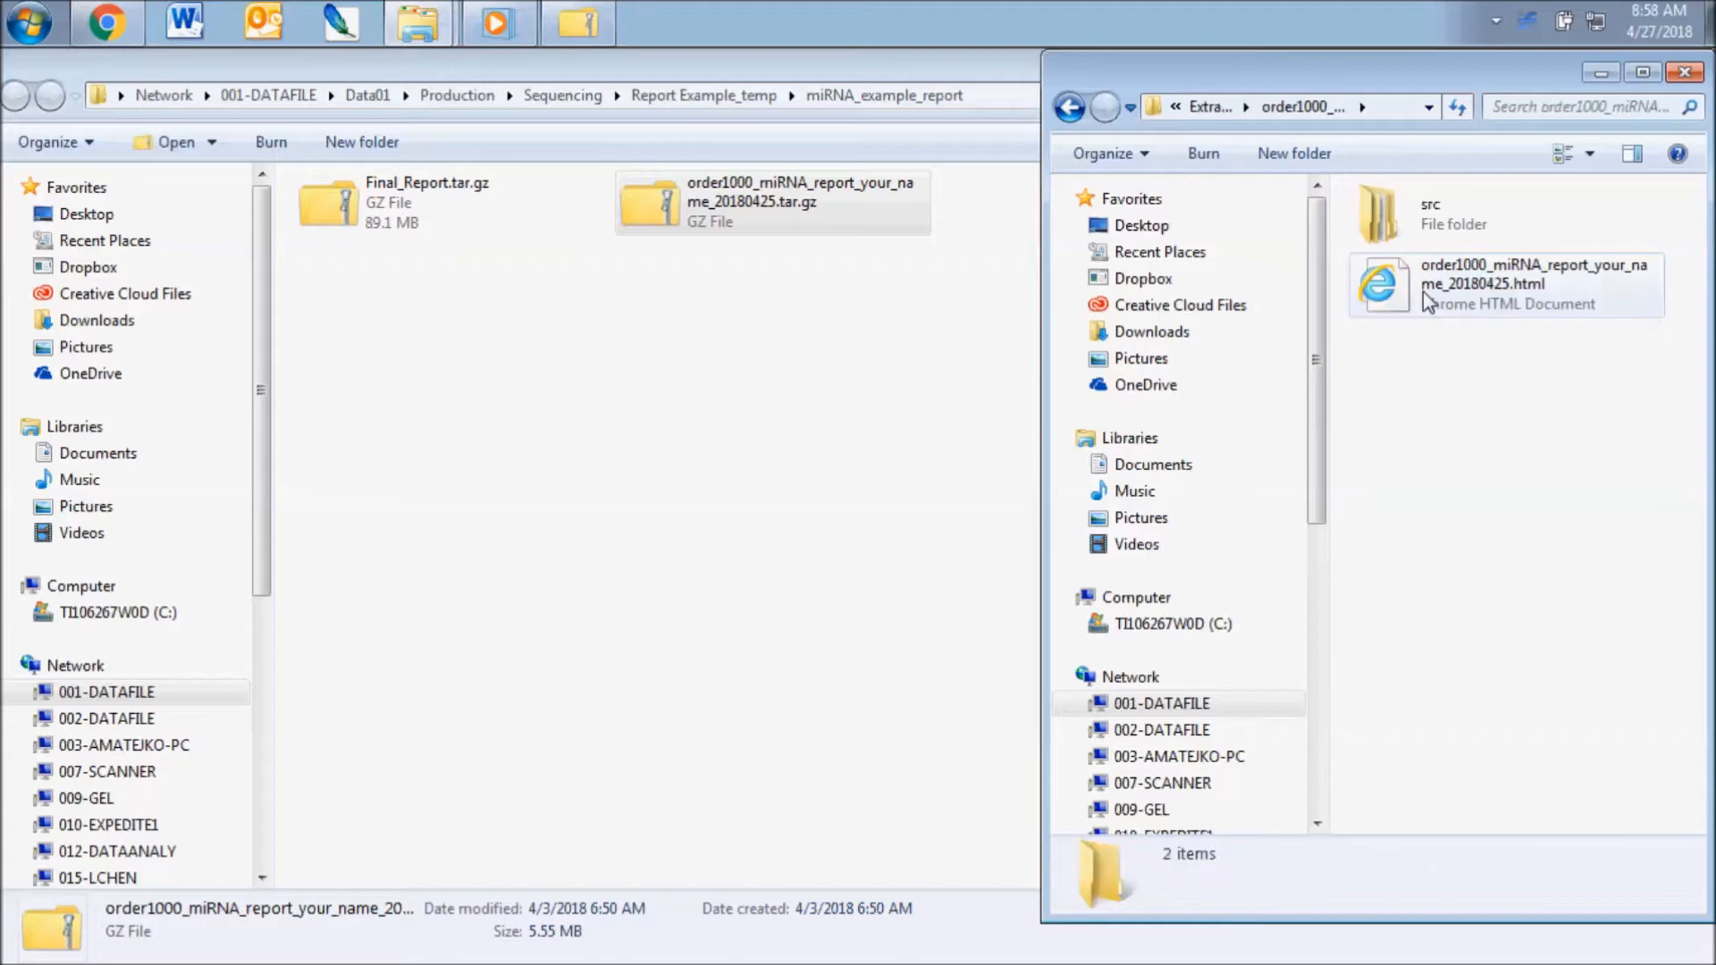
mouse_move(1464, 243)
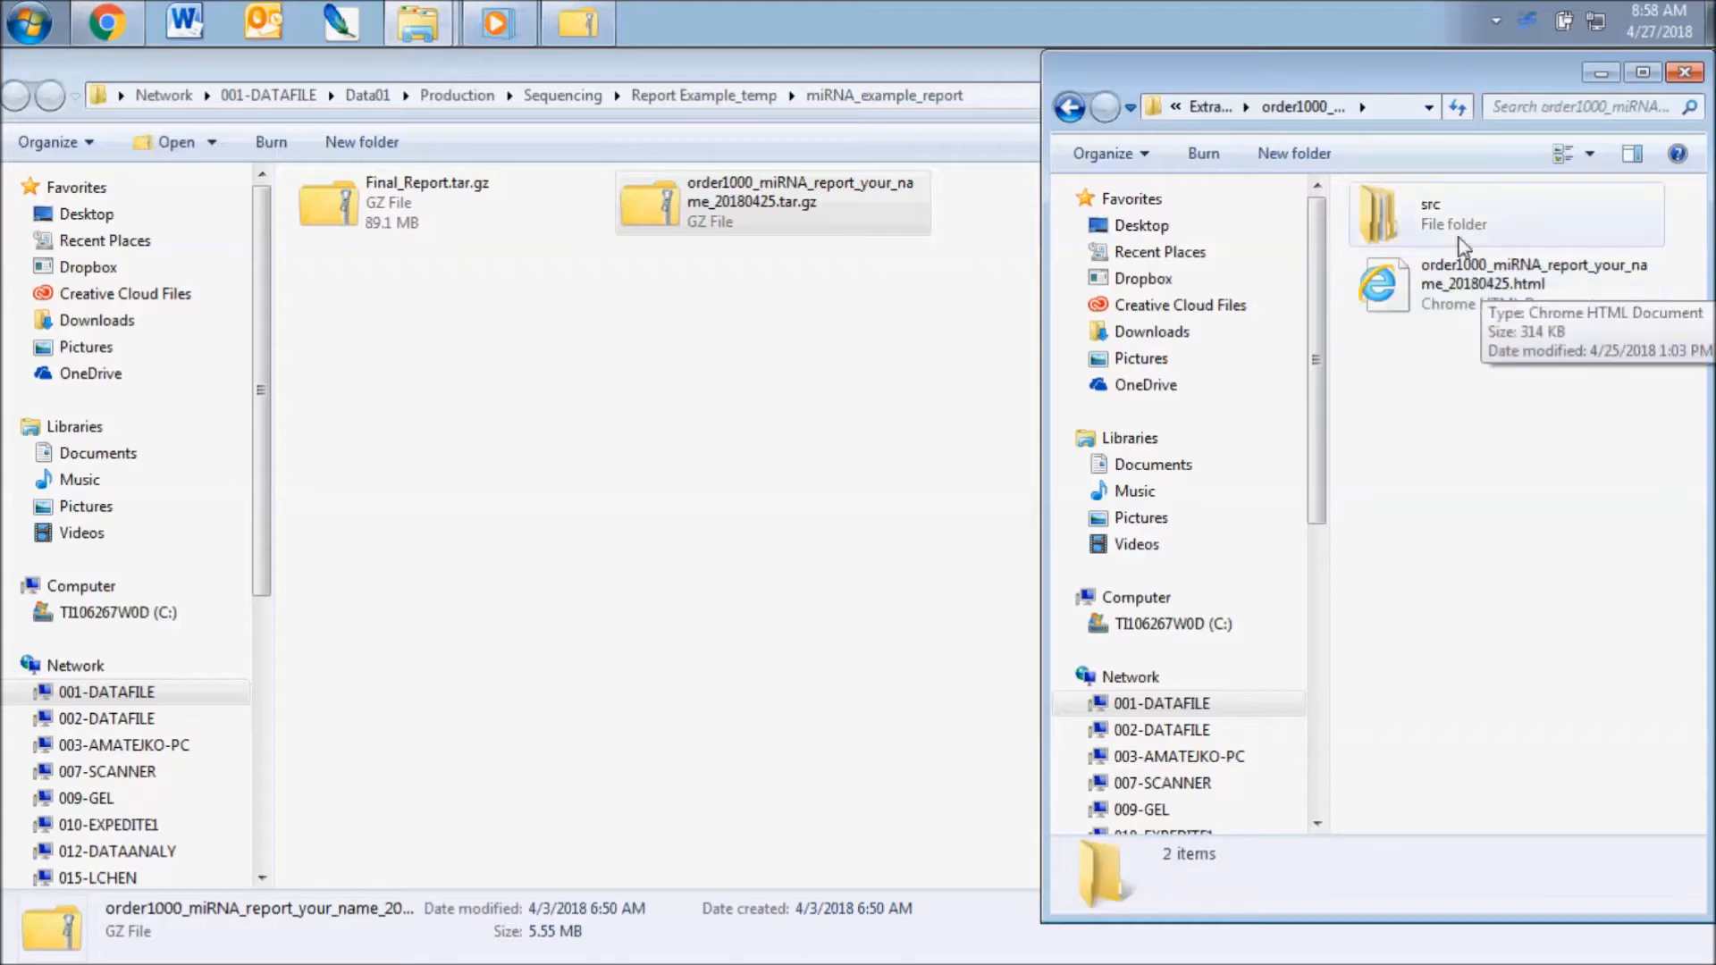
mouse_move(1456, 277)
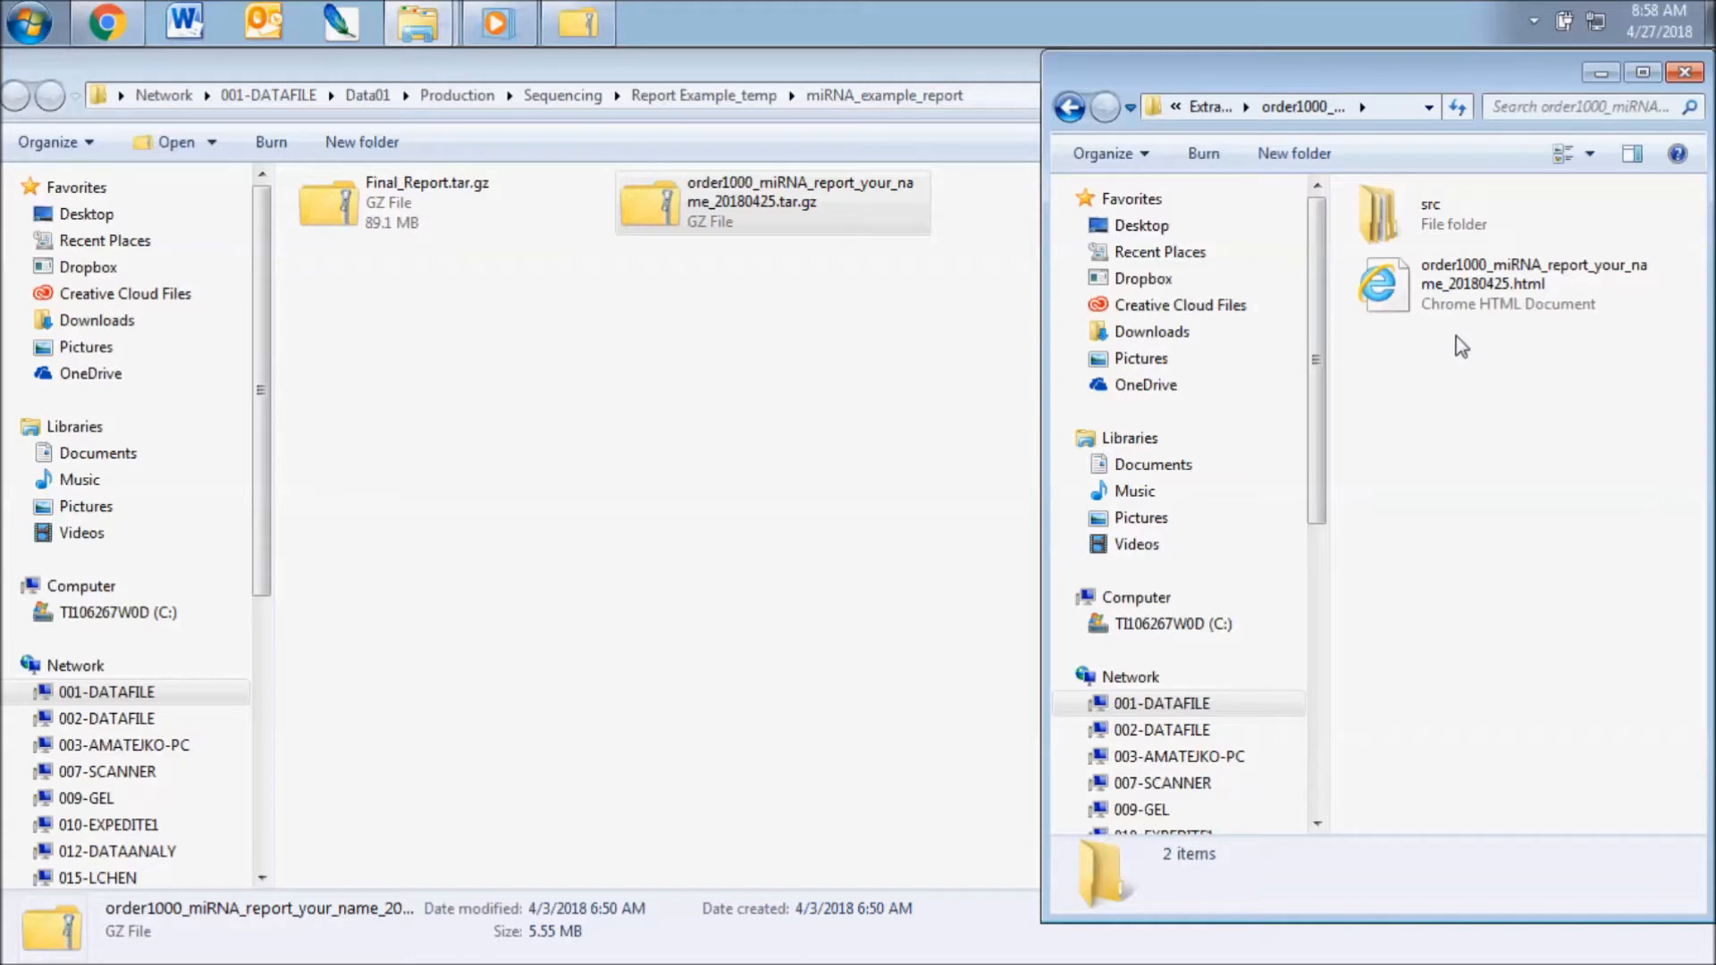
click(1505, 284)
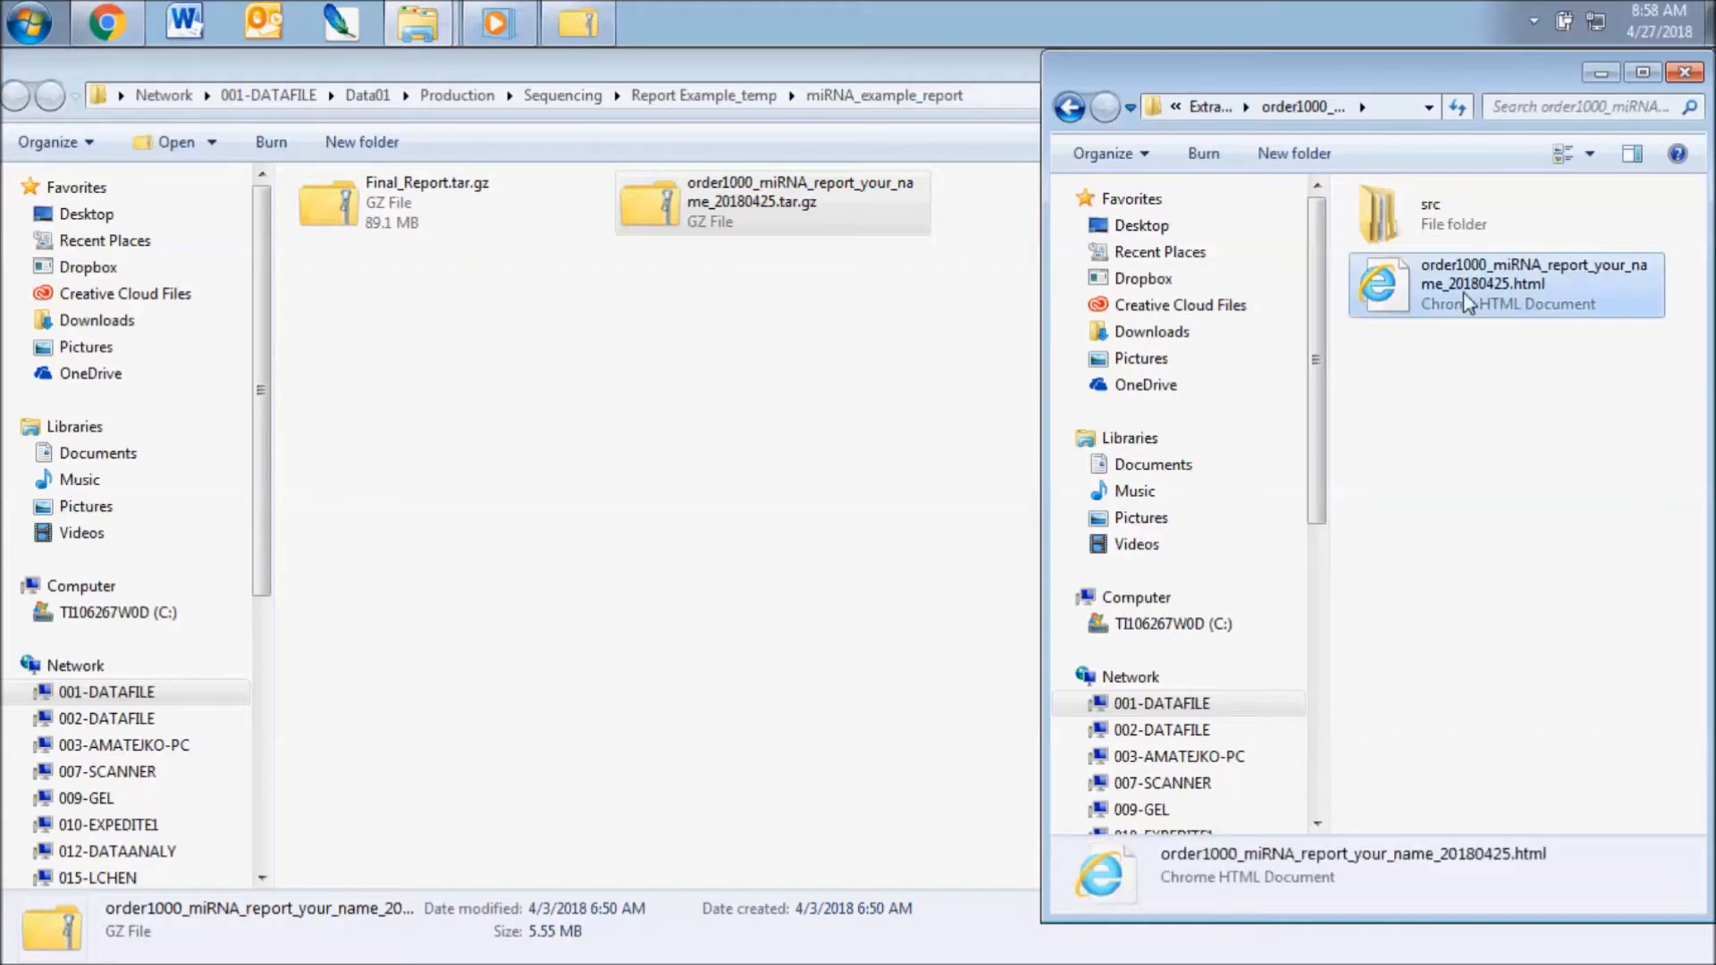
- Open the HTML report in Chrome, hide its navigation, and scroll to the 4.1.1 reads table
double_click(1505, 284)
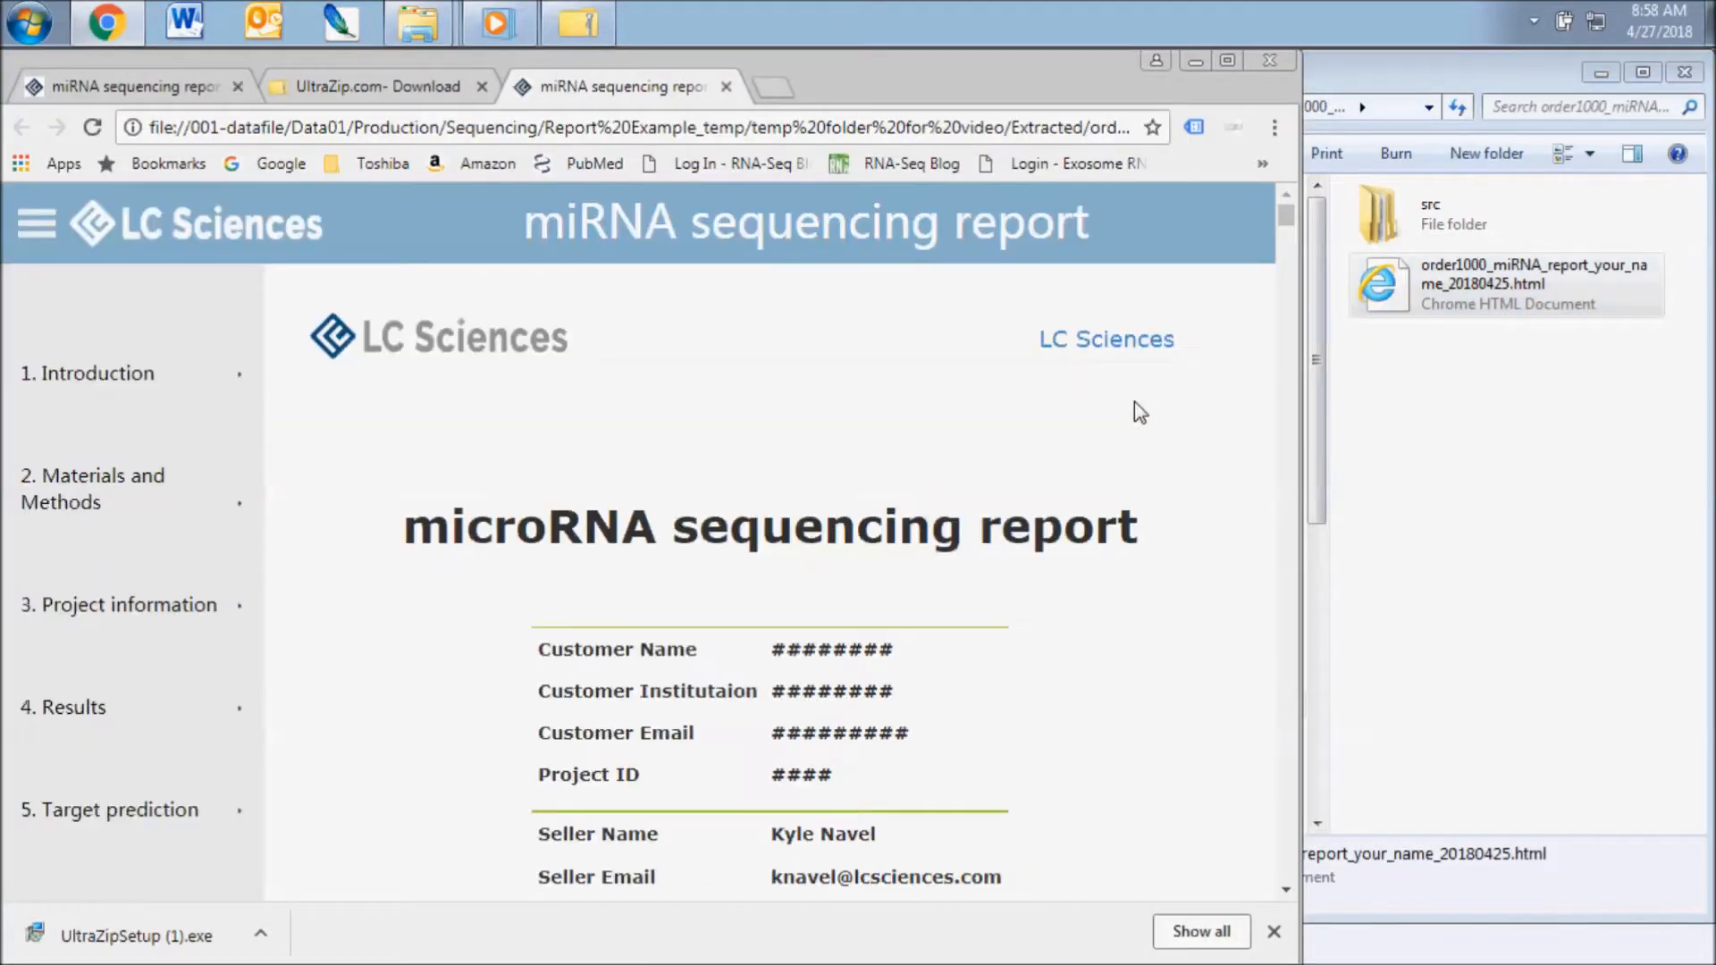
click(35, 224)
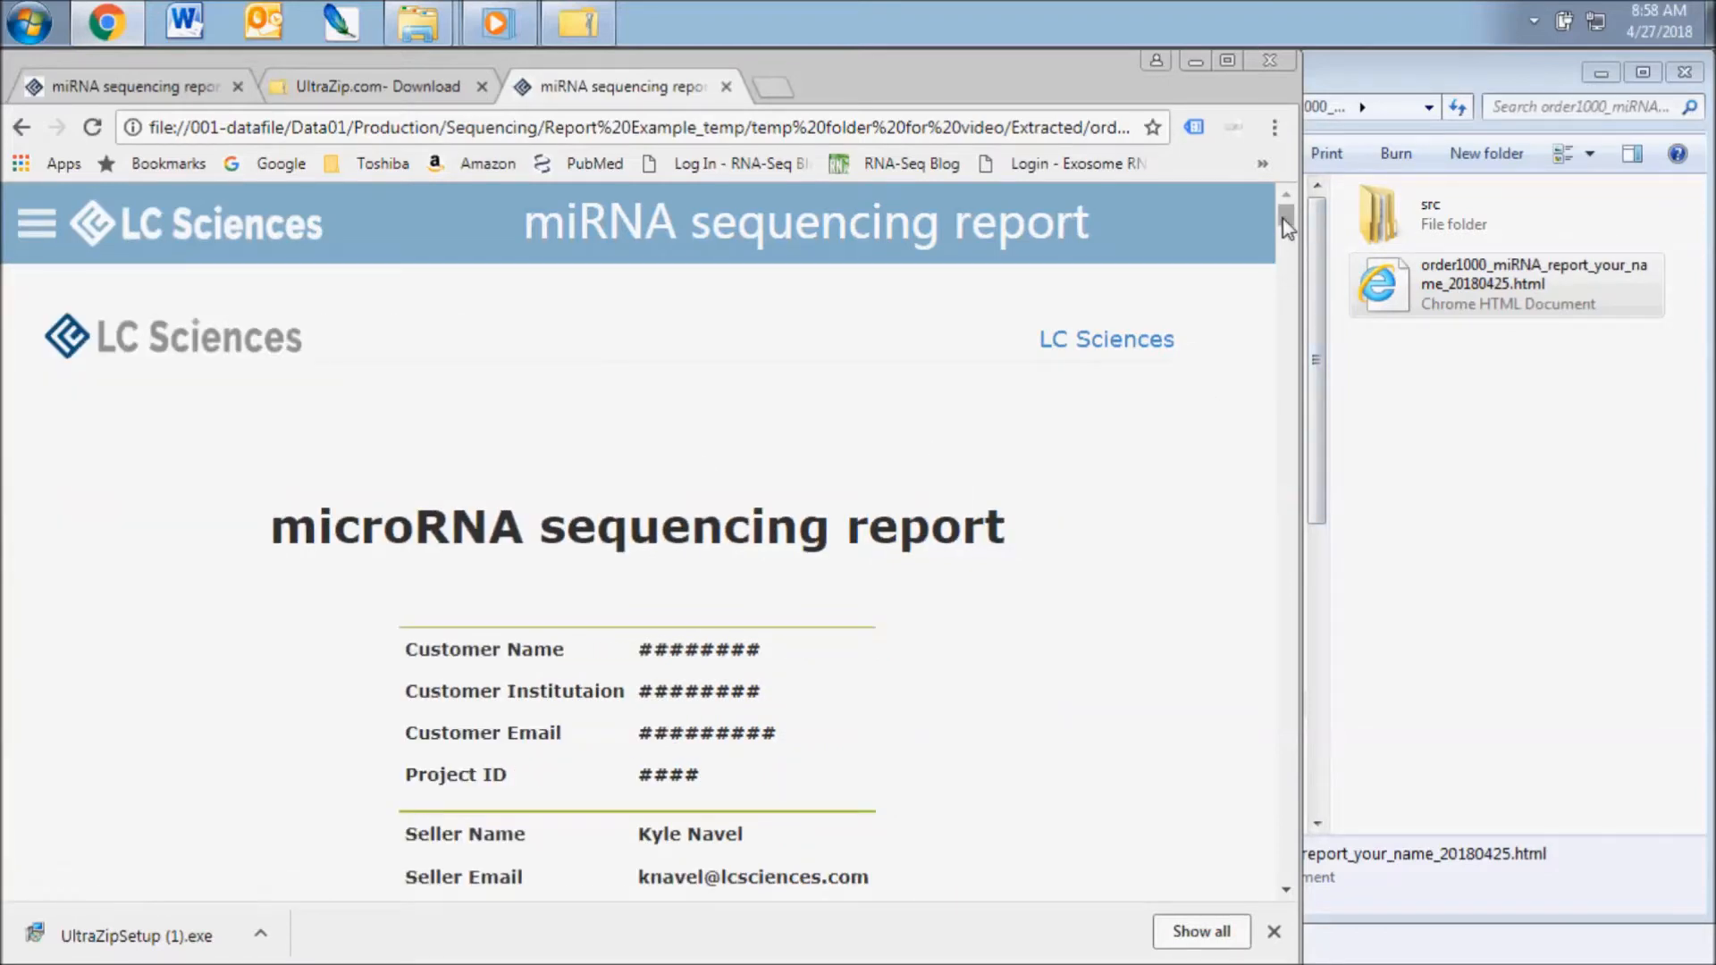
scroll(down, 3)
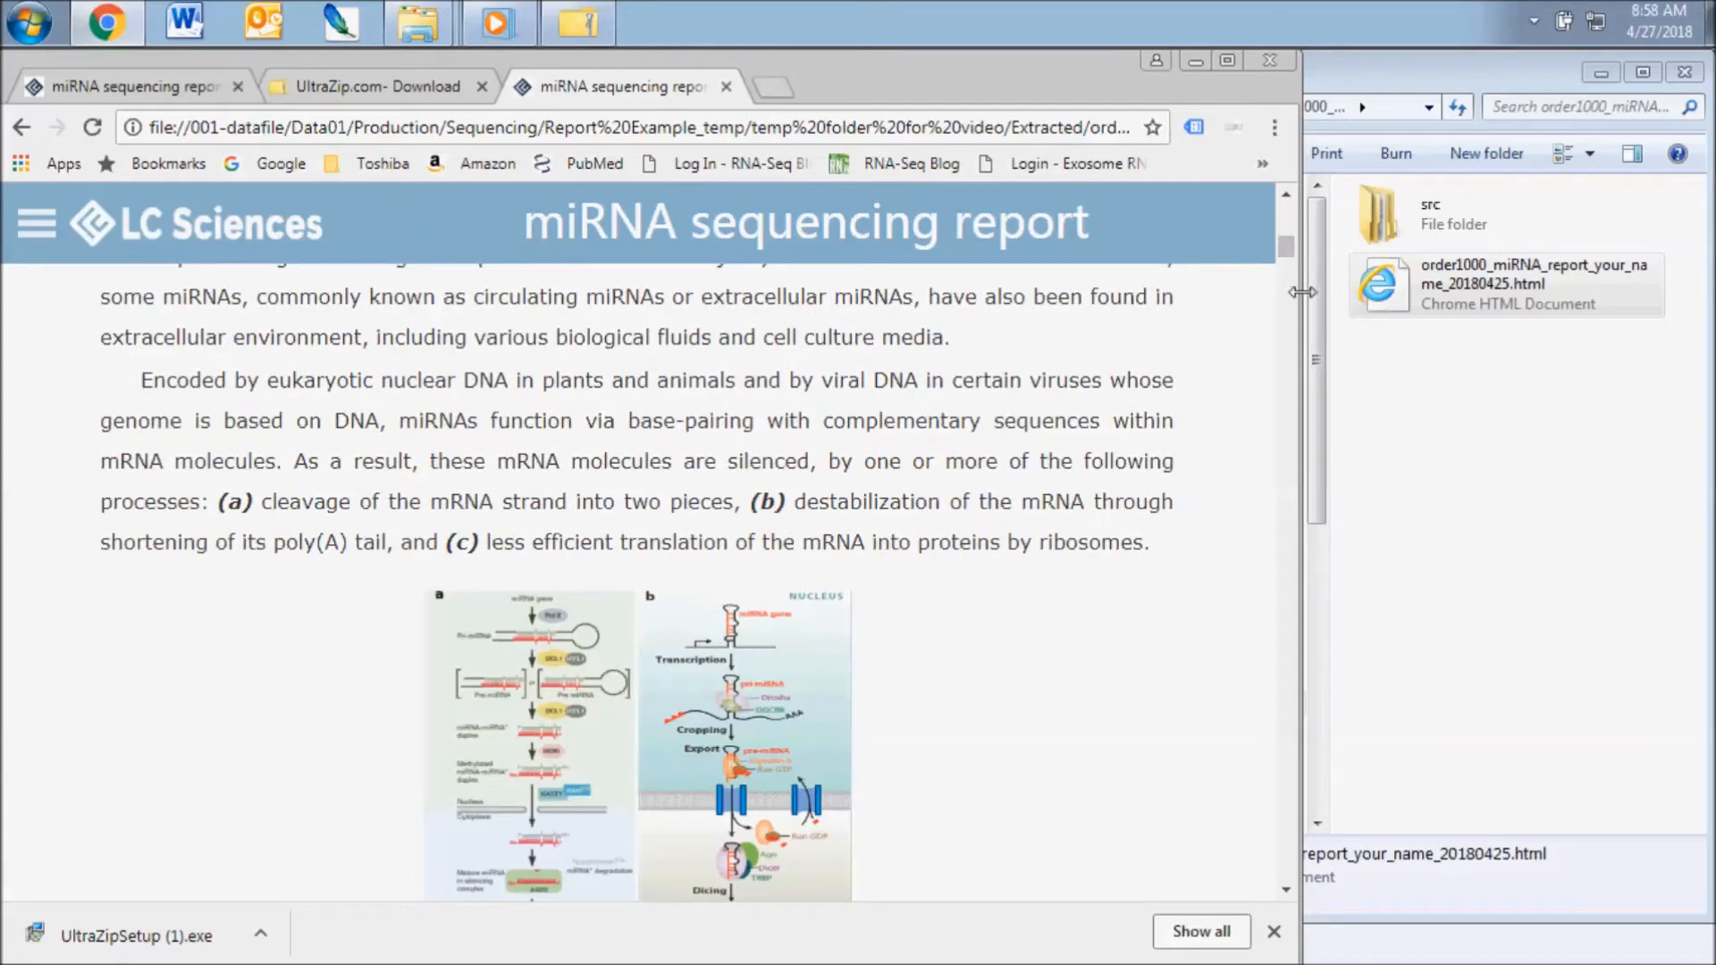
scroll(up, 3)
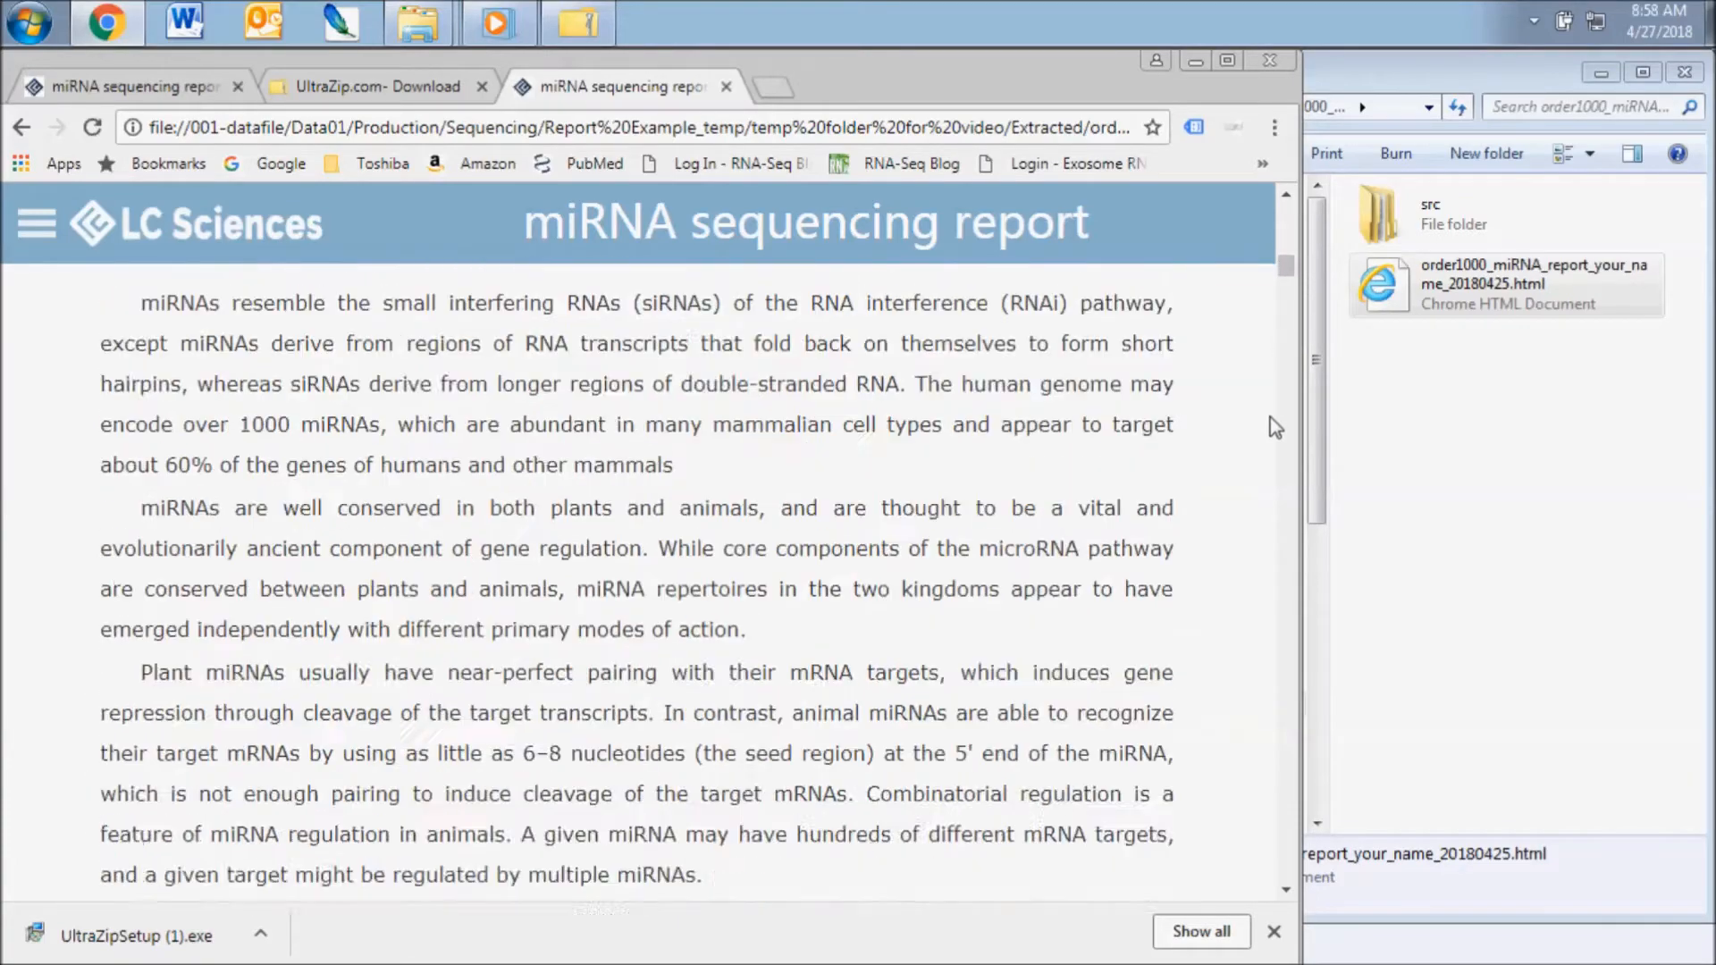
scroll(down, 3)
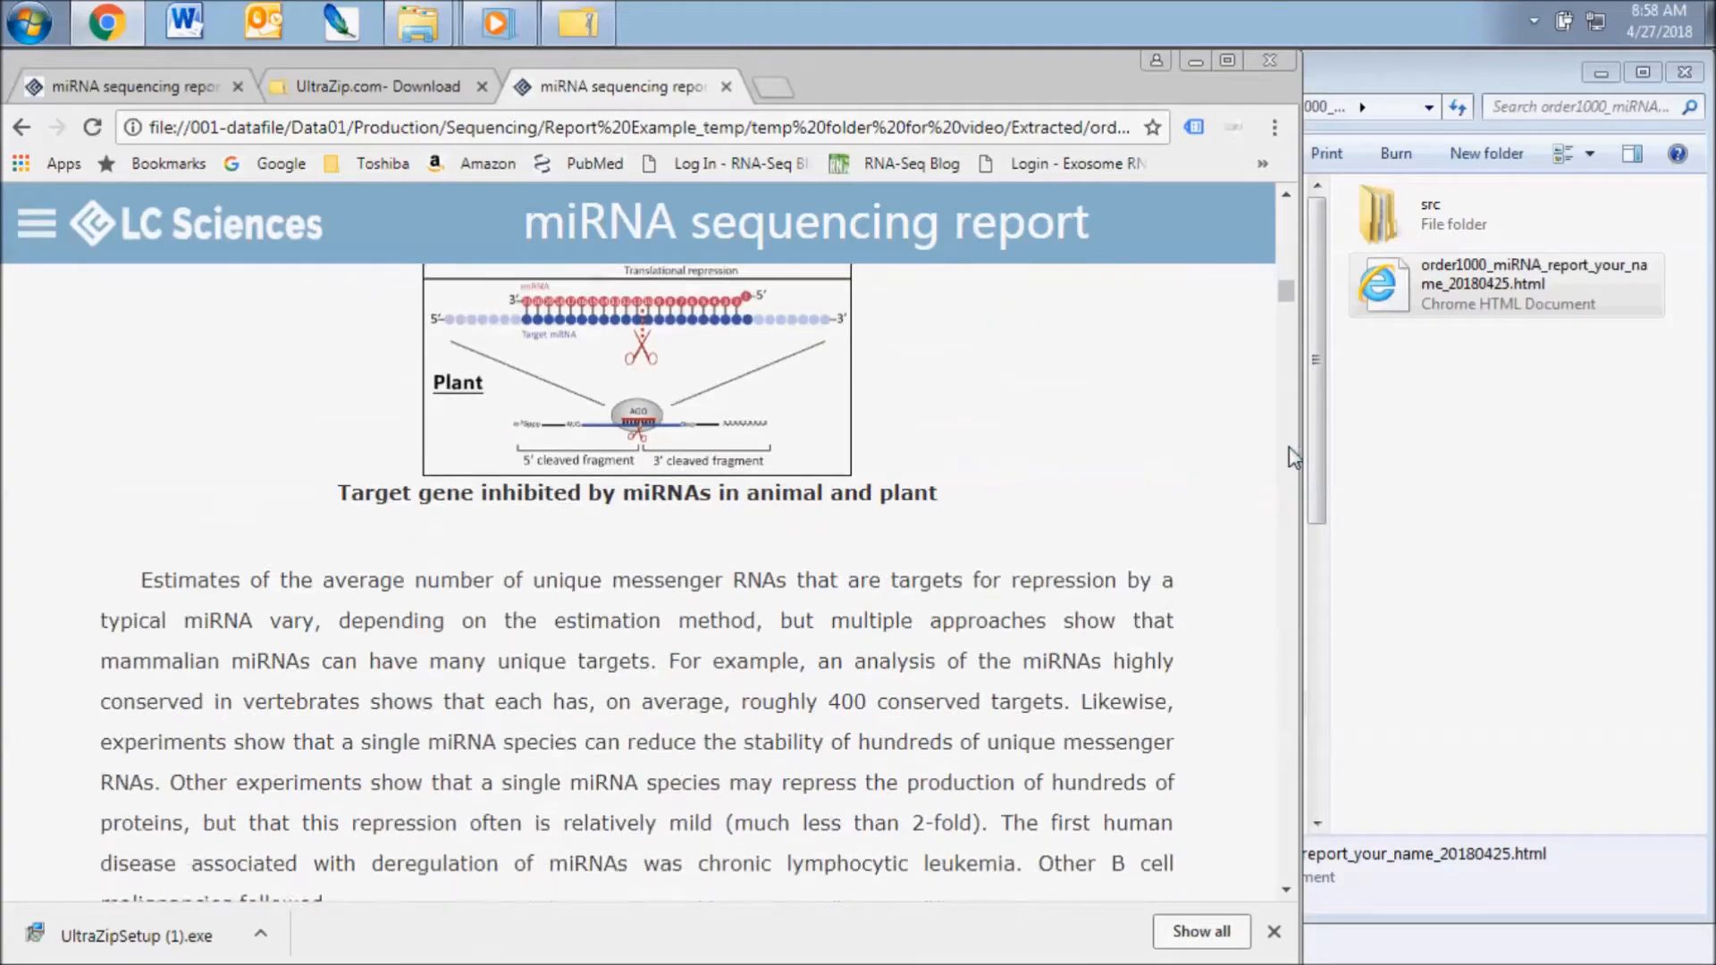
scroll(down, 3)
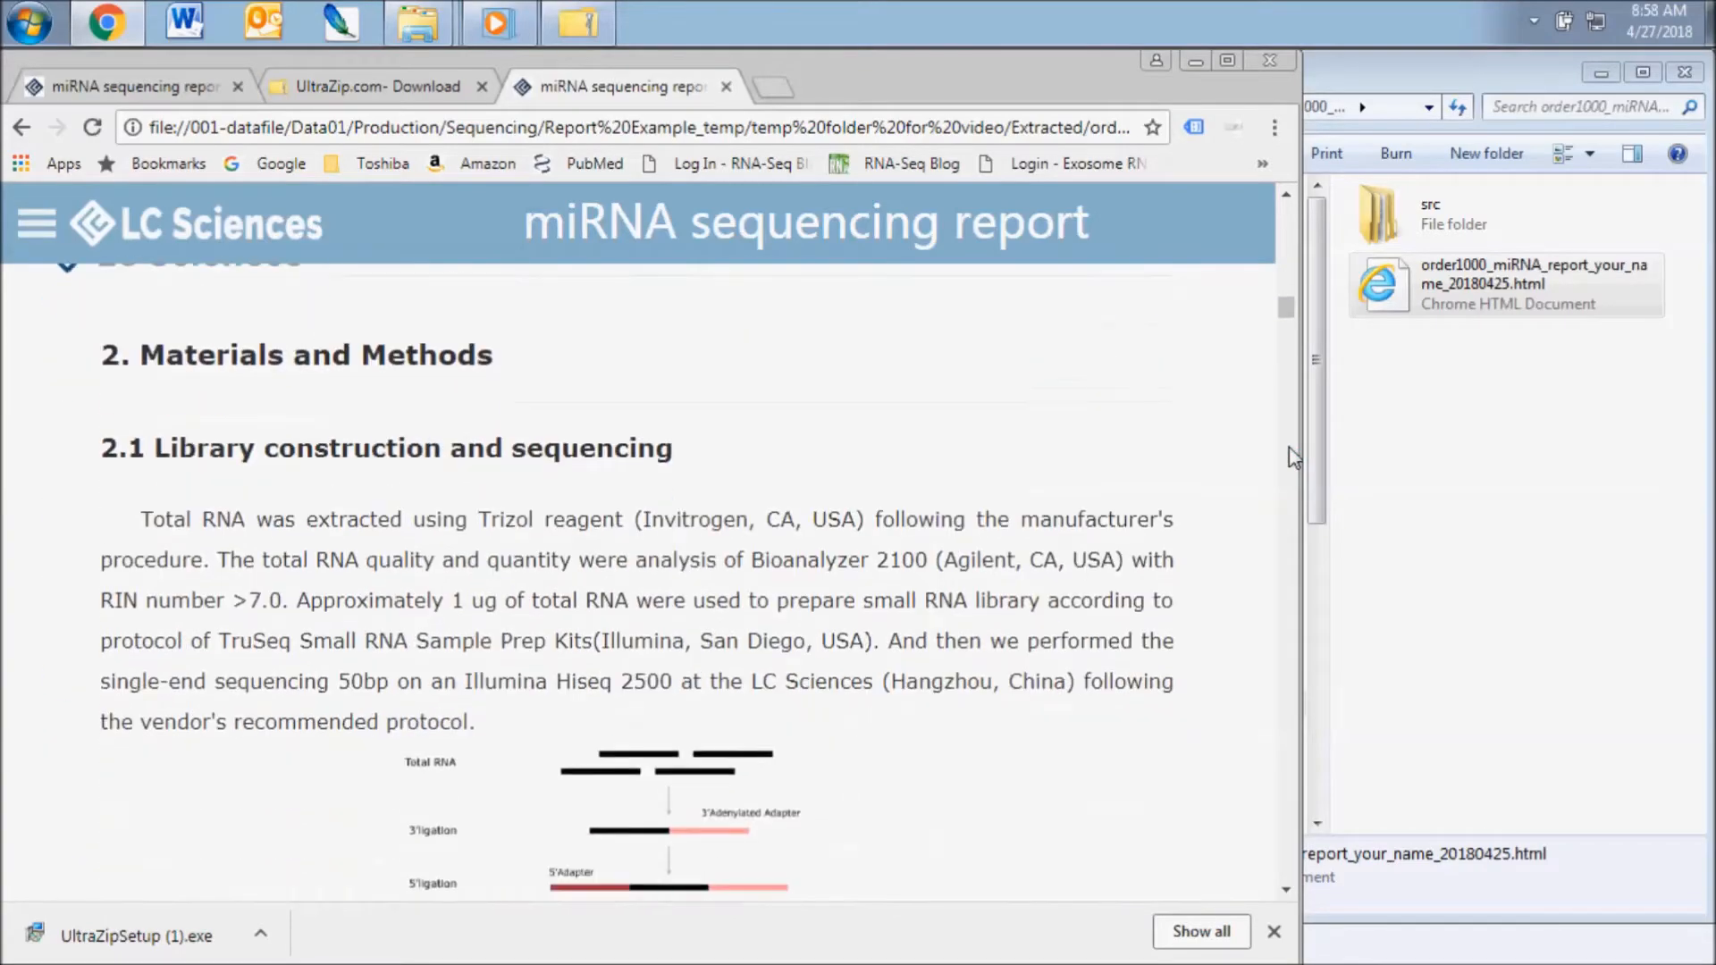
scroll(down, 3)
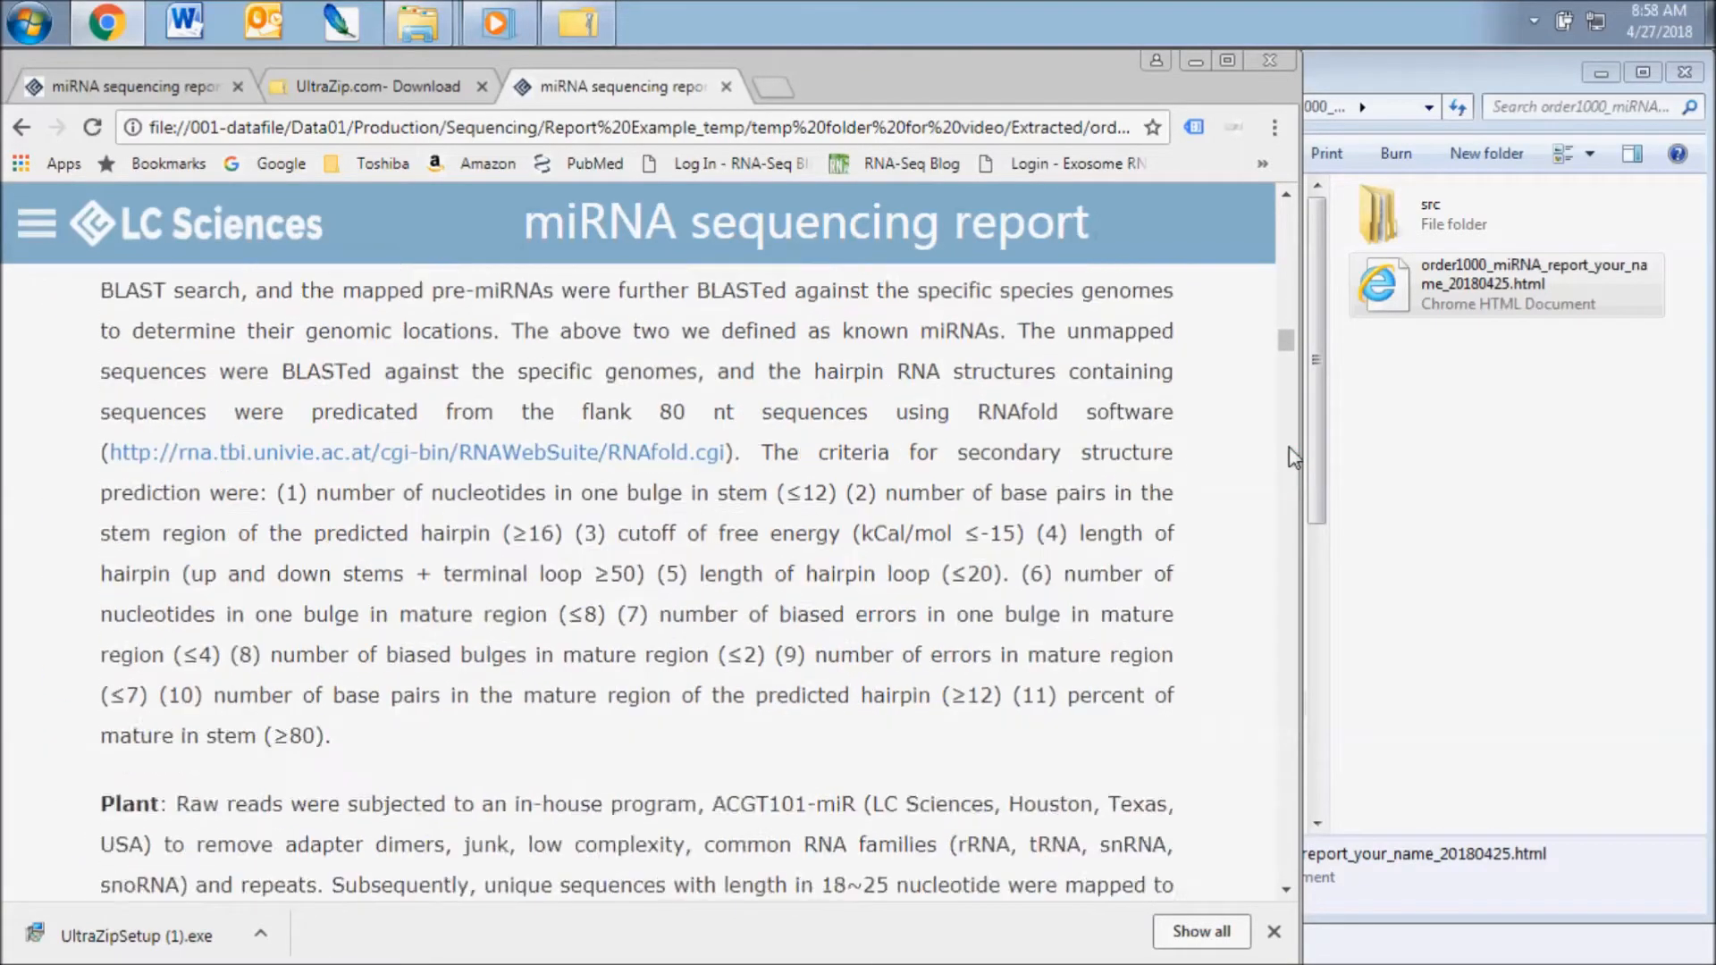
scroll(up, 3)
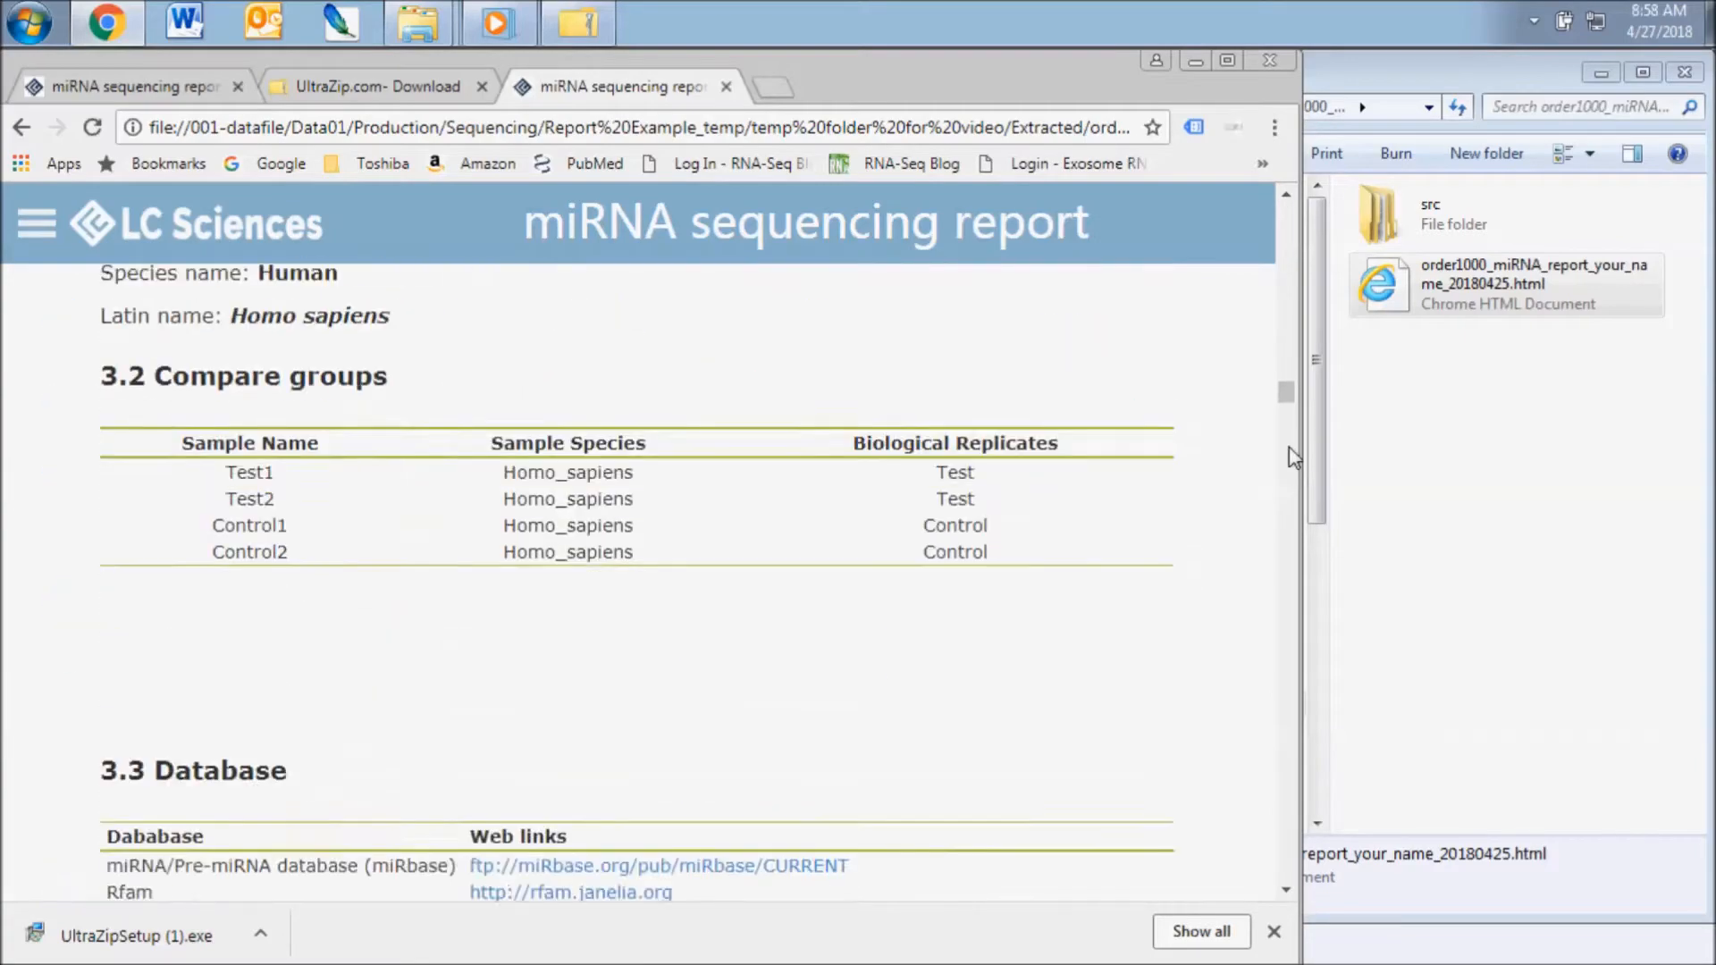
scroll(down, 3)
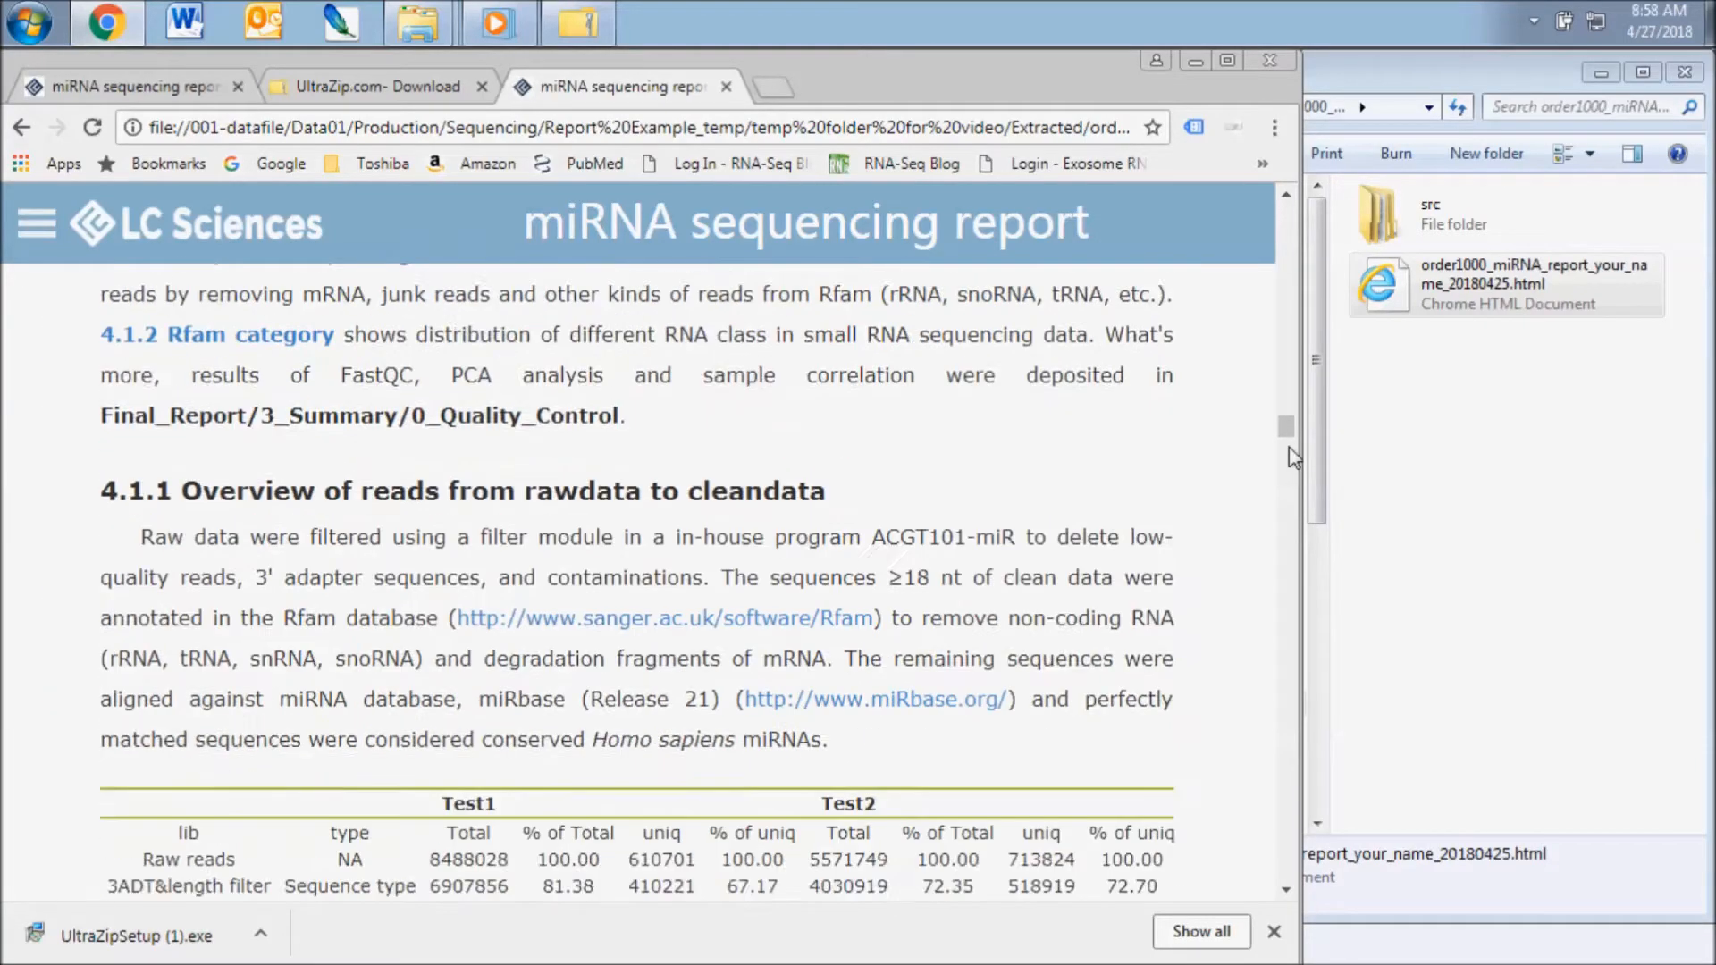
scroll(down, 3)
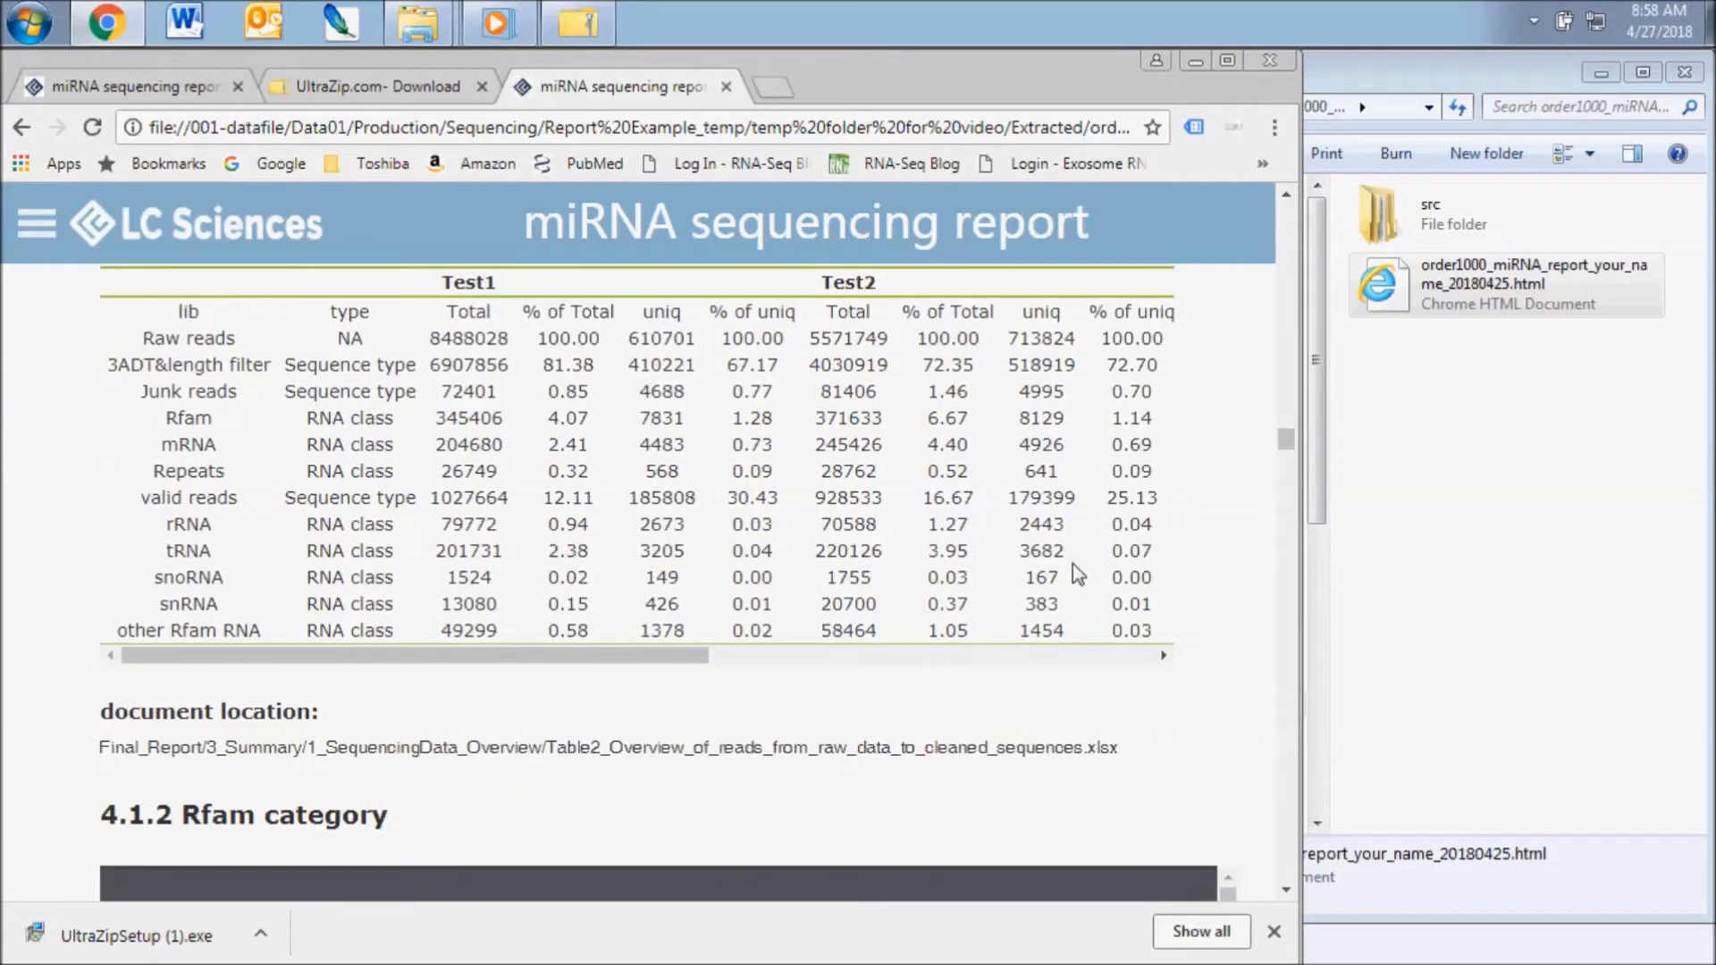
mouse_move(699, 815)
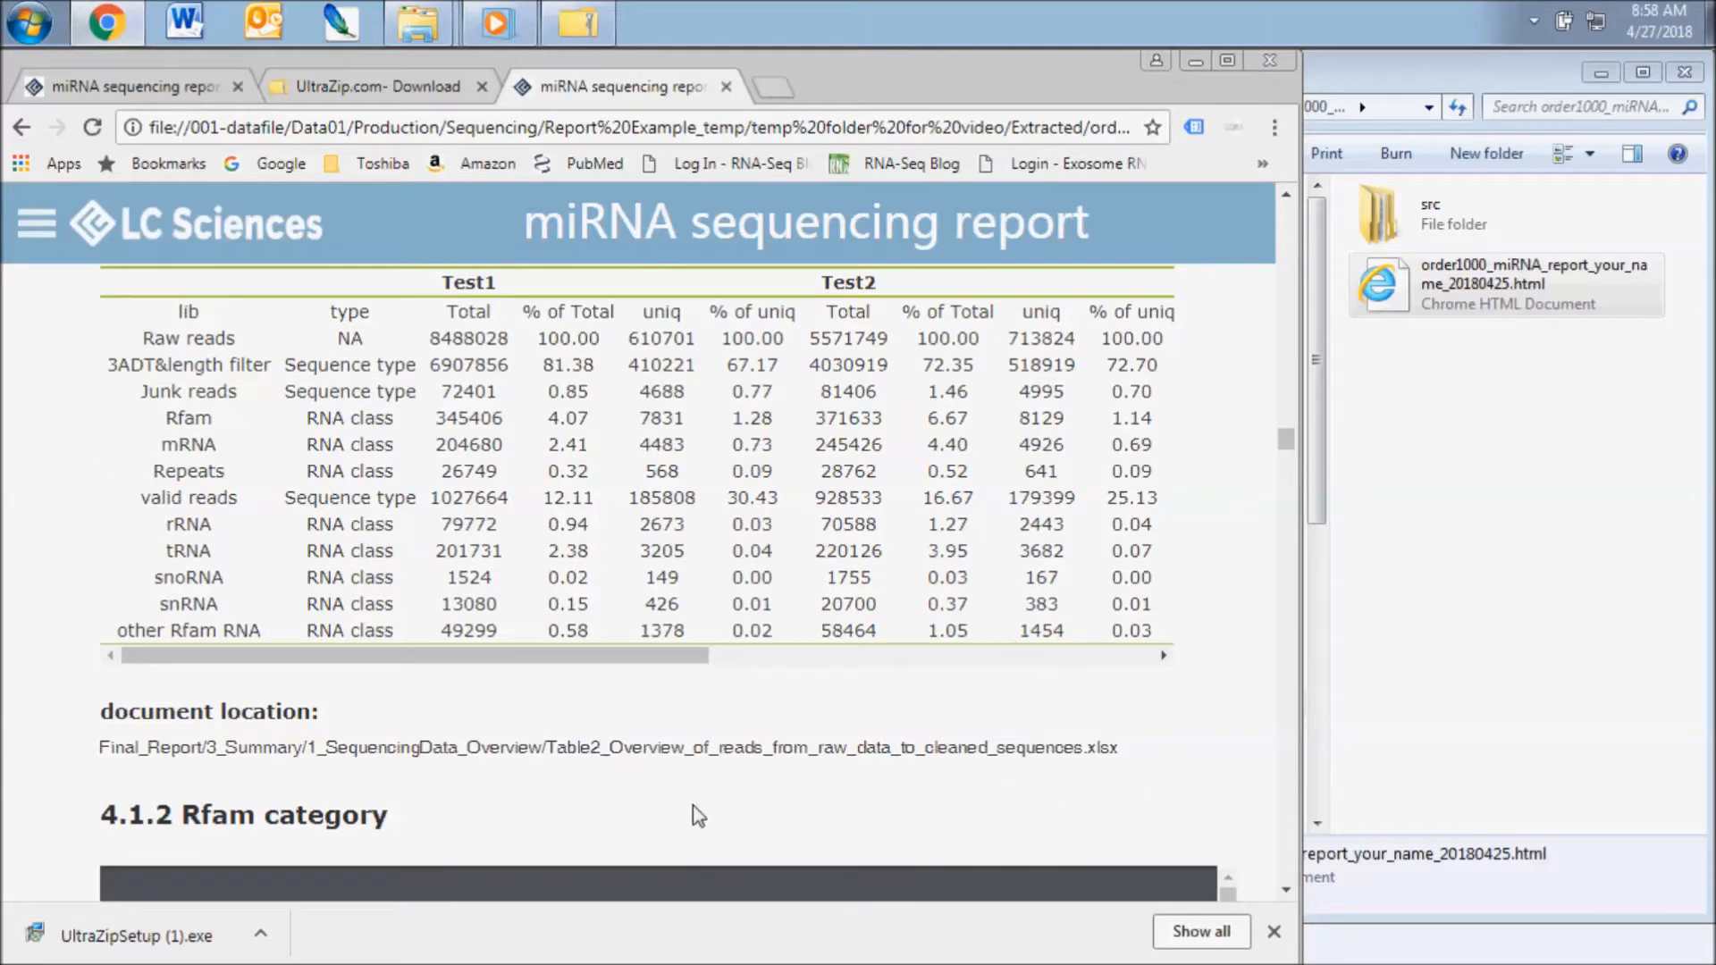
mouse_move(414, 728)
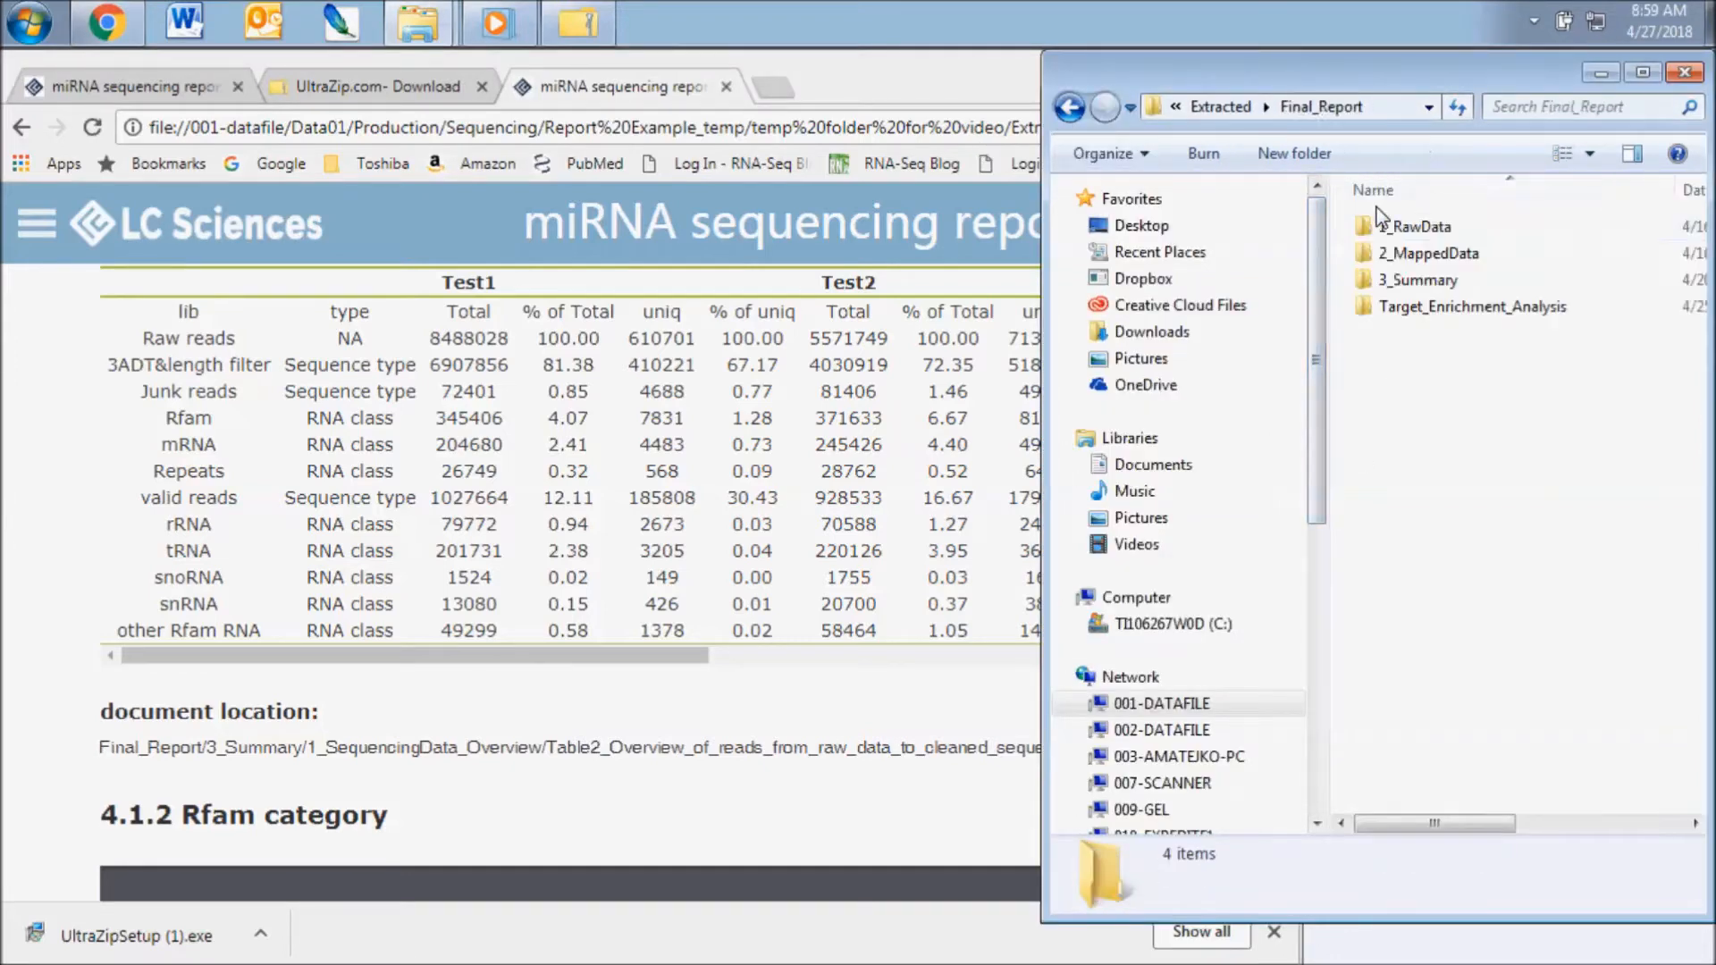
- Open the 3_Summary subfolder inside Final_Report
double_click(1424, 280)
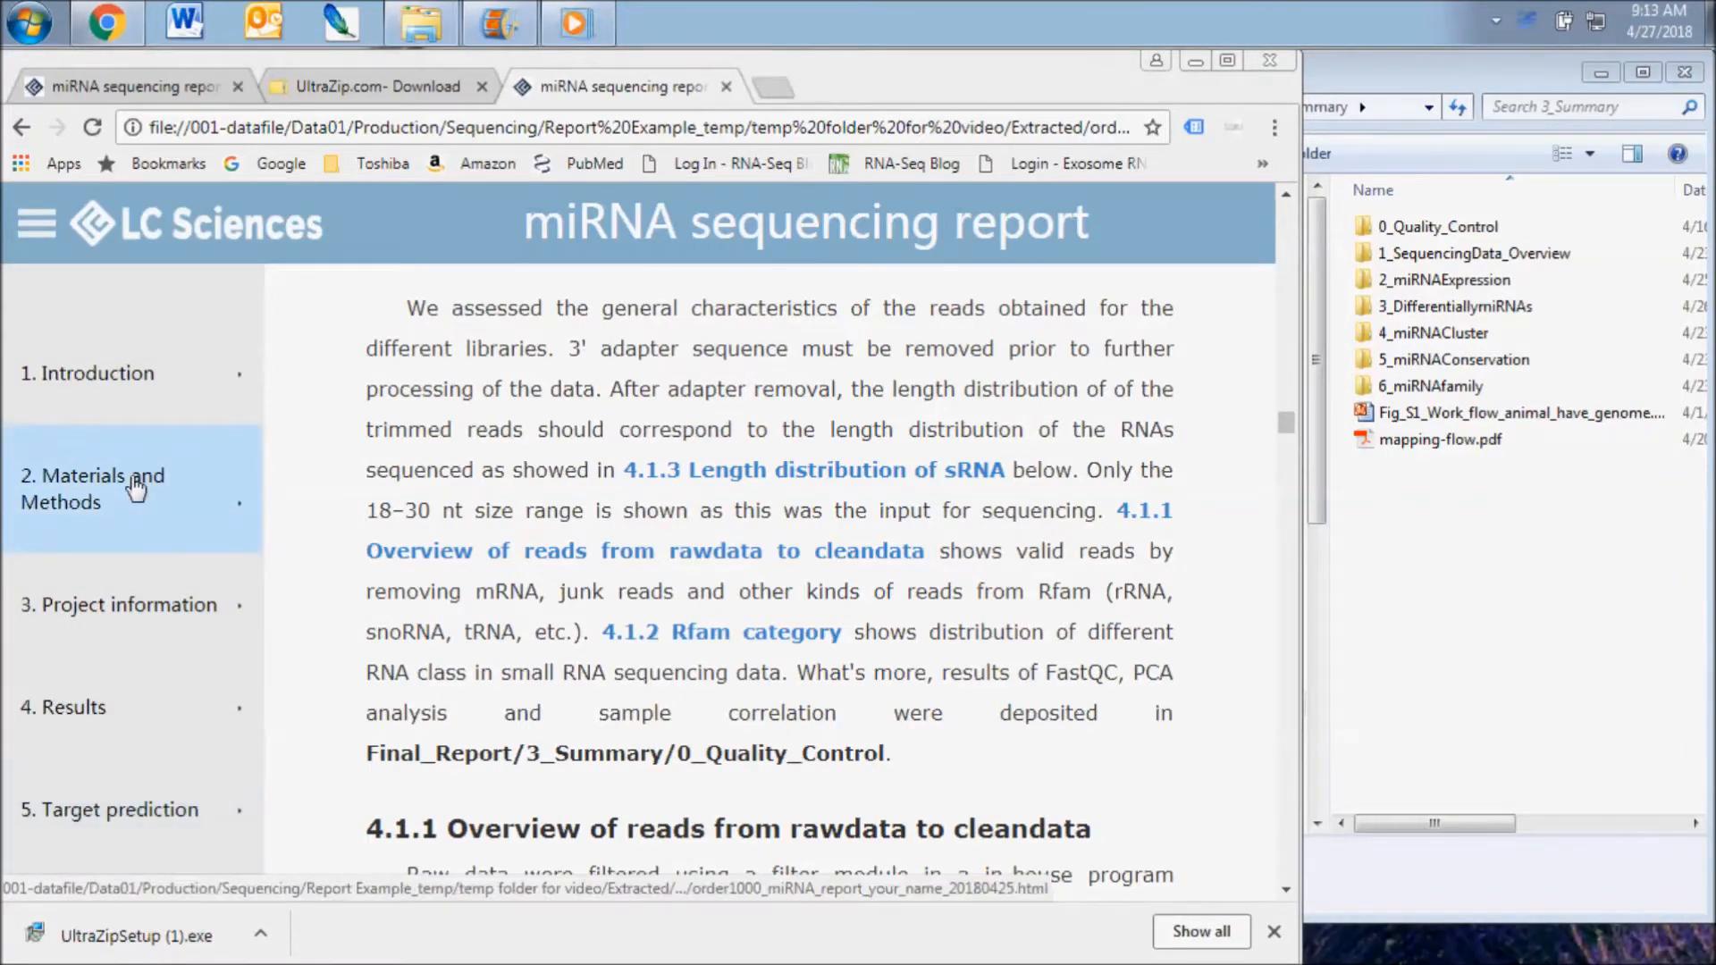
- Jump to Materials and Methods and read through project information and databases to section 4.1
click(103, 488)
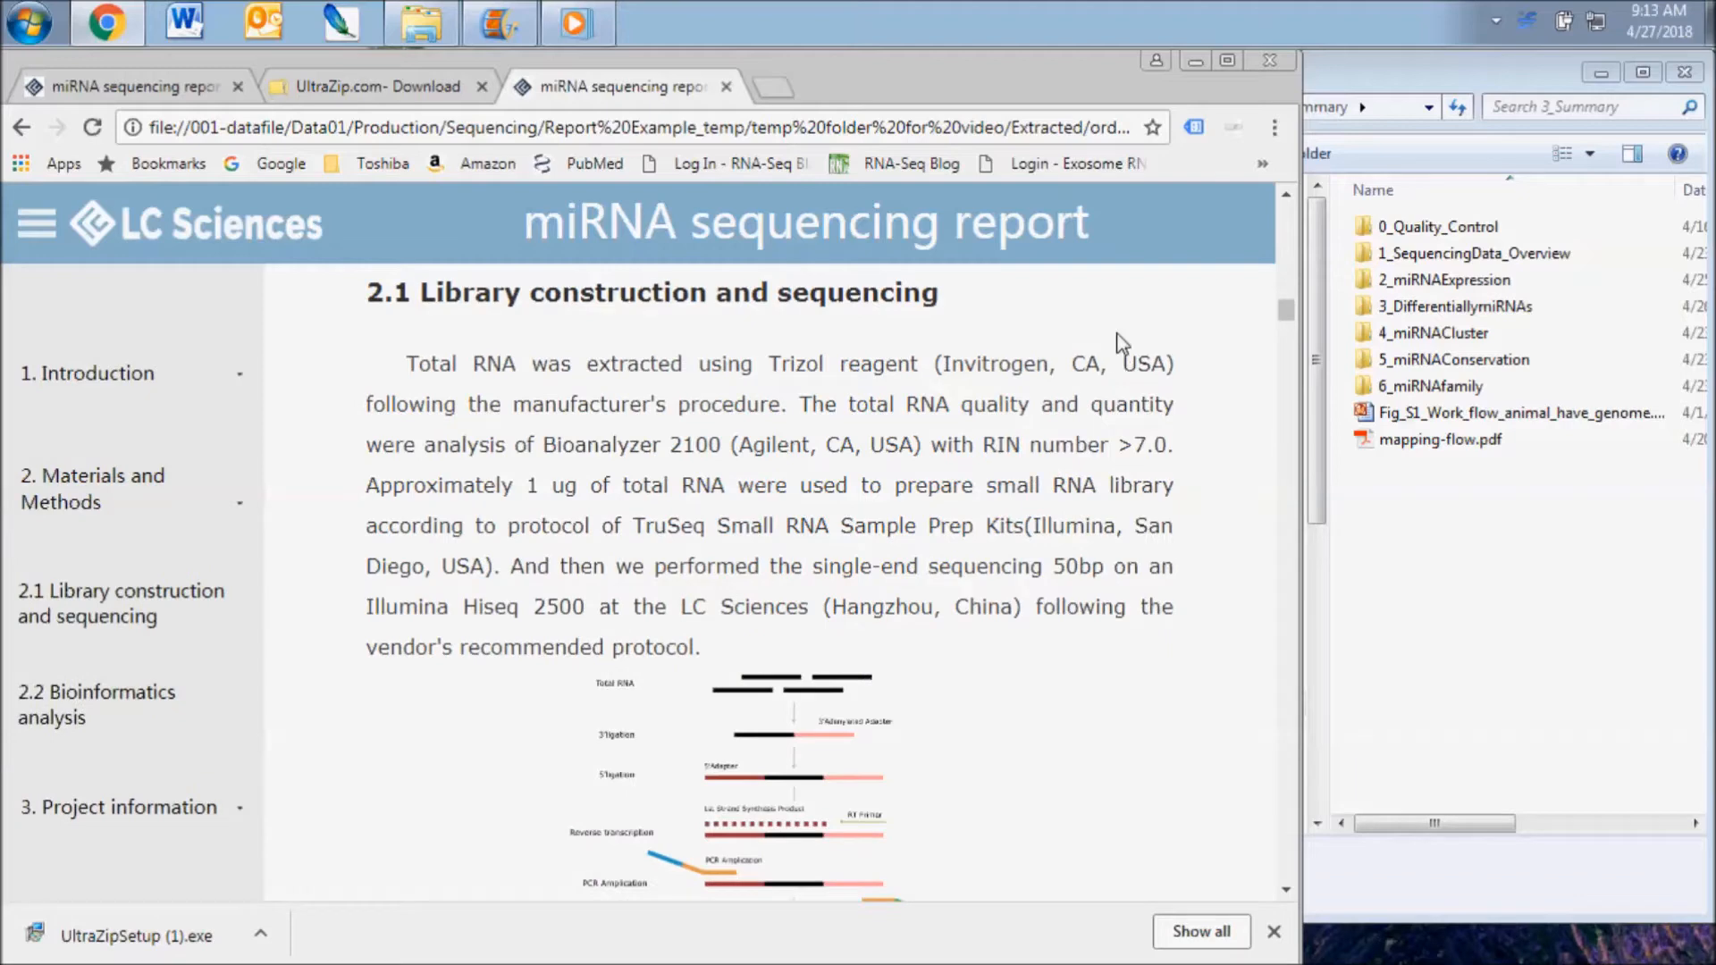
scroll(down, 3)
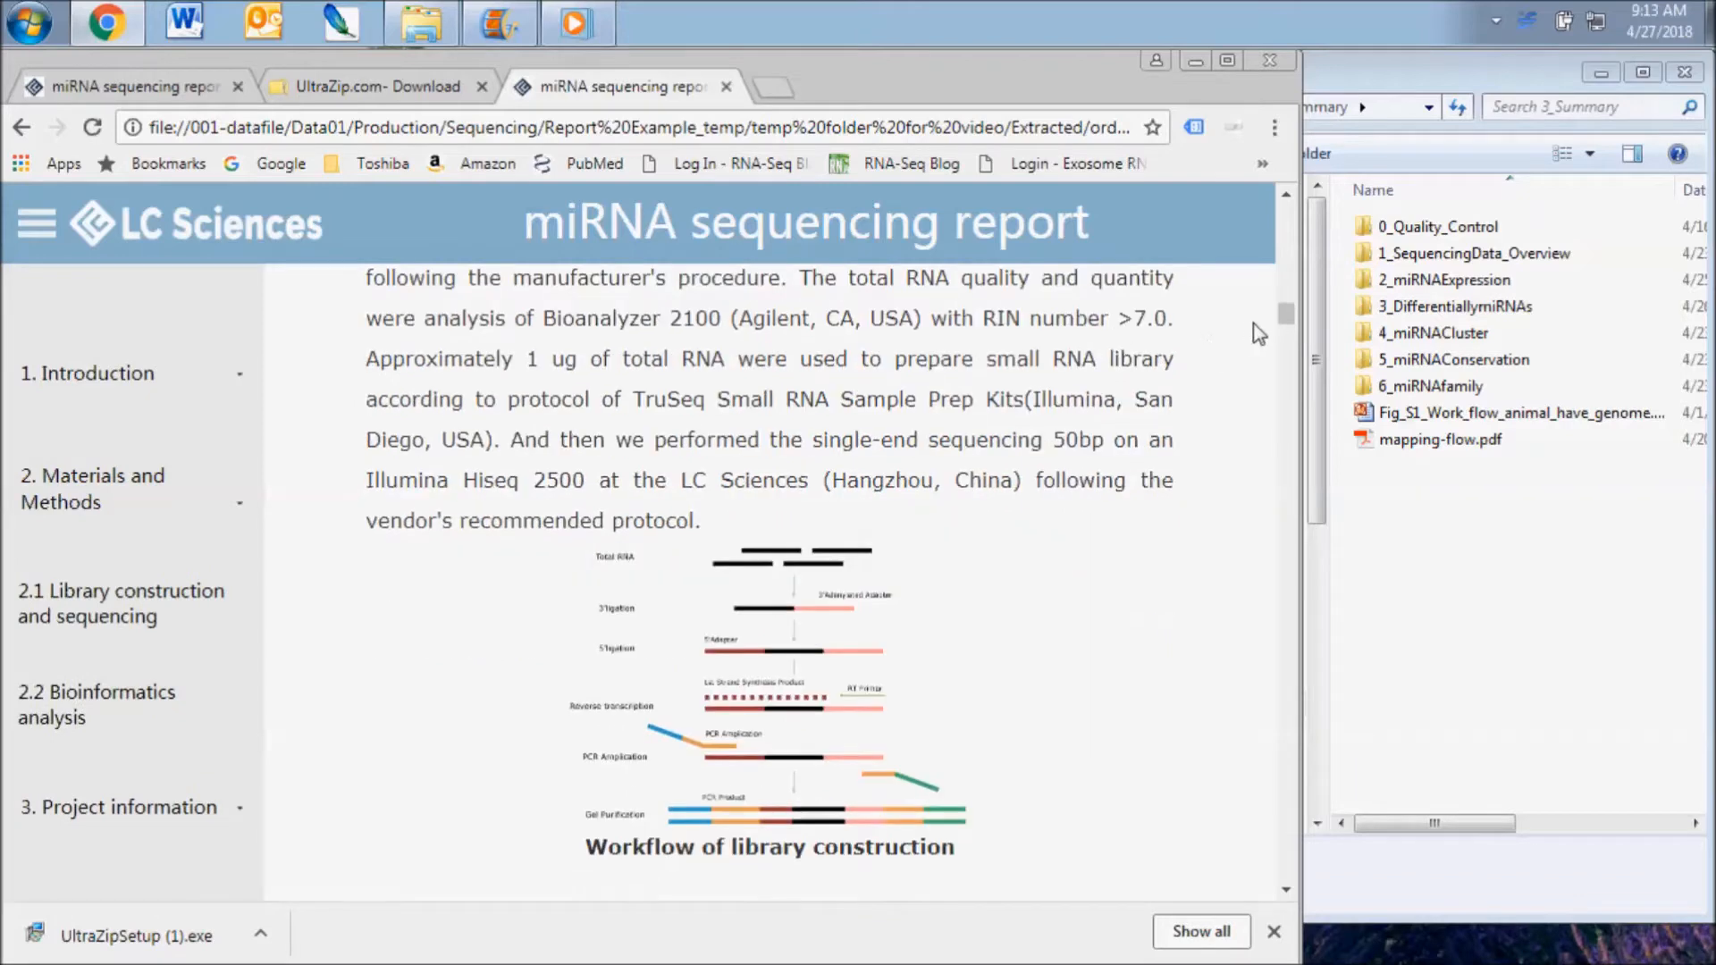
scroll(down, 3)
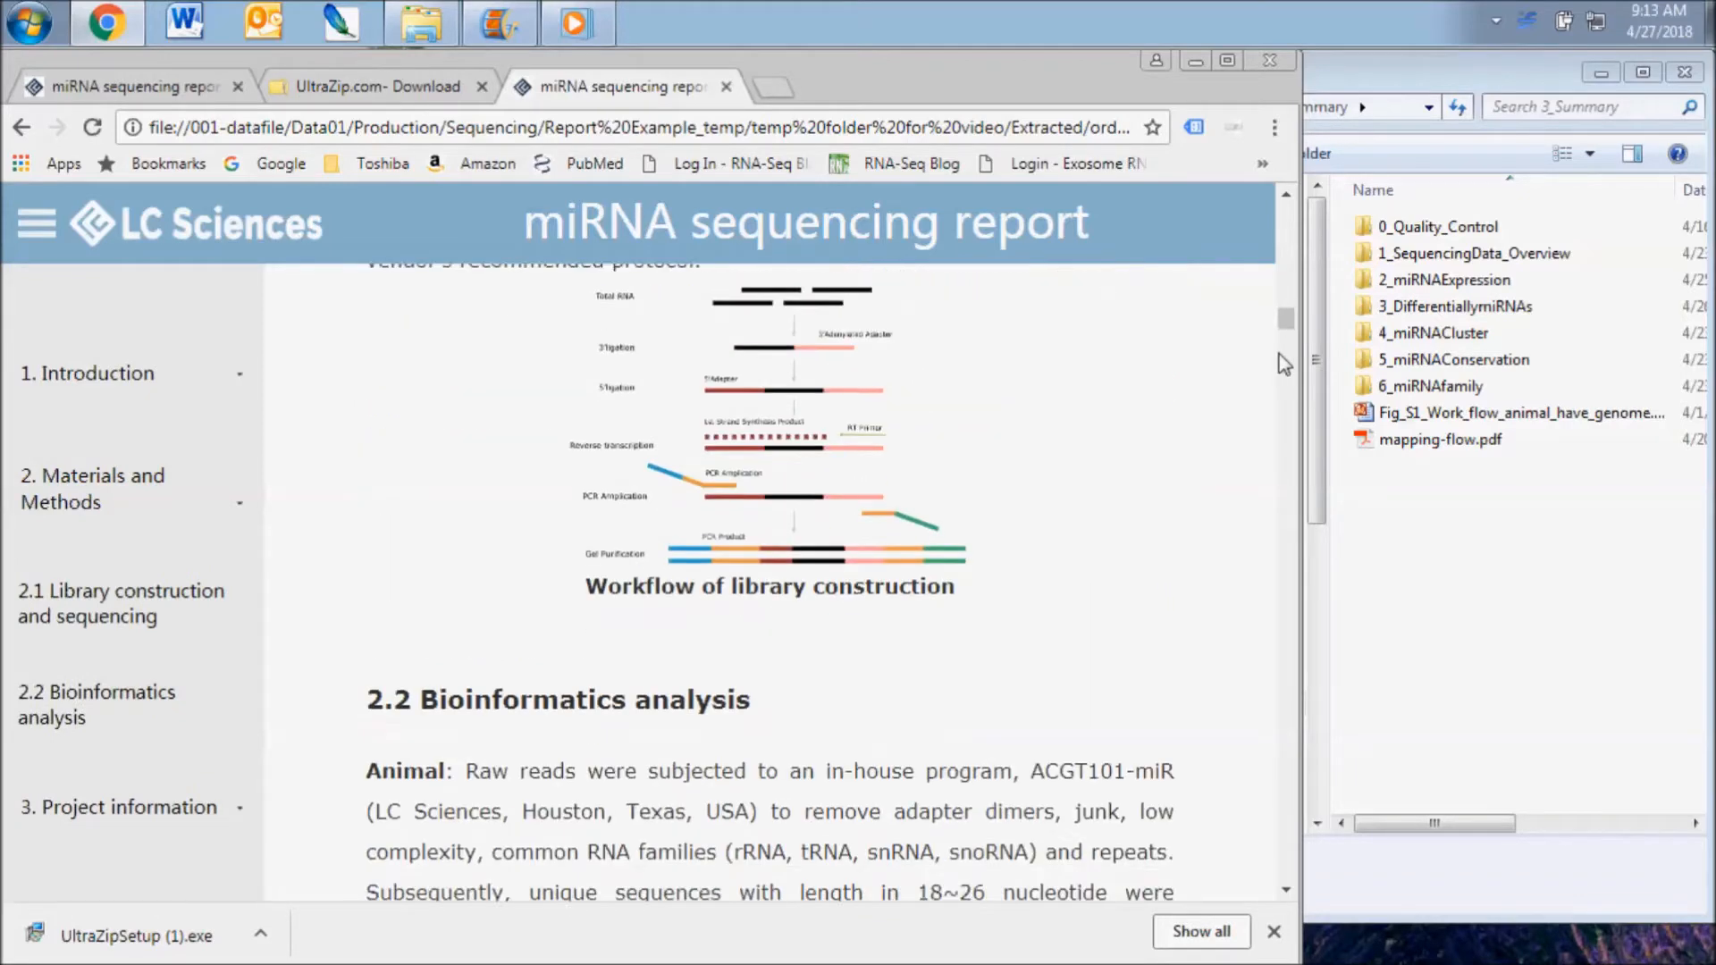
scroll(down, 3)
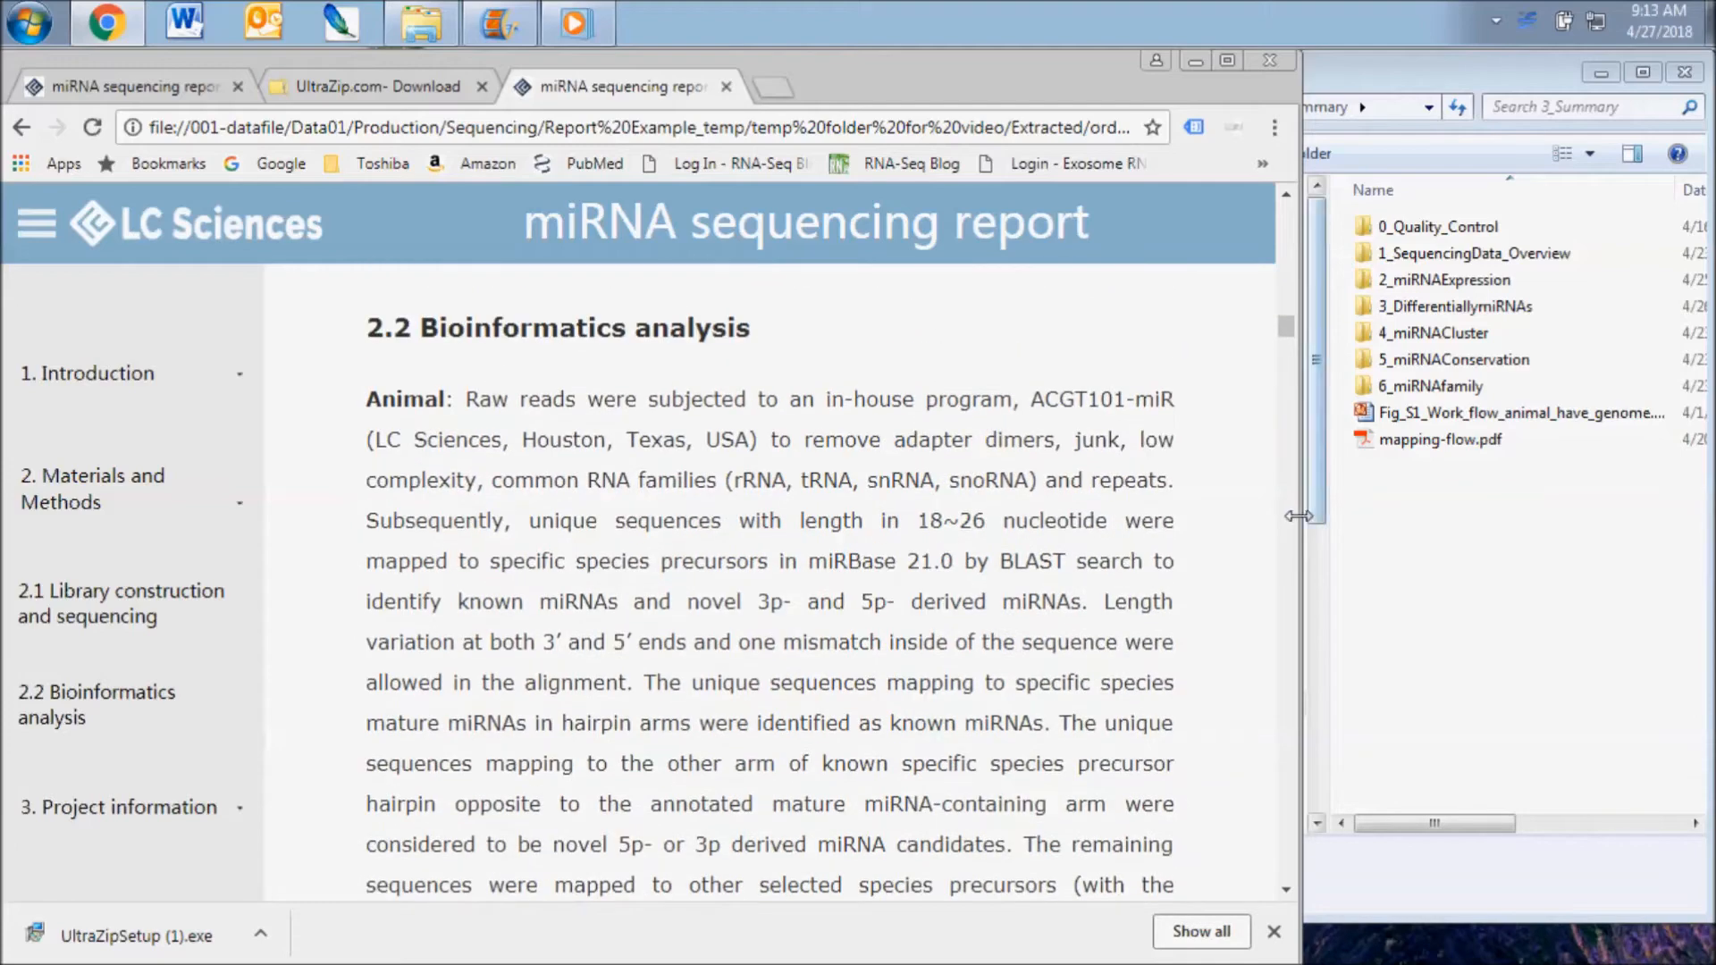
scroll(down, 3)
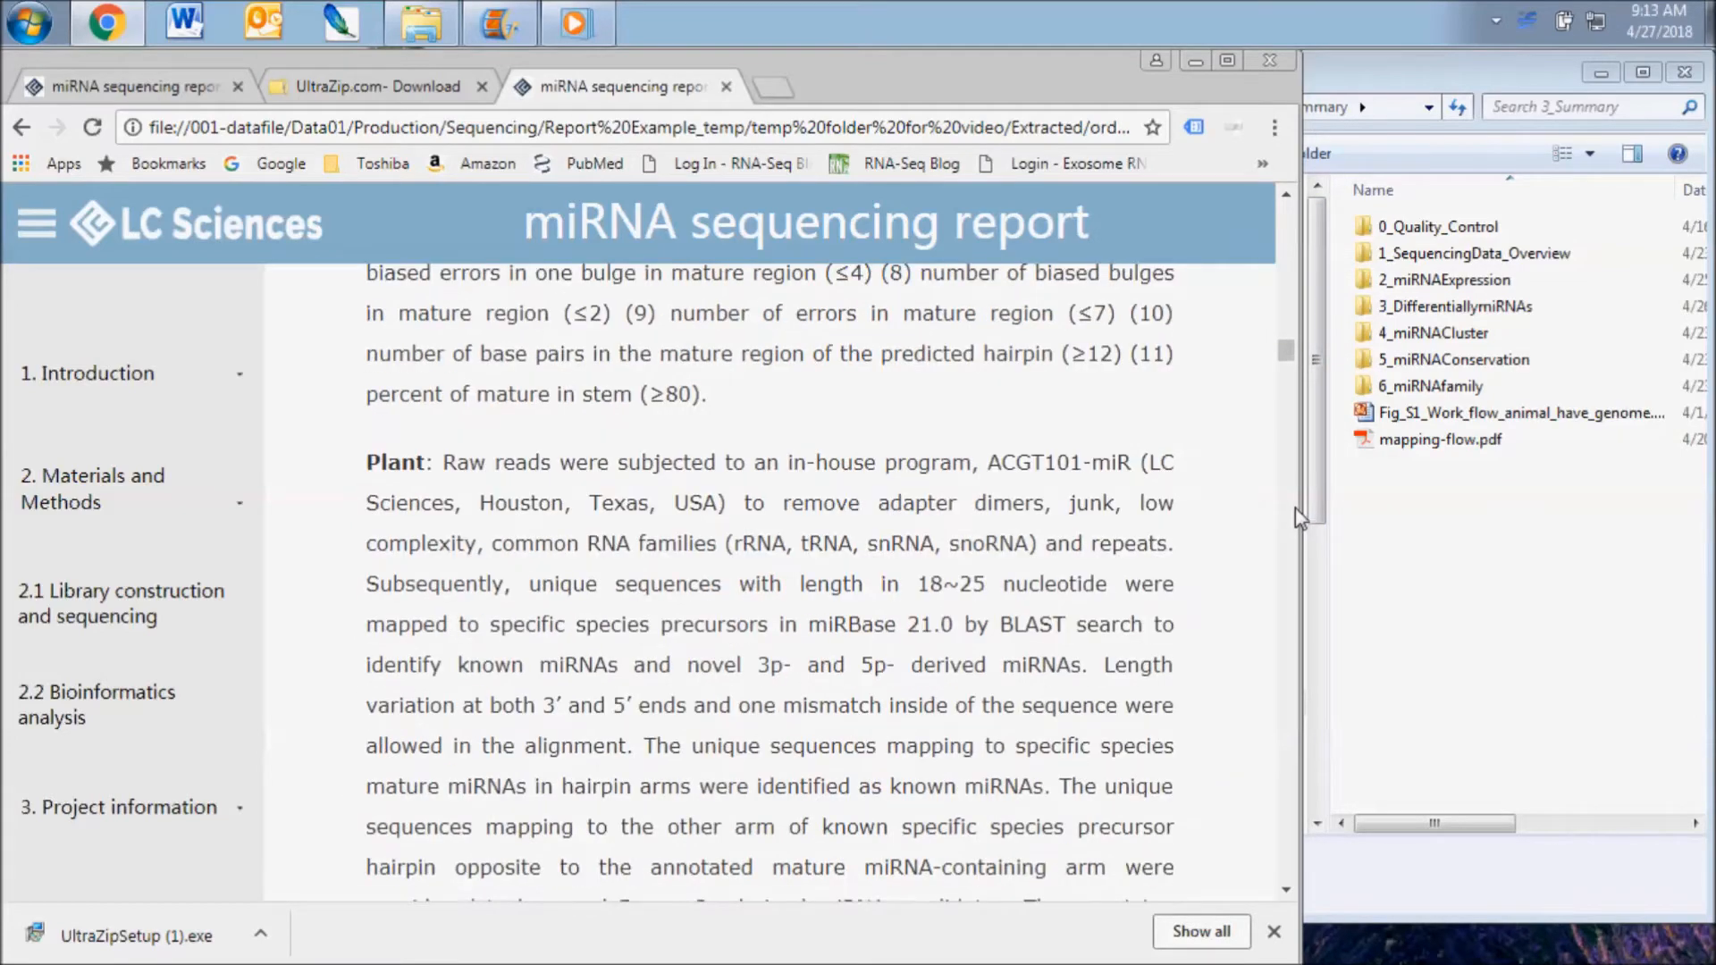
scroll(down, 3)
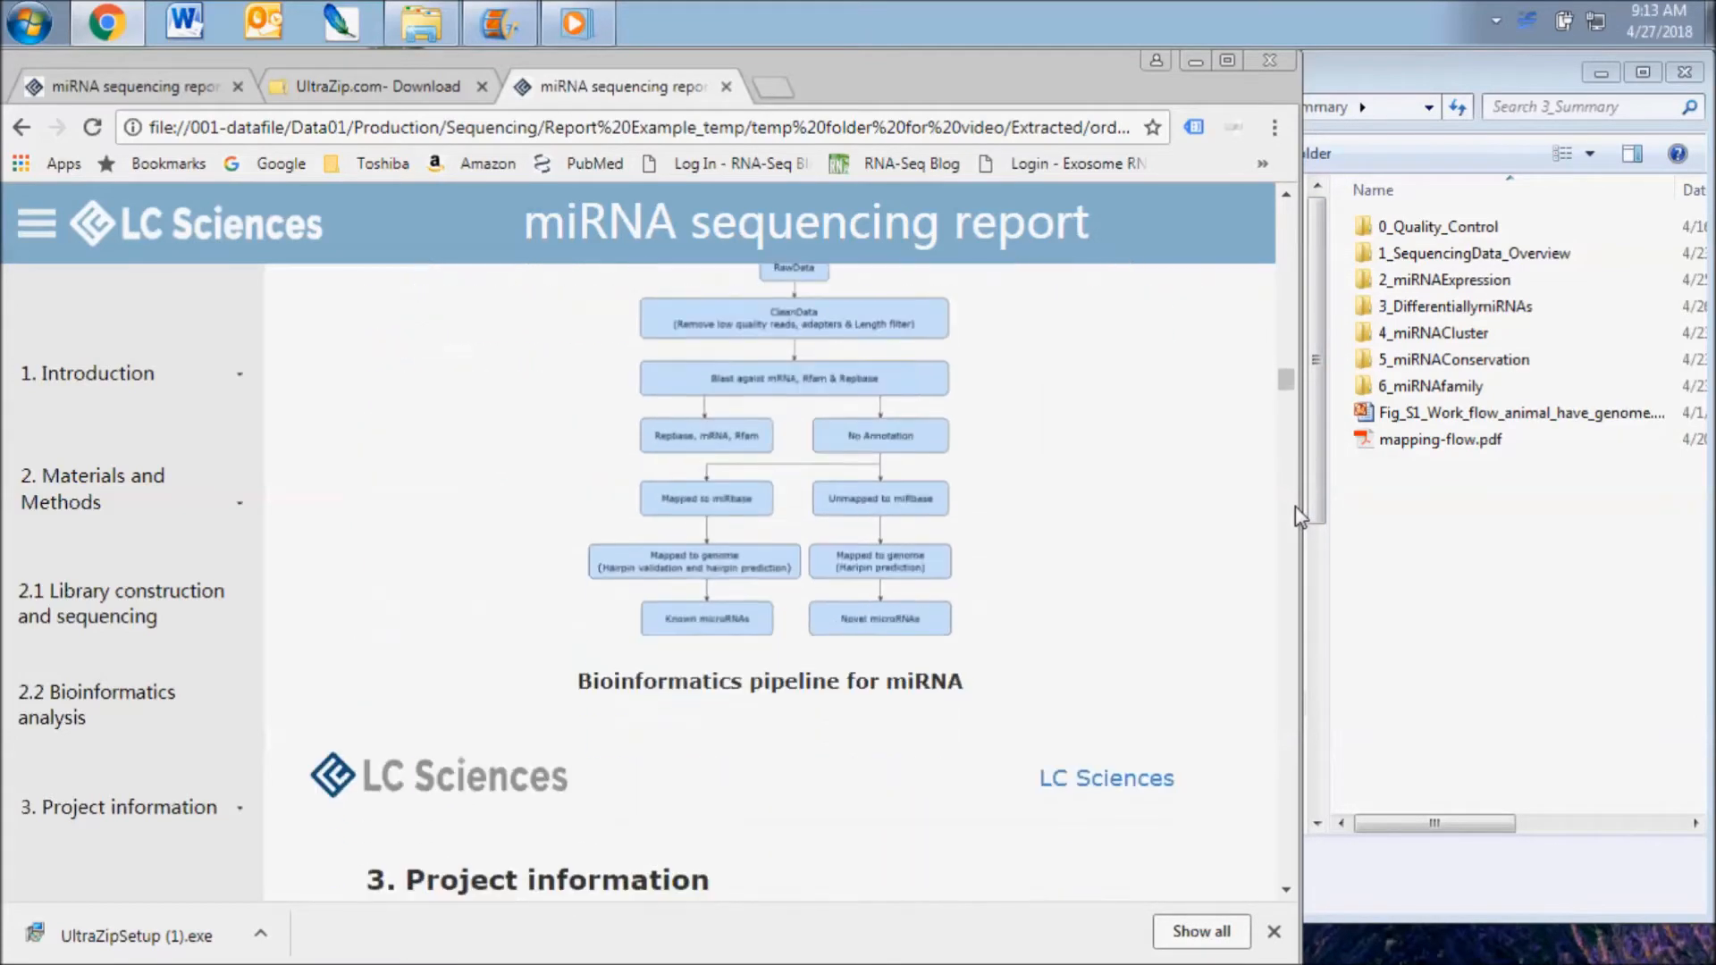
scroll(down, 3)
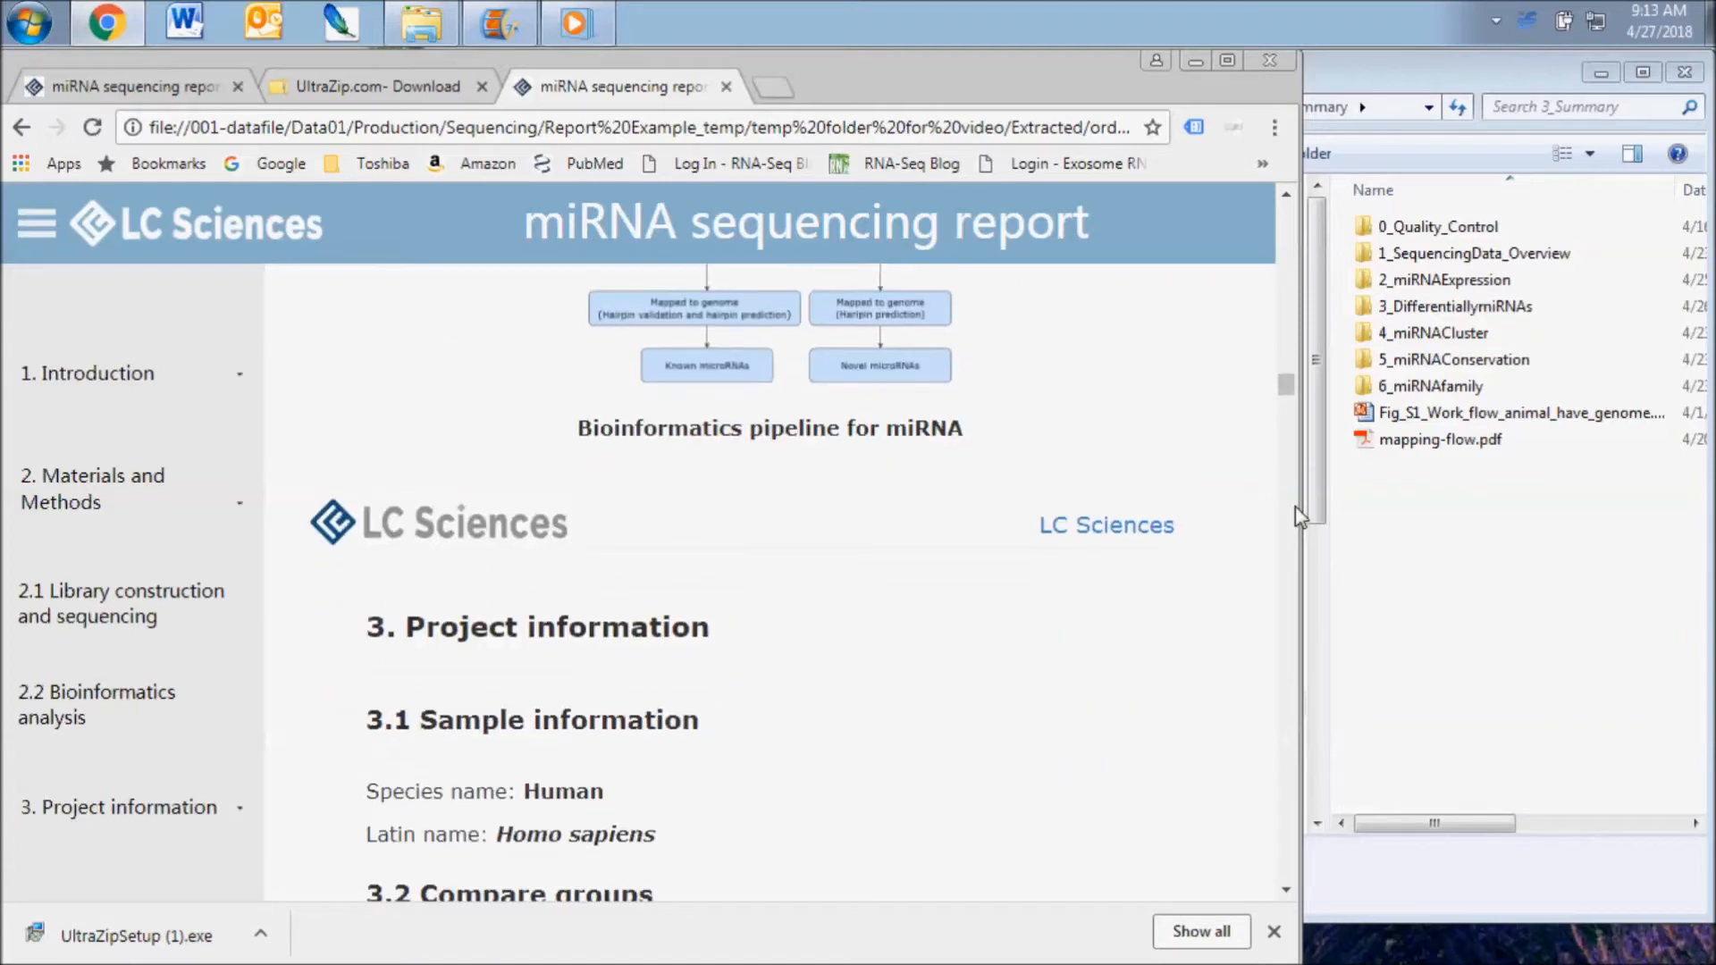
scroll(down, 3)
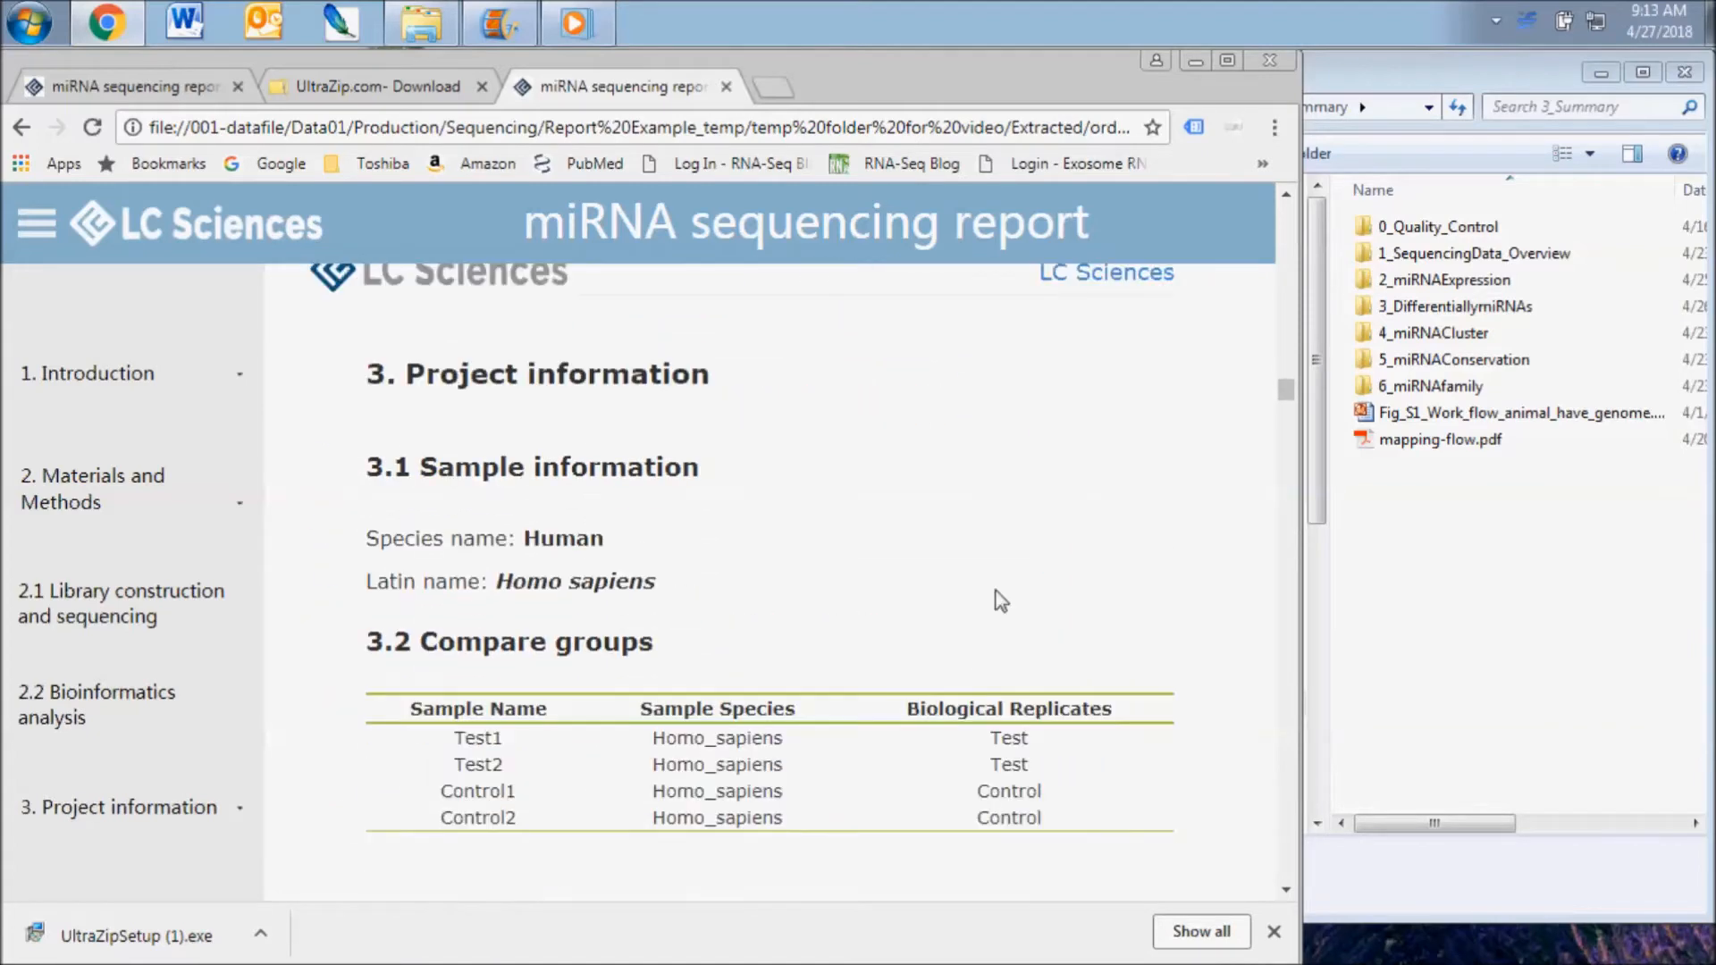
scroll(down, 3)
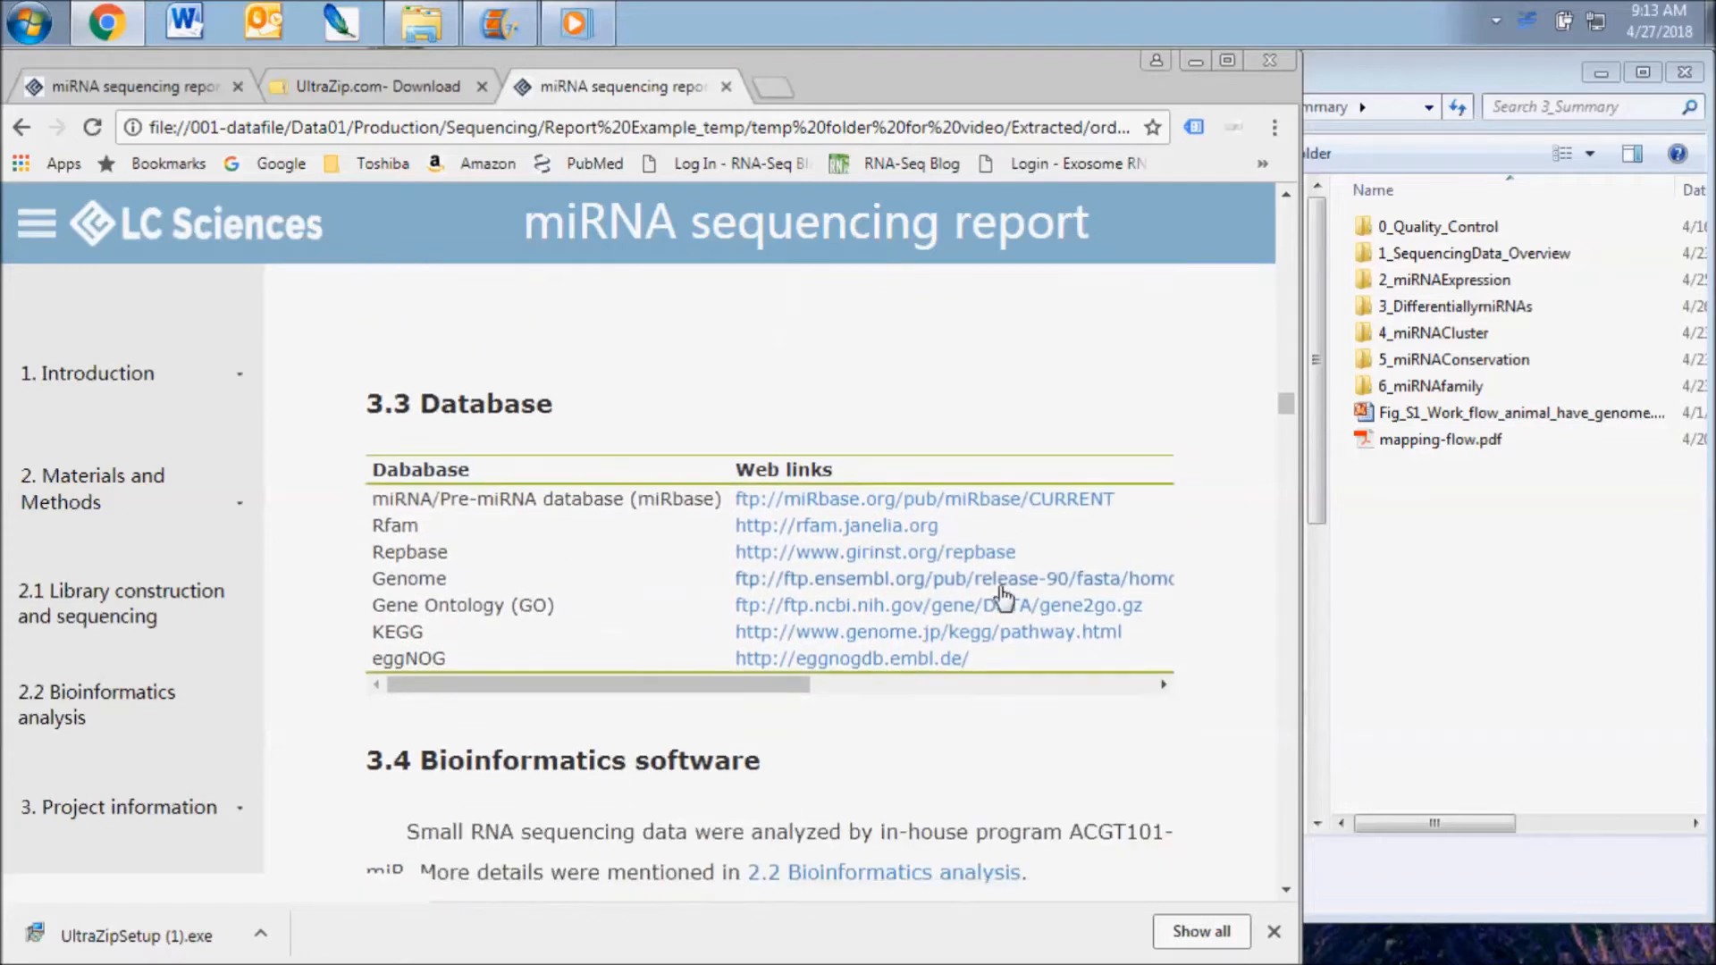
mouse_move(1264, 654)
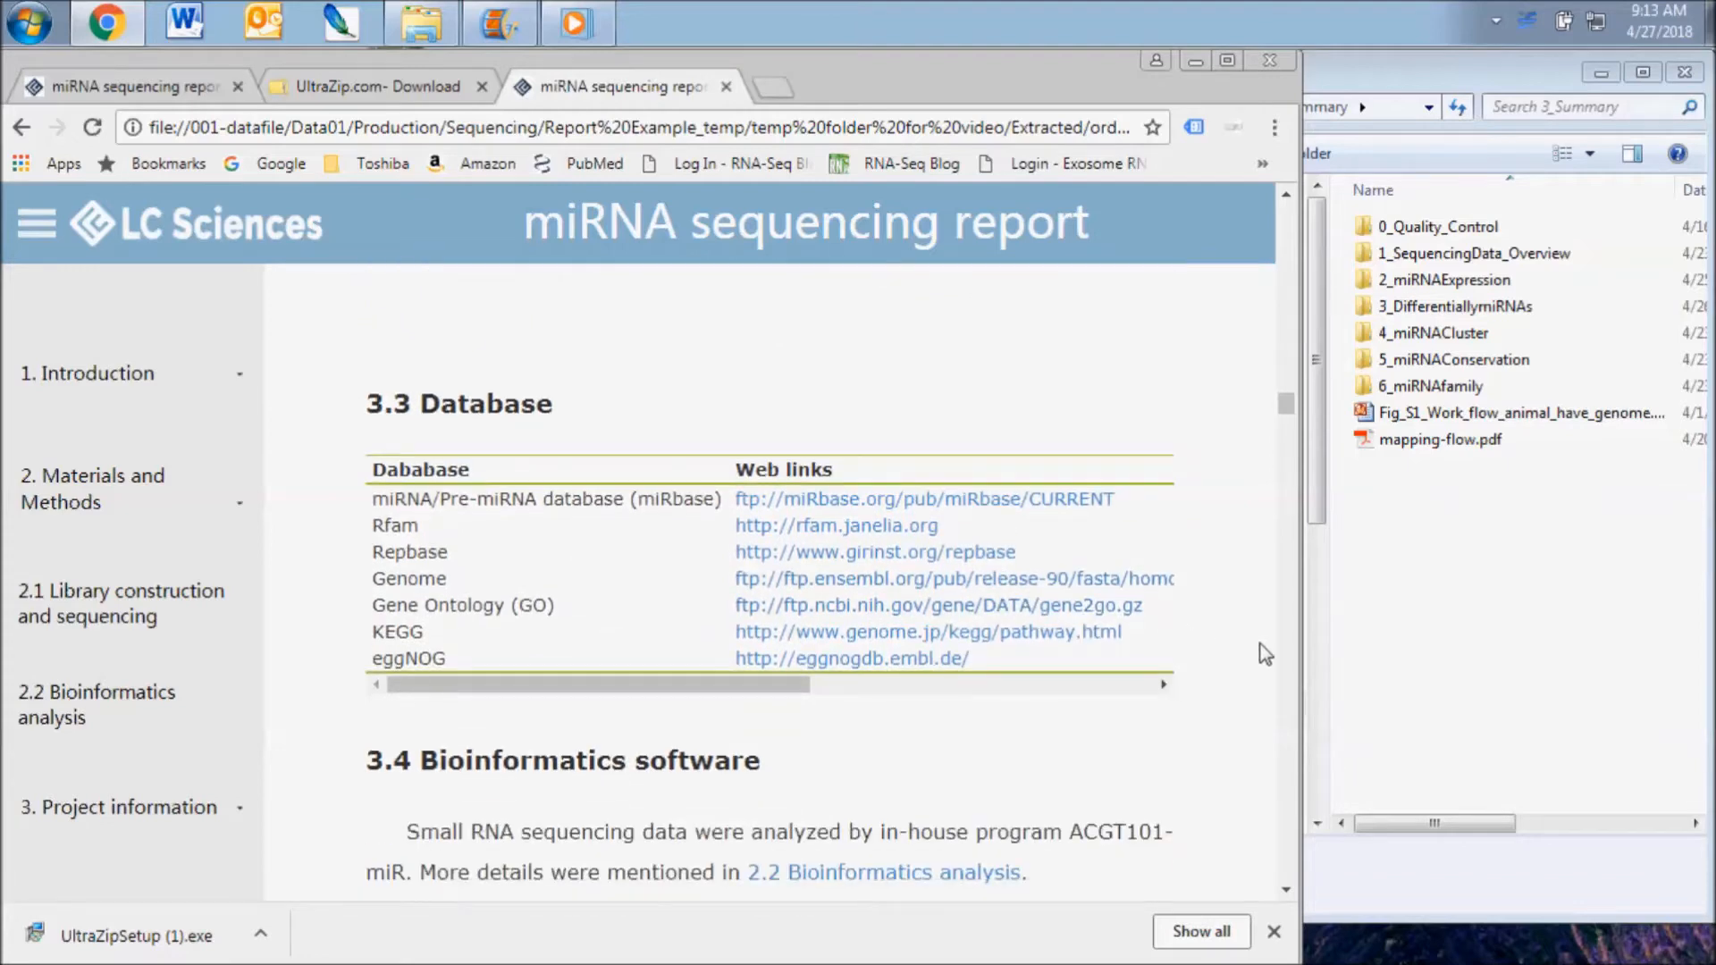
scroll(down, 3)
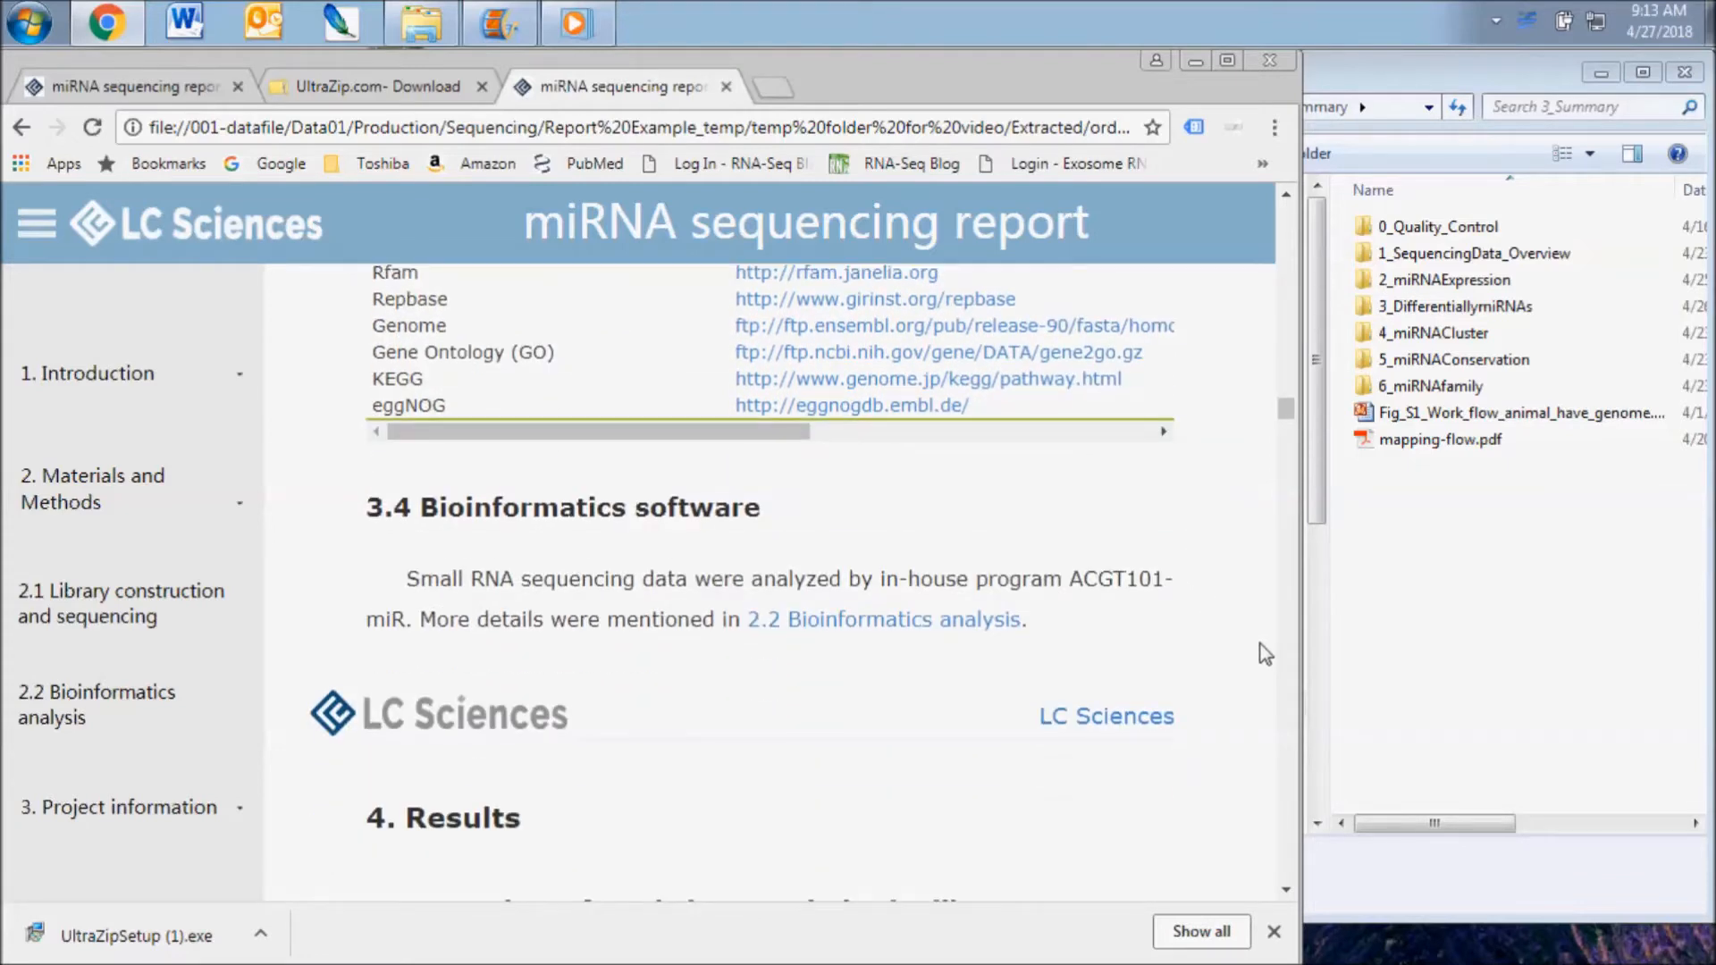
scroll(down, 3)
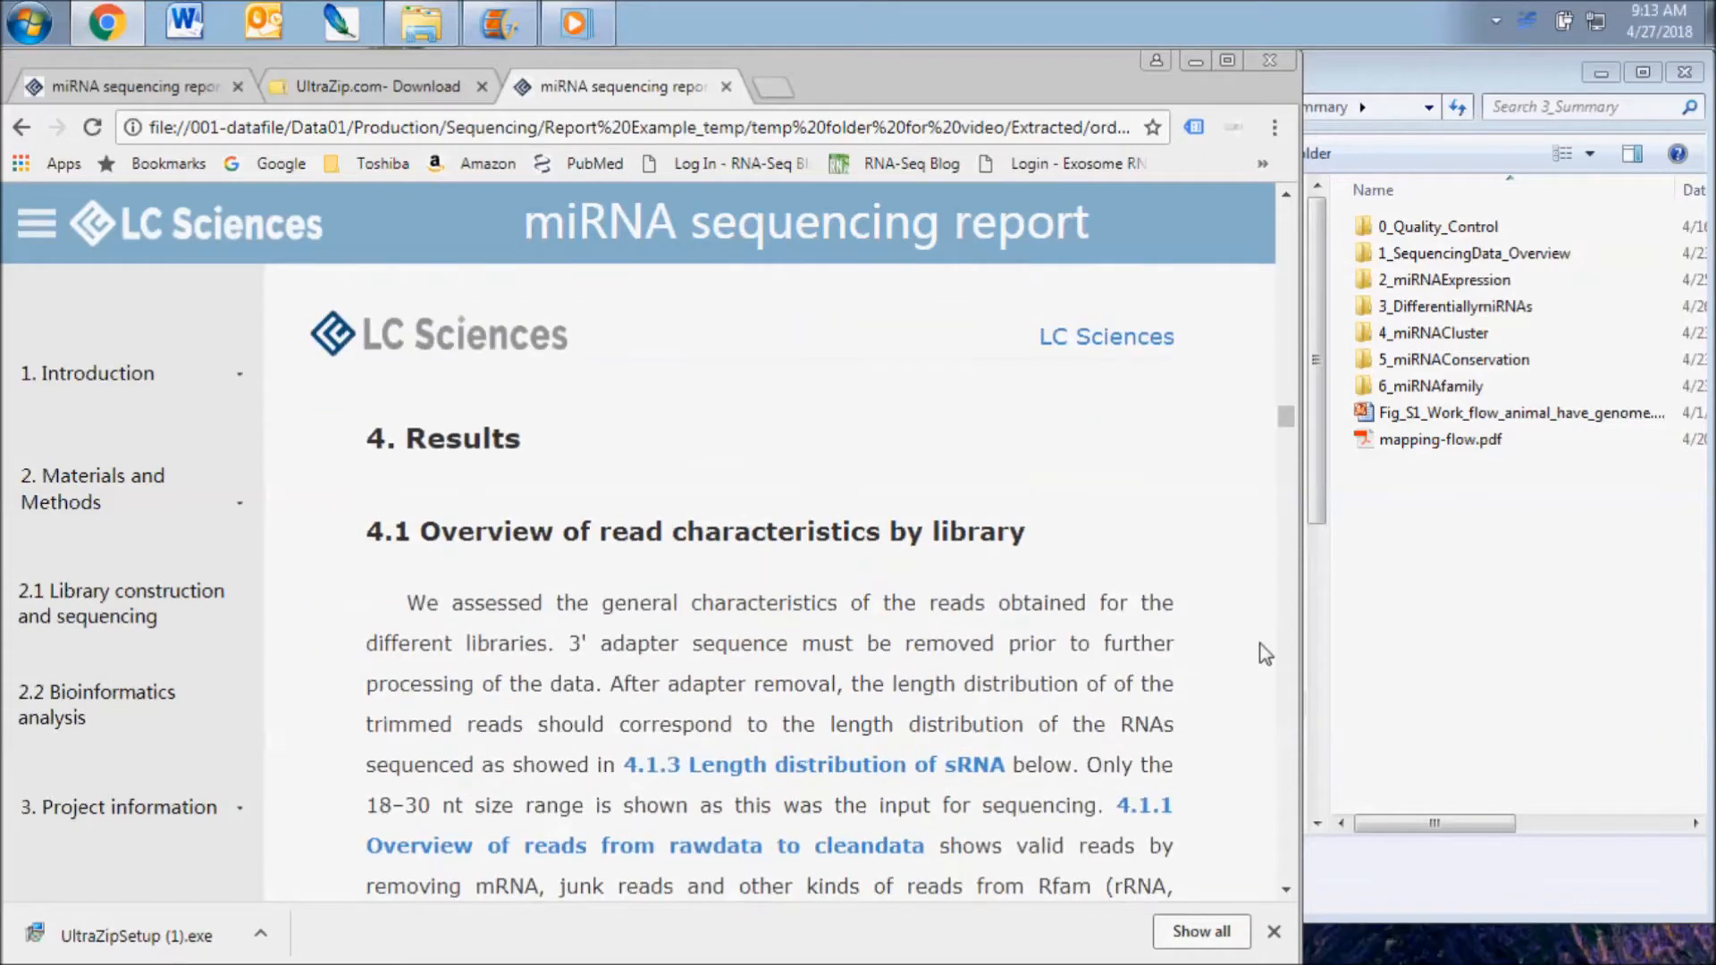
- Scroll past 4.1 to the 4.1.1 rawdata-to-cleandata reads table with Test1/Test2 counts
scroll(down, 3)
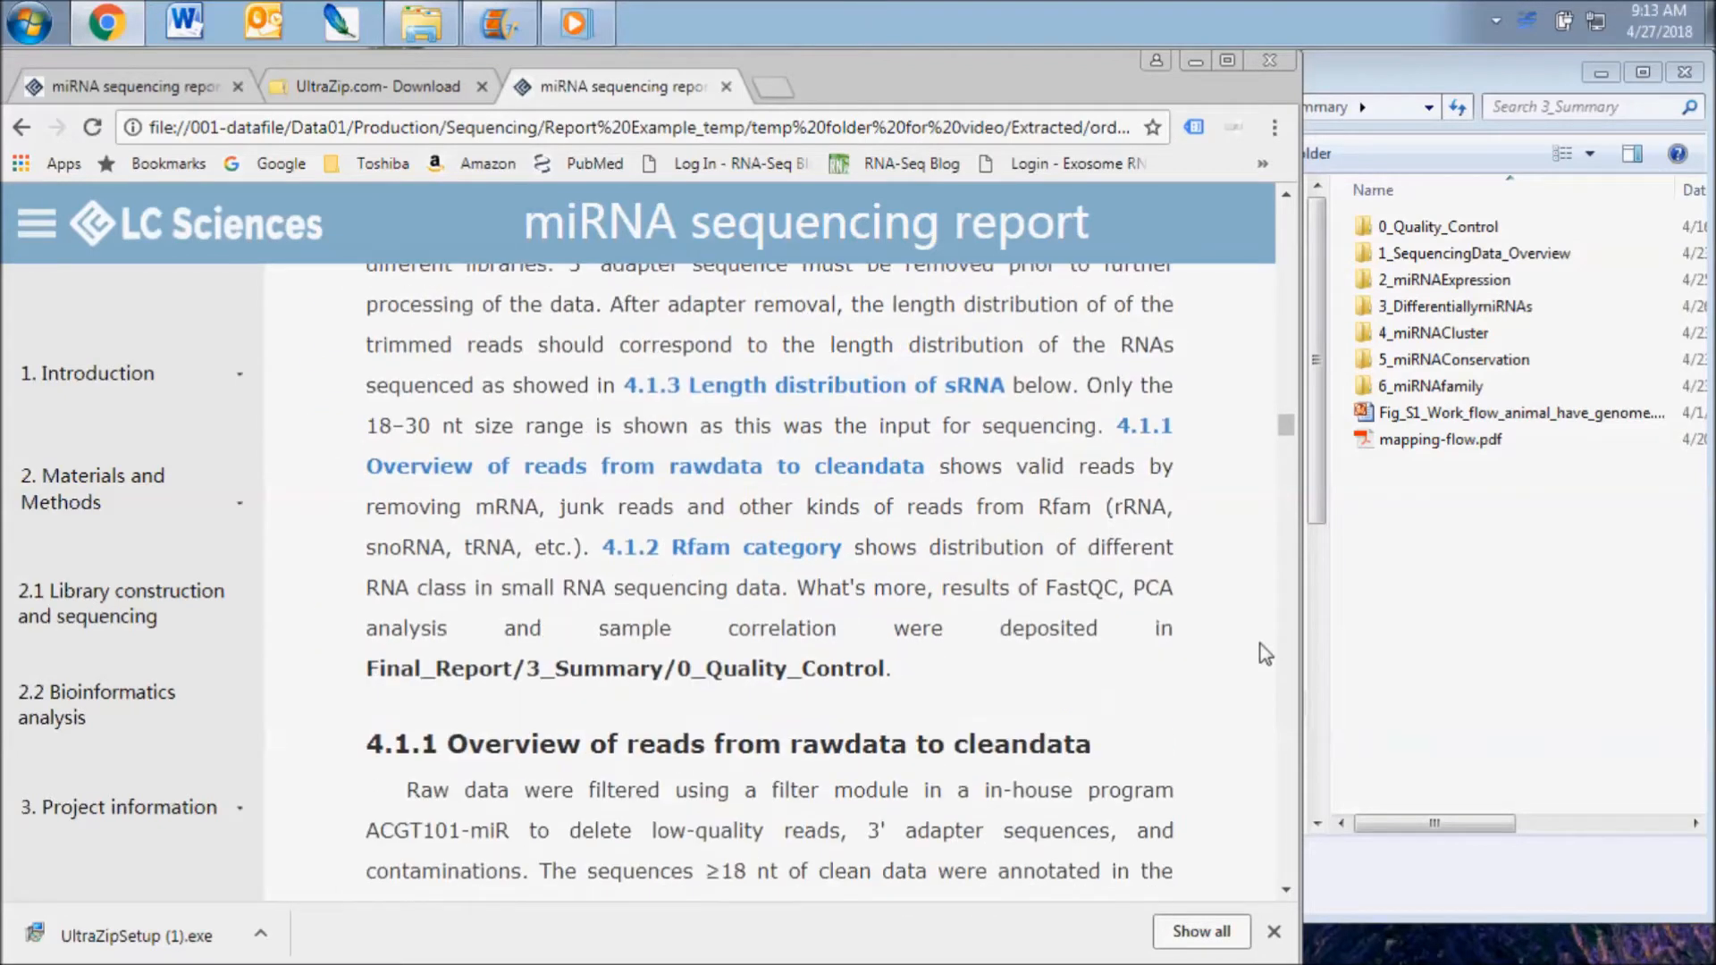
scroll(down, 3)
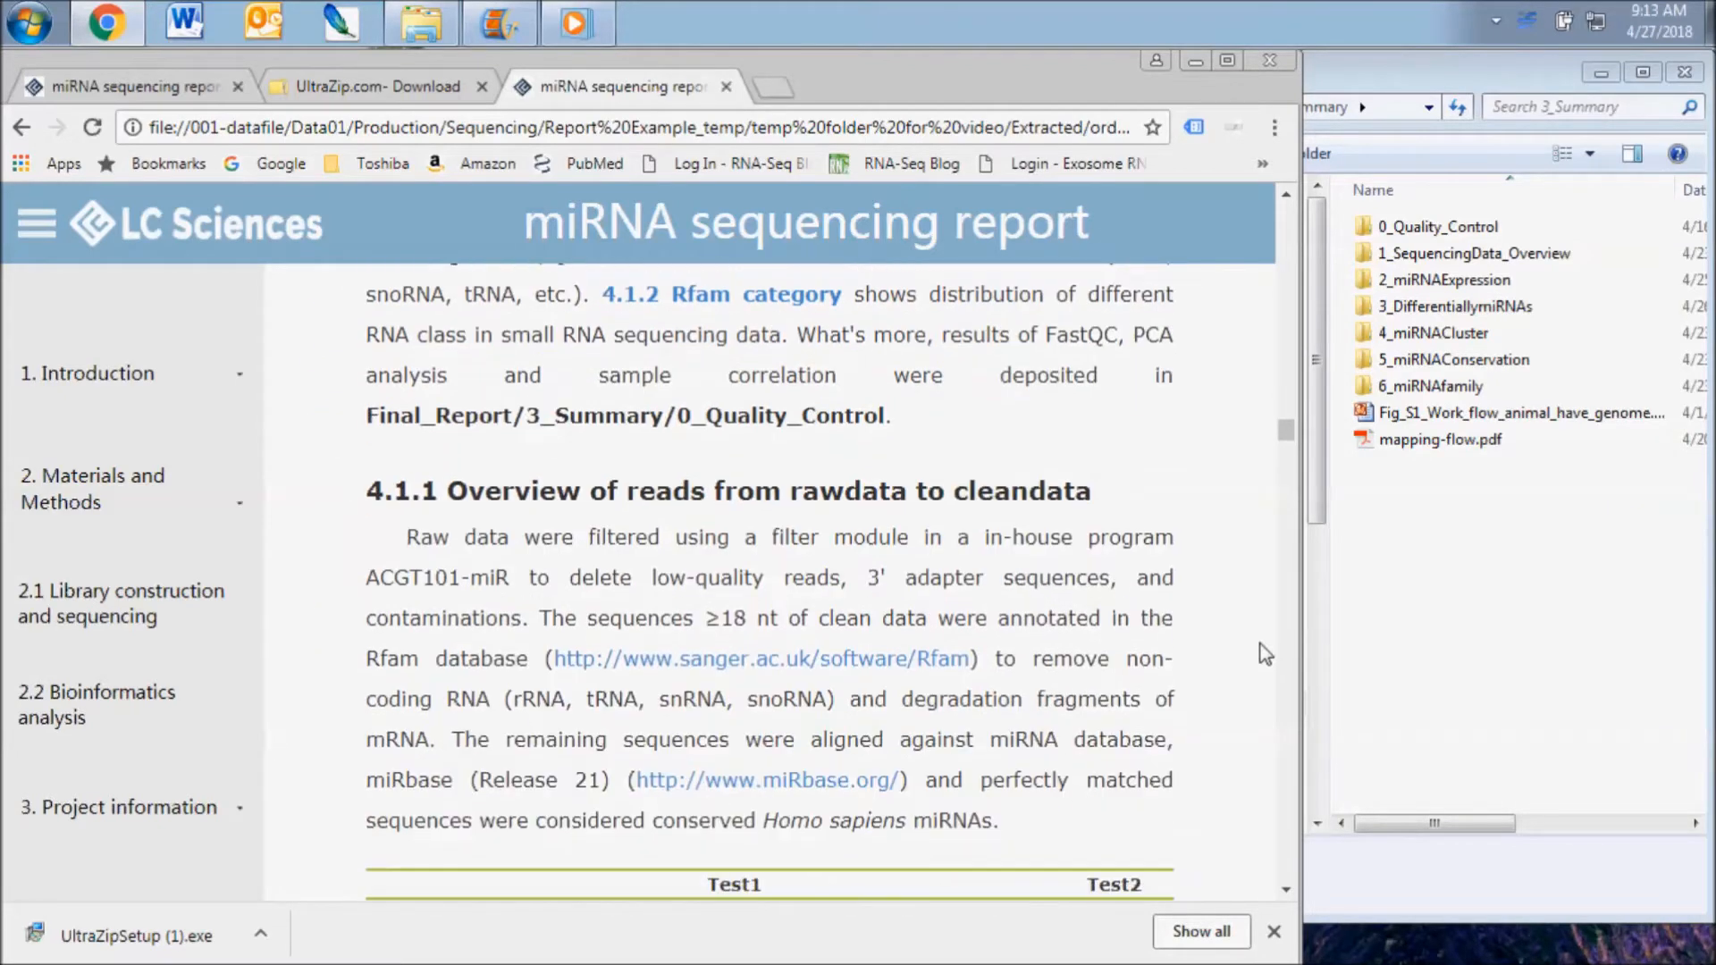
scroll(down, 3)
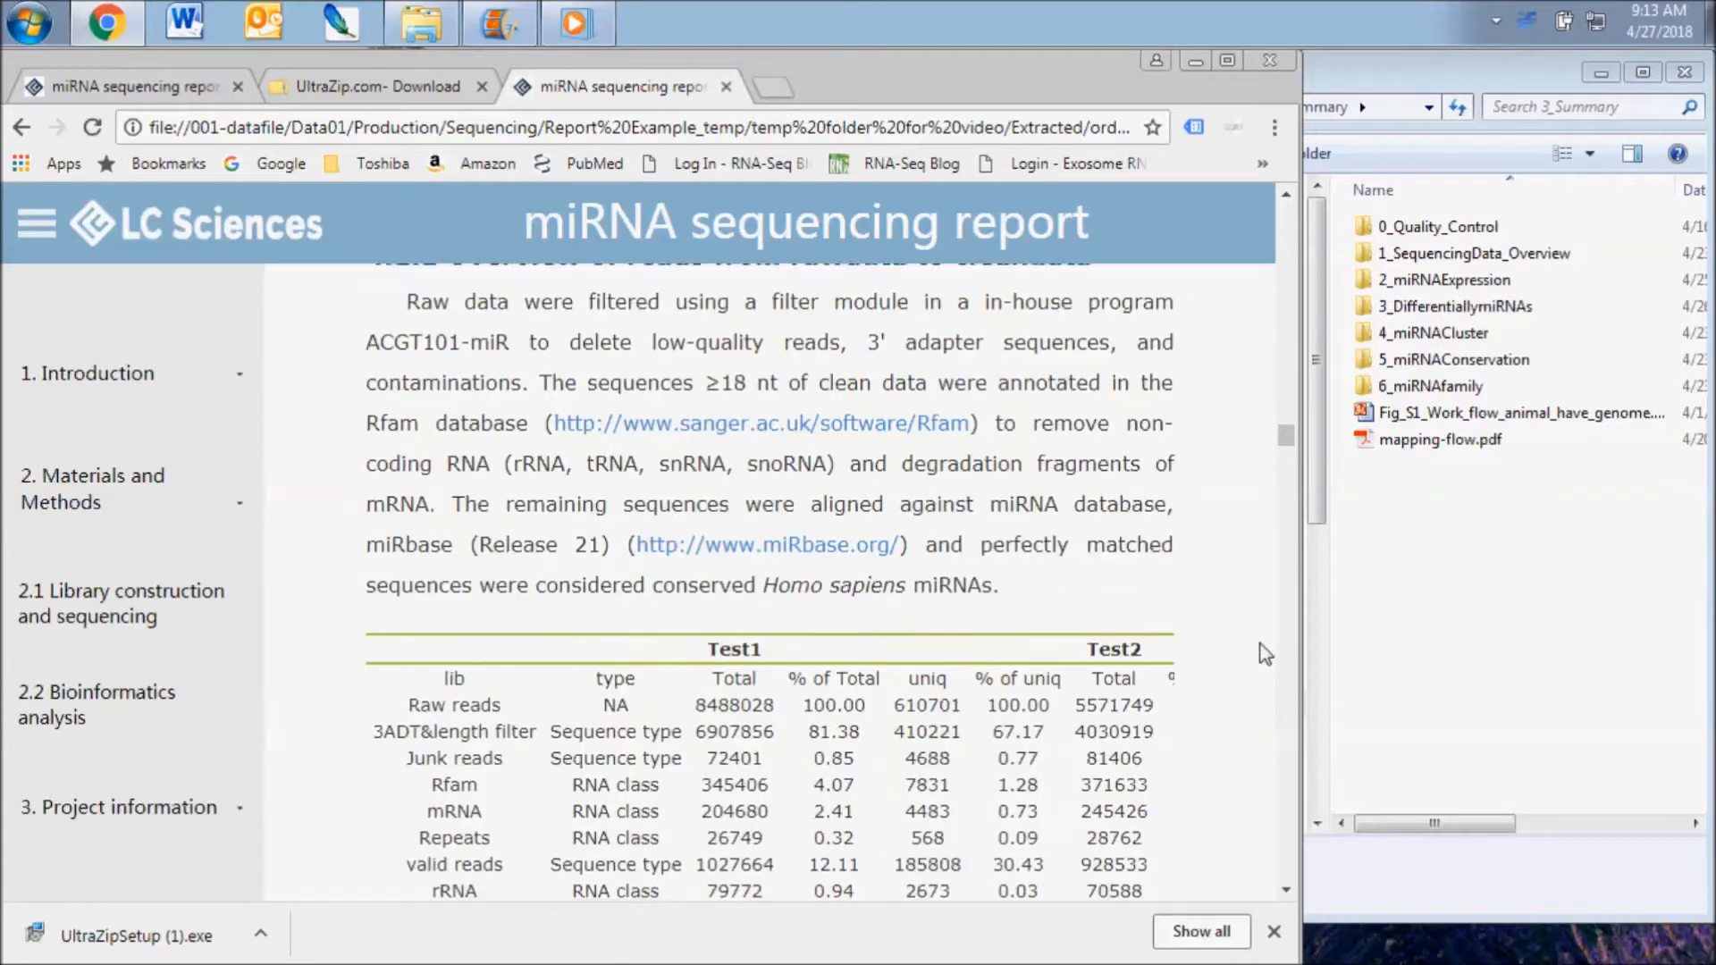
scroll(down, 3)
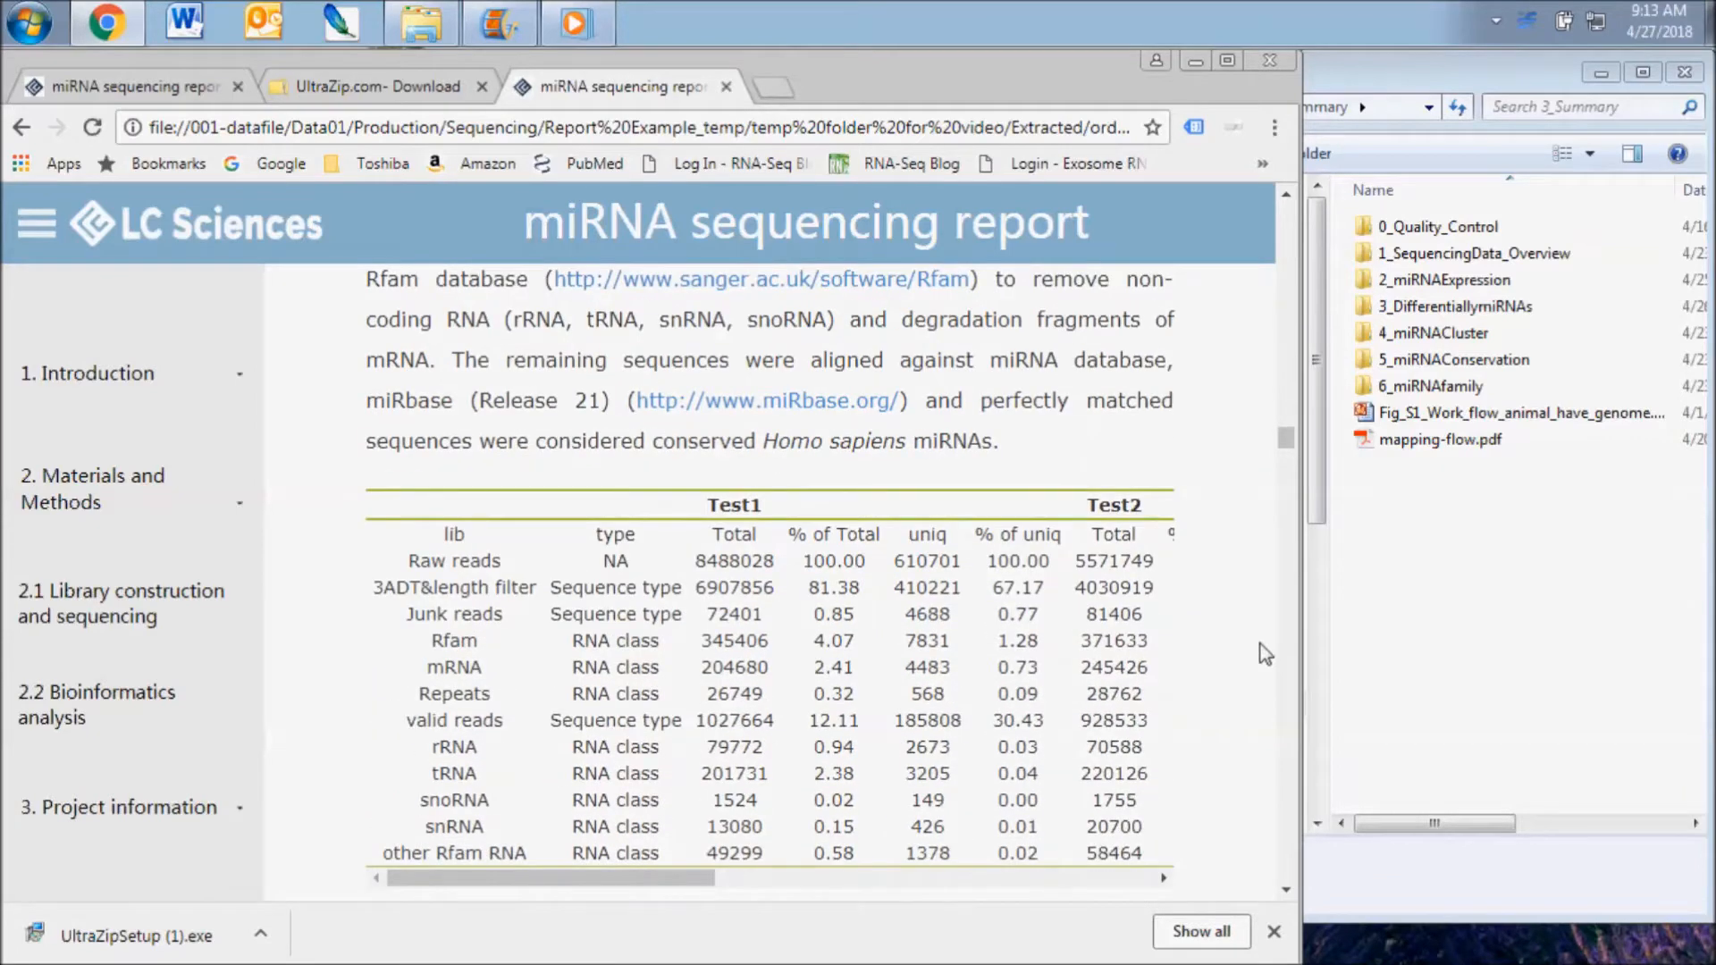
scroll(down, 3)
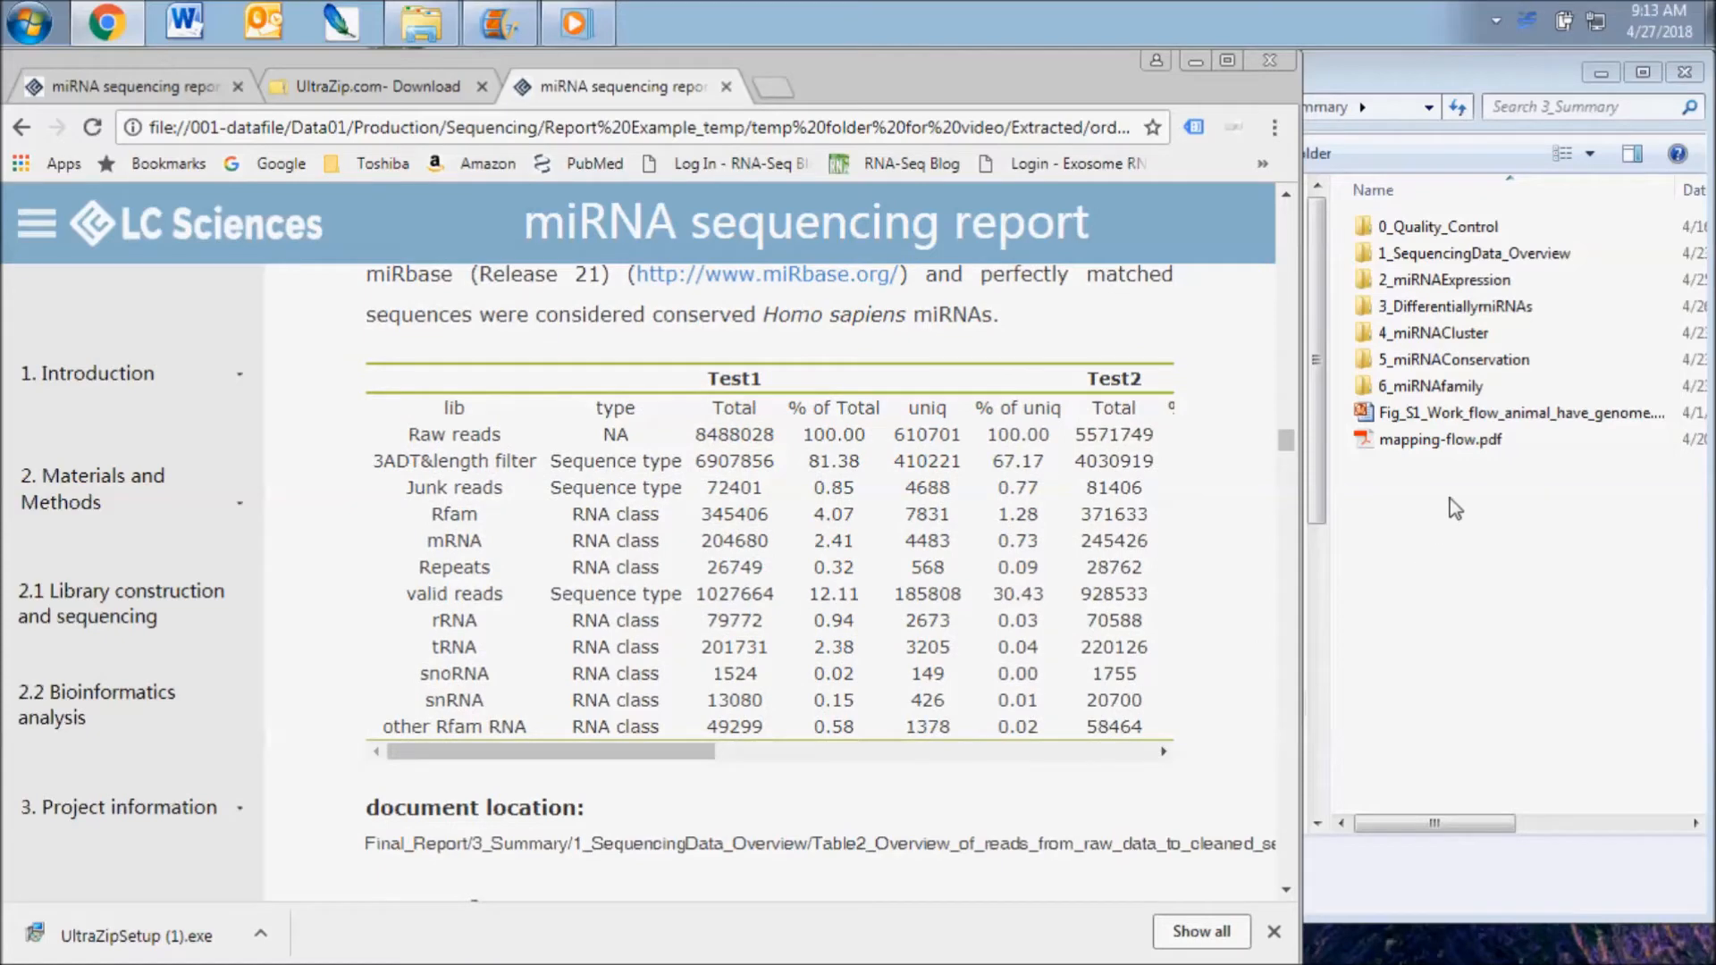
mouse_move(1456, 253)
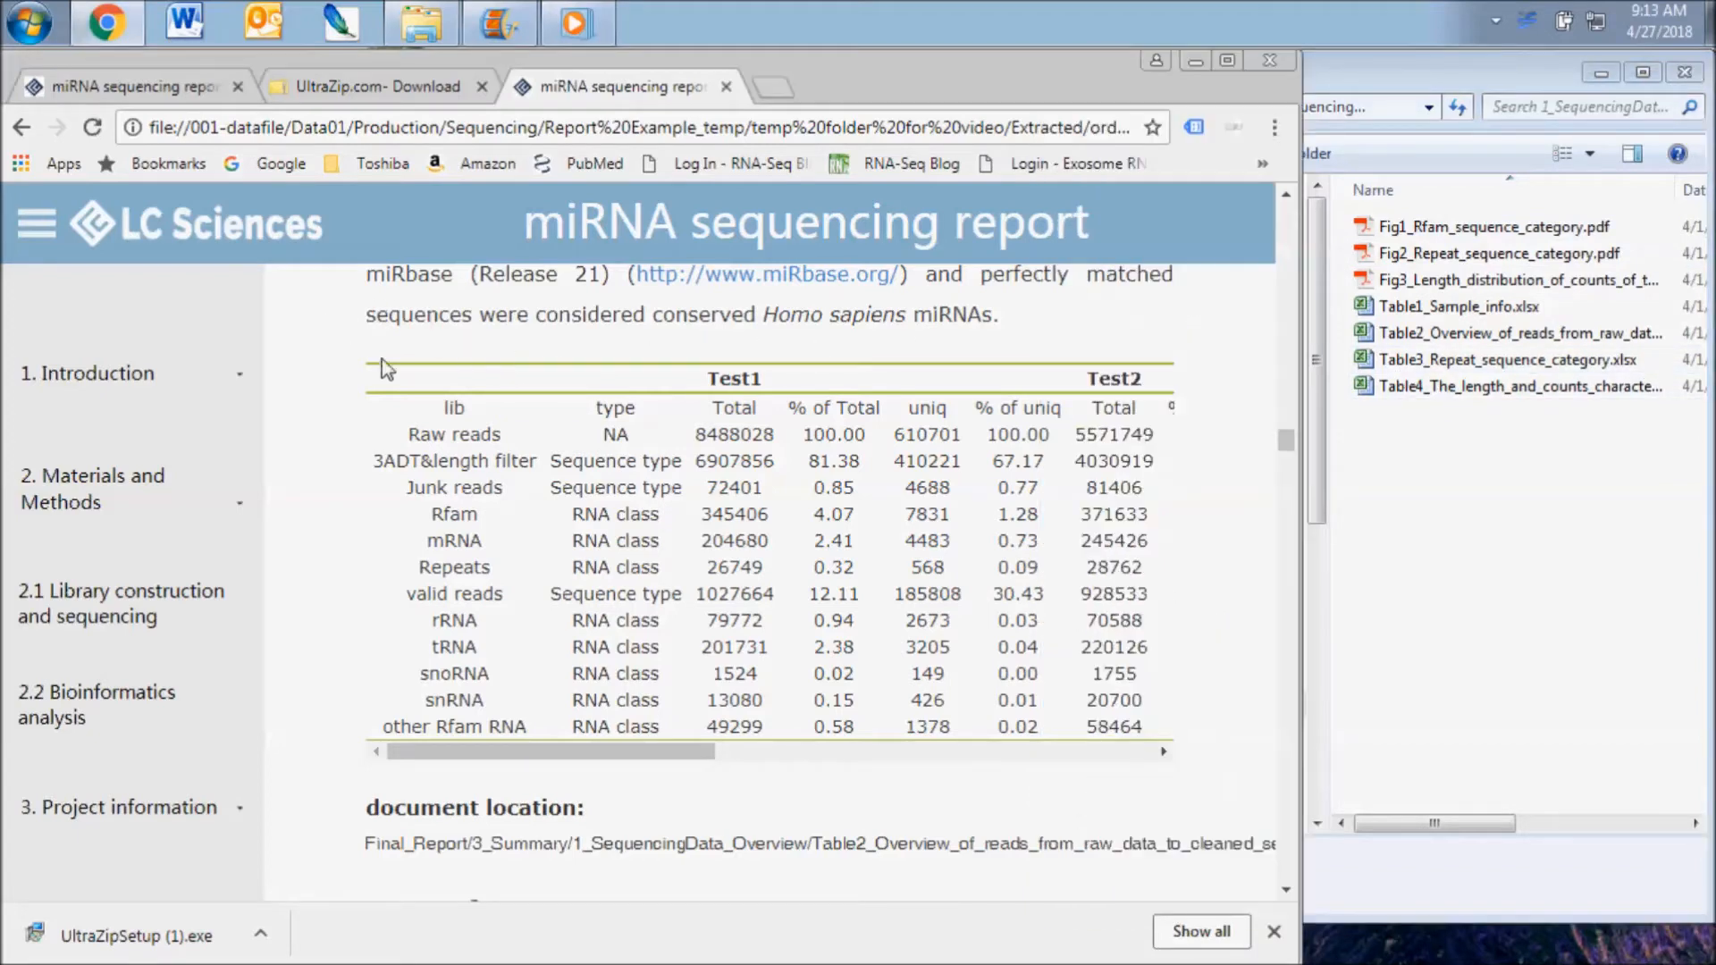
mouse_move(486, 638)
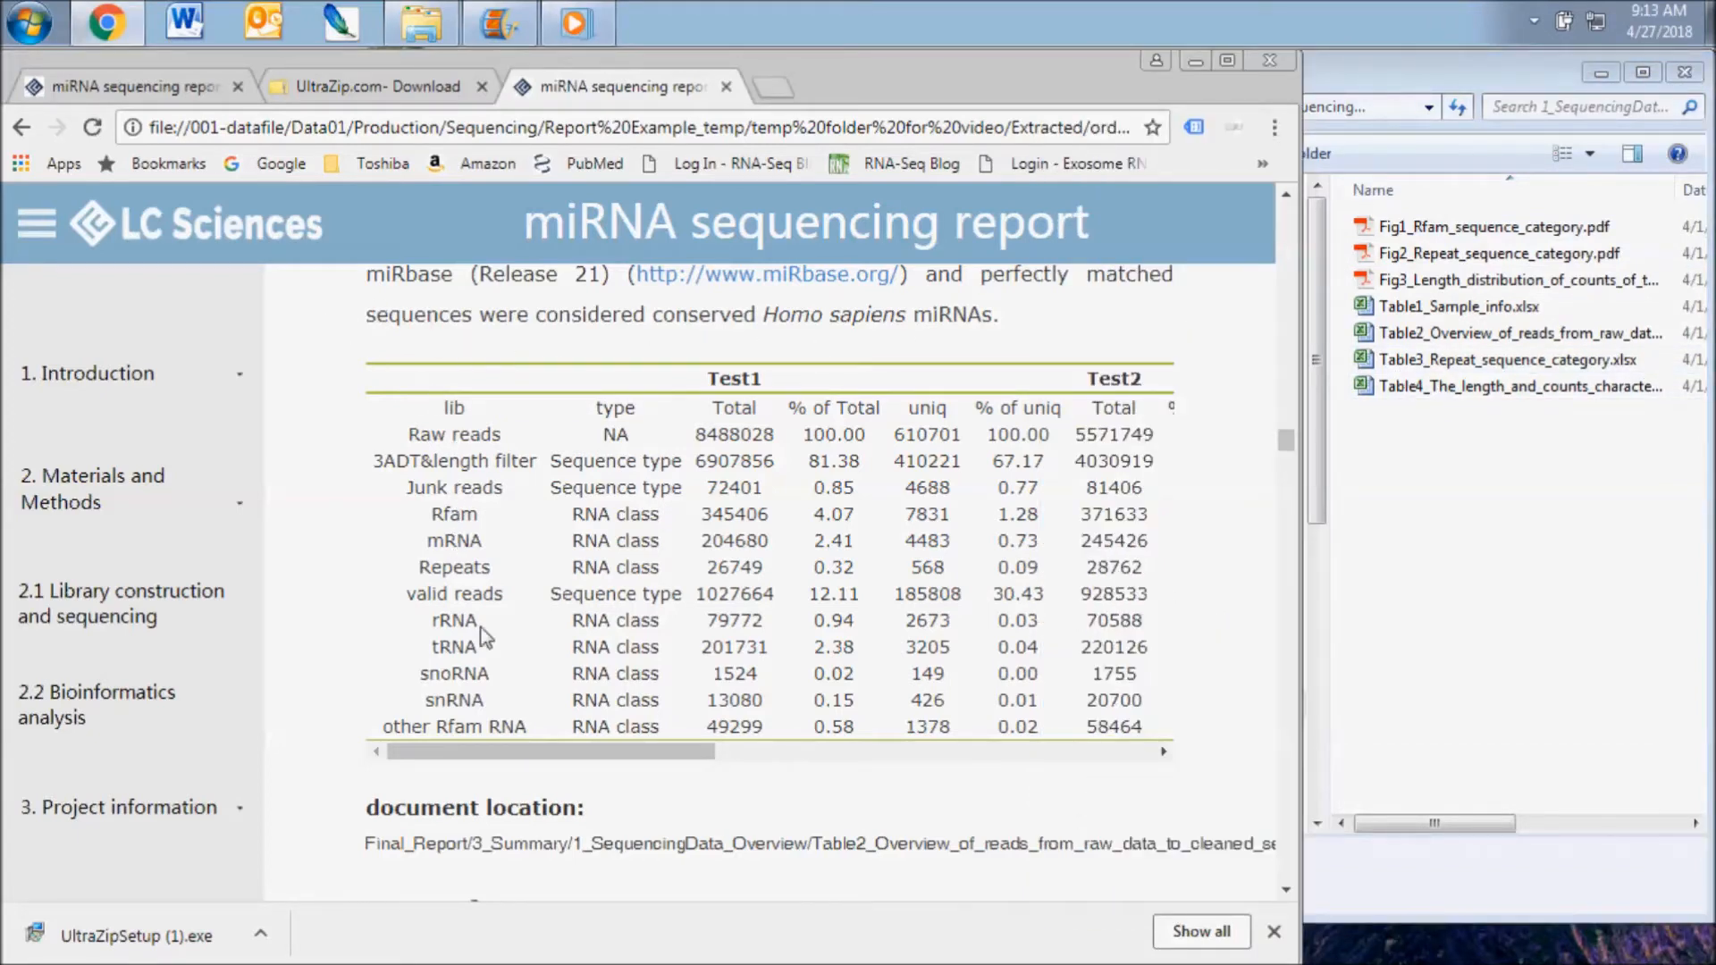
mouse_move(531, 575)
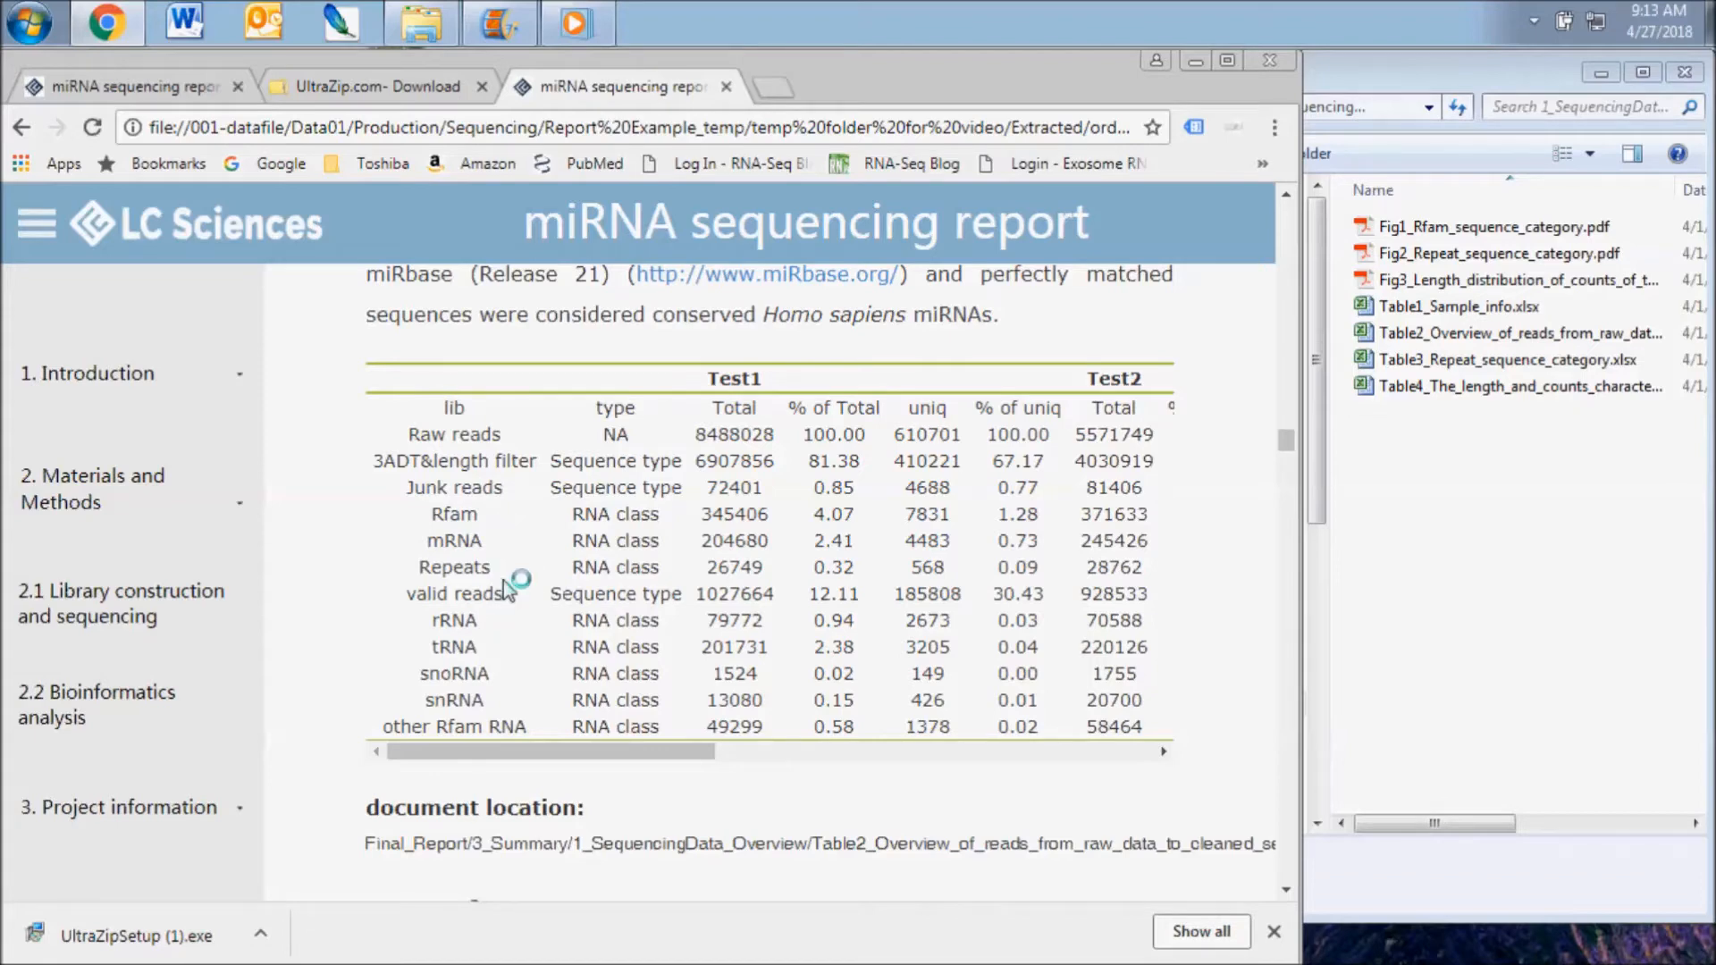
mouse_move(526, 630)
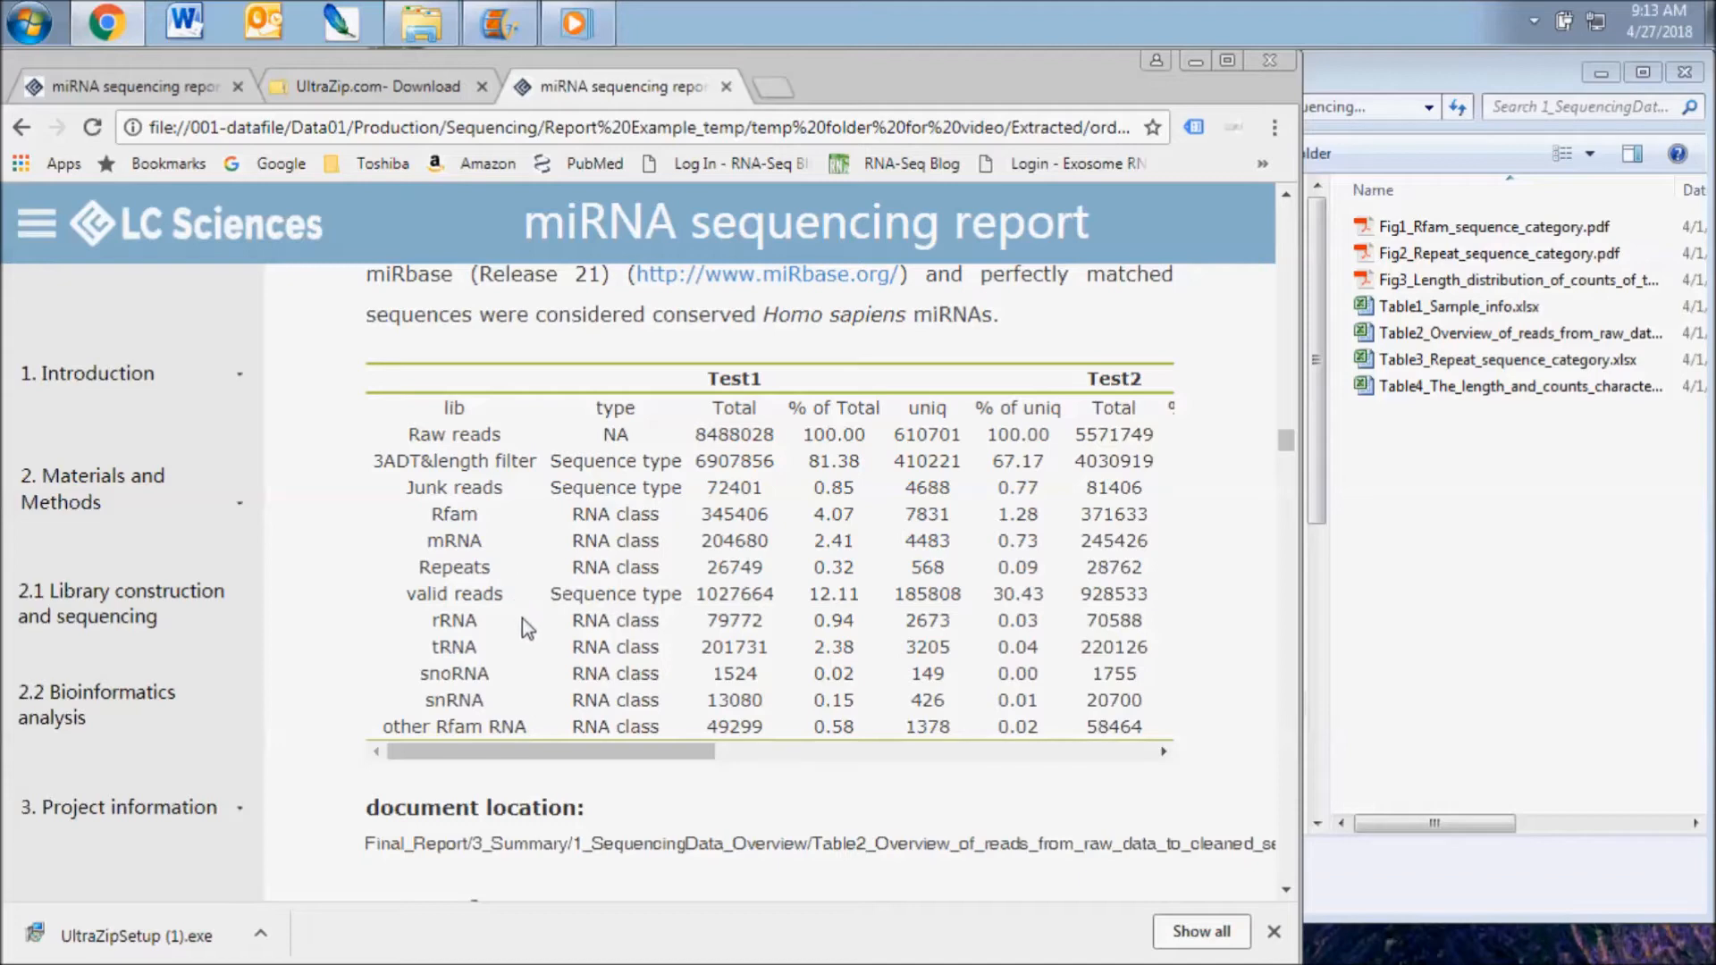
mouse_move(515, 669)
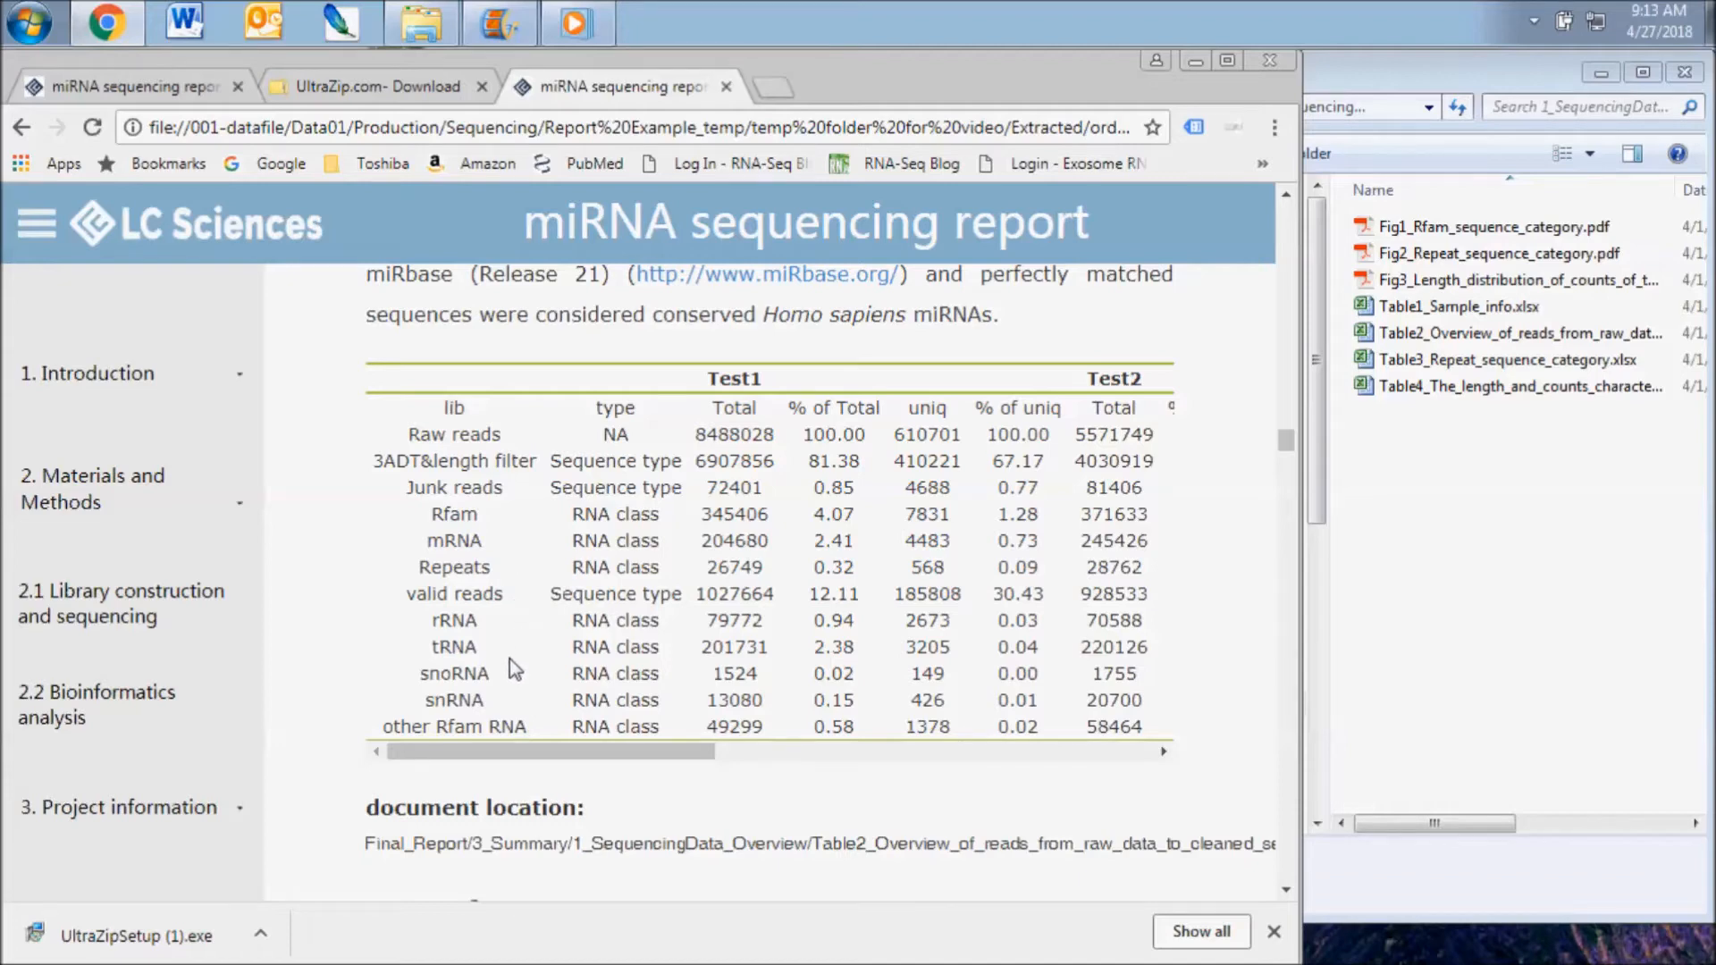
mouse_move(520, 713)
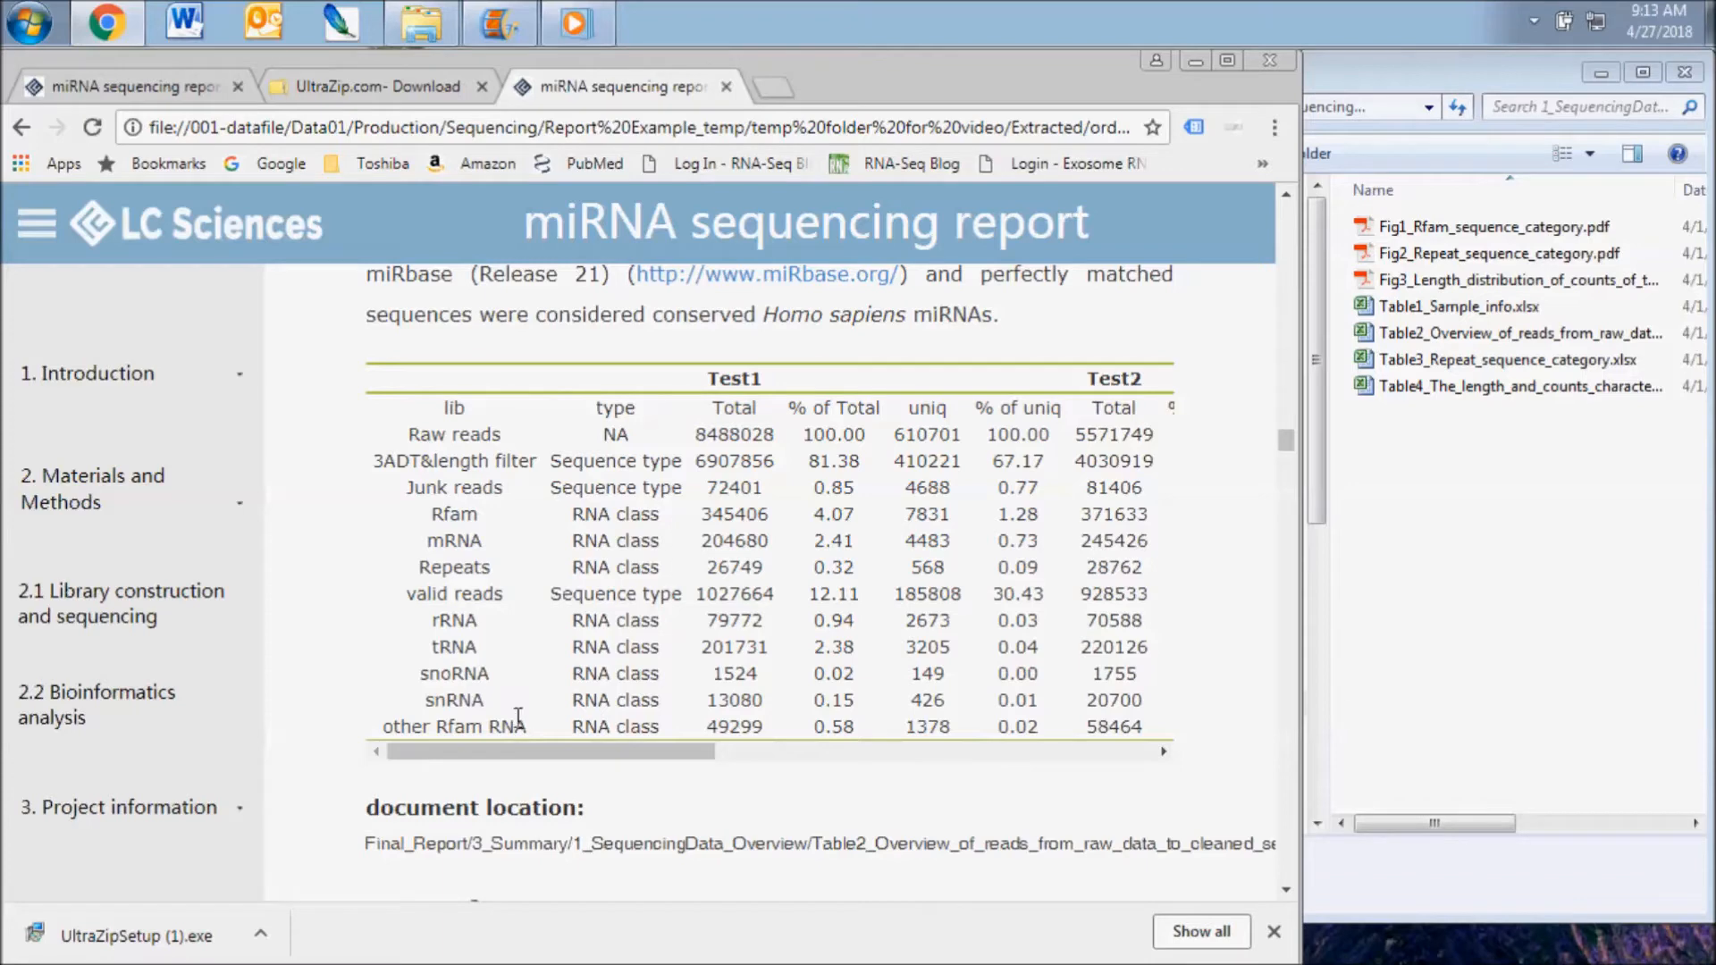
- Scroll the report down to section 4.2 on identifying conserved and novel miRNA
scroll(down, 3)
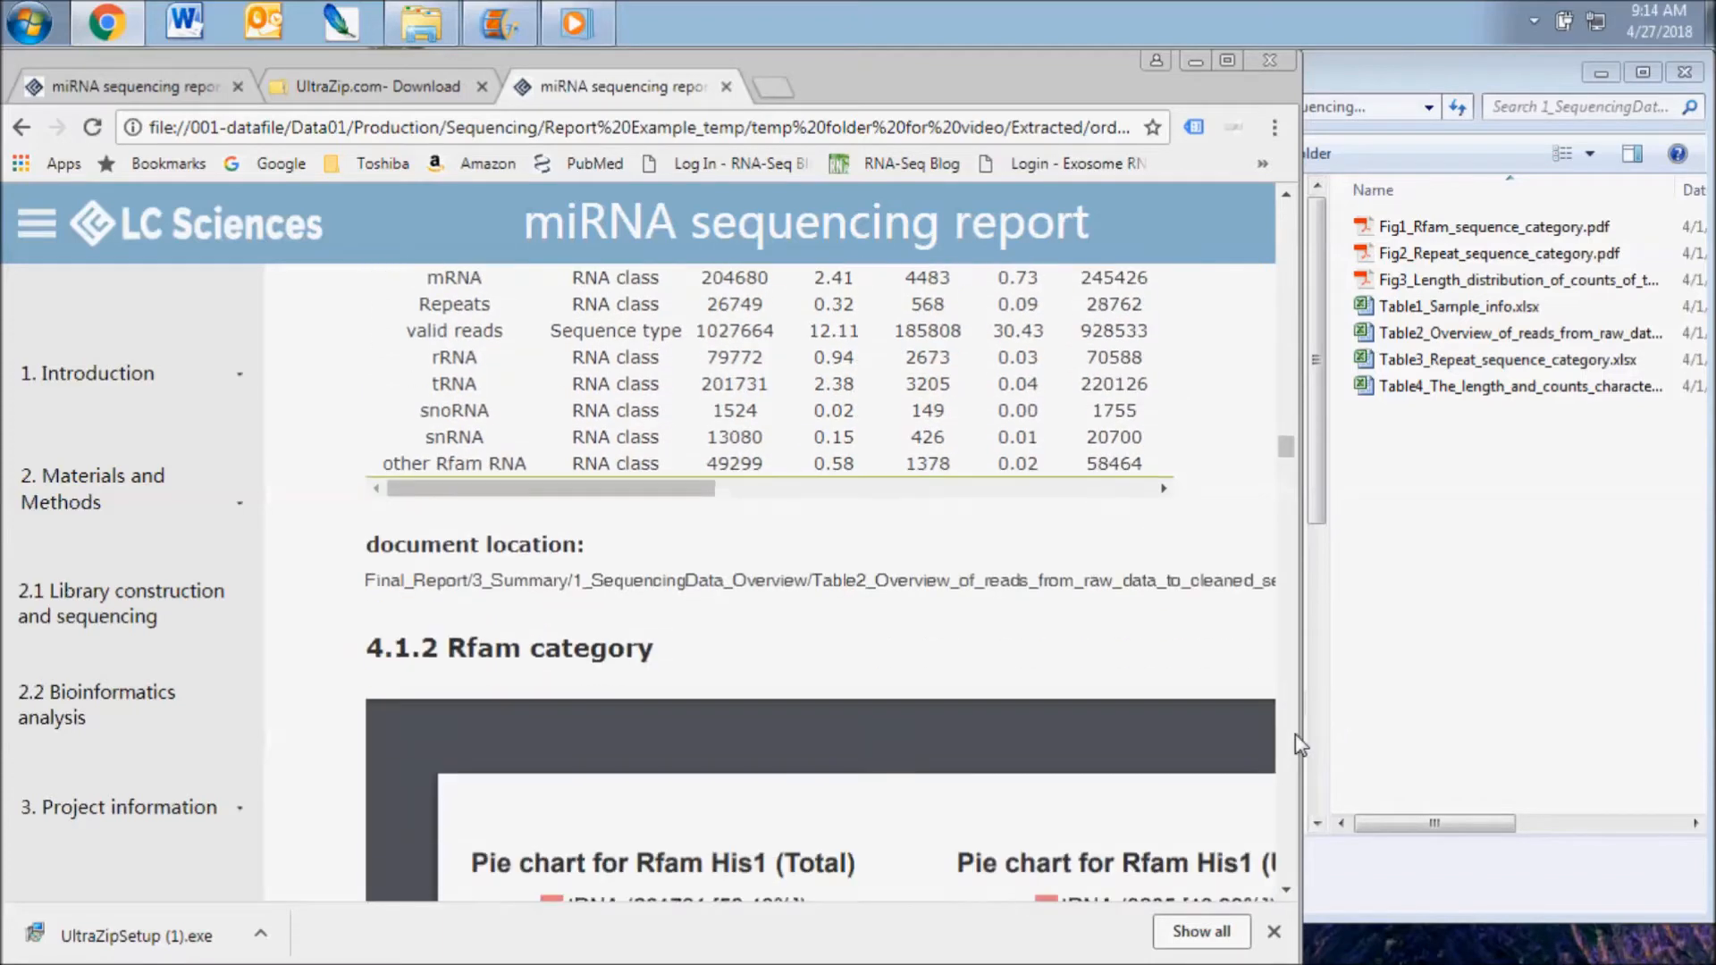
scroll(down, 3)
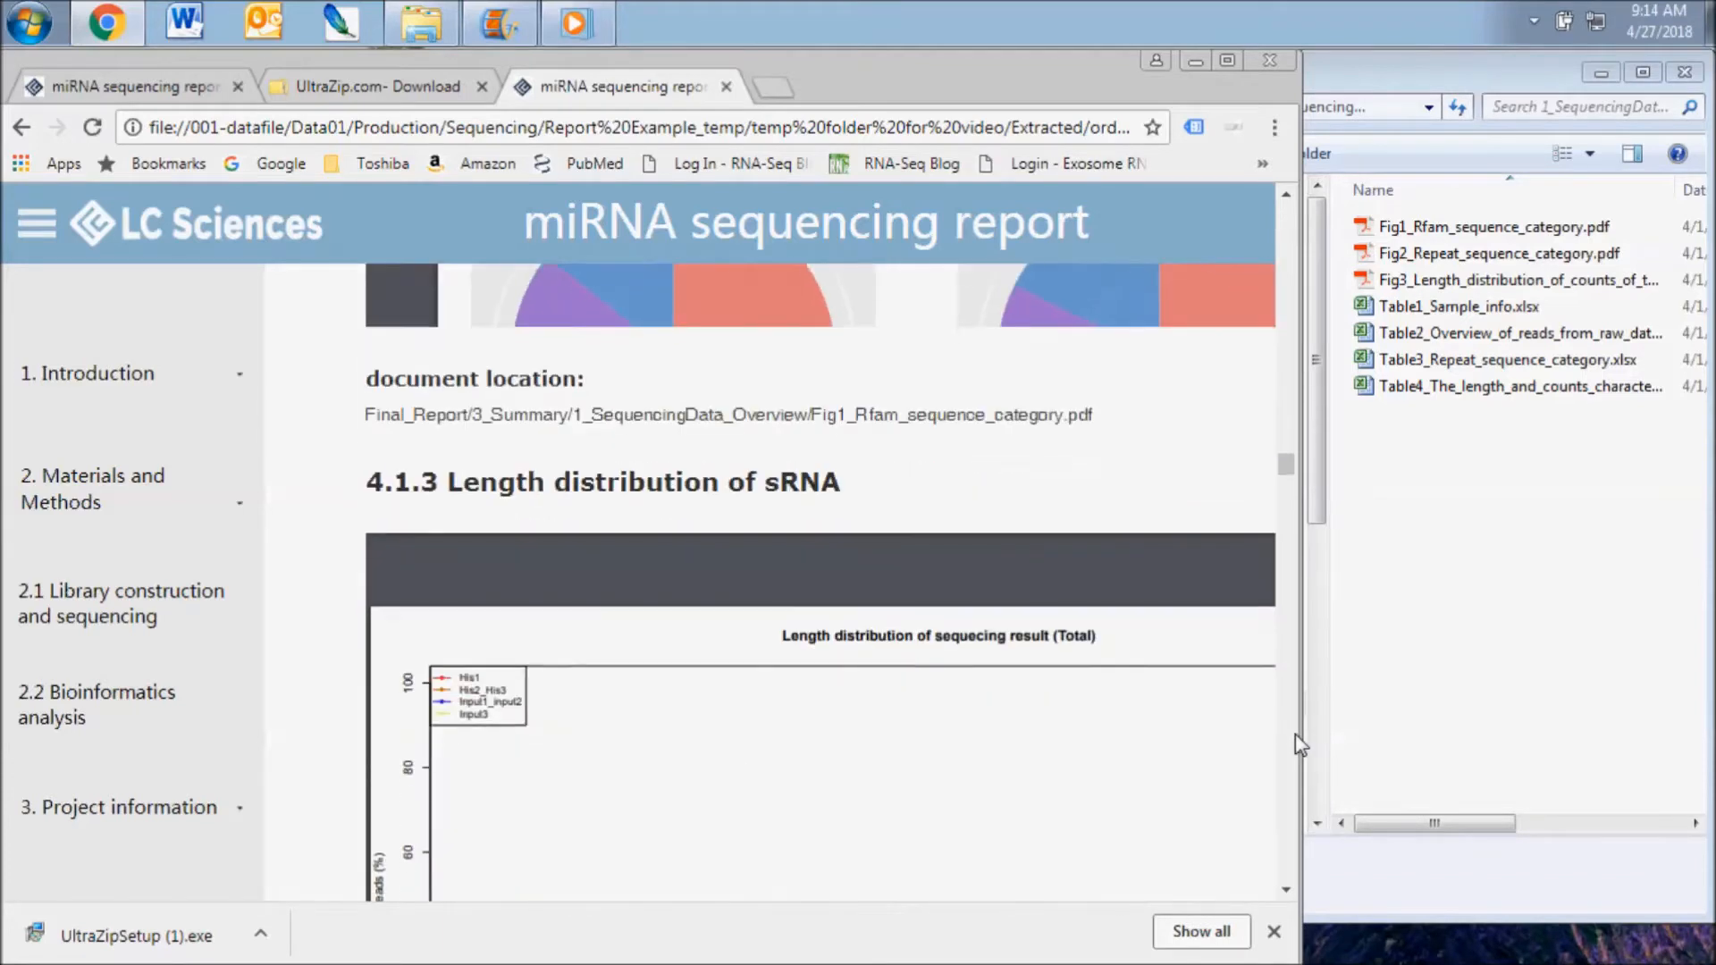
scroll(down, 3)
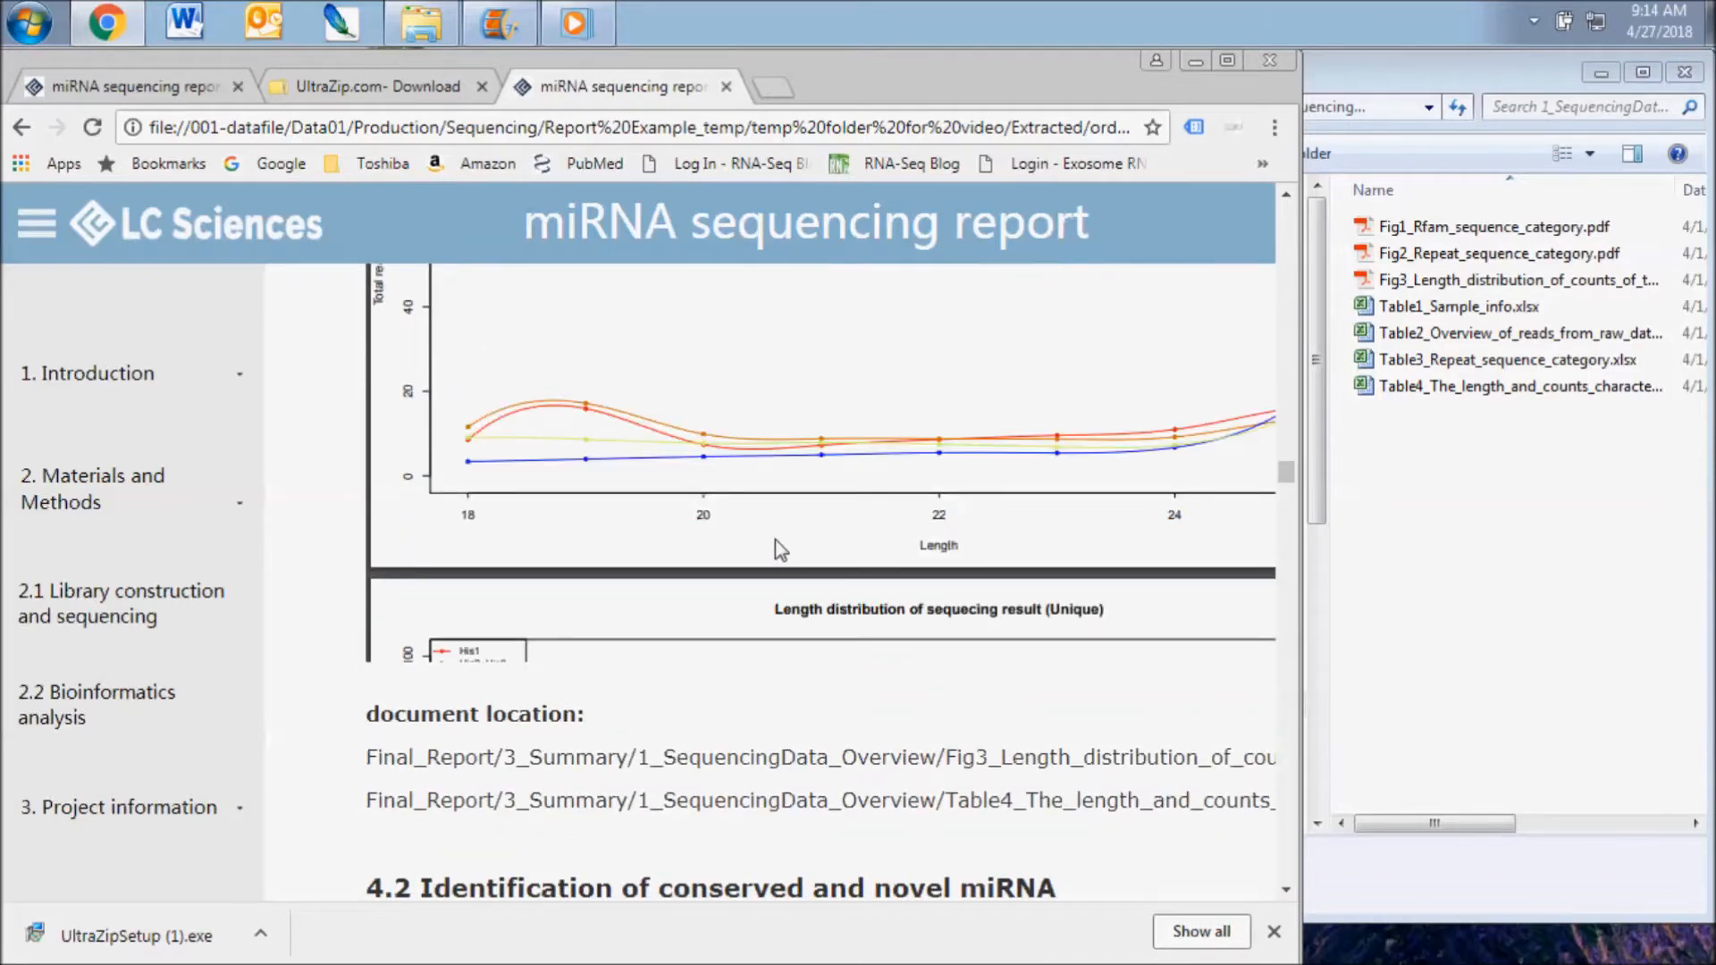
scroll(down, 3)
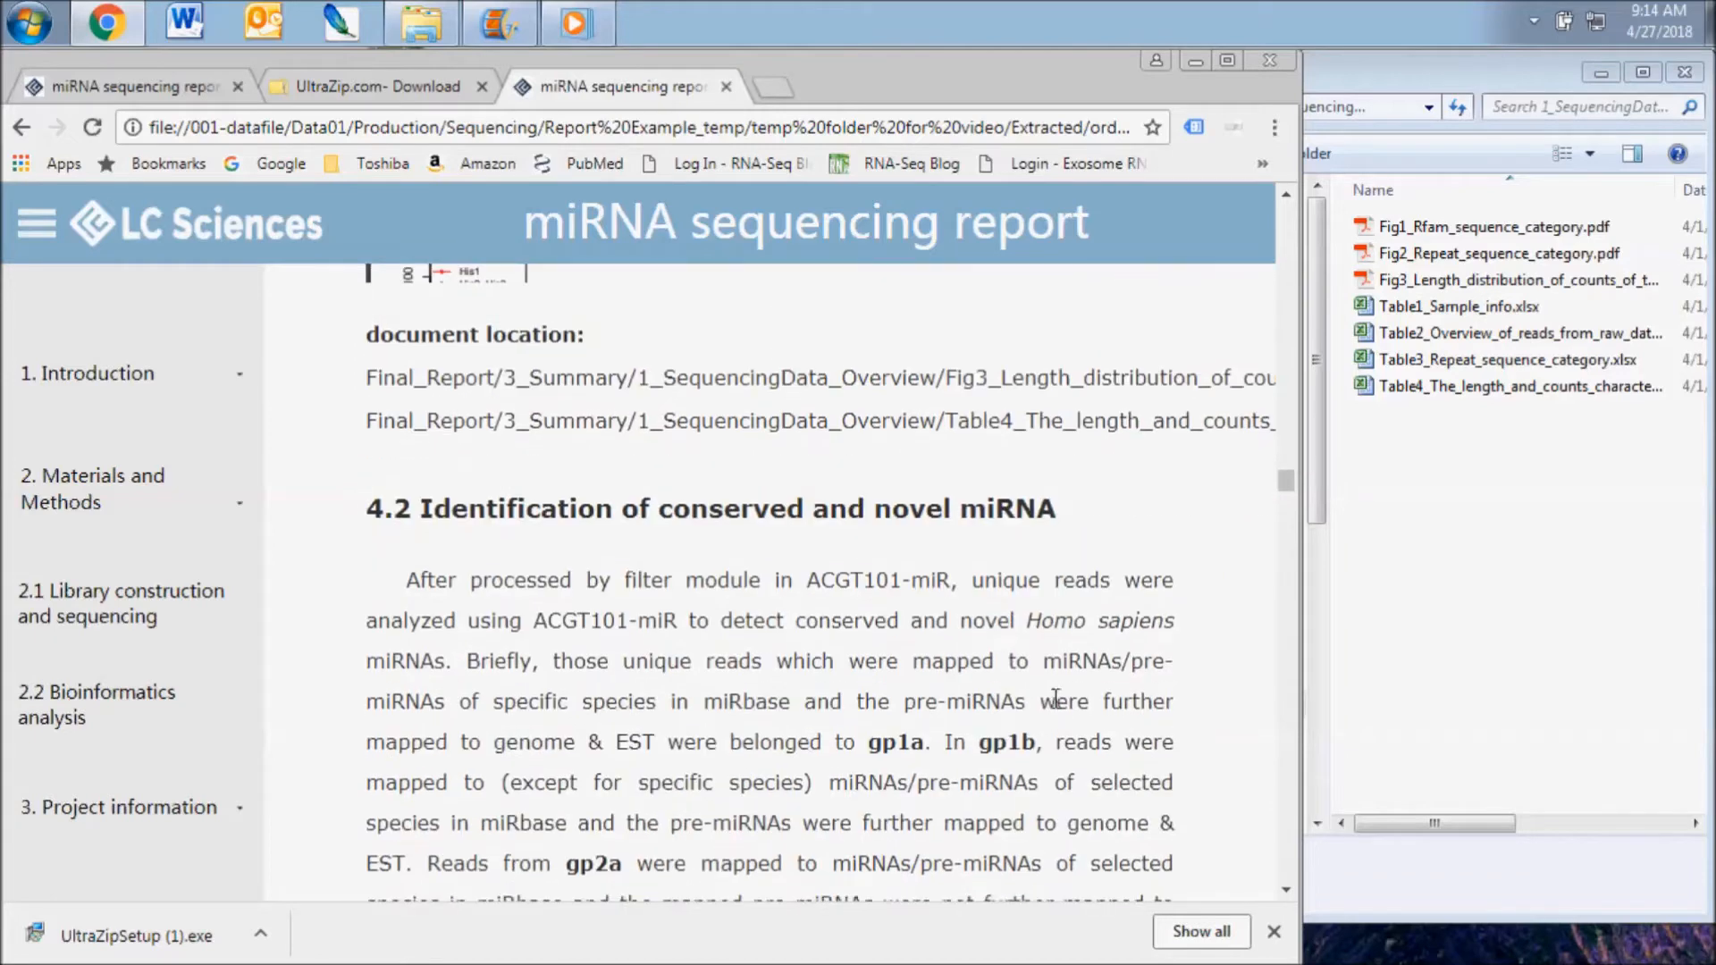
scroll(down, 3)
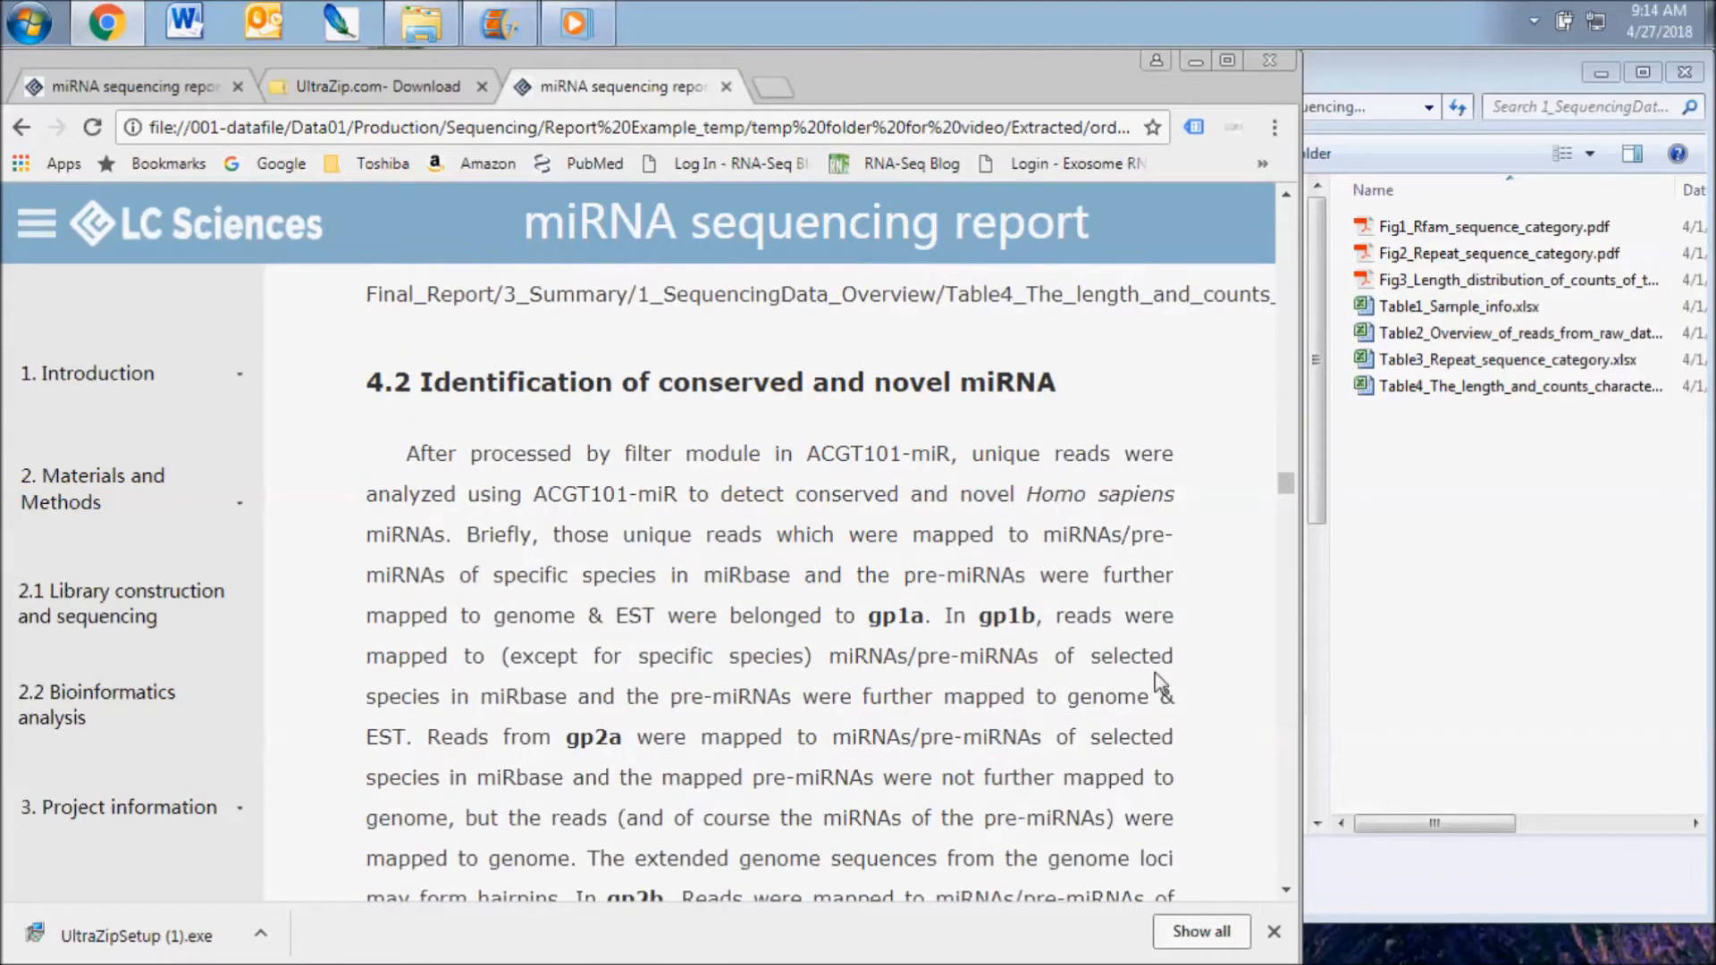
scroll(down, 3)
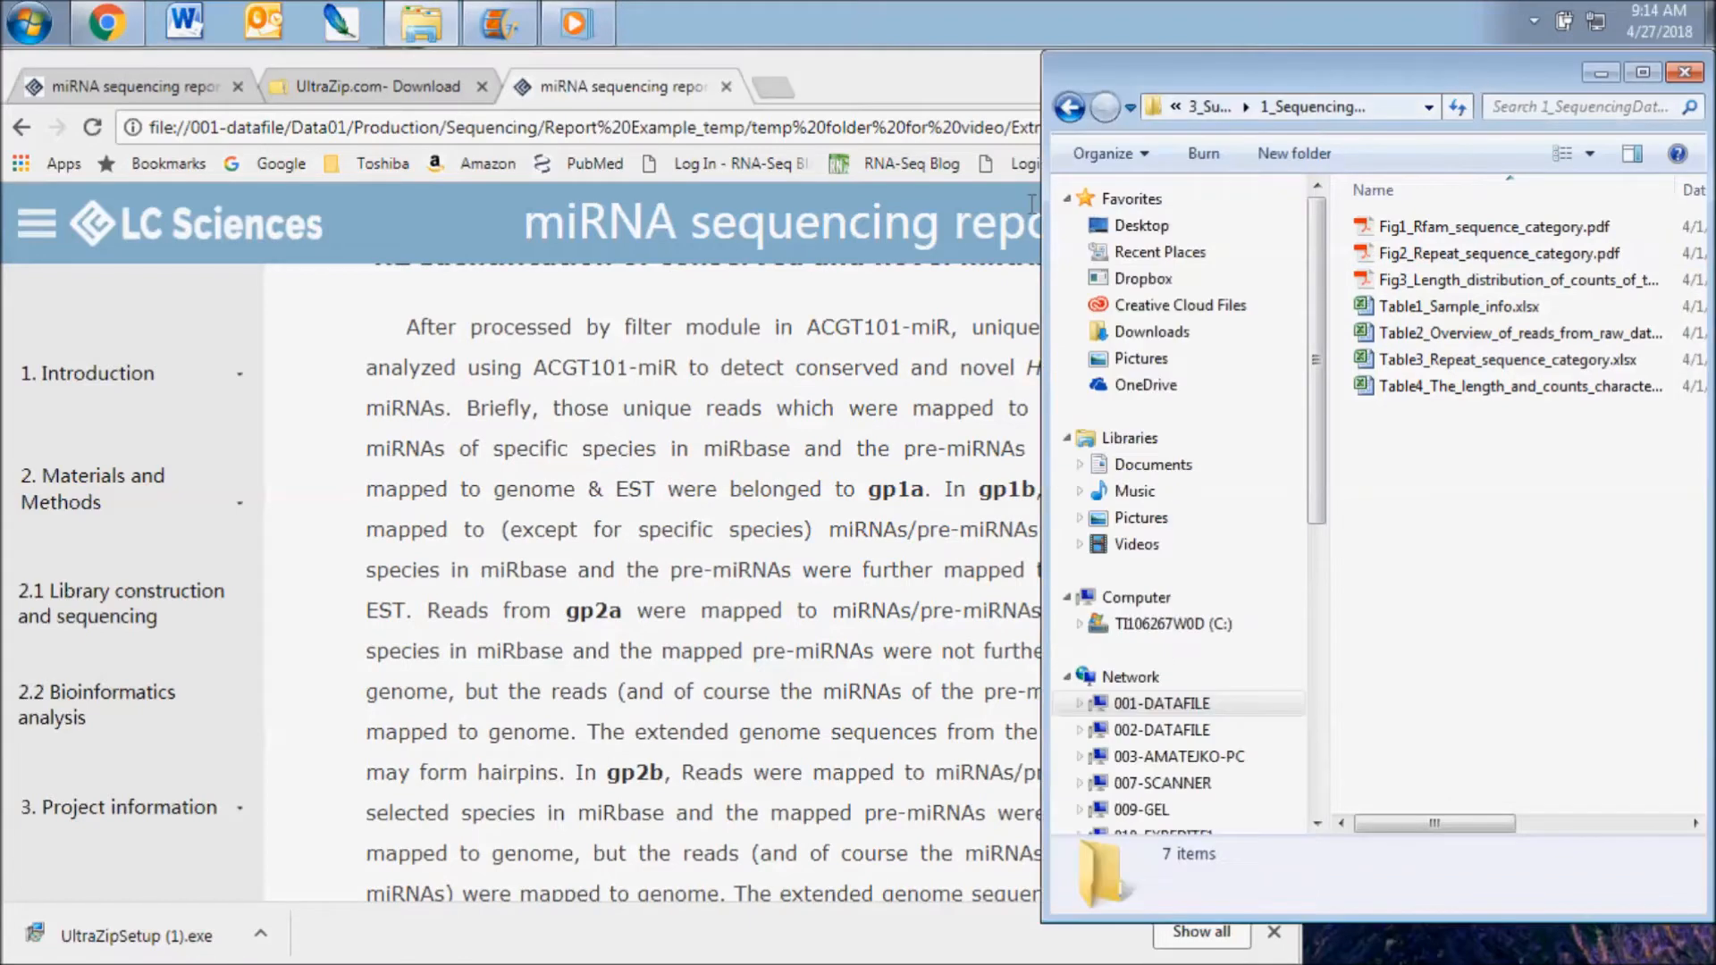
- Open the 2_miRNAExpression folder and scroll the report to the gp1–gp4 Table5 descriptions
click(1068, 108)
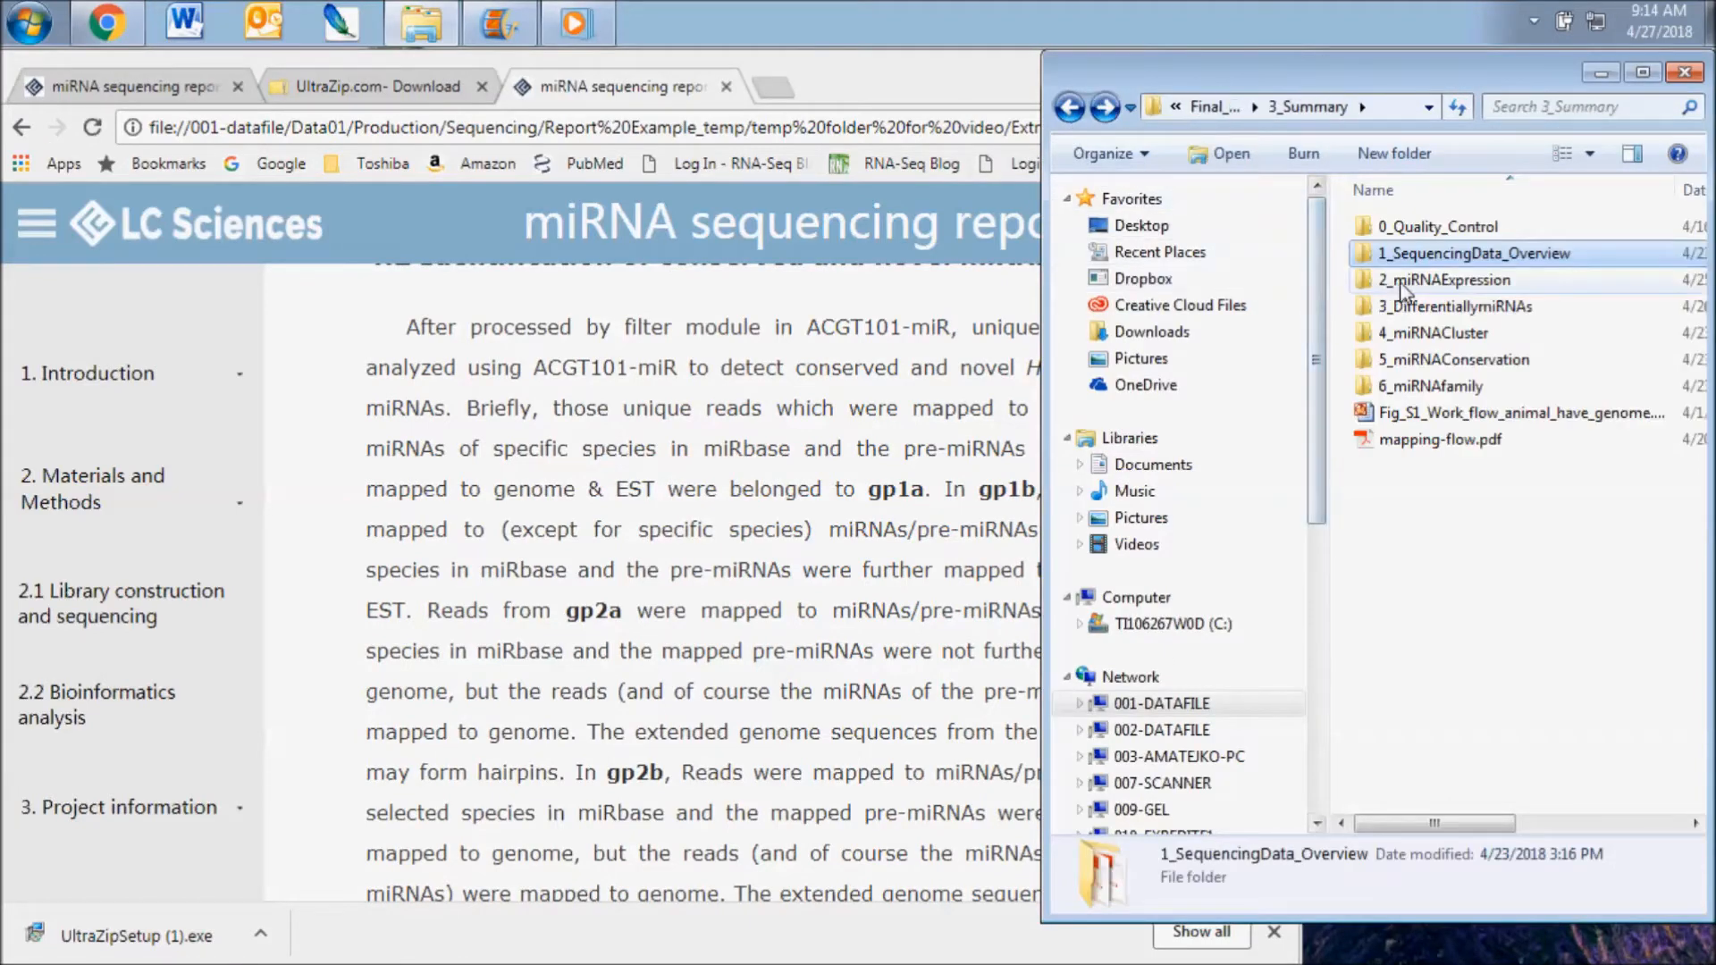
double_click(1446, 279)
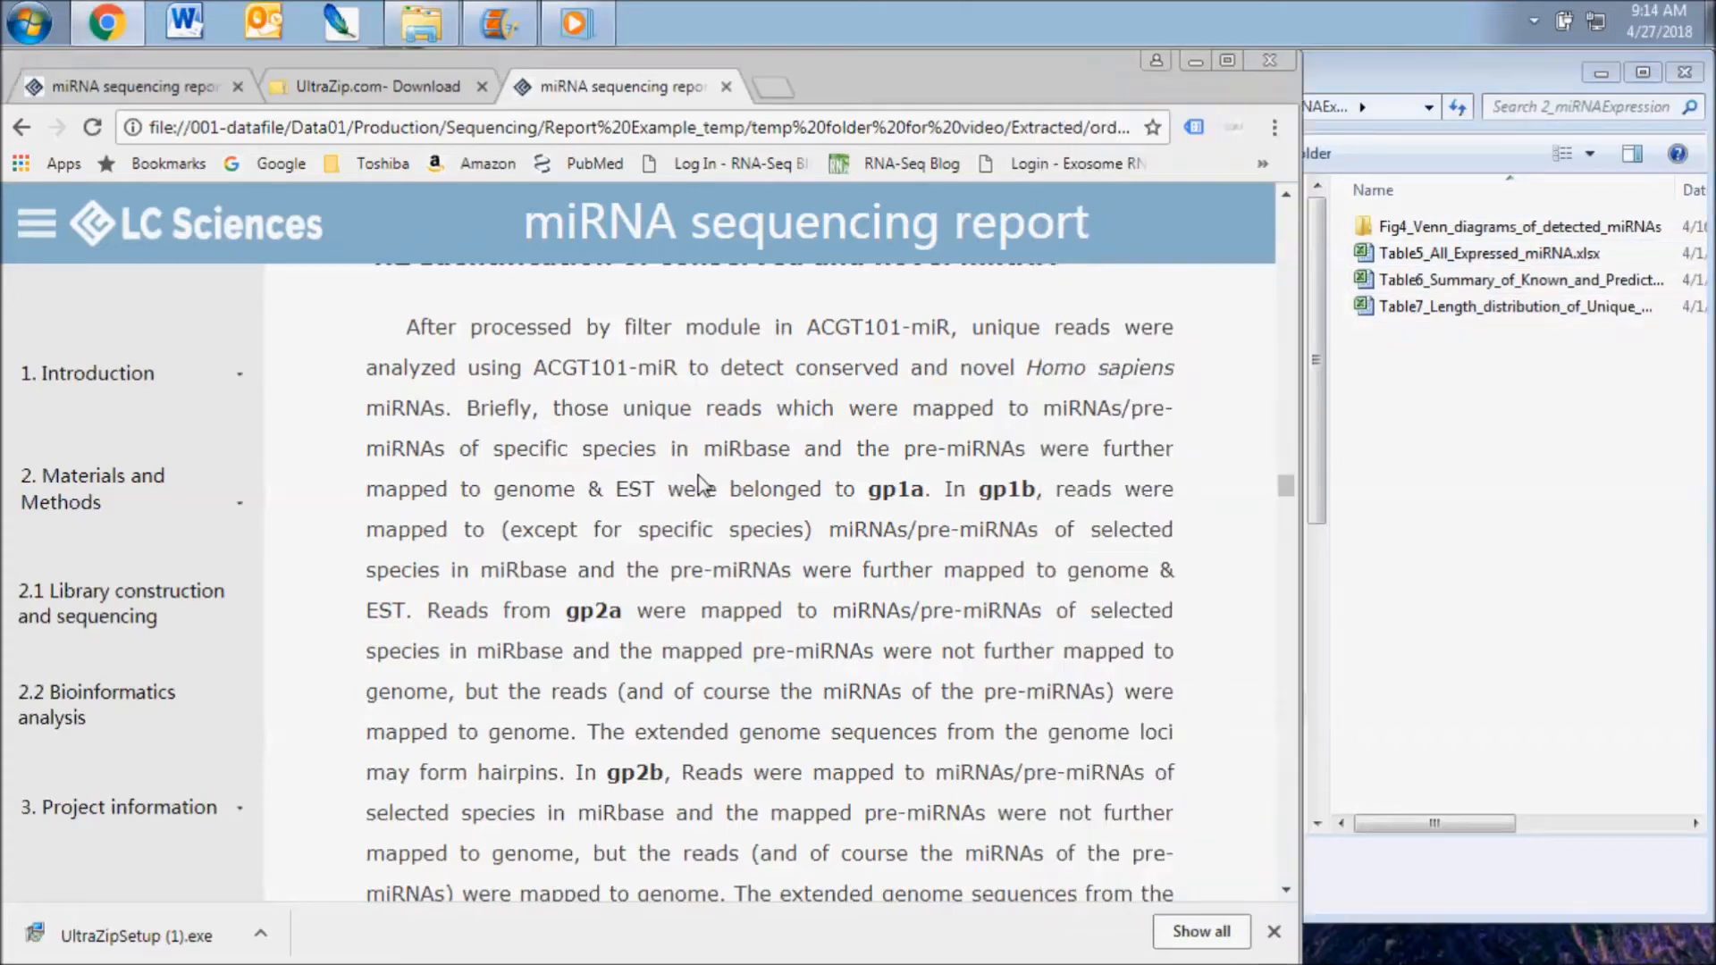
scroll(down, 3)
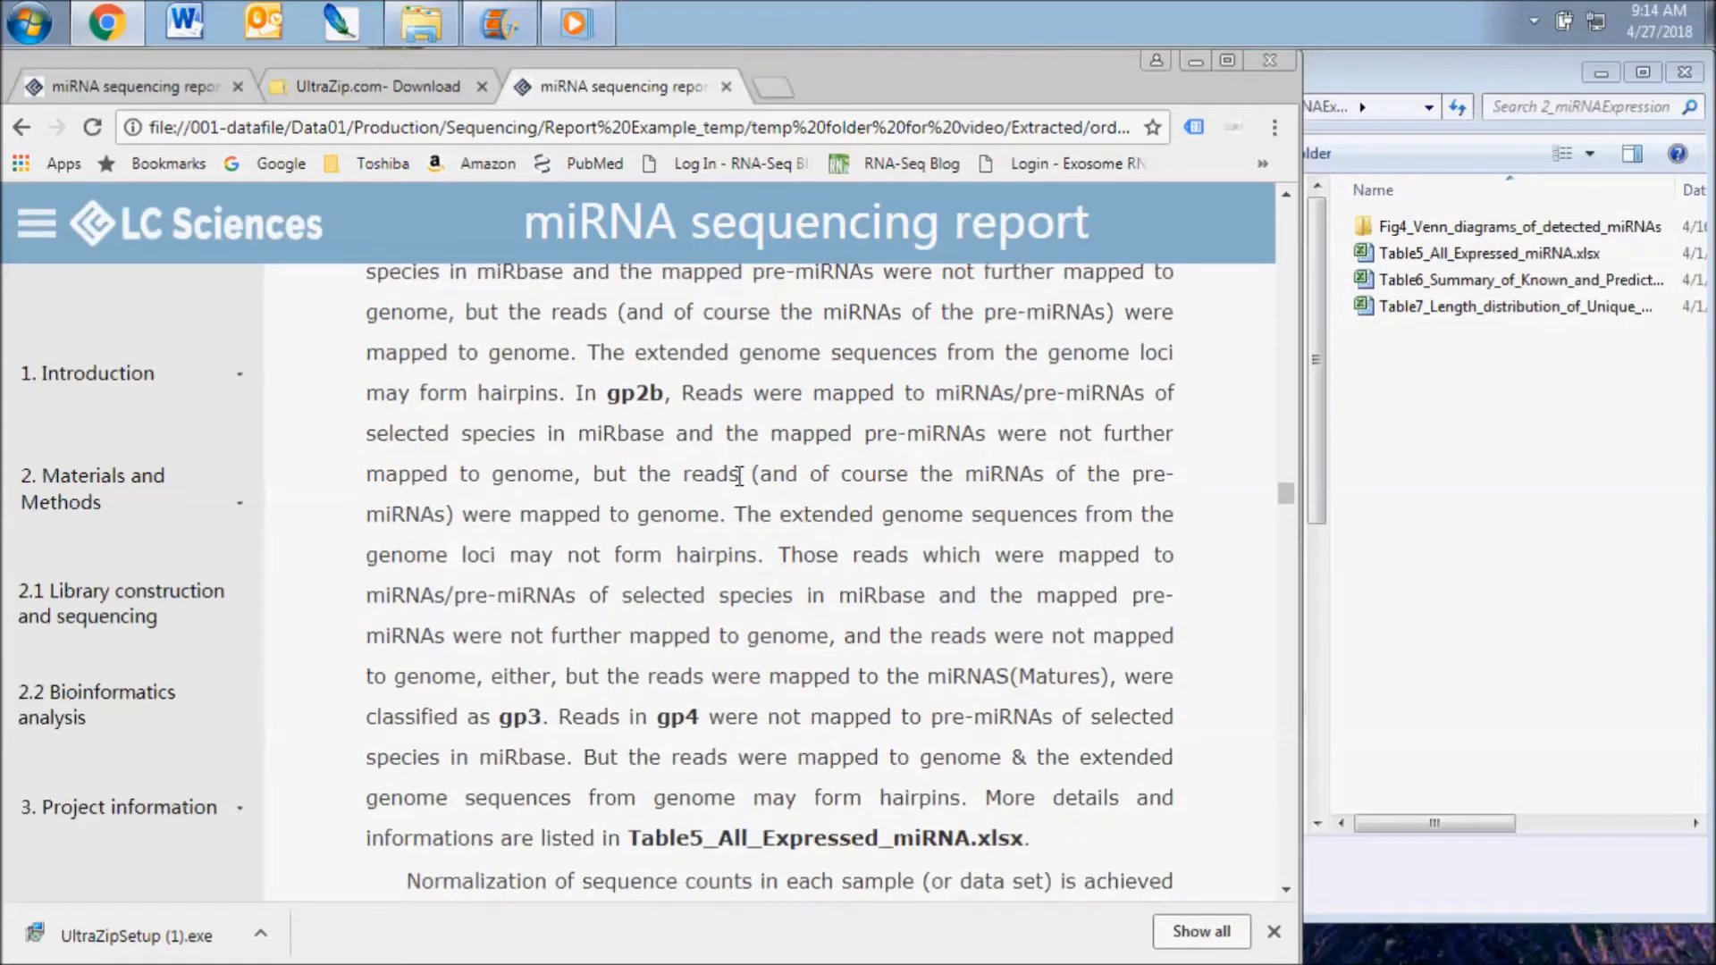
scroll(down, 3)
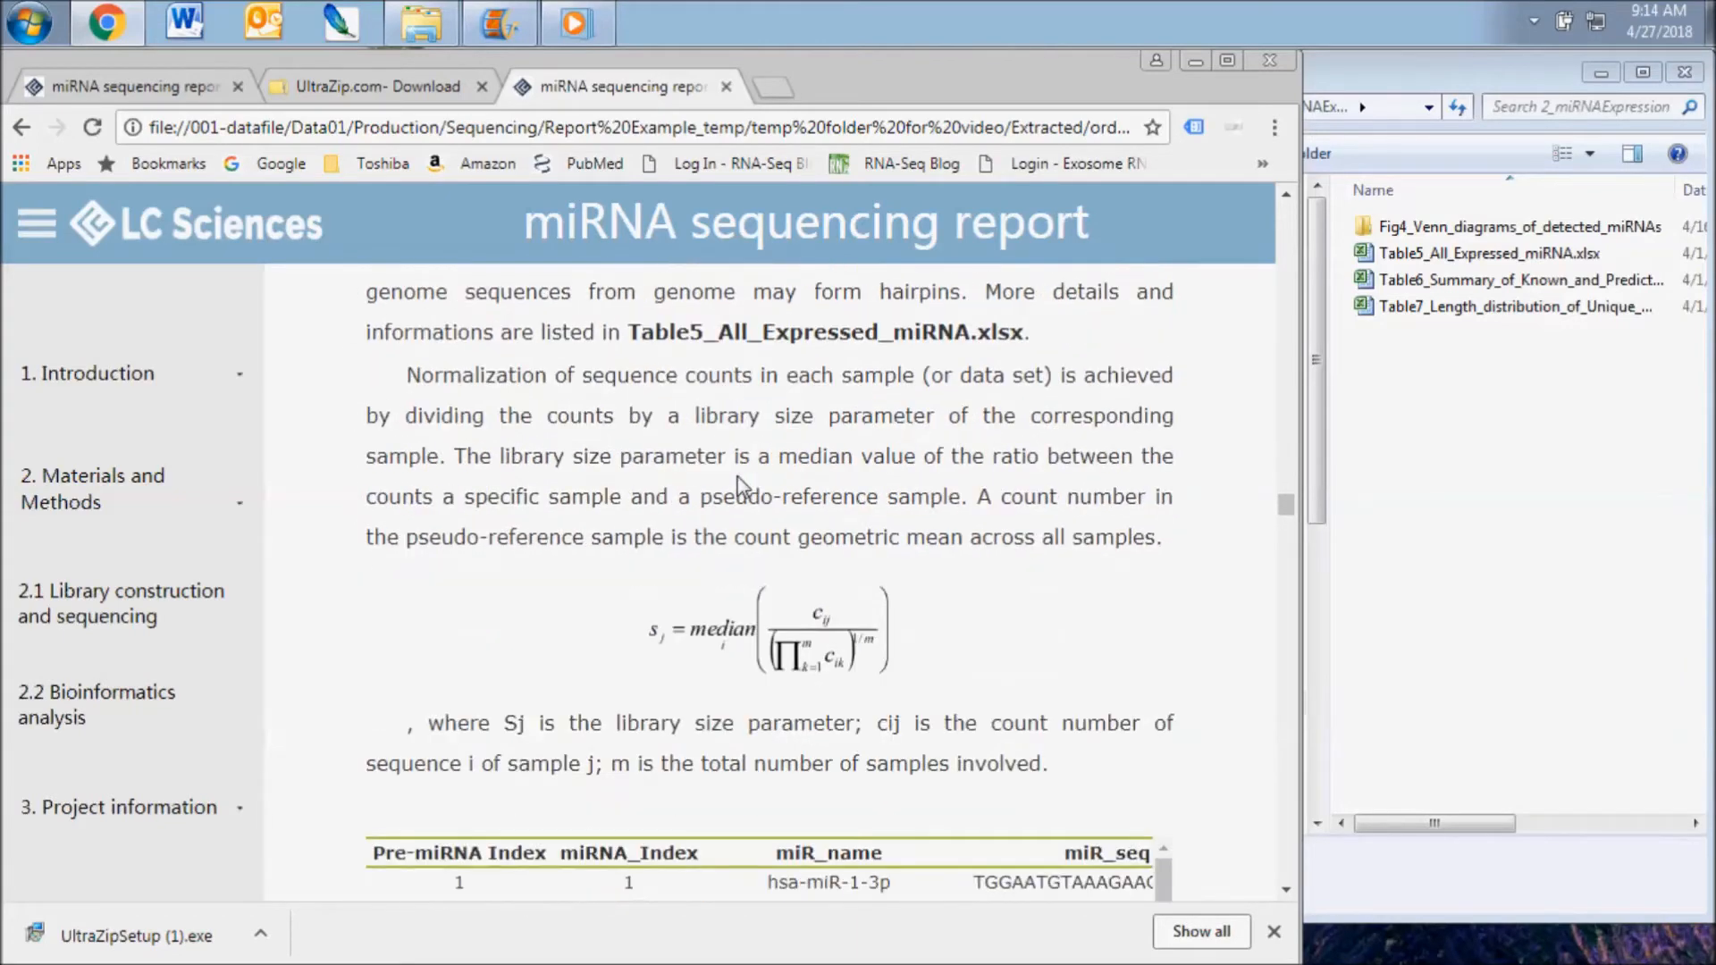
scroll(up, 3)
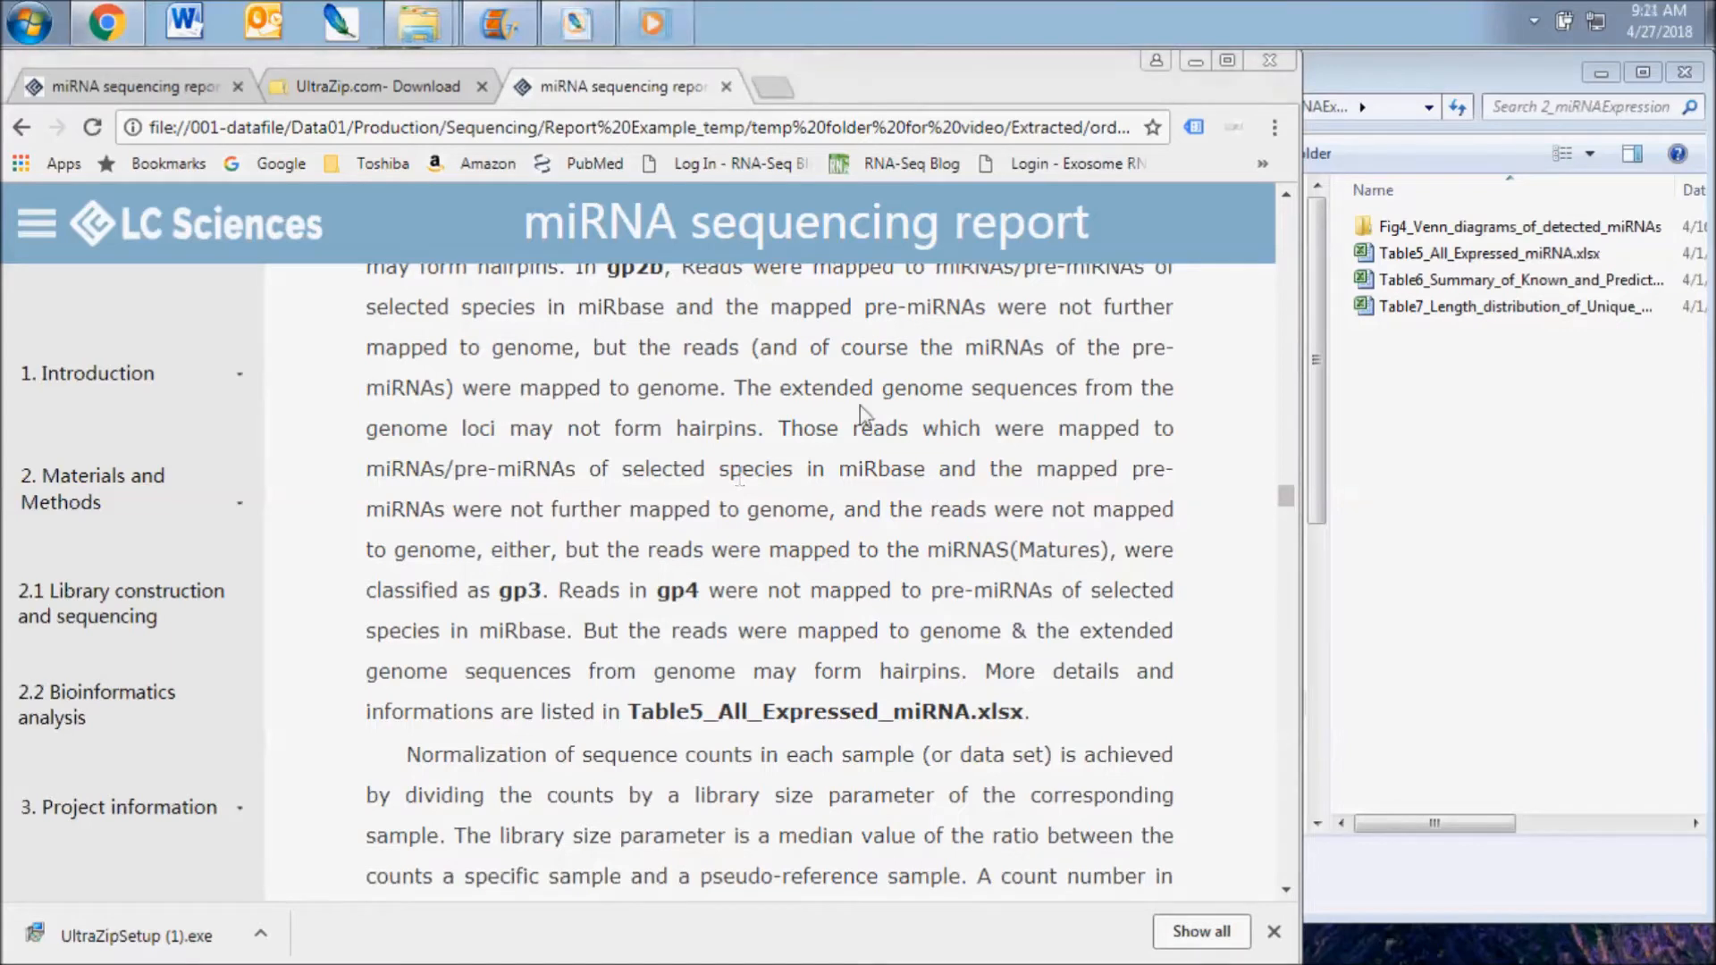
mouse_move(576, 21)
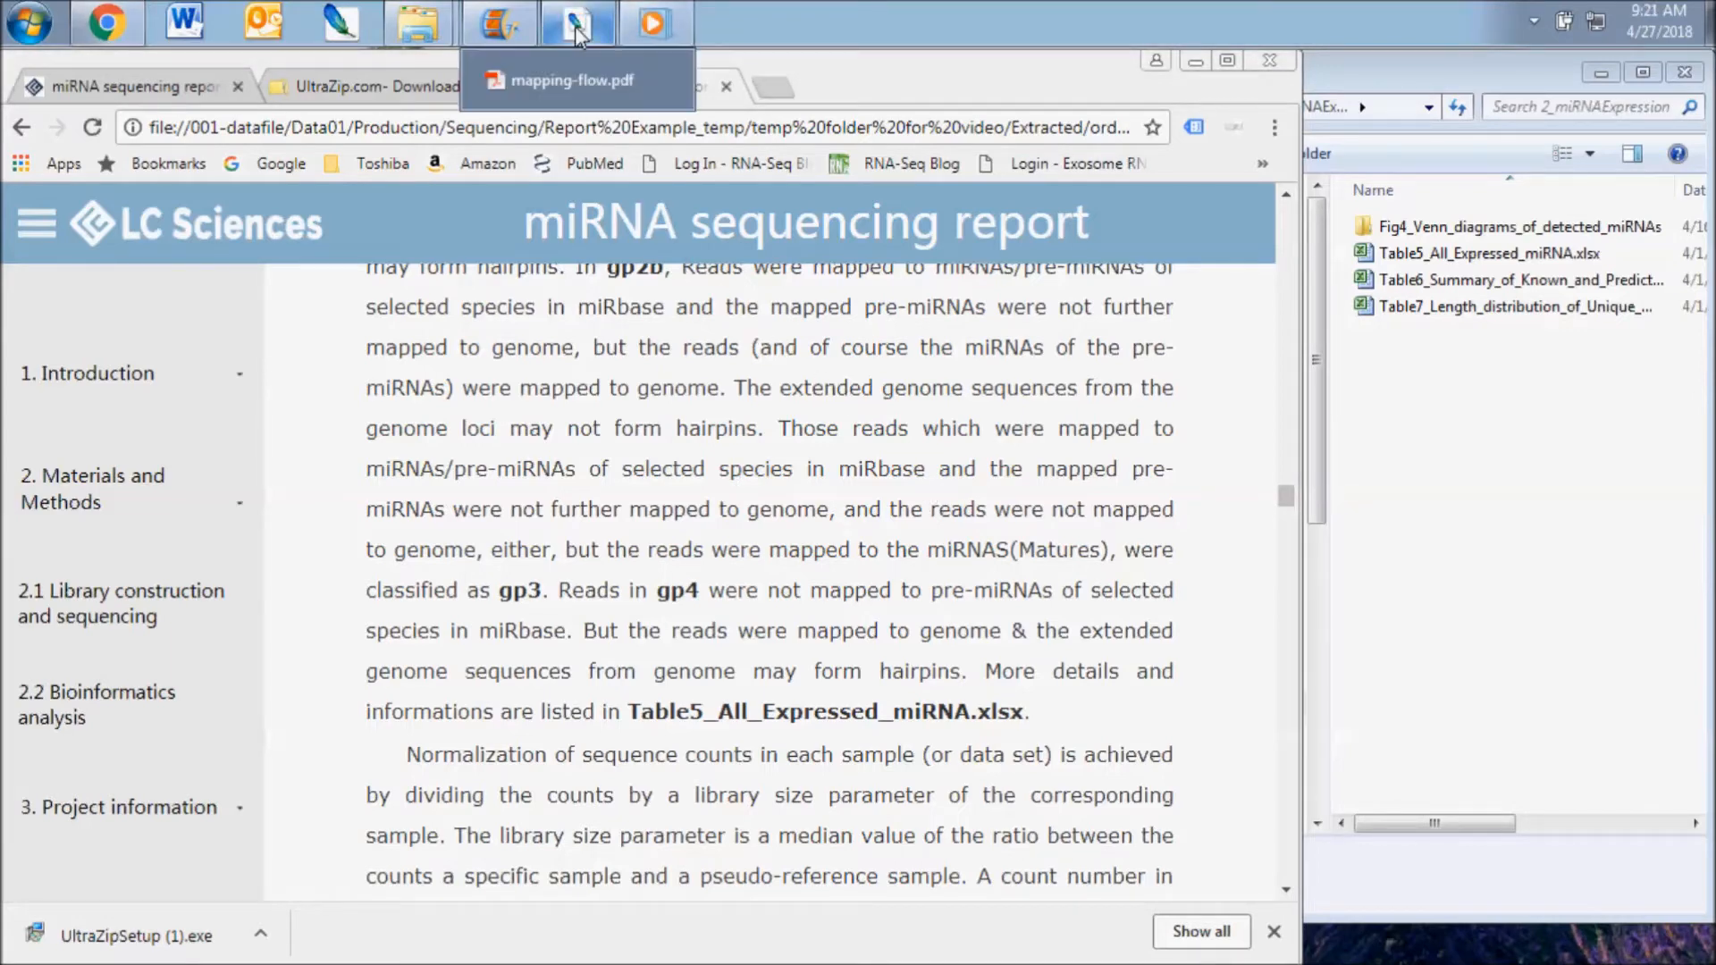
- Bring up mapping-flow.pdf in Acrobat Reader showing the gp1–gp4 read-grouping flowchart
click(578, 78)
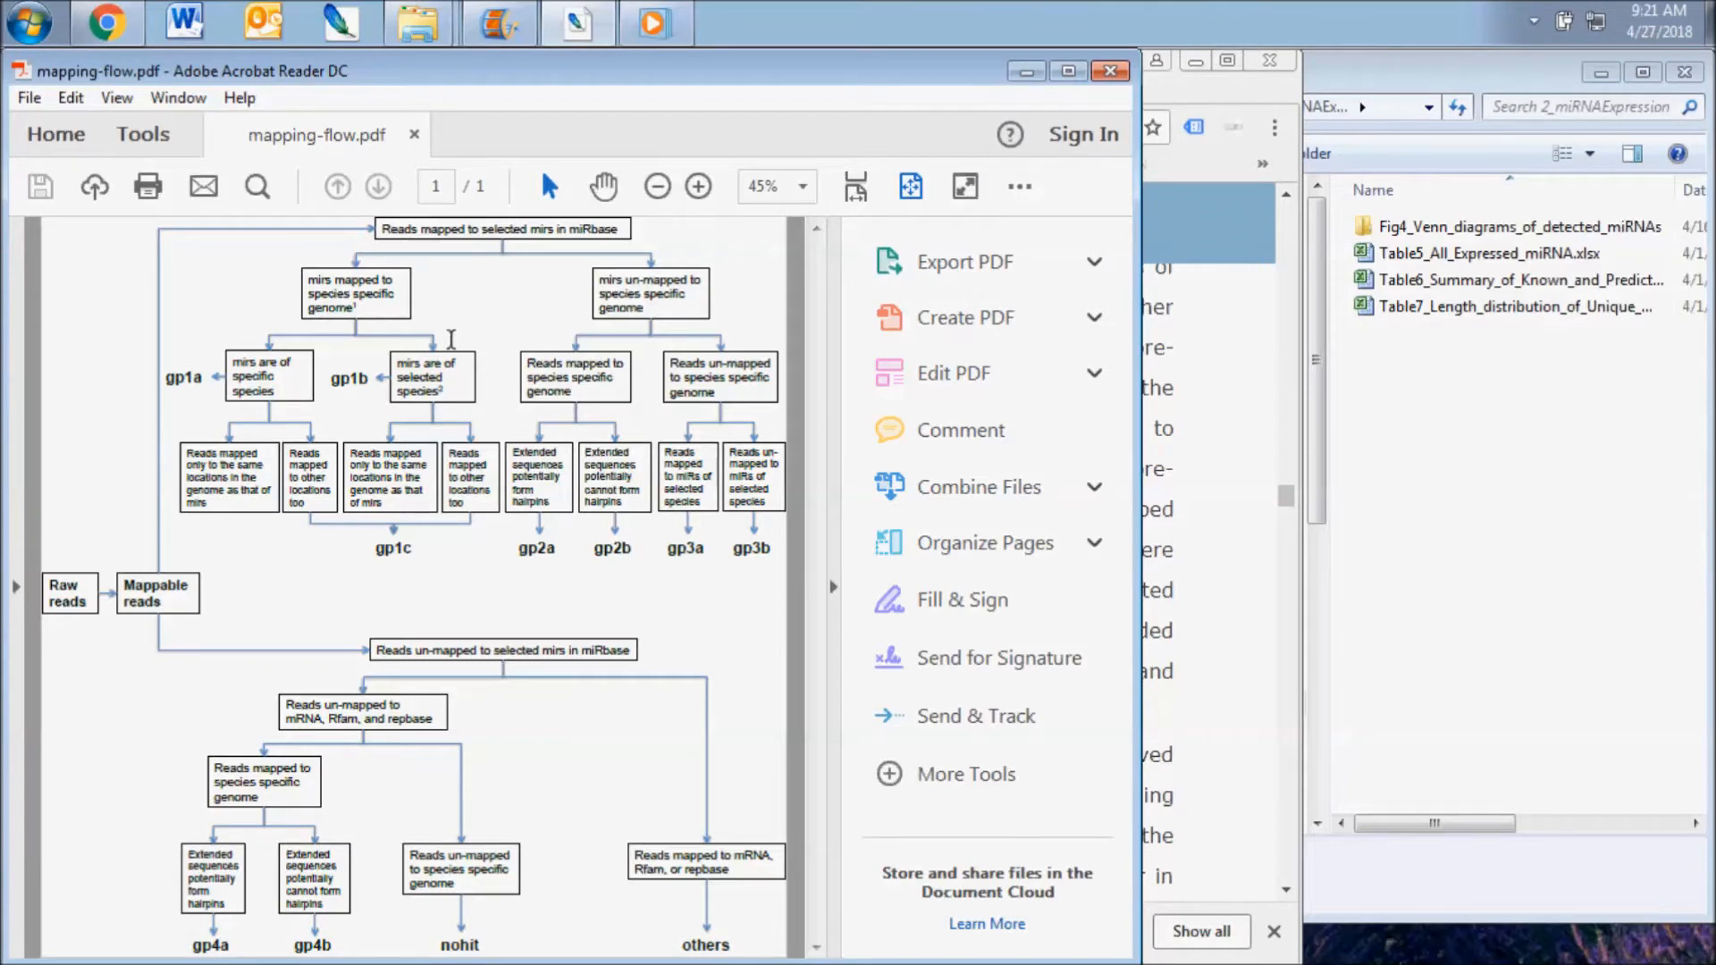
mouse_move(300, 525)
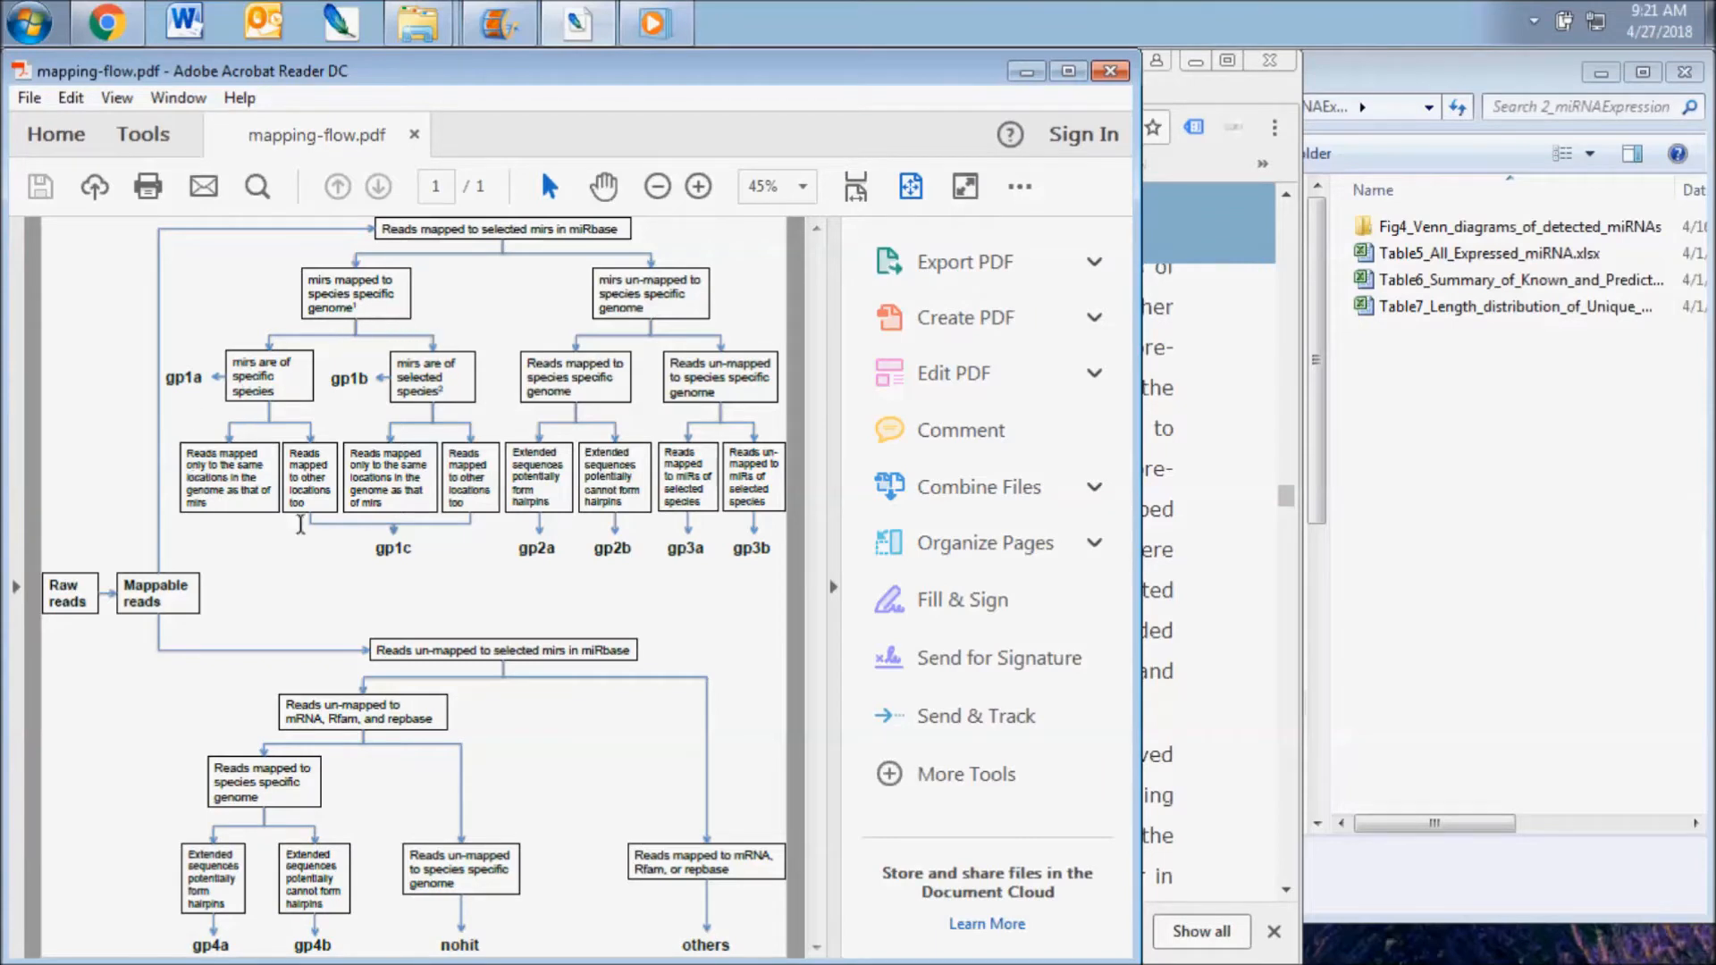
mouse_move(564, 542)
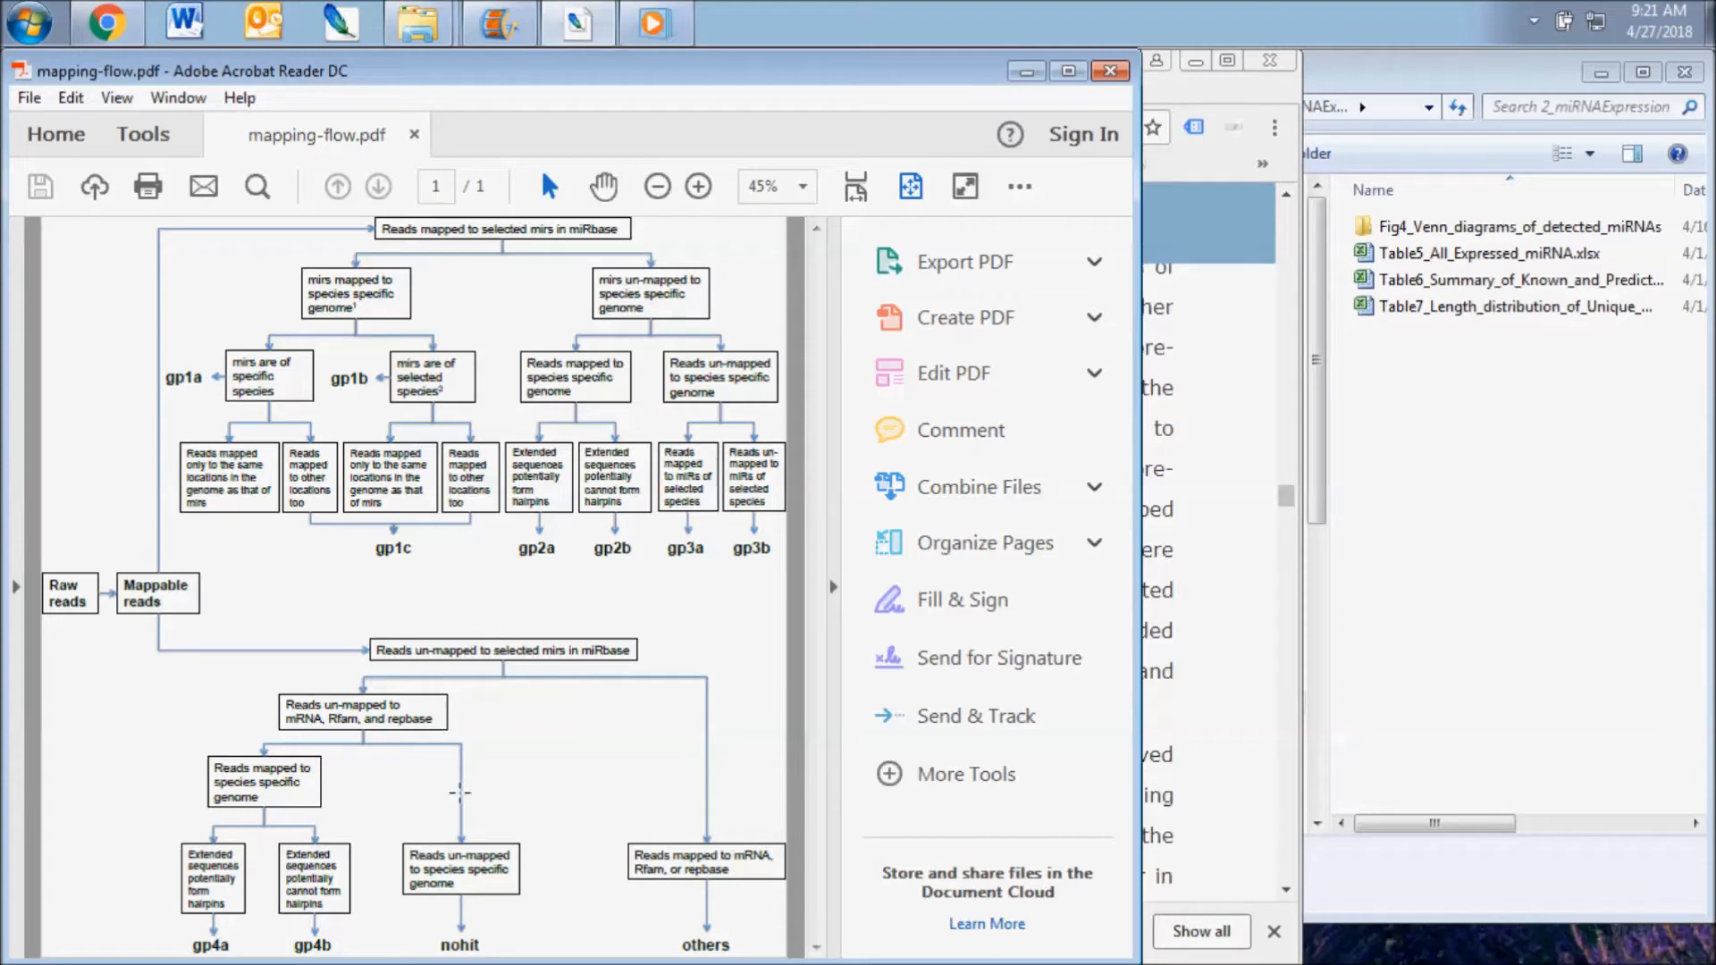
mouse_move(345, 832)
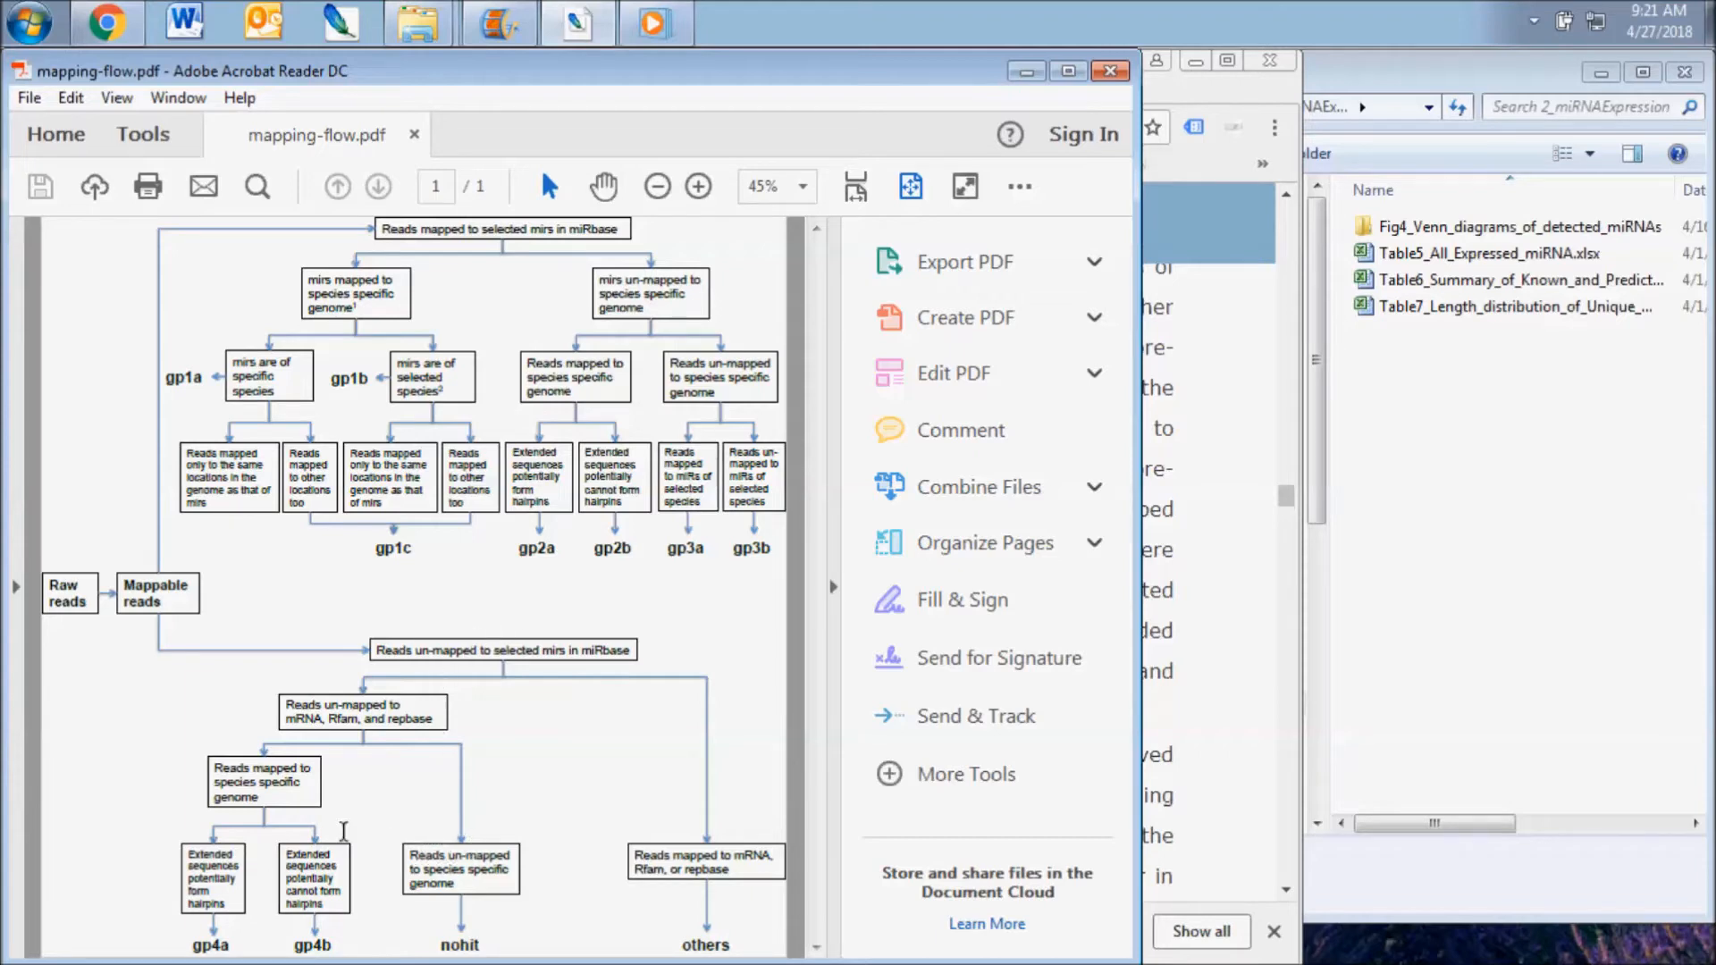
mouse_move(1027, 70)
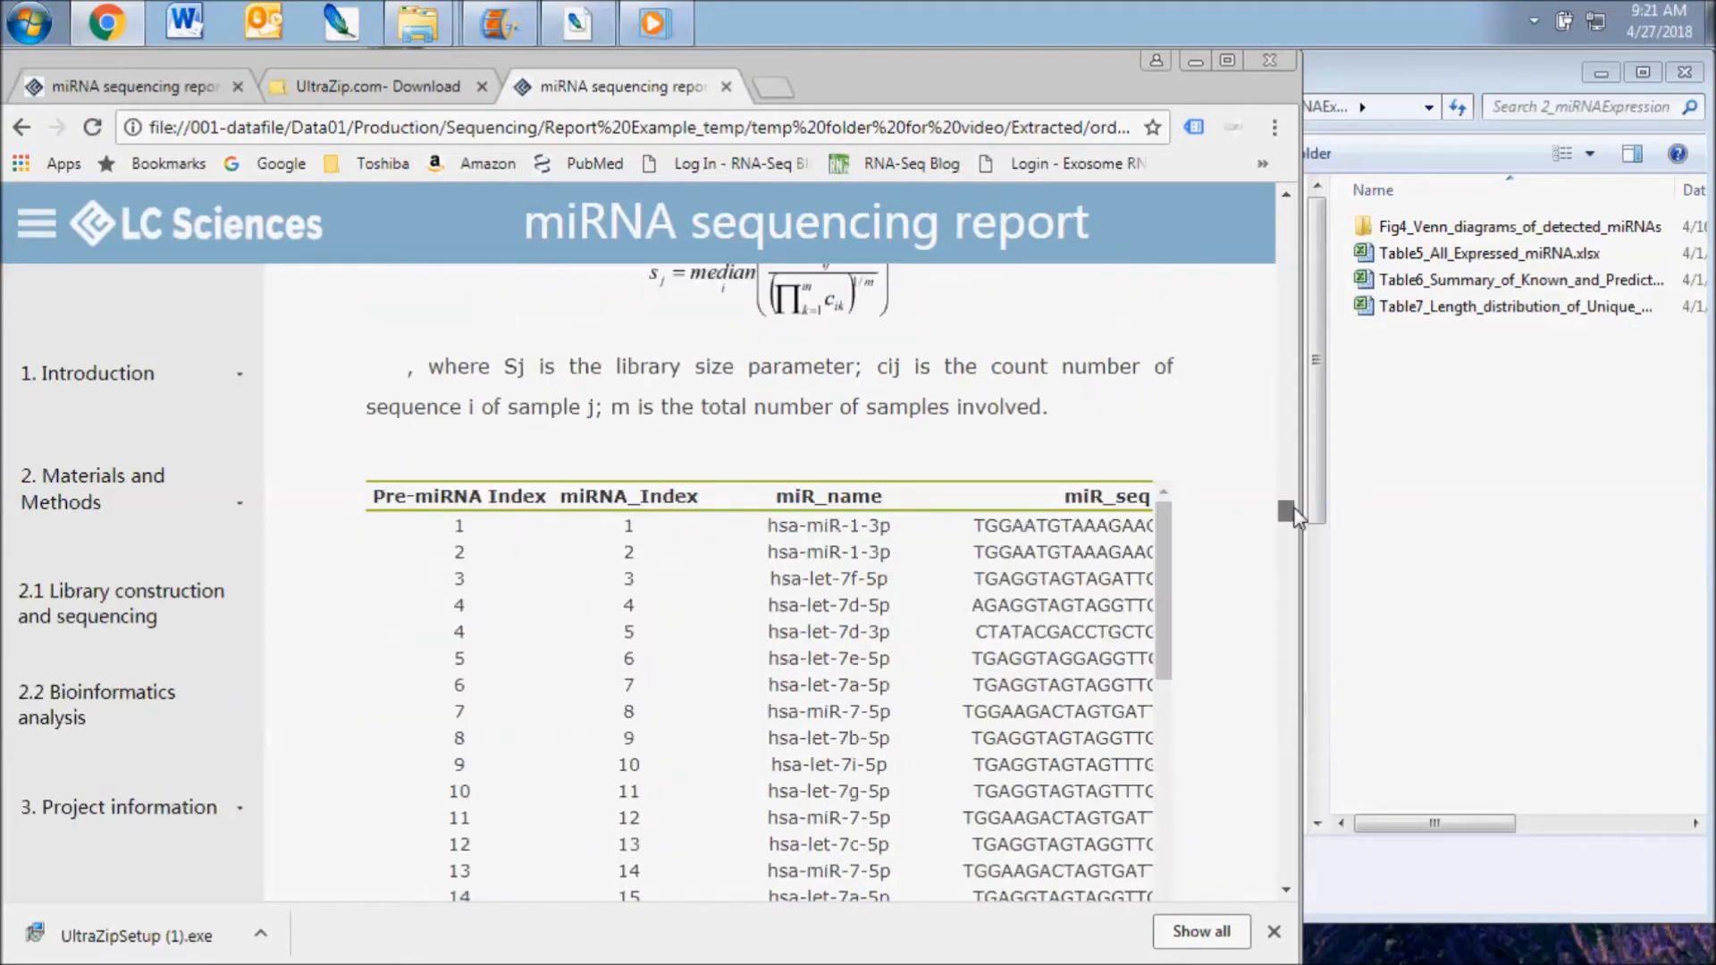
- Scroll the miRNA expression table and back to the gp1–gp4 descriptions and normalization formula
scroll(up, 3)
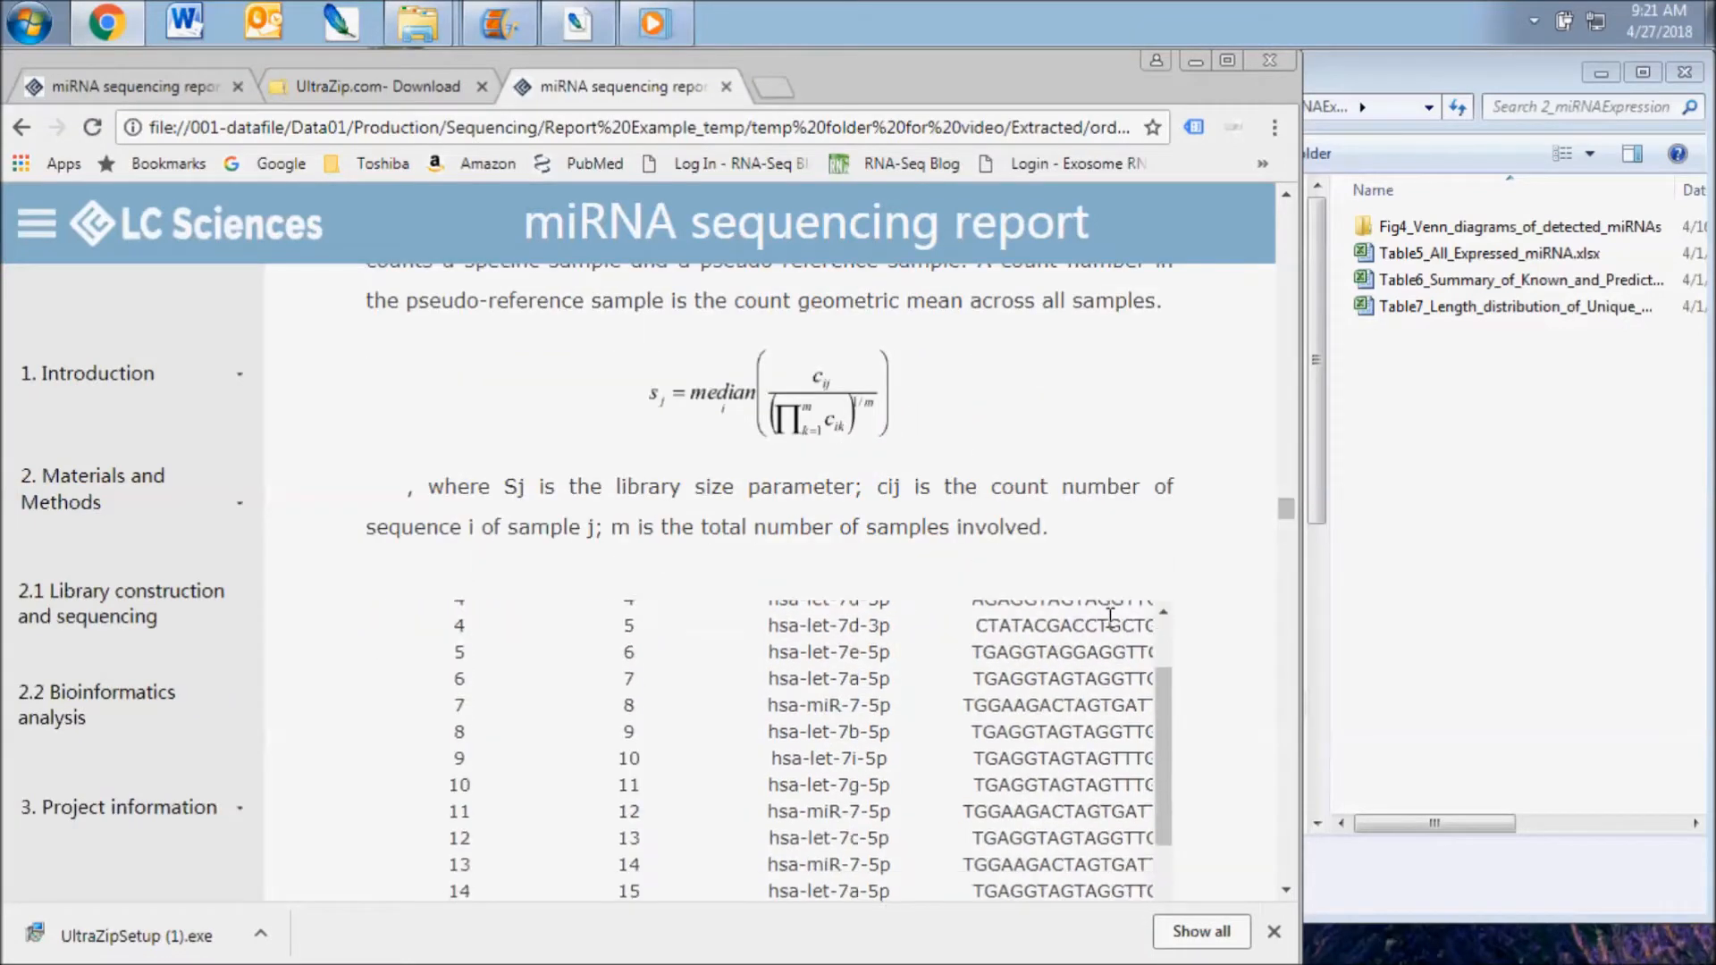
scroll(down, 3)
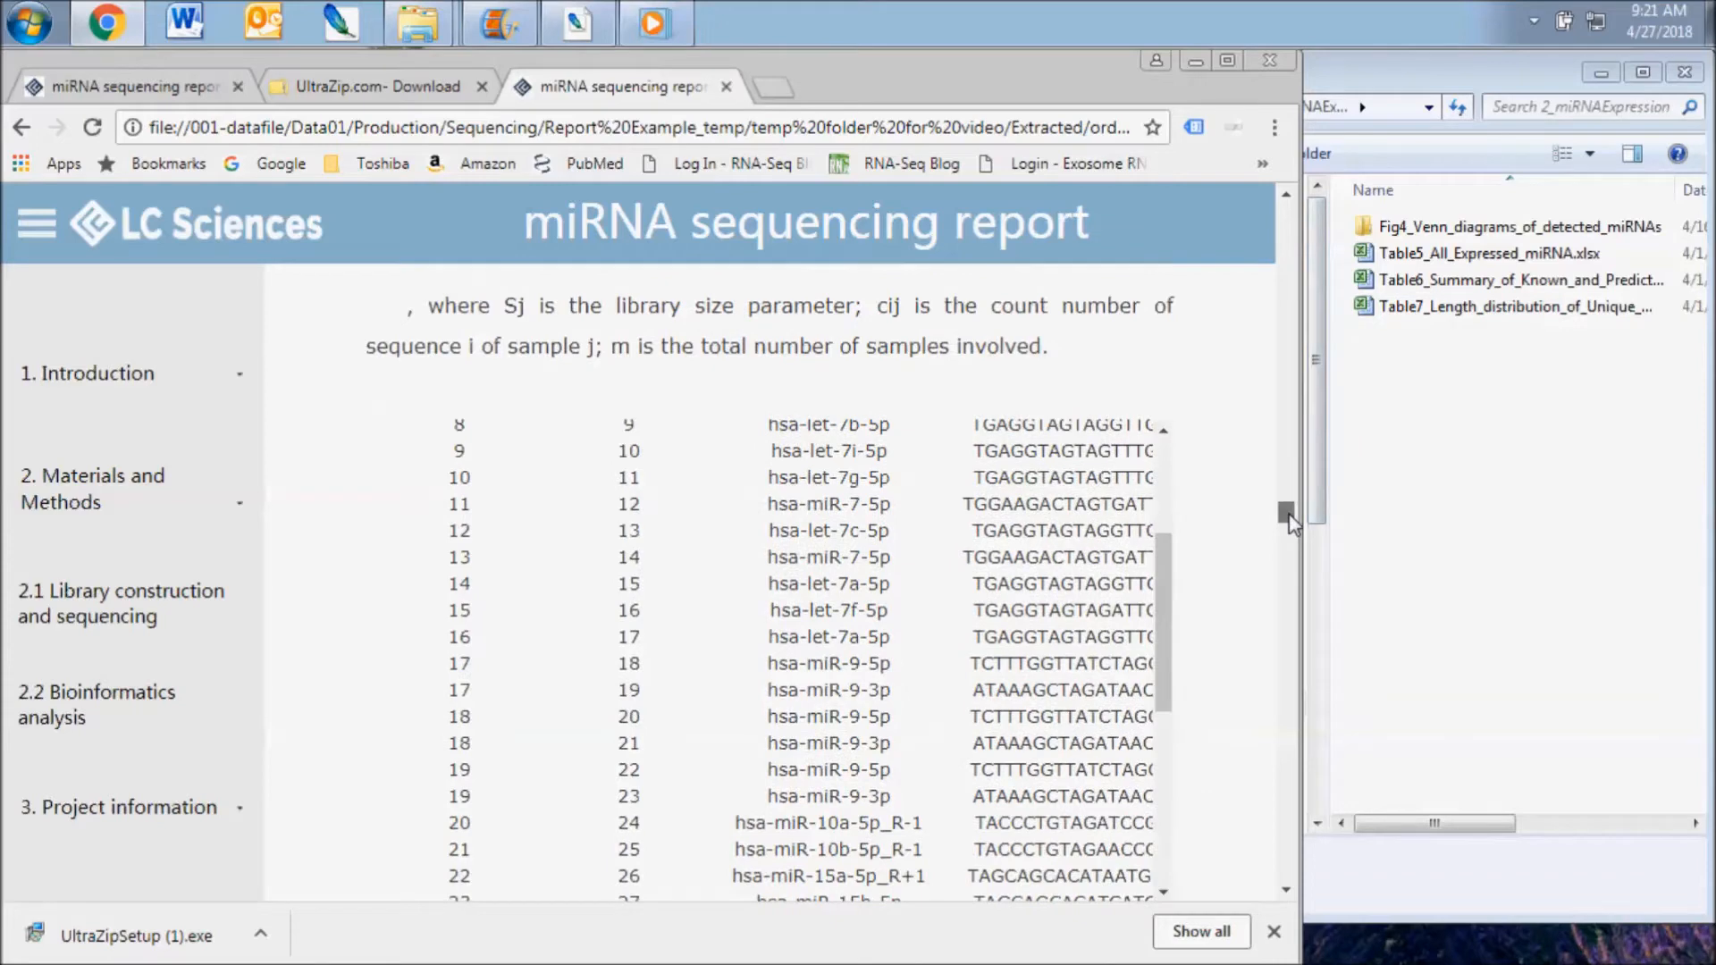
scroll(up, 3)
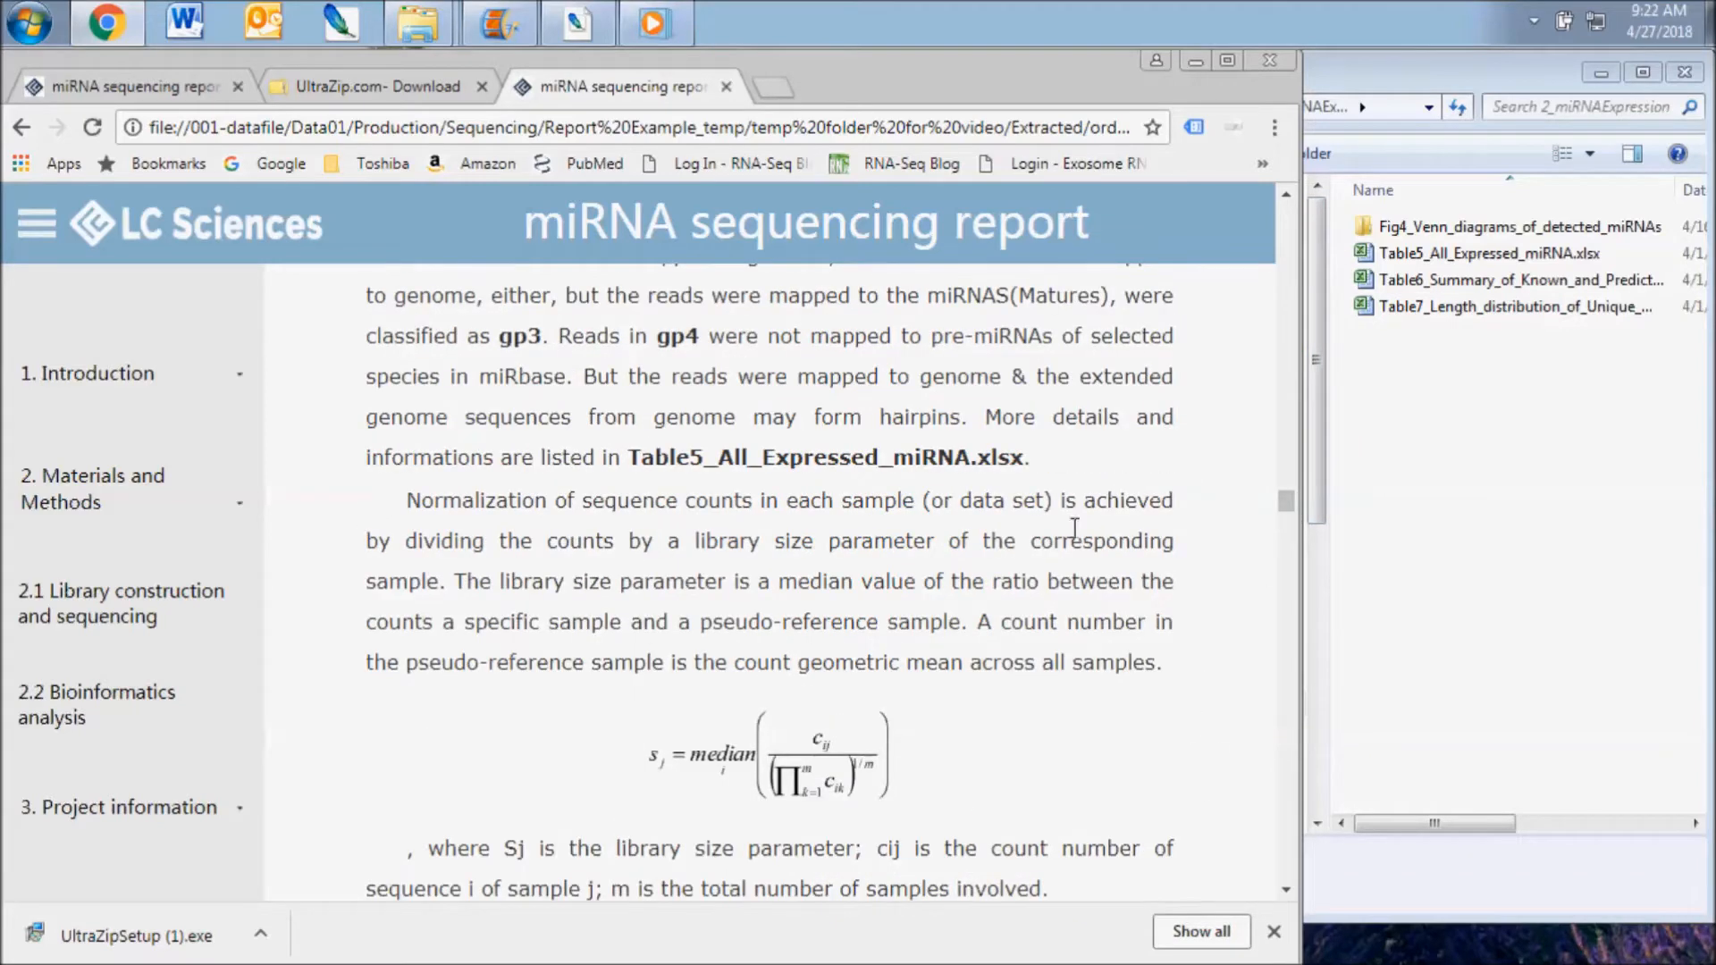
mouse_move(977, 520)
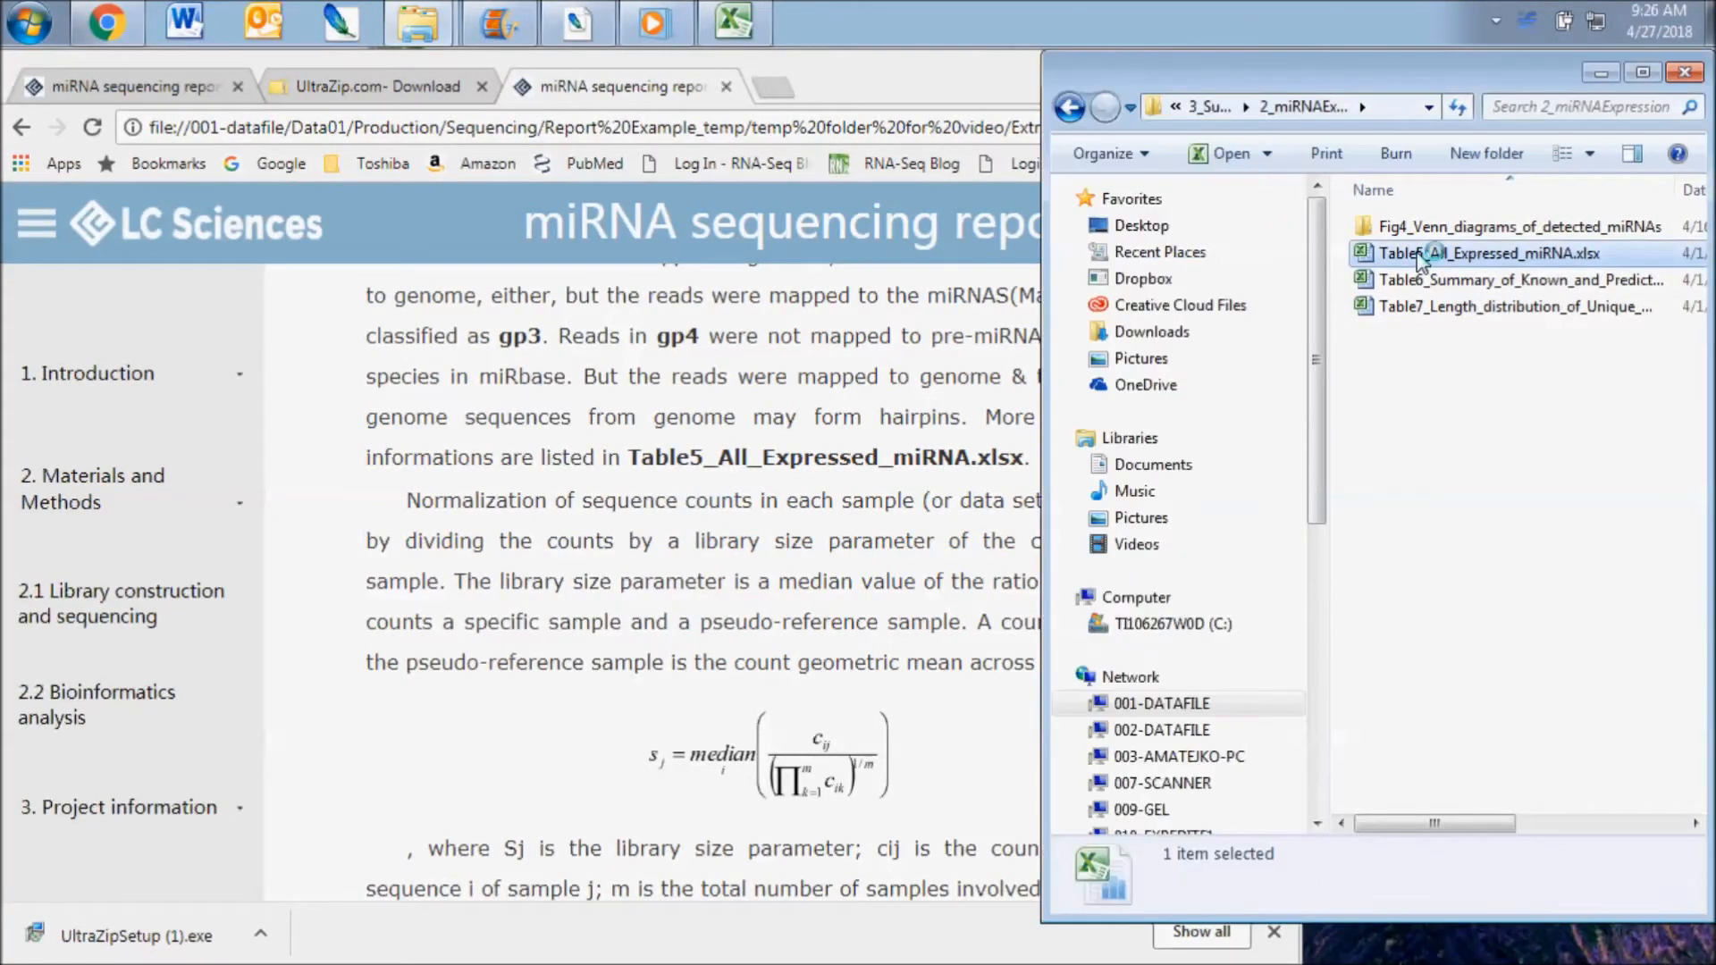
- Open Table5_All_Expressed_miRNA.xlsx in Excel and scroll through its column and gp1a–gp4 group descriptions
double_click(1488, 253)
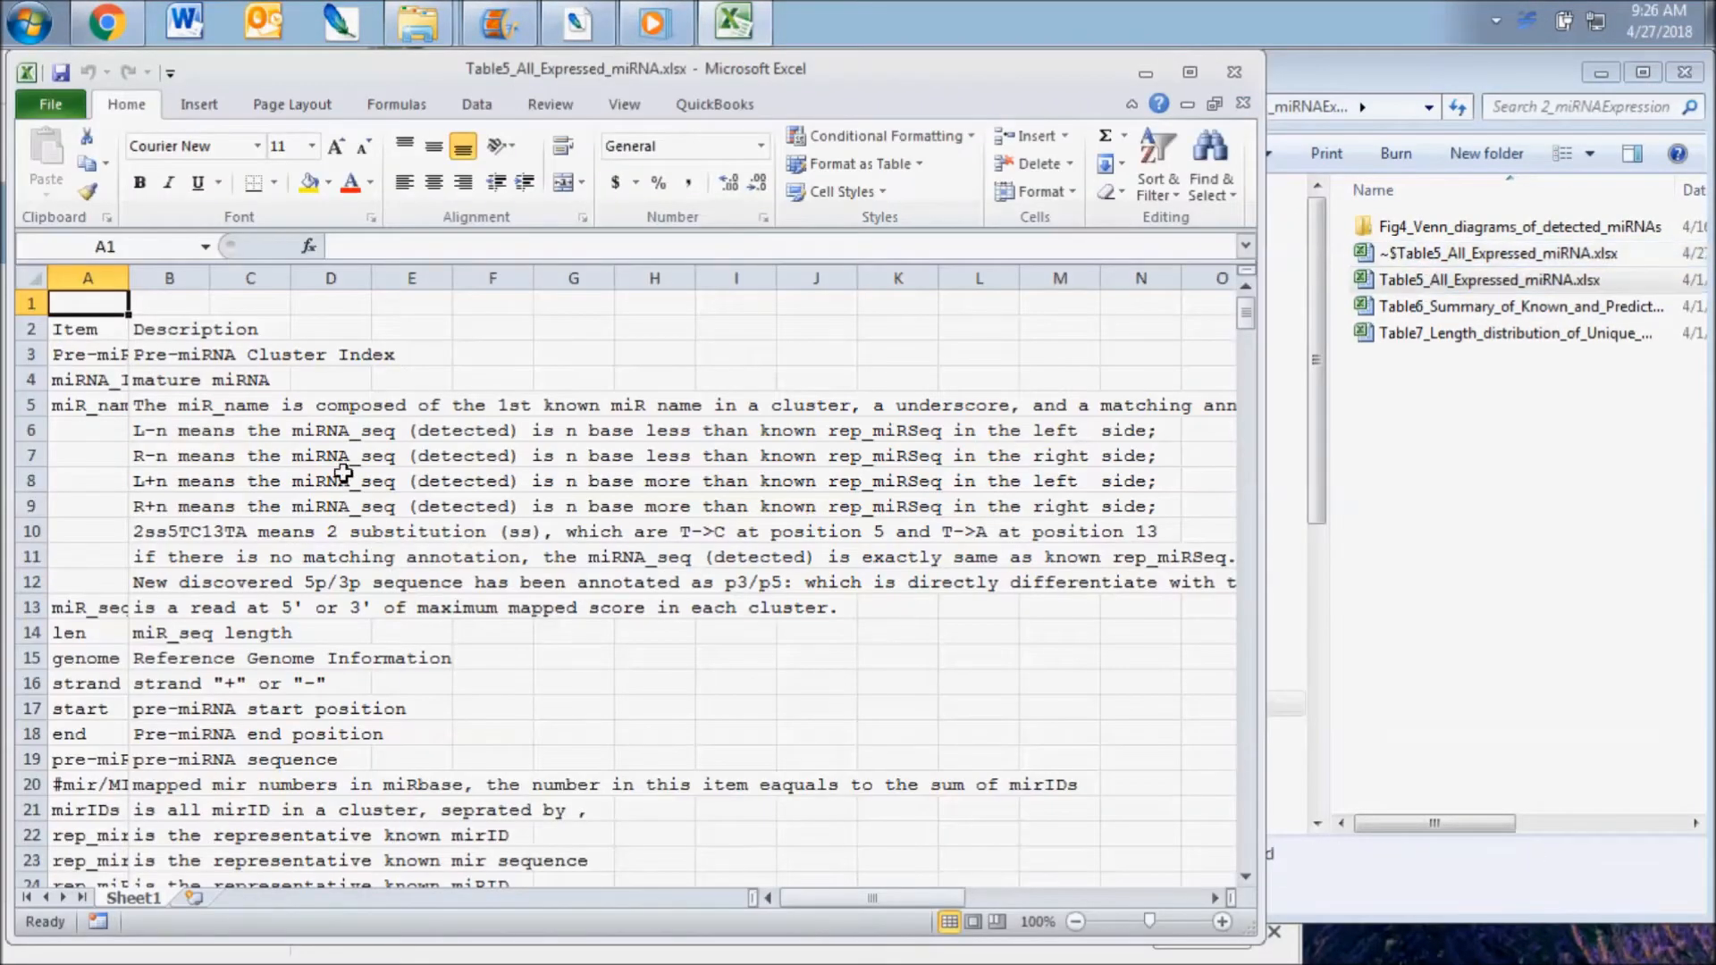
scroll(down, 3)
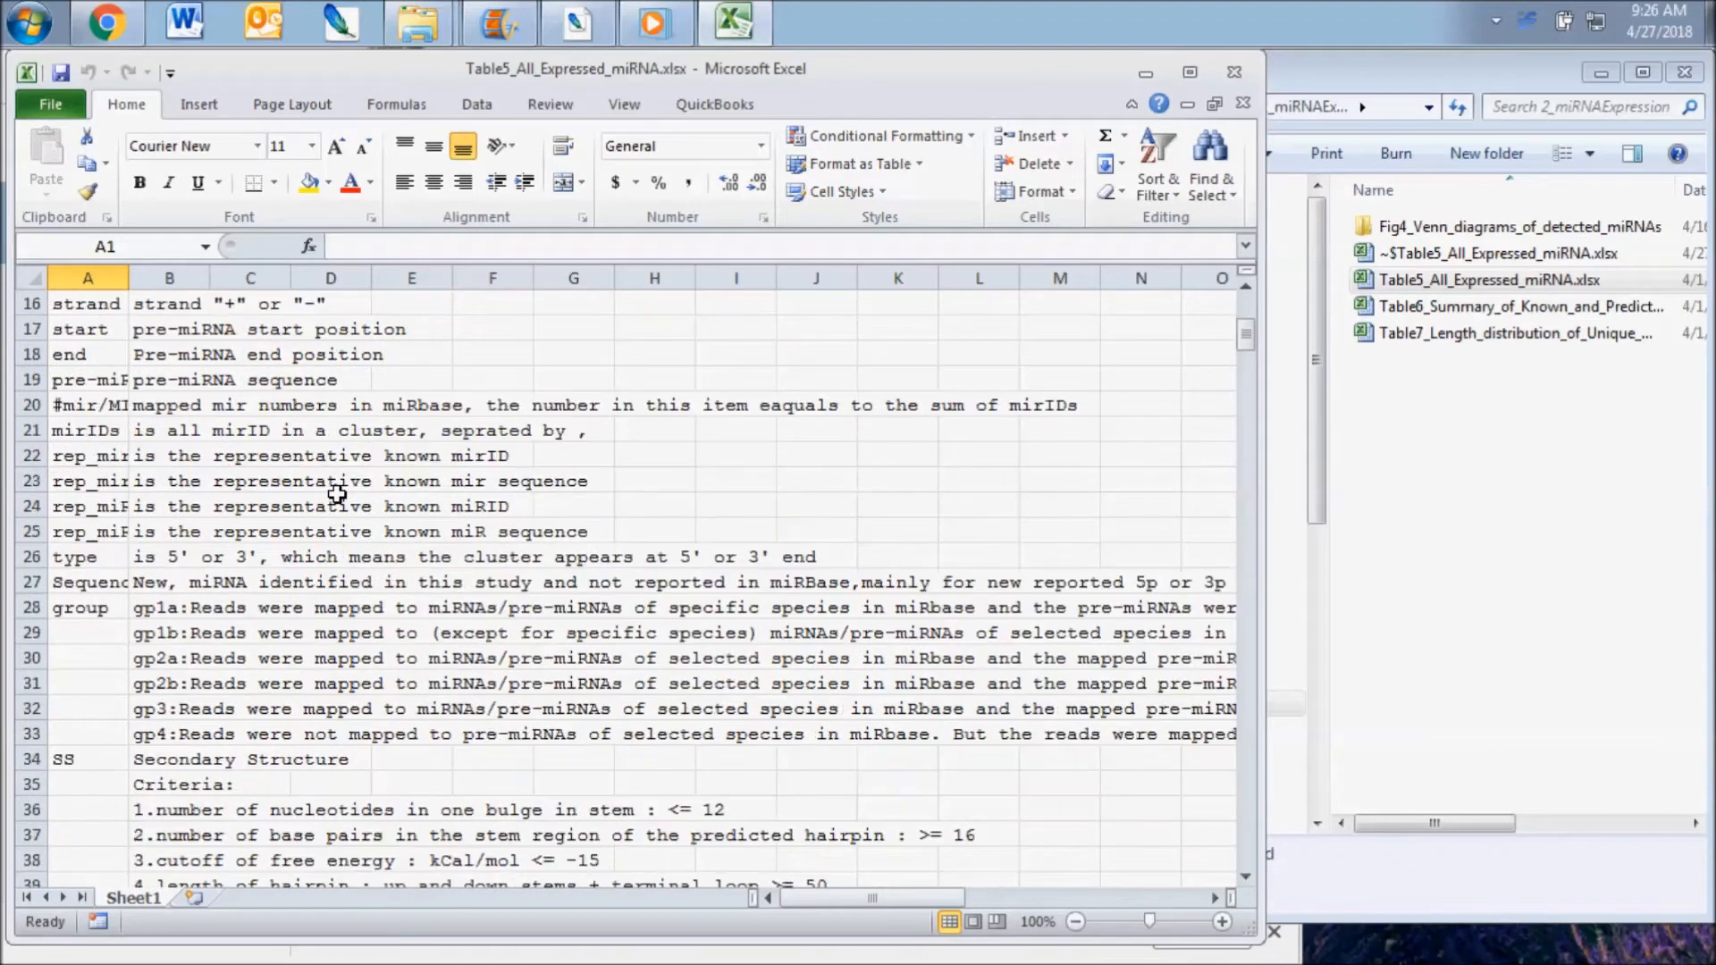
mouse_move(418, 615)
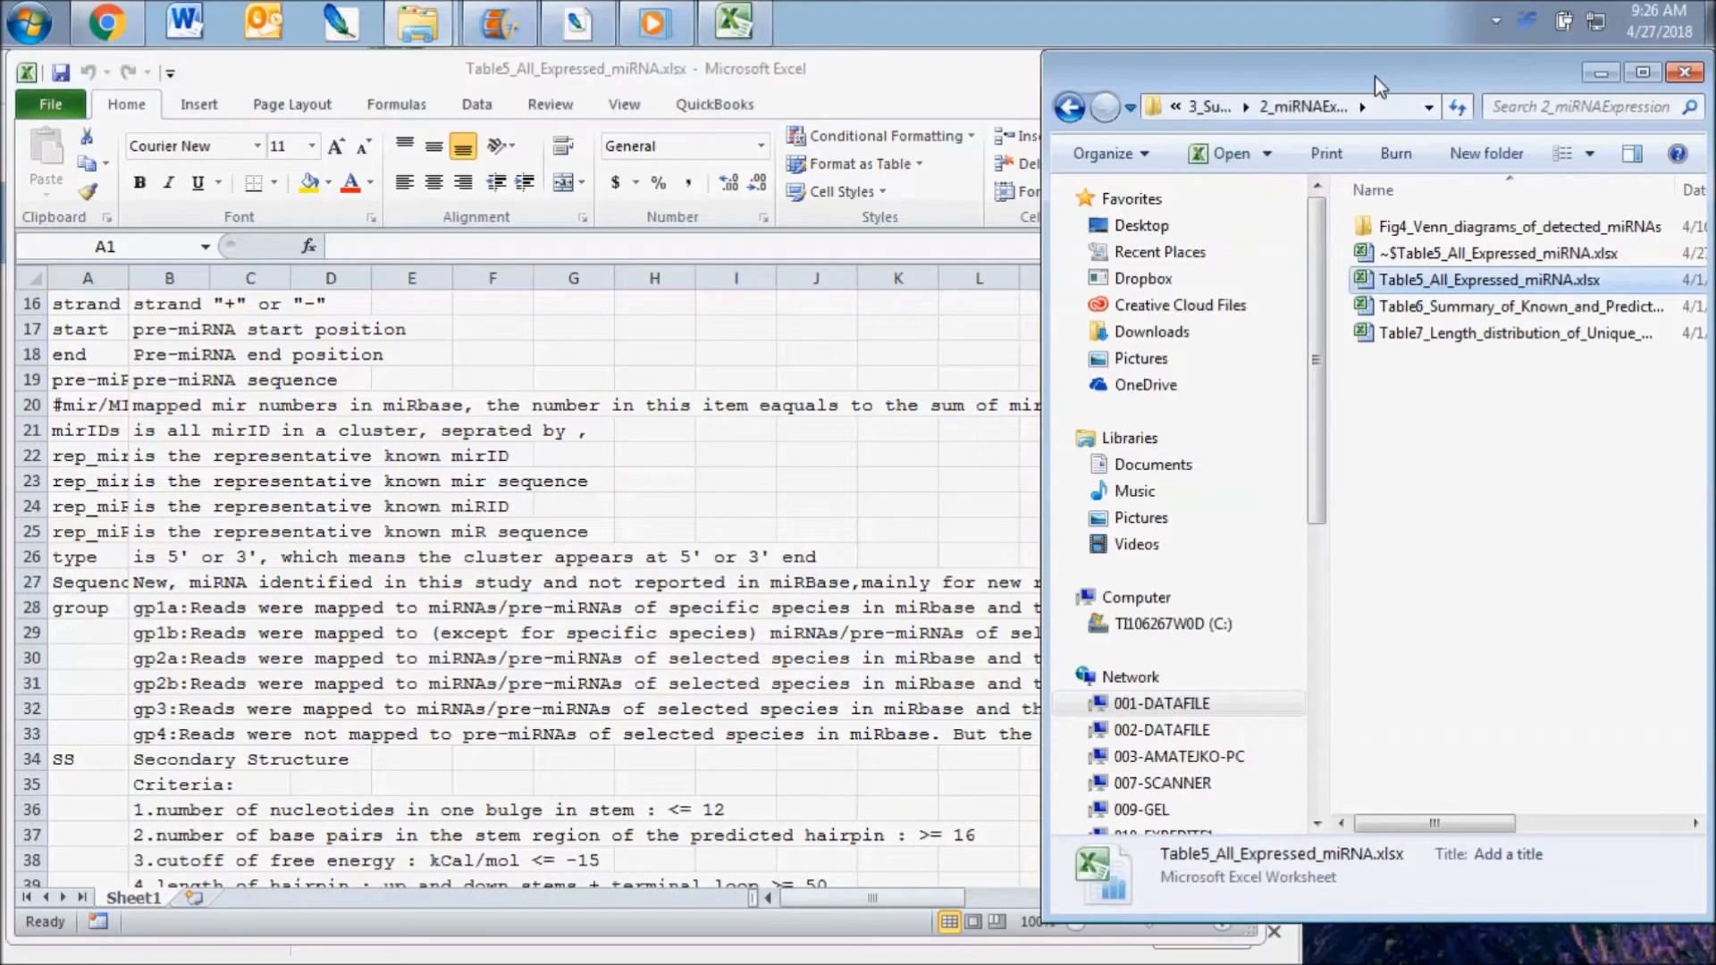
- Go back to Final_Report, open the 2_MappedData folder and select SC_comp_gp1a_aln.txt
click(1068, 106)
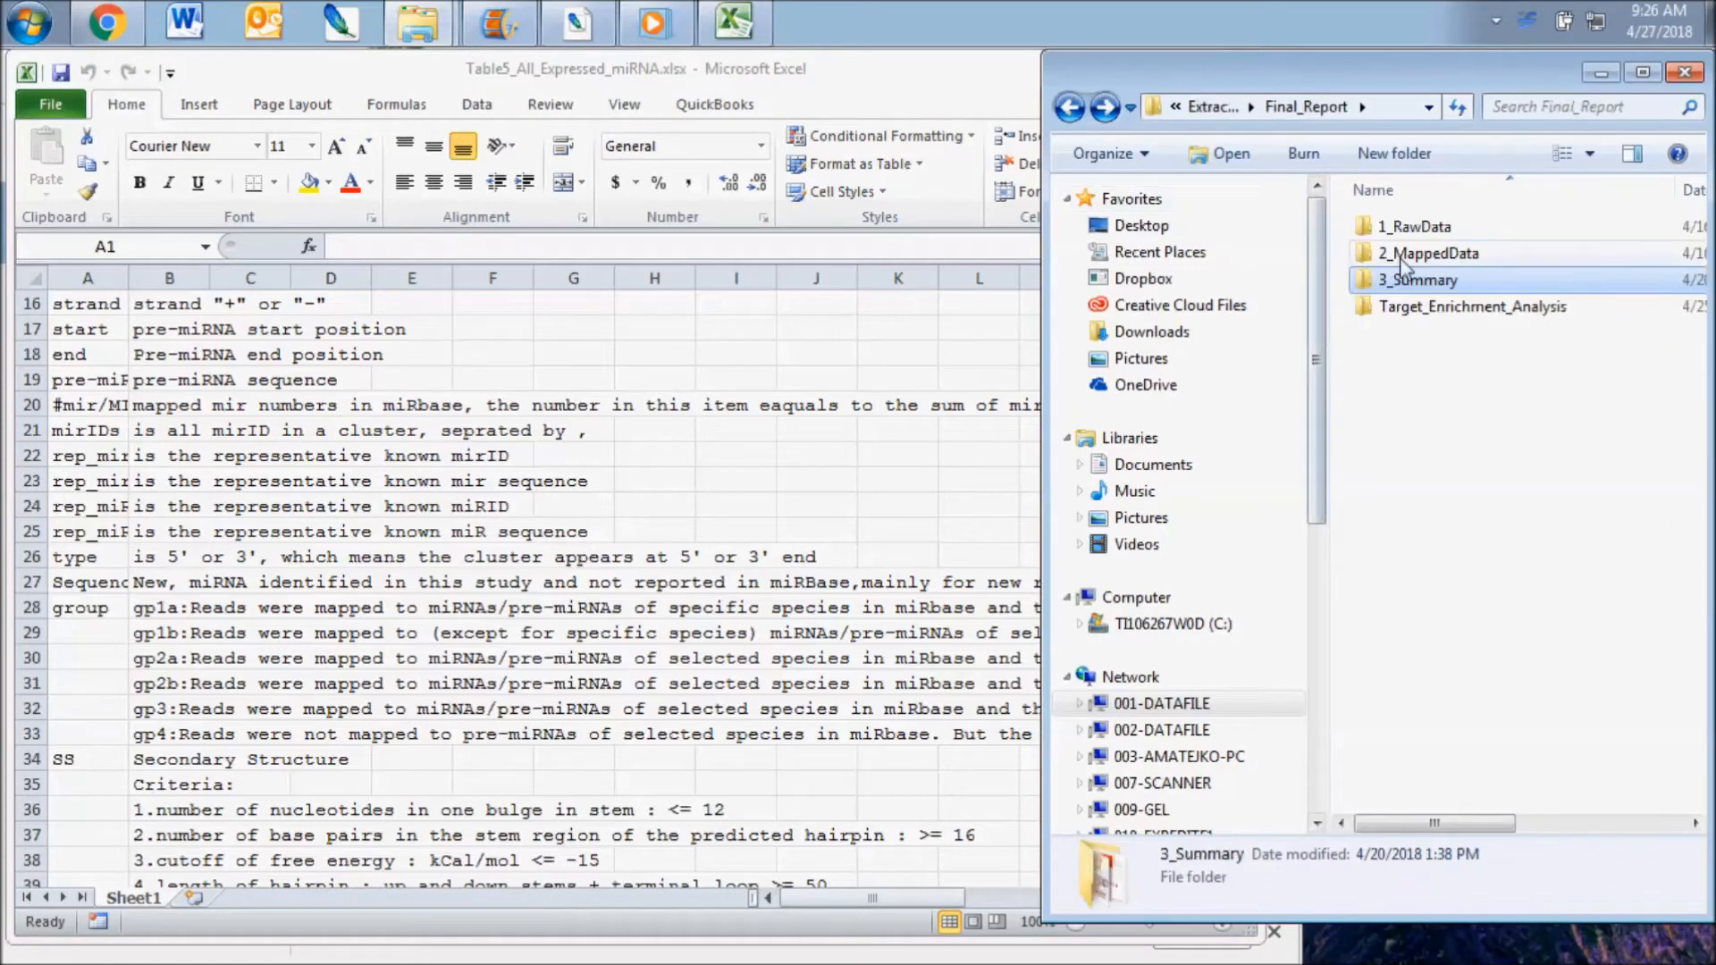
double_click(1426, 253)
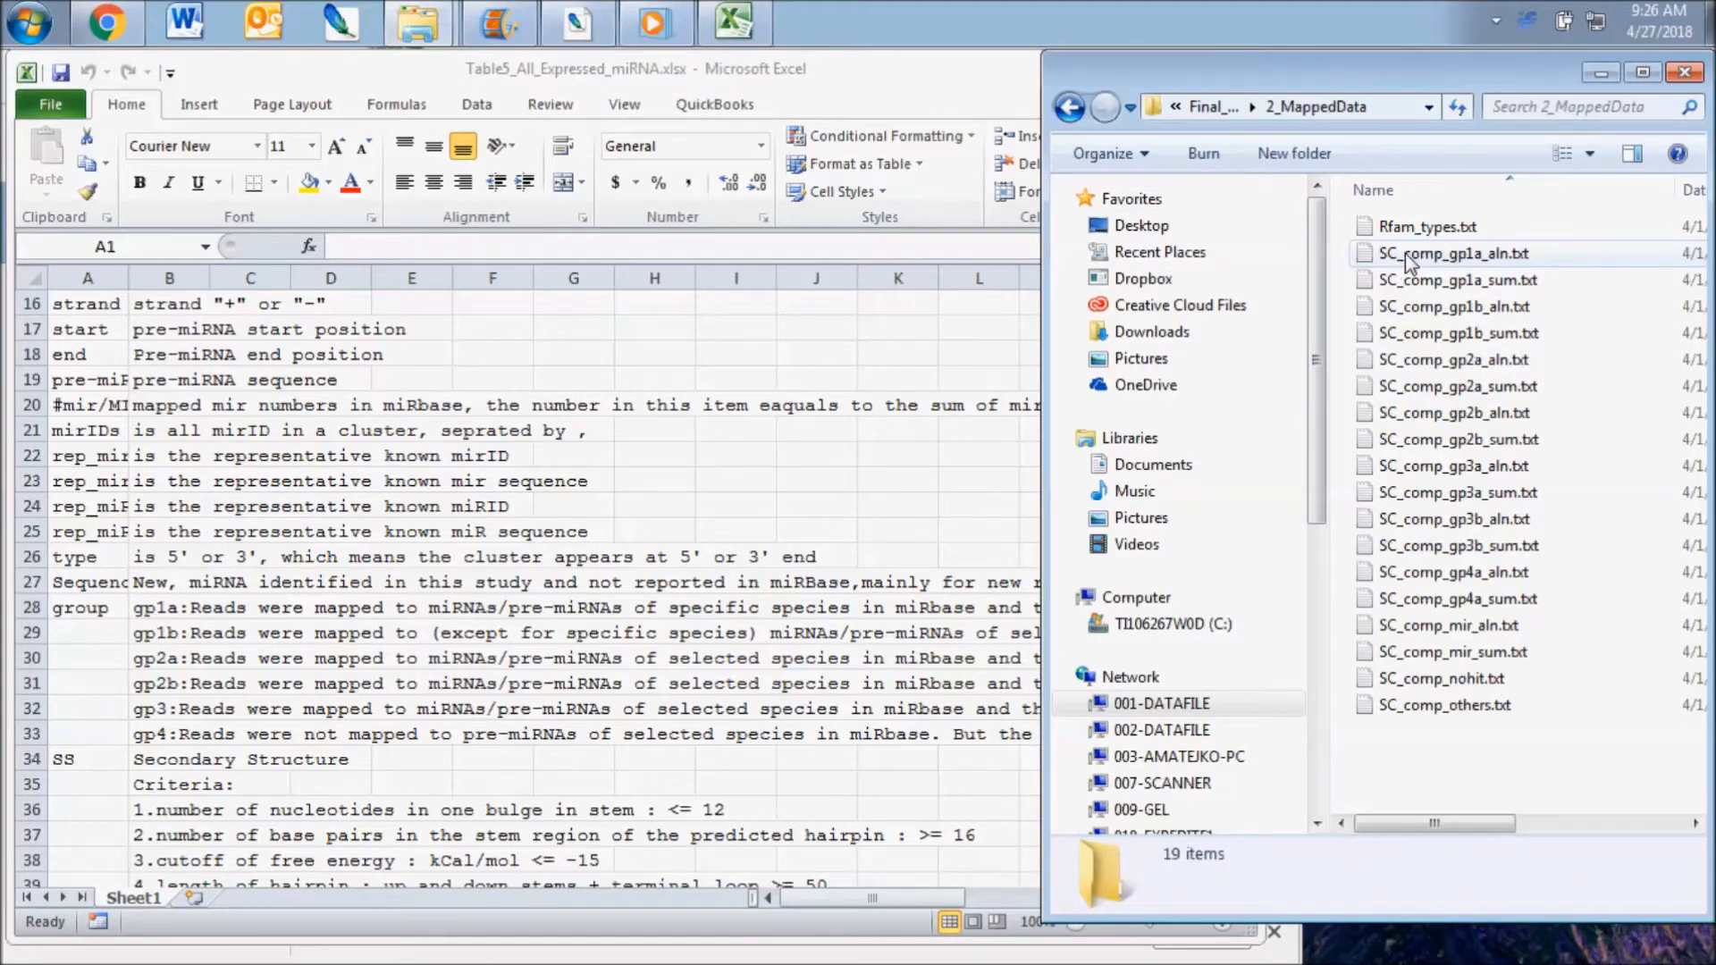
mouse_move(1456, 284)
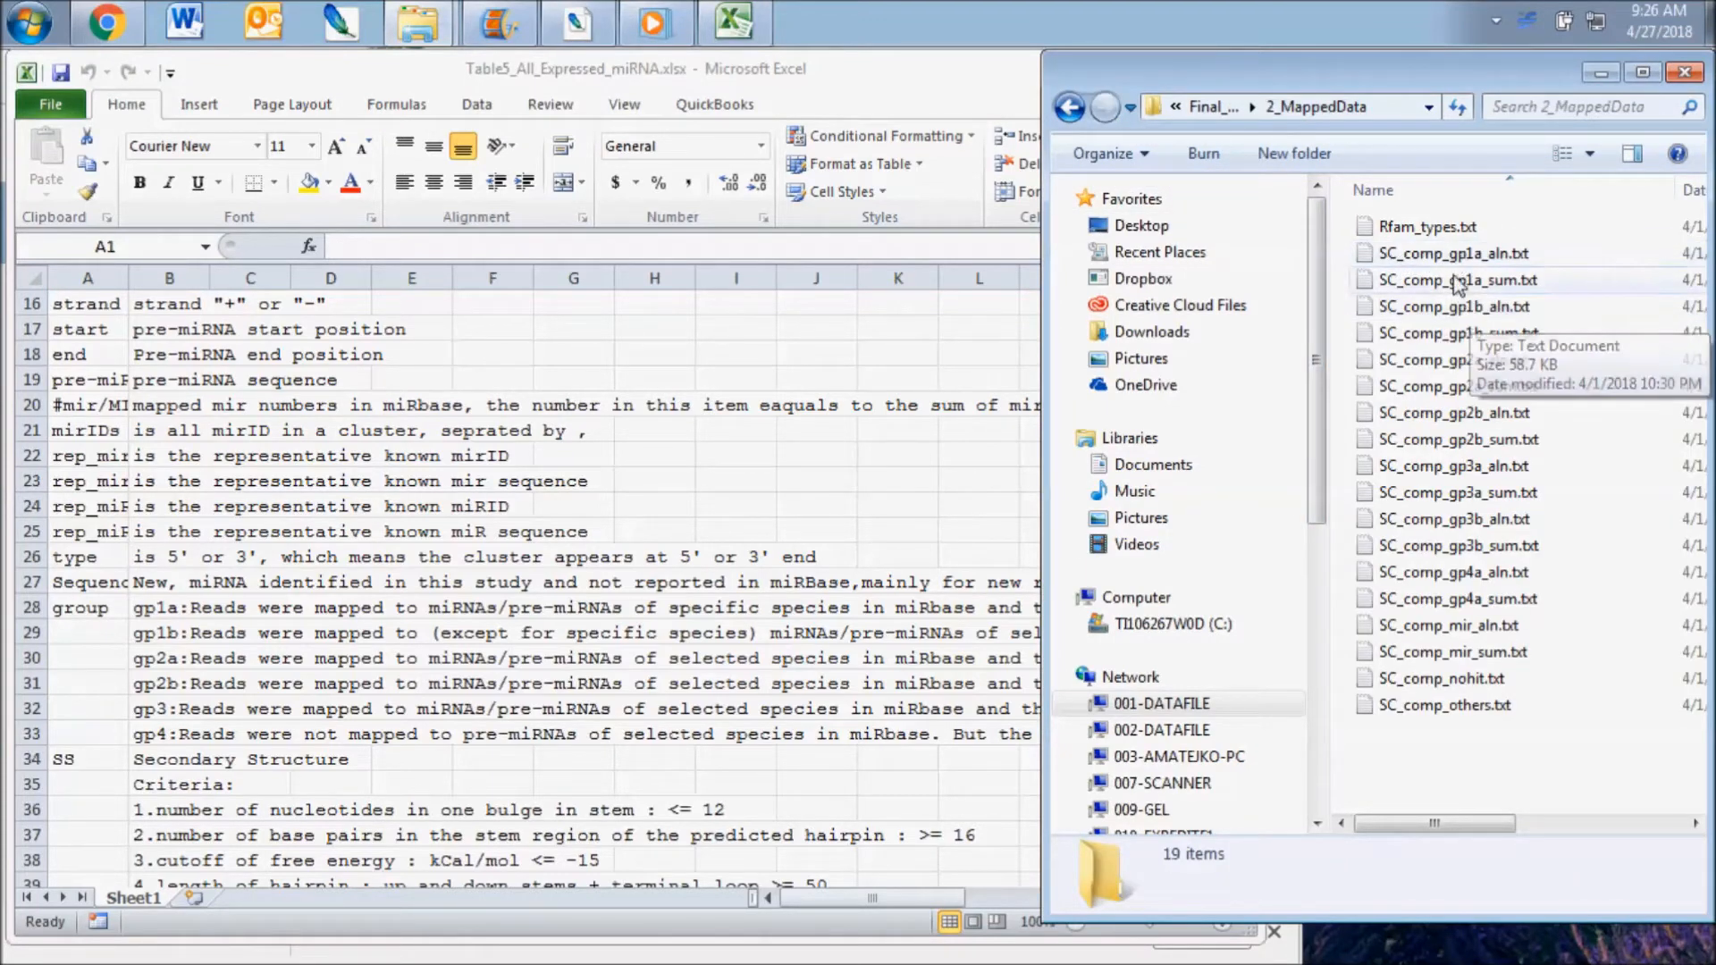
click(1448, 253)
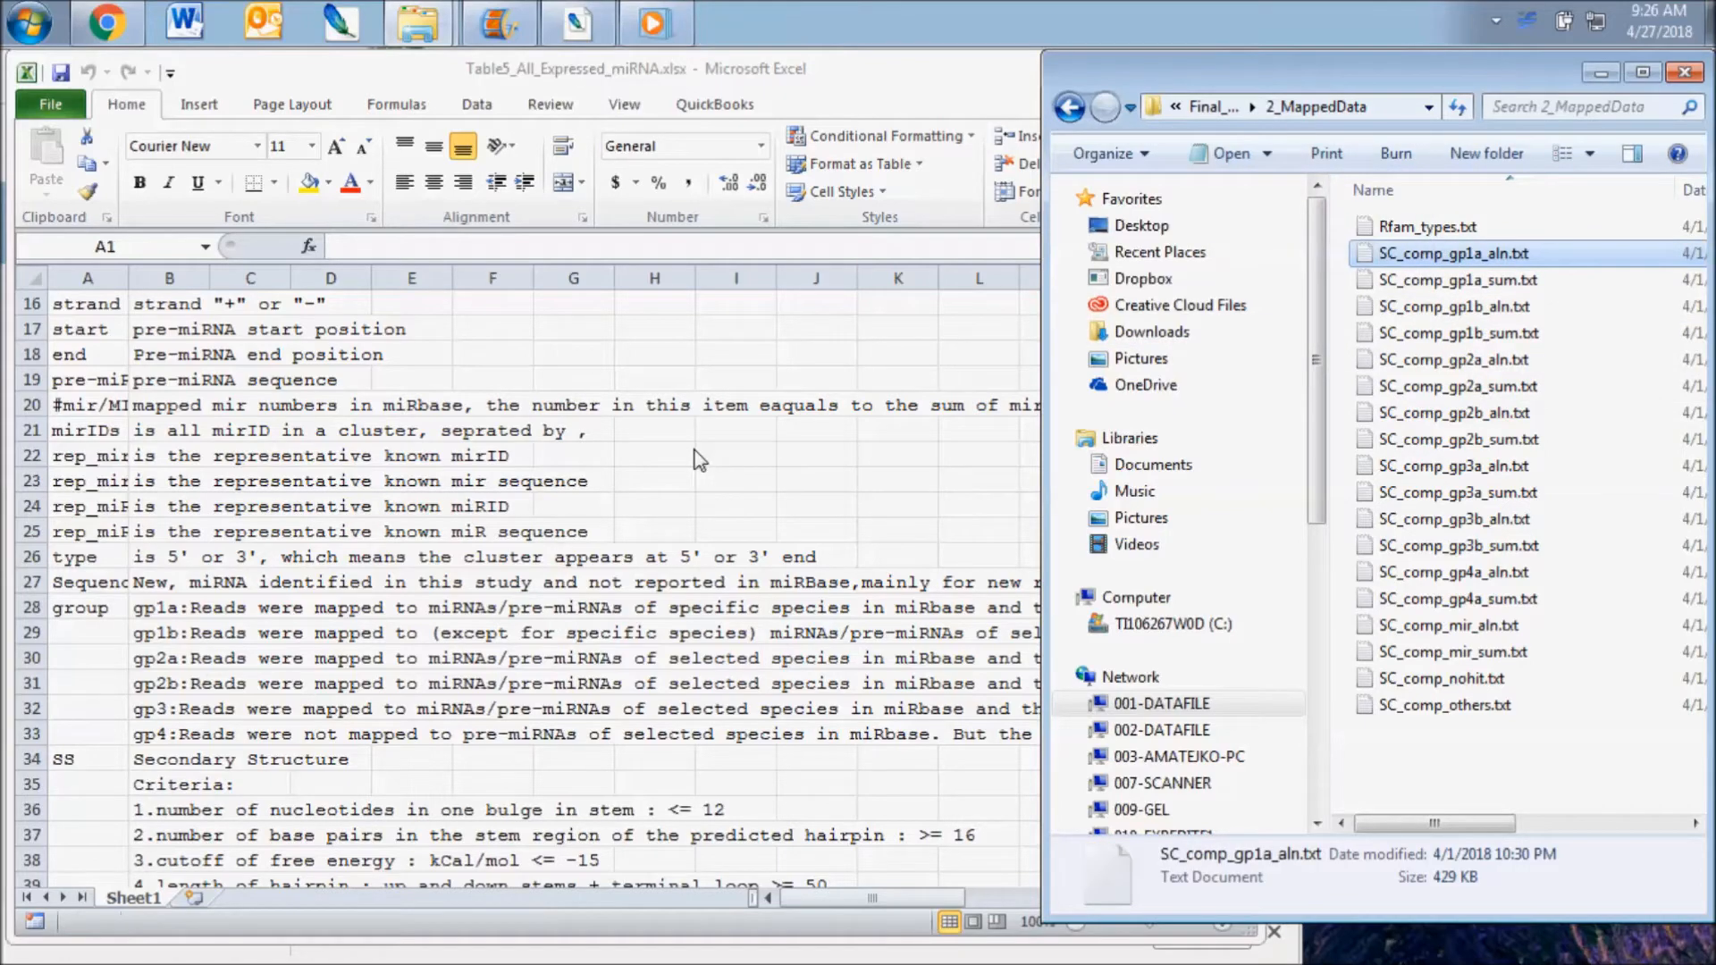
- Open SC_comp_gp1a_aln.txt and SC_comp_gp1a_sum.txt in Excel, scrolling the summary to its cluster table
double_click(1455, 253)
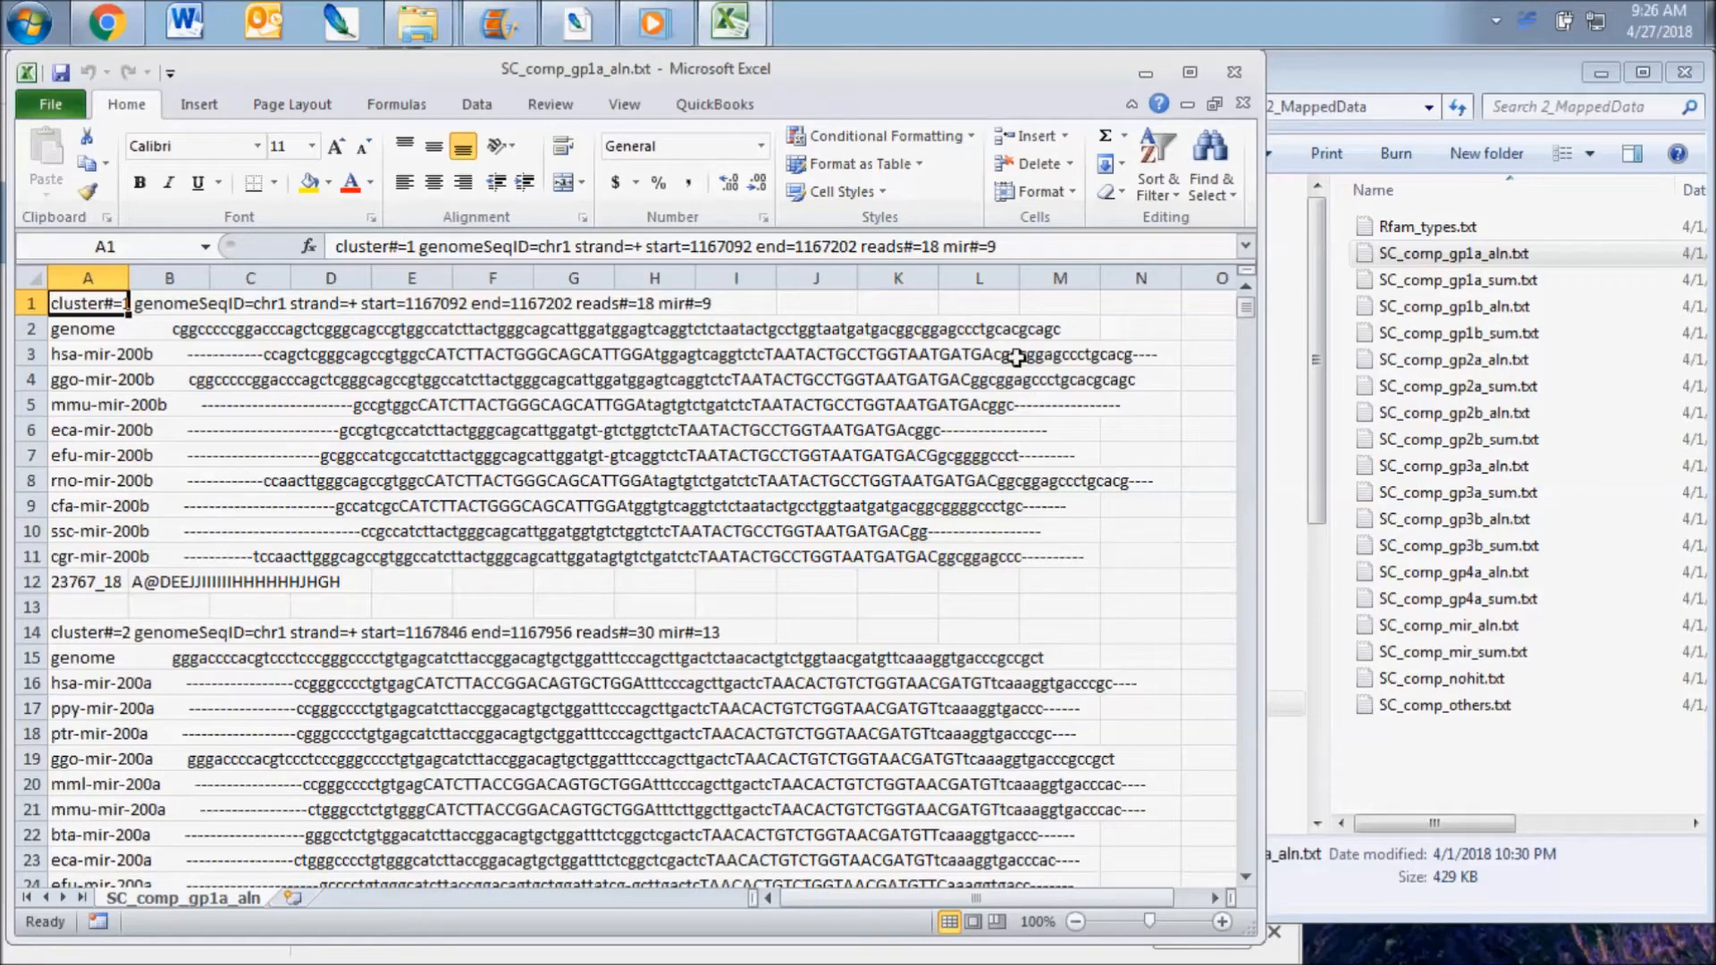
mouse_move(521, 348)
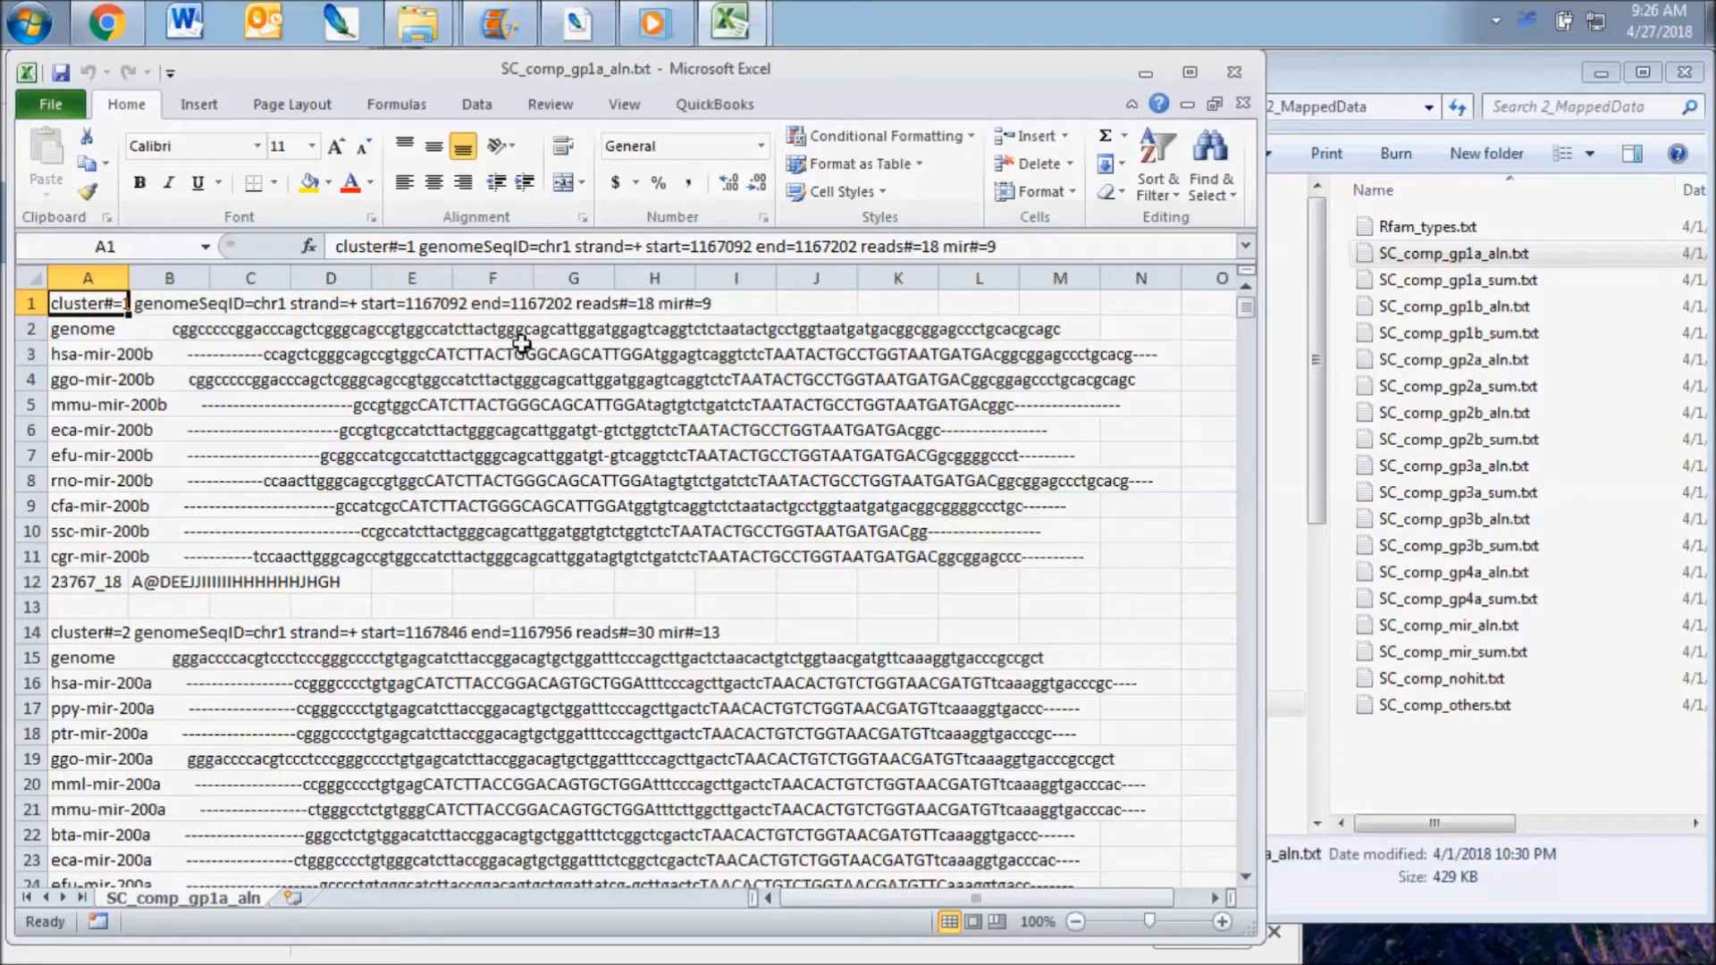
mouse_move(129, 578)
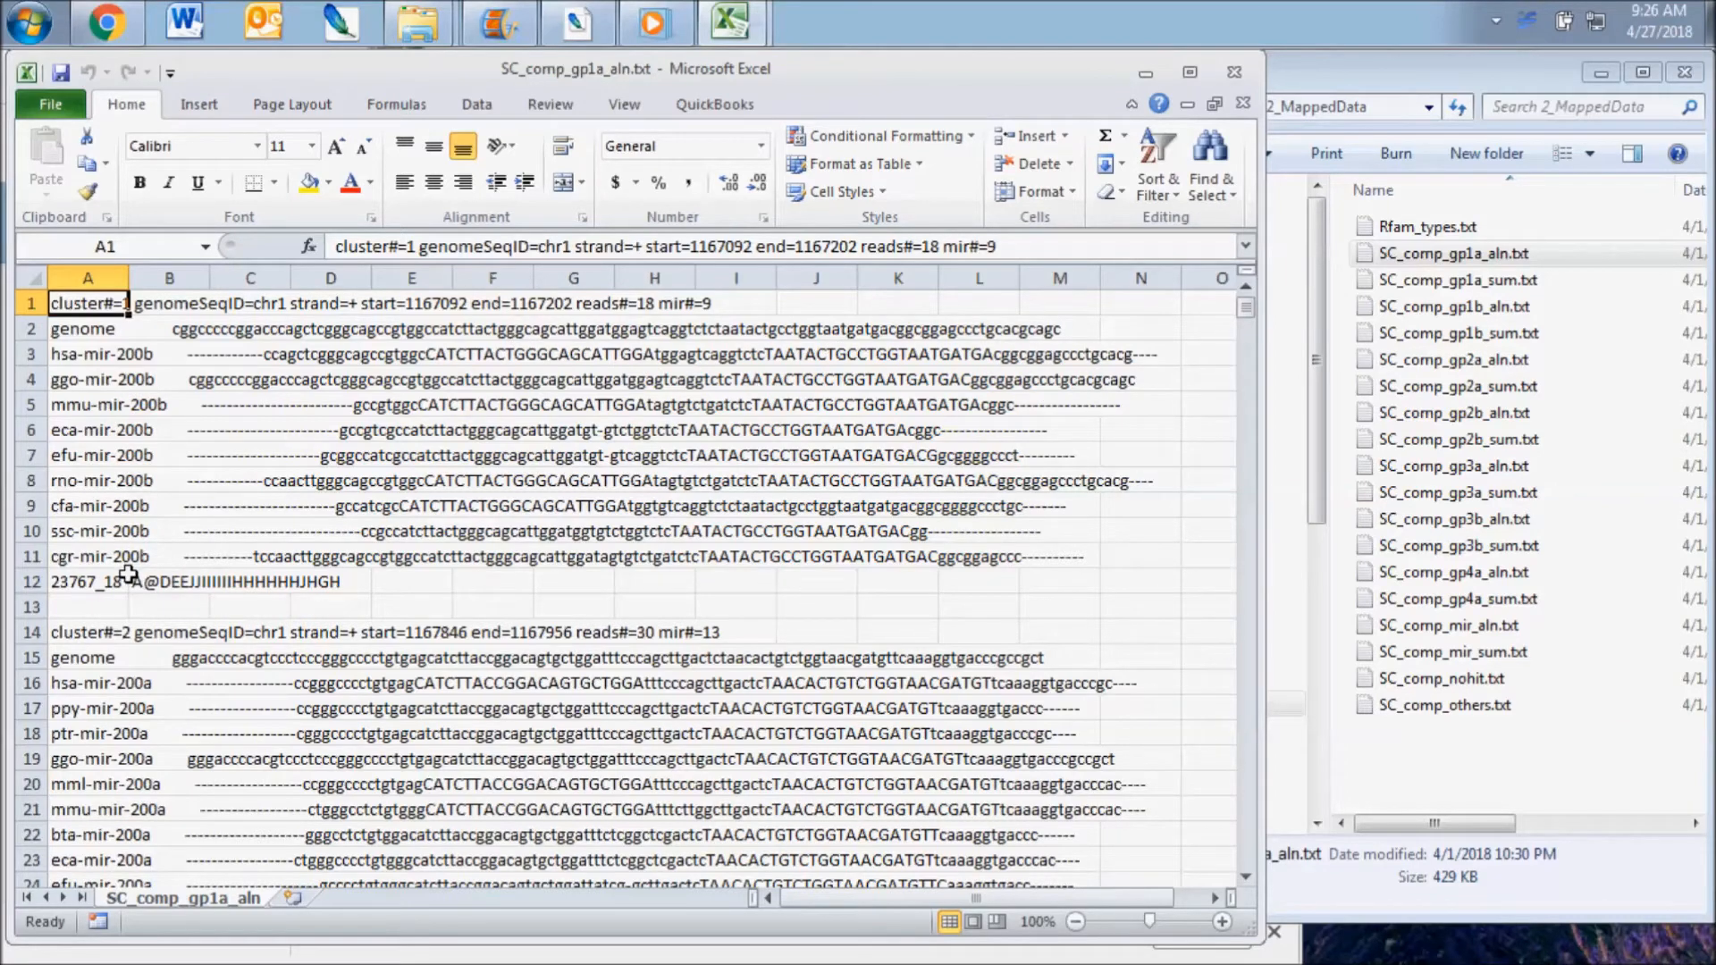
click(1456, 278)
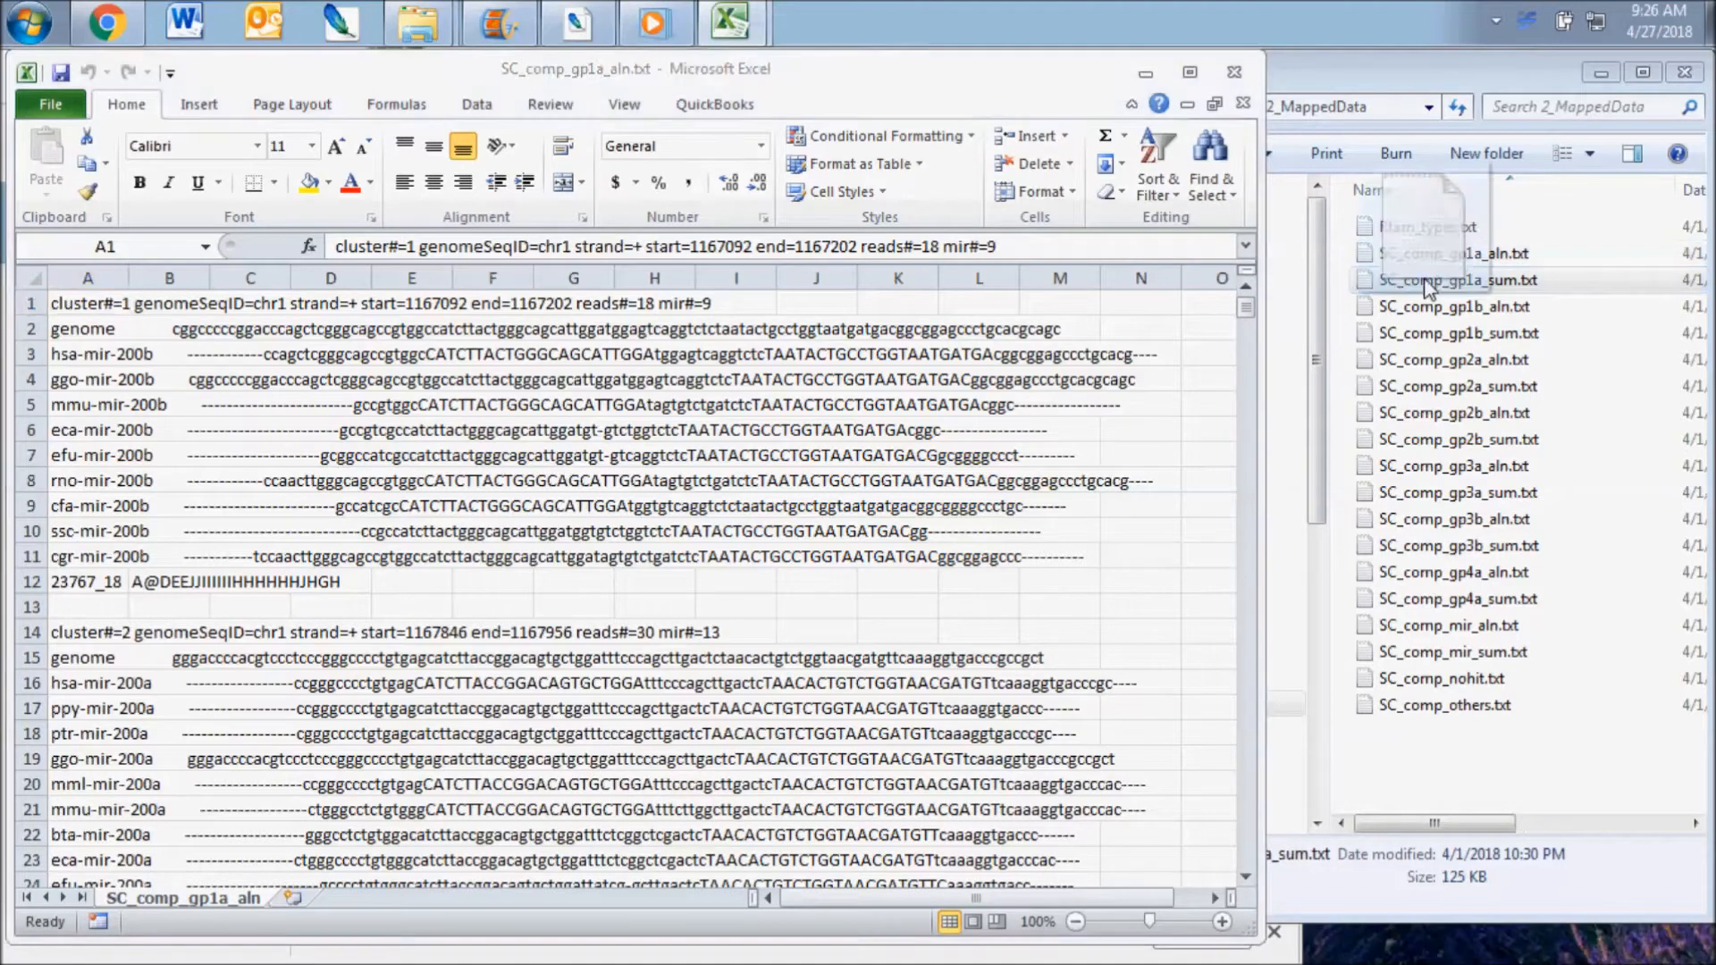
double_click(1435, 279)
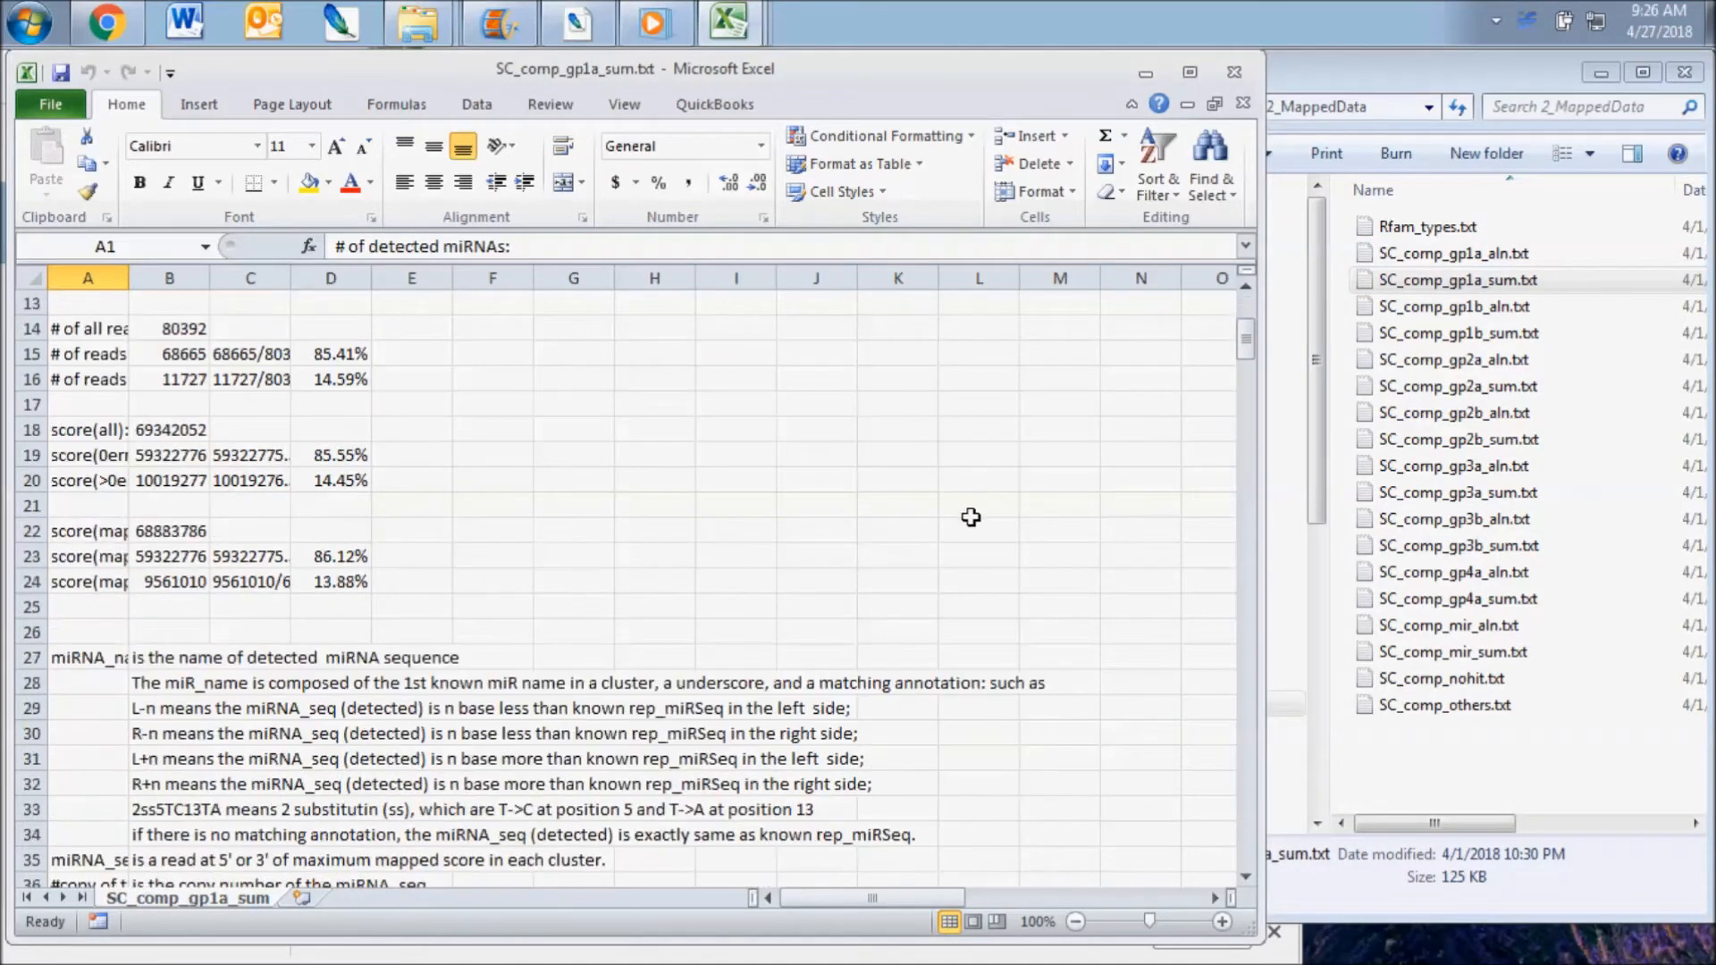
scroll(down, 3)
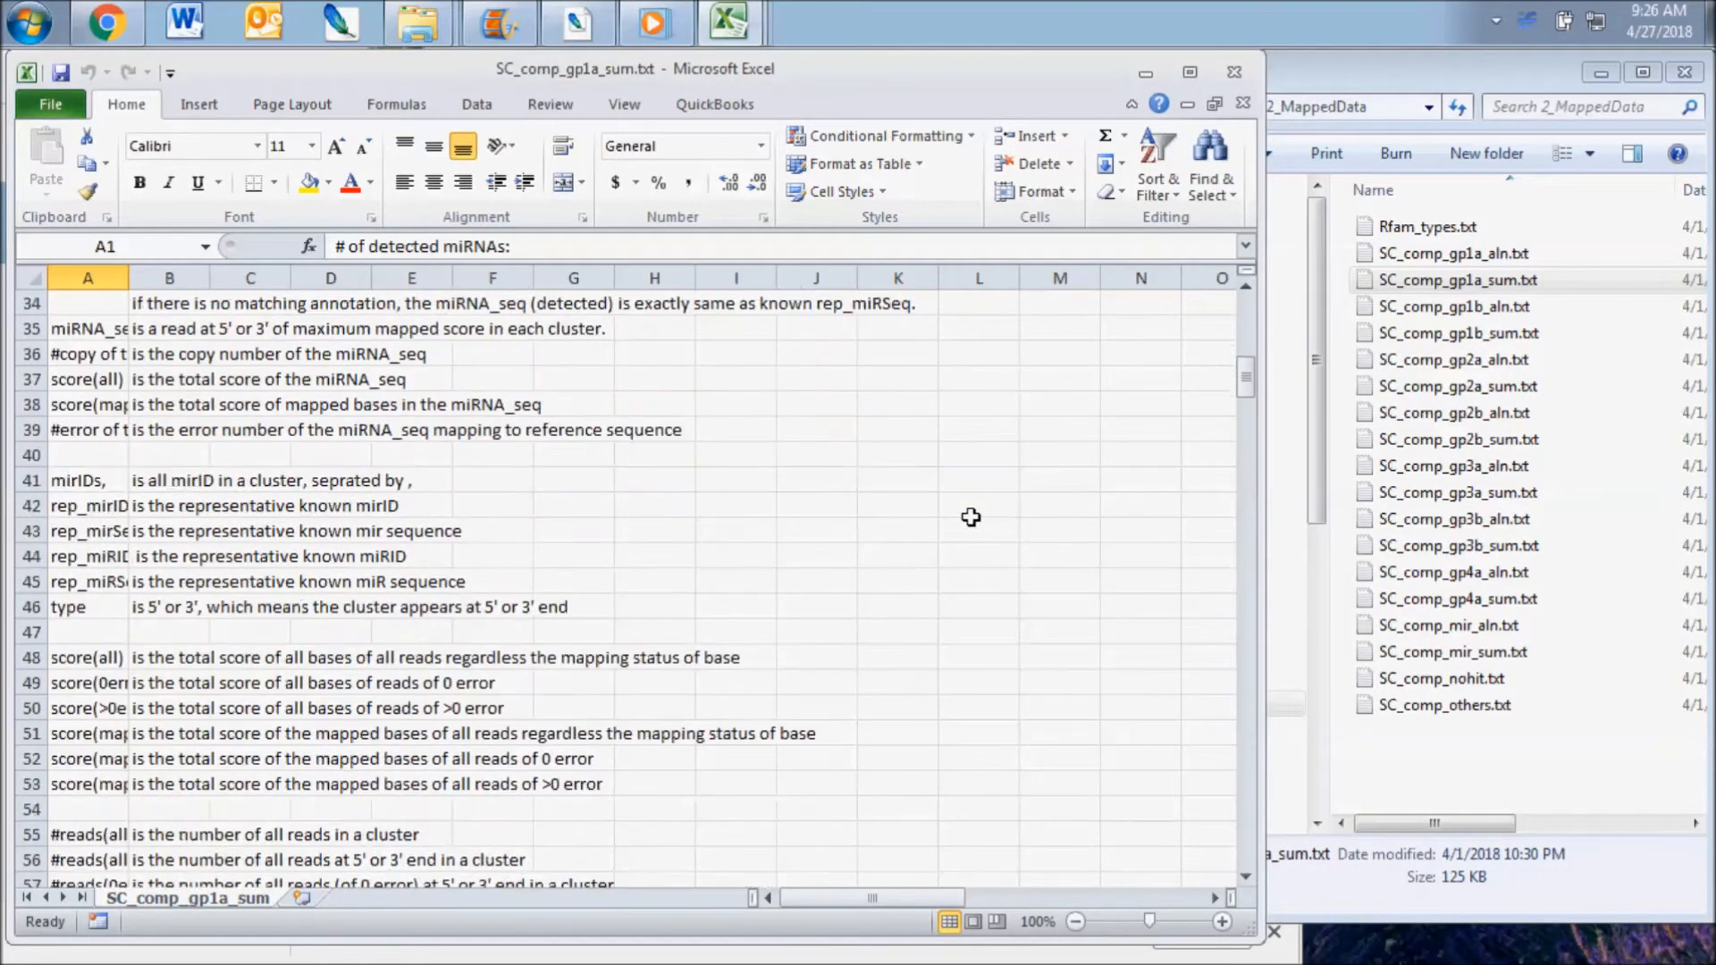
scroll(down, 3)
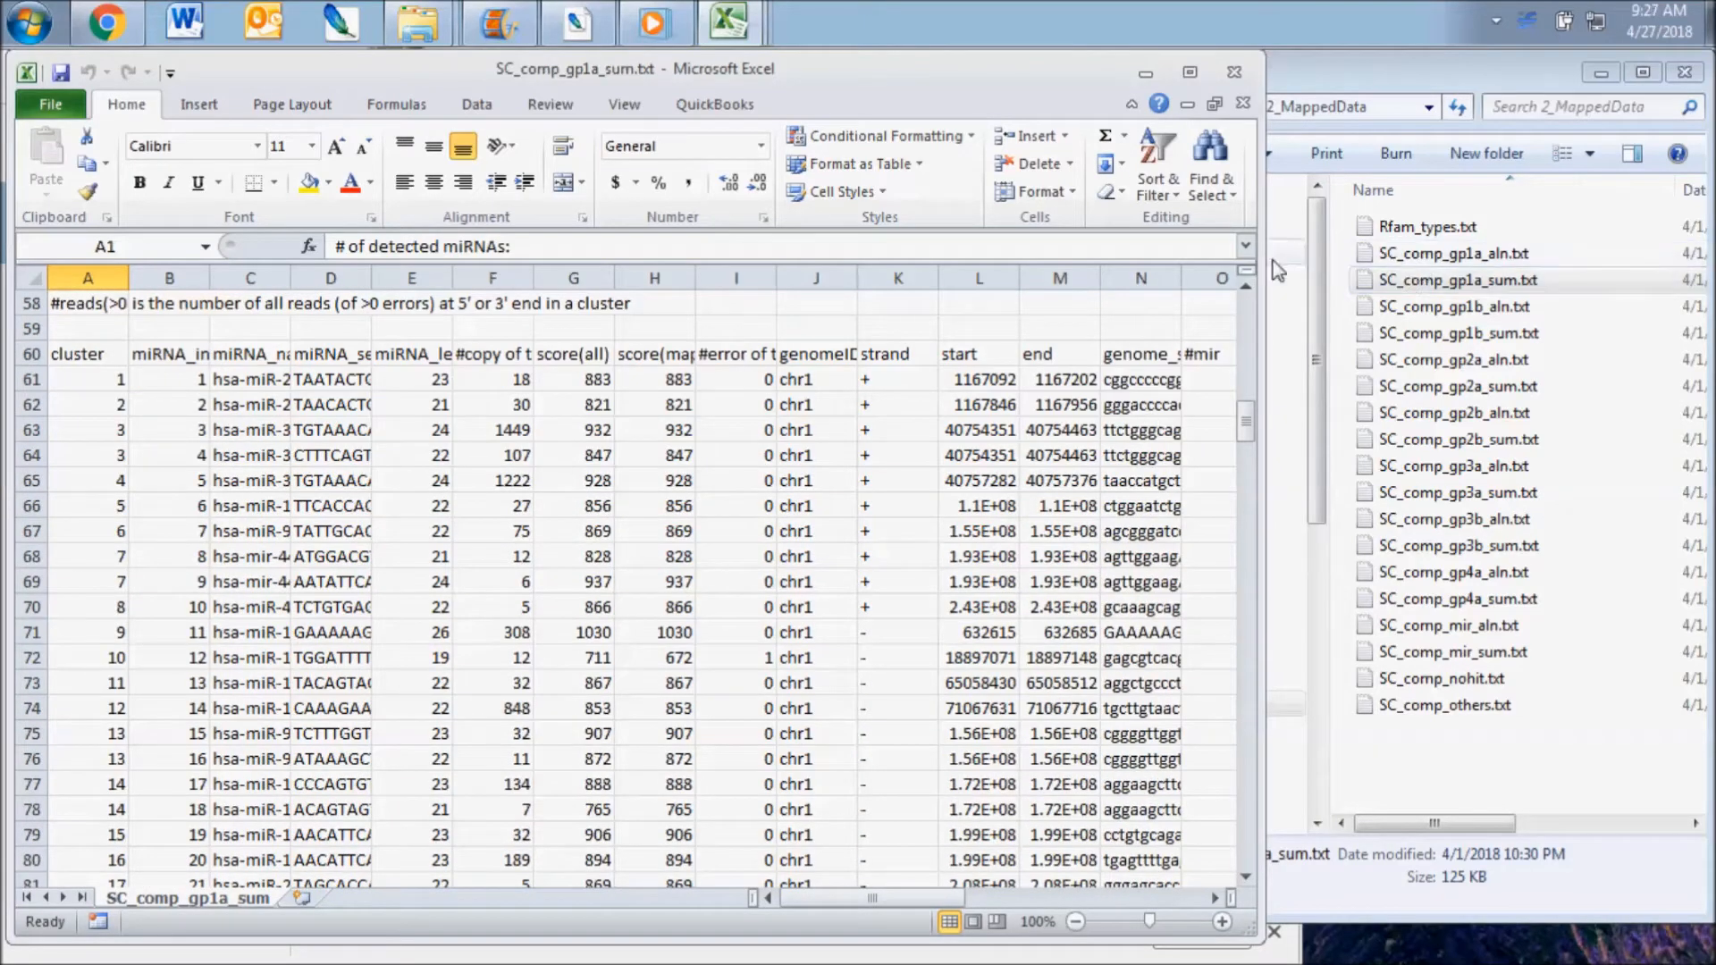
click(1457, 253)
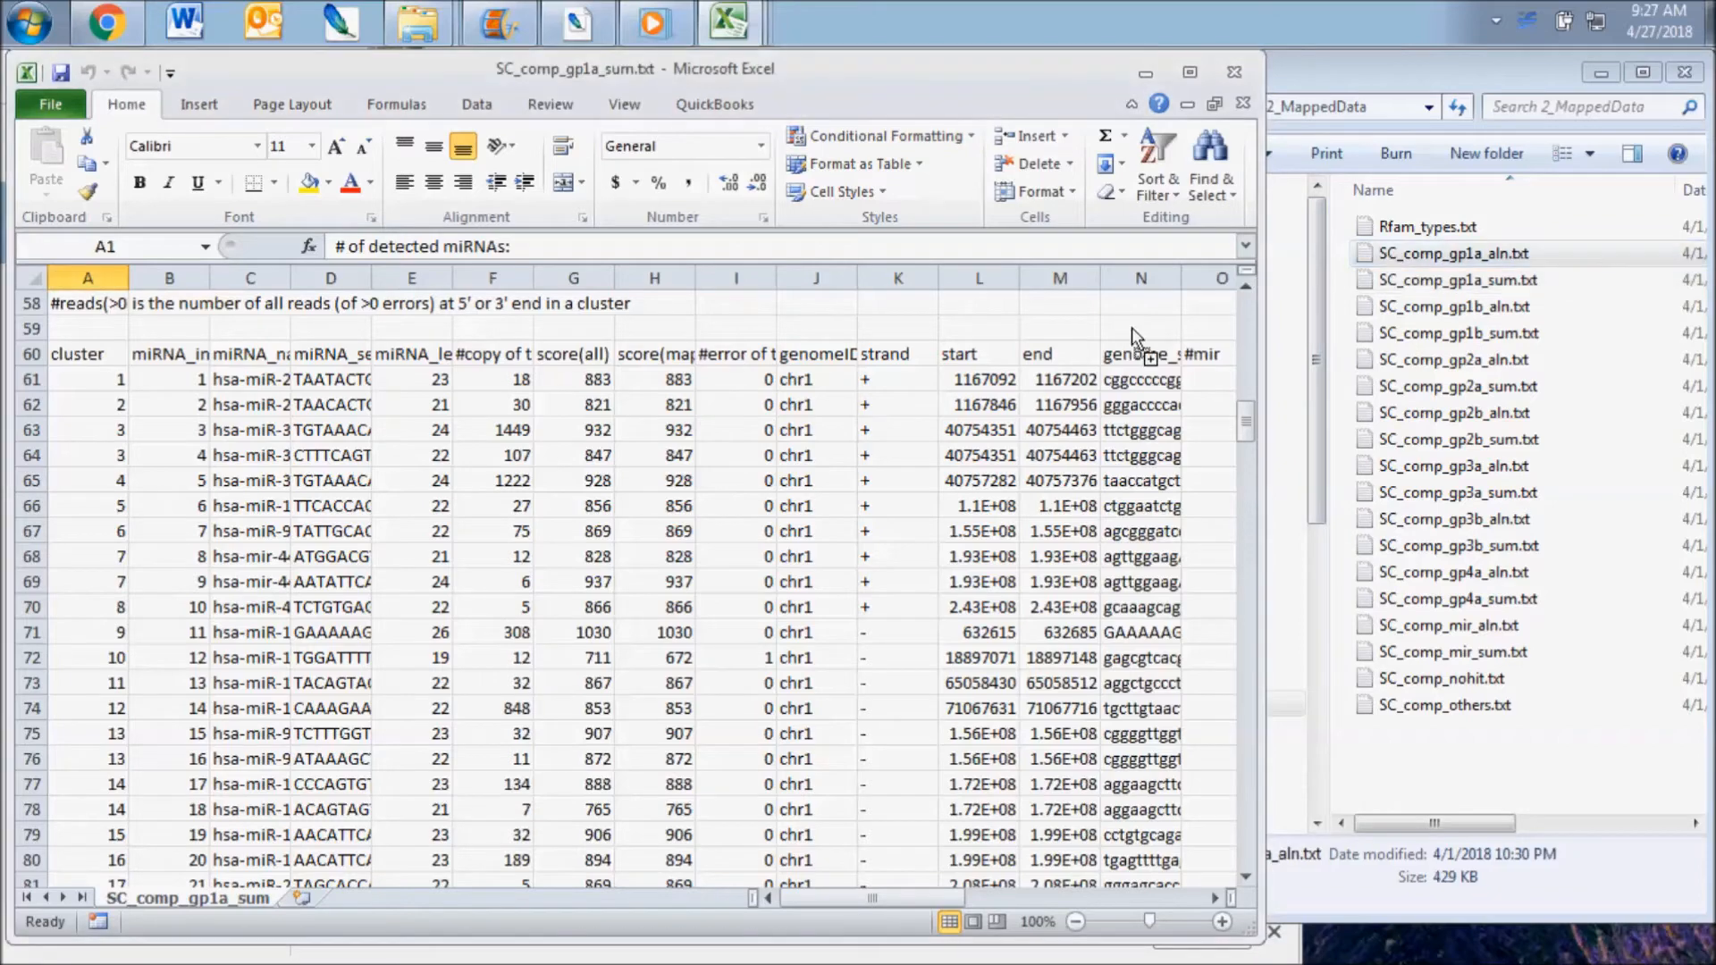
double_click(1454, 253)
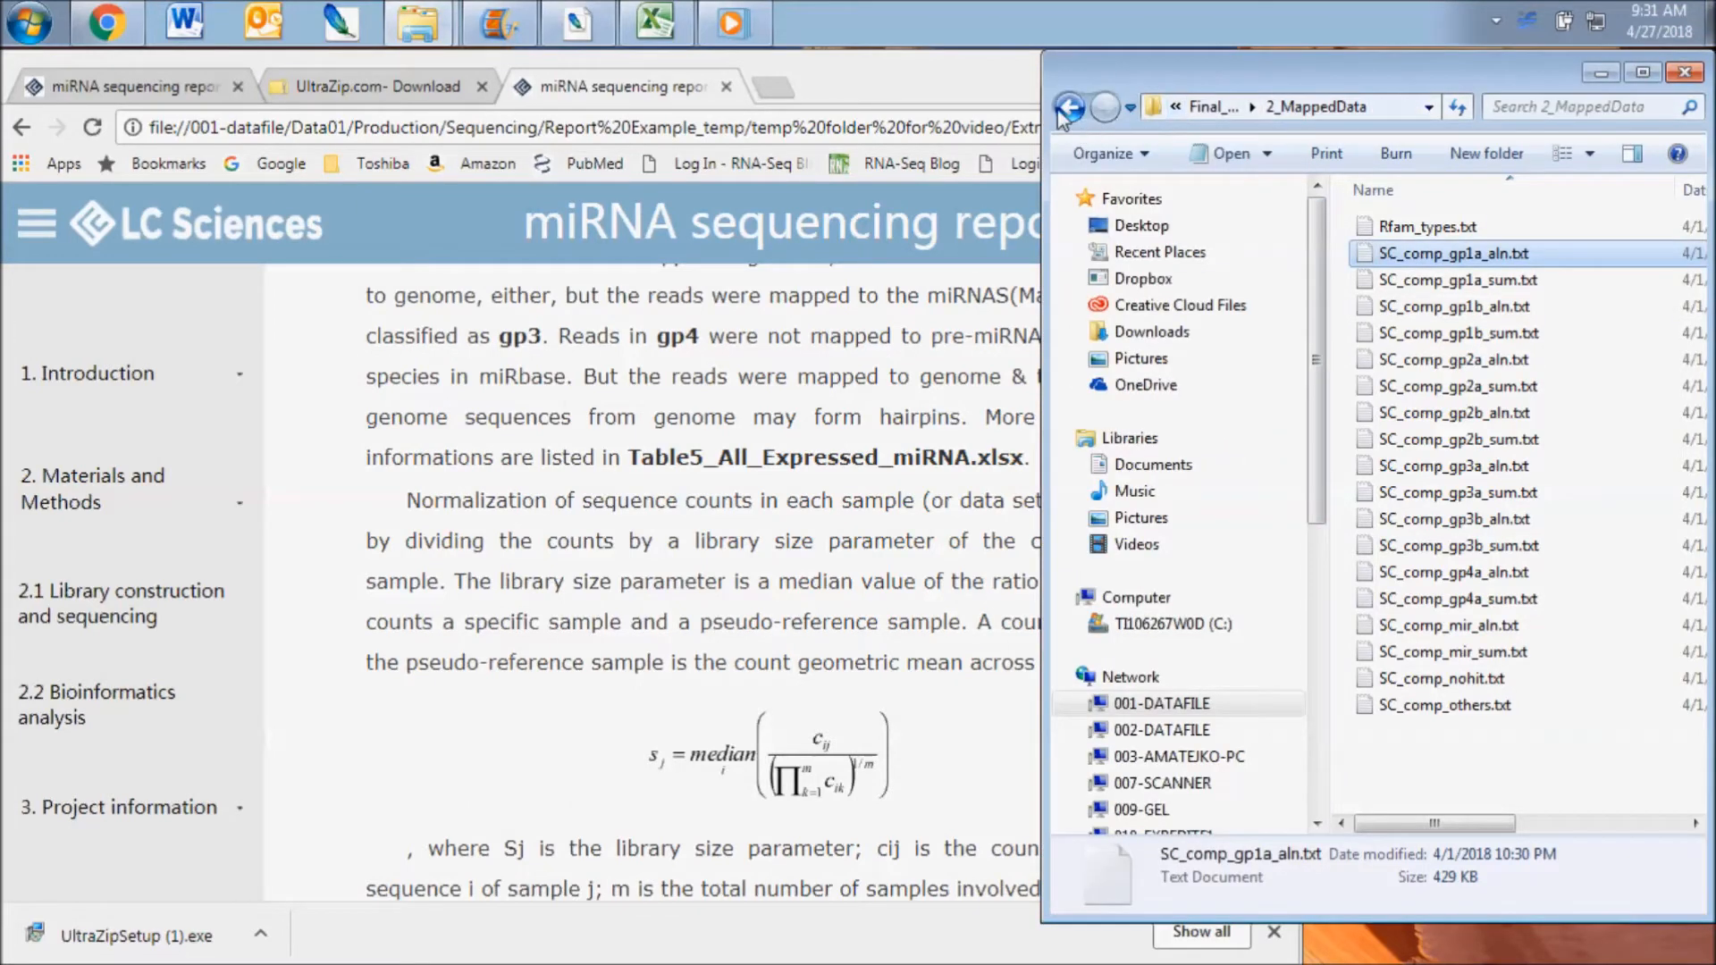
- Go from Final_Report into 3_Summary/3_DifferentiallymiRNAs to list the Fig5–Fig6.2 plots and Table8.1
click(1068, 106)
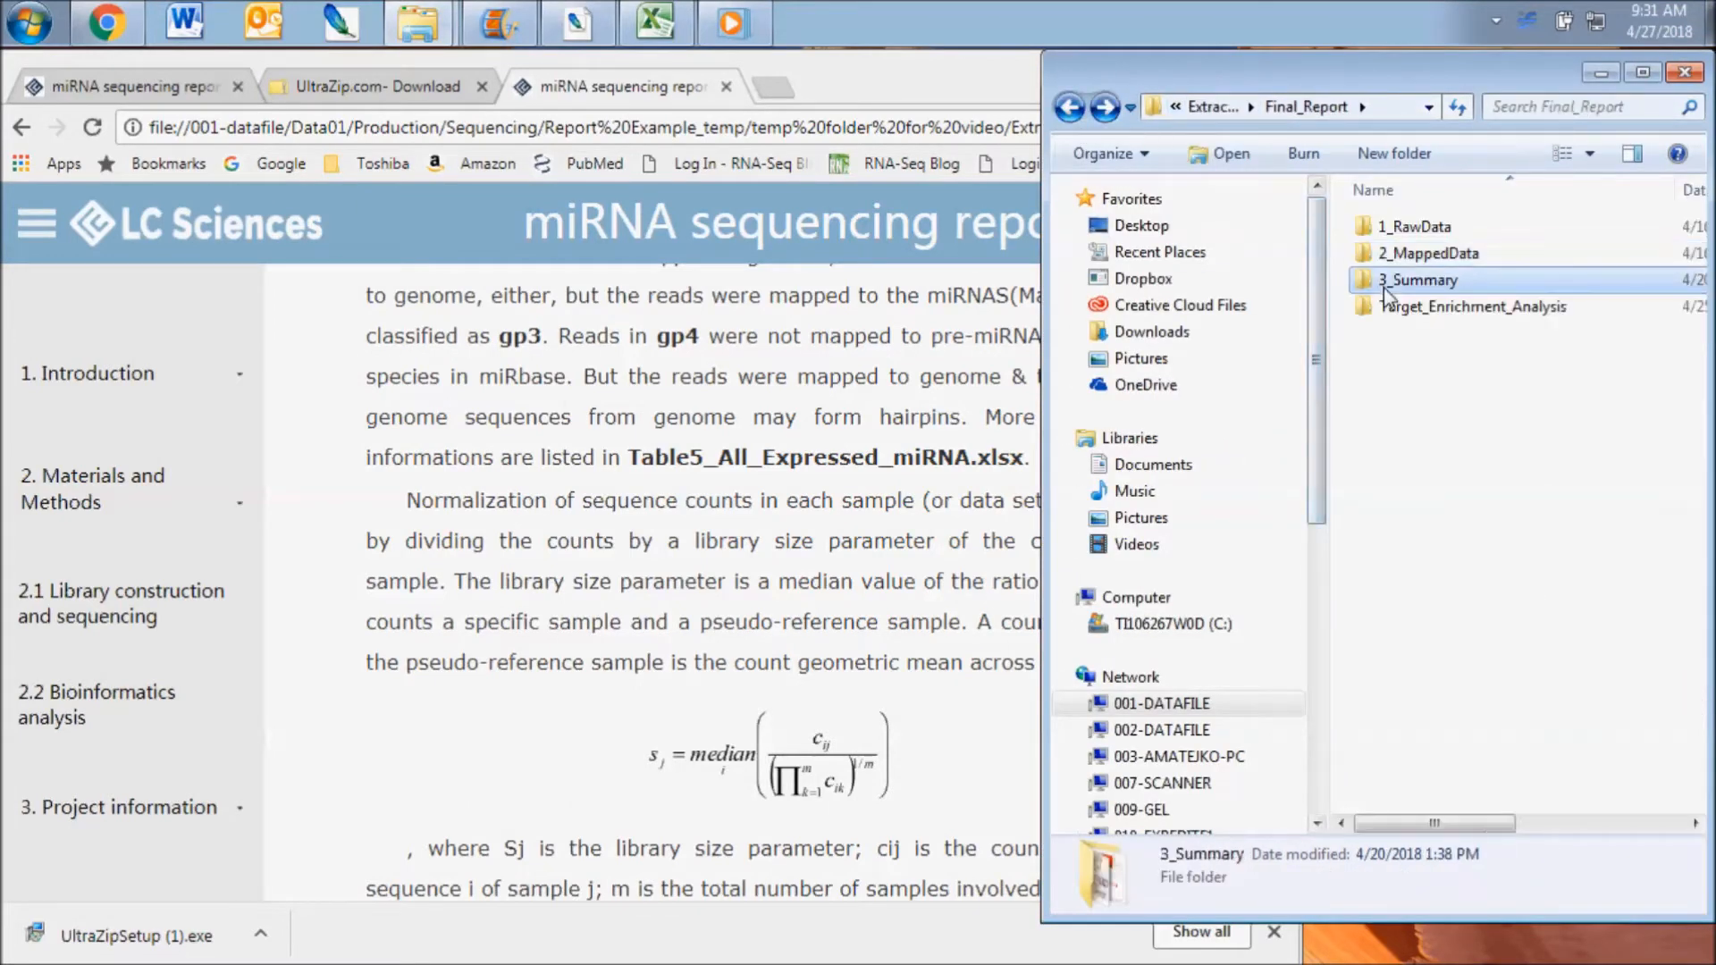
double_click(1418, 279)
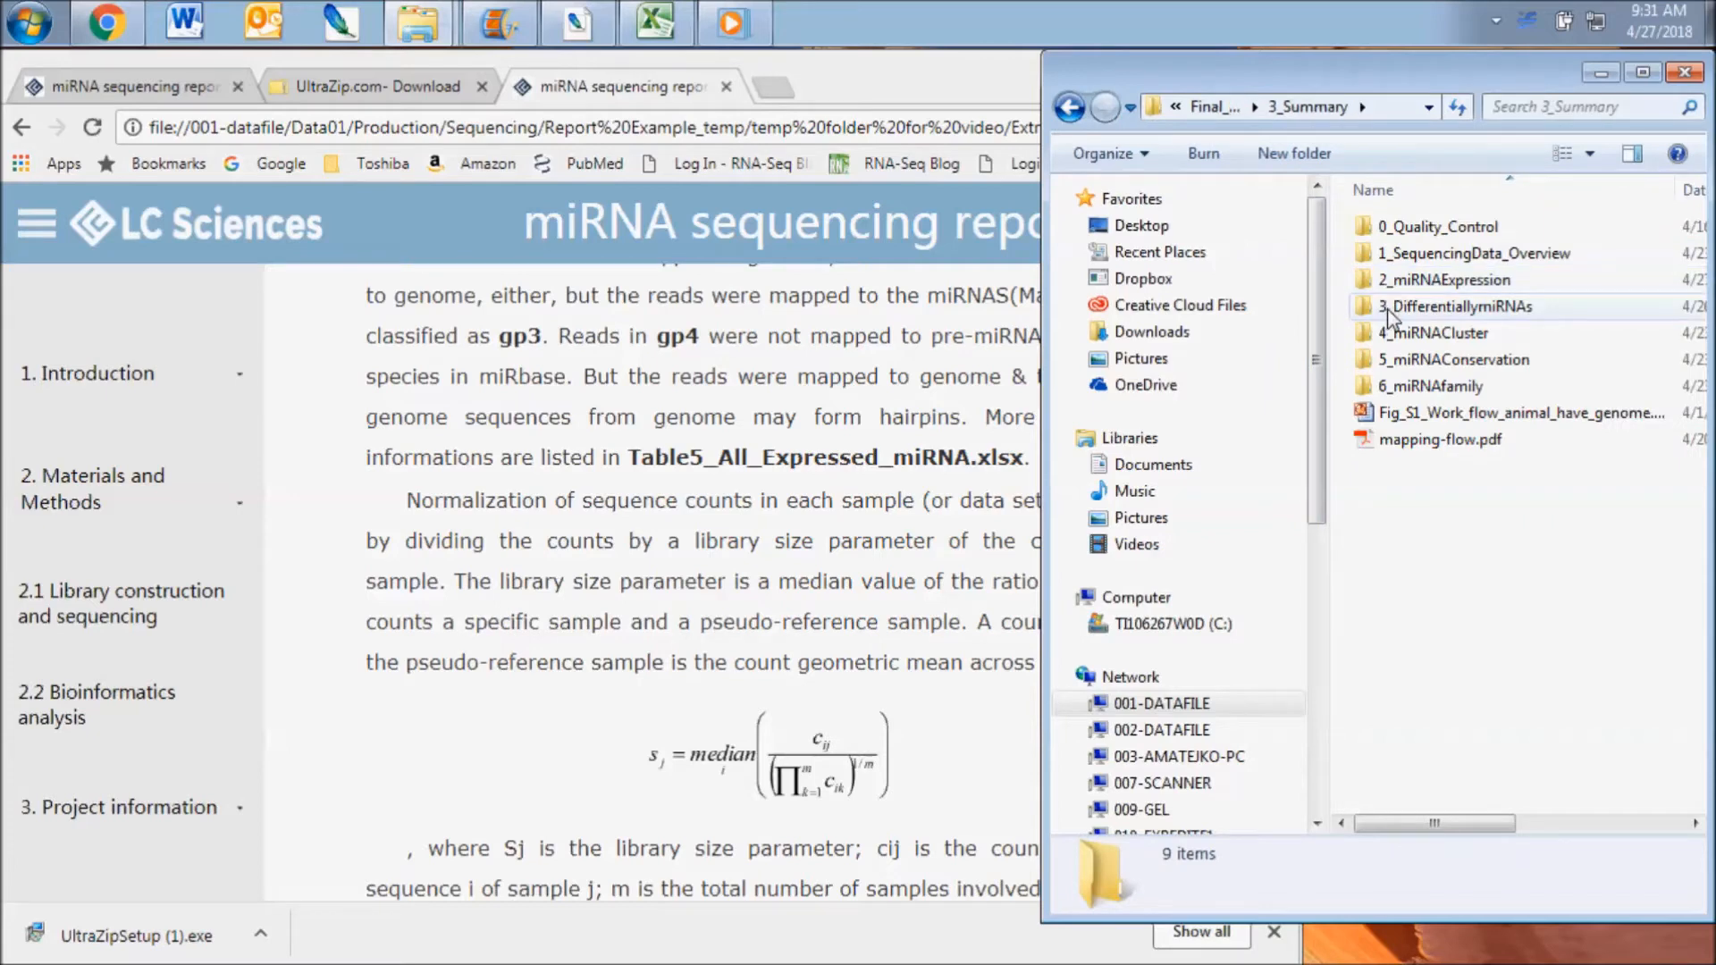
double_click(1455, 306)
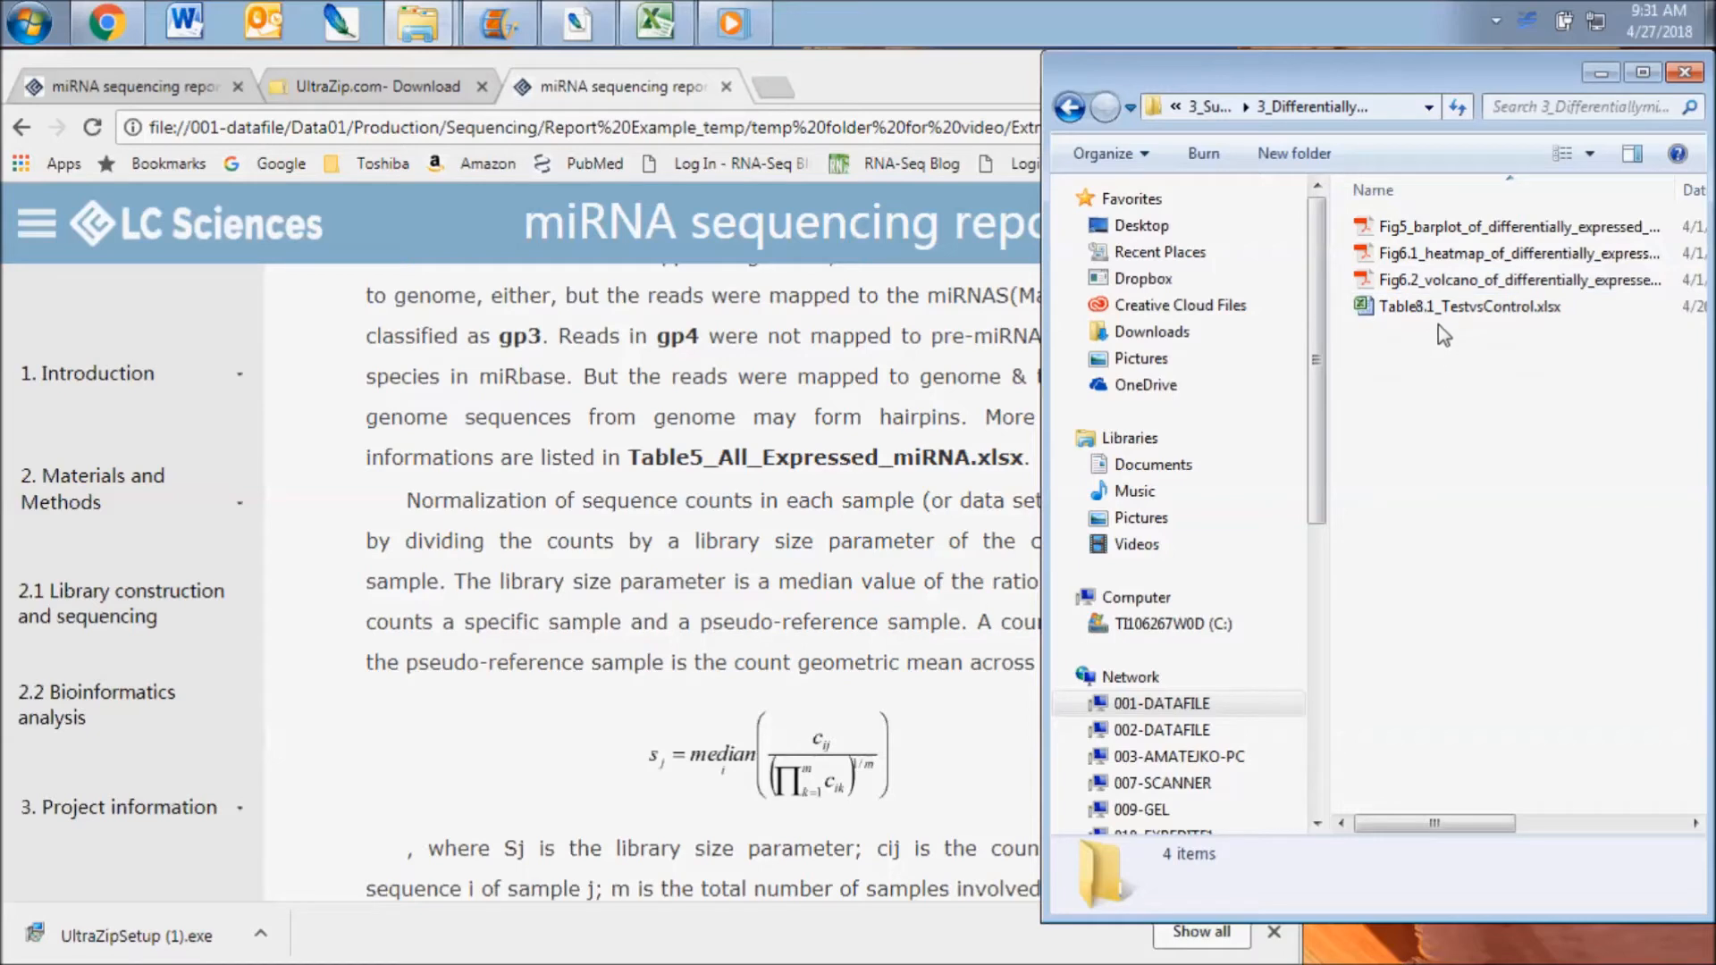
mouse_move(1122, 357)
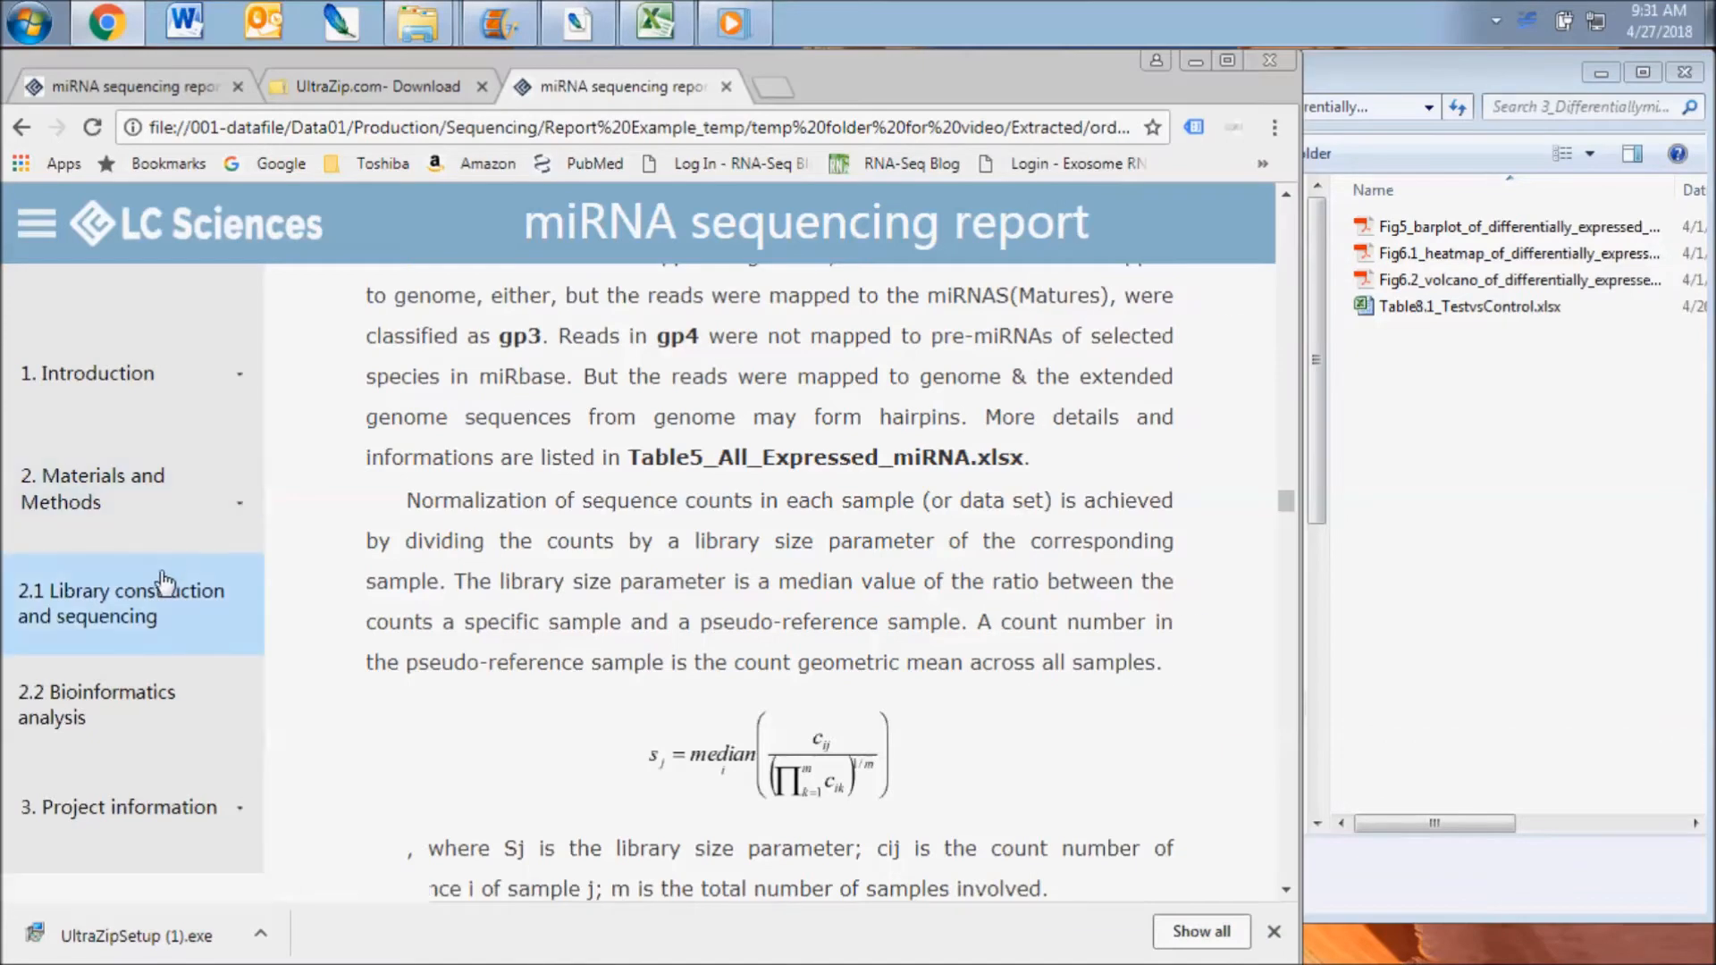
- Jump via 4. Results to section 4.3 and scroll to the fold-change and p-value table
scroll(down, 3)
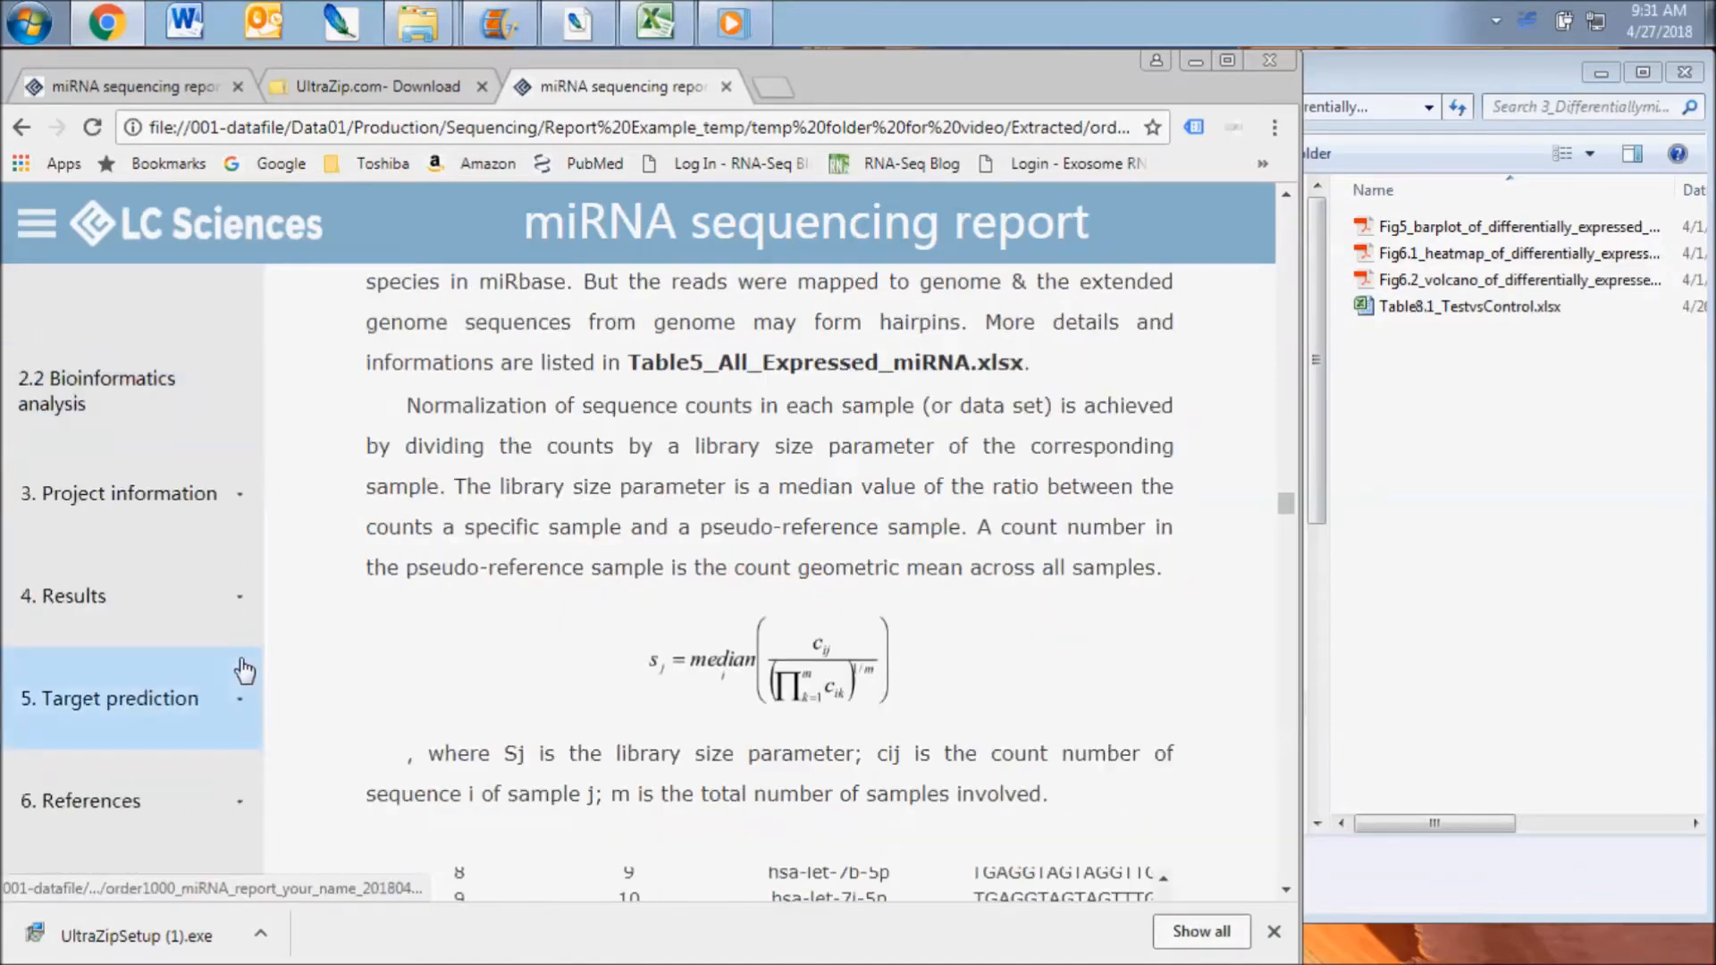
click(63, 596)
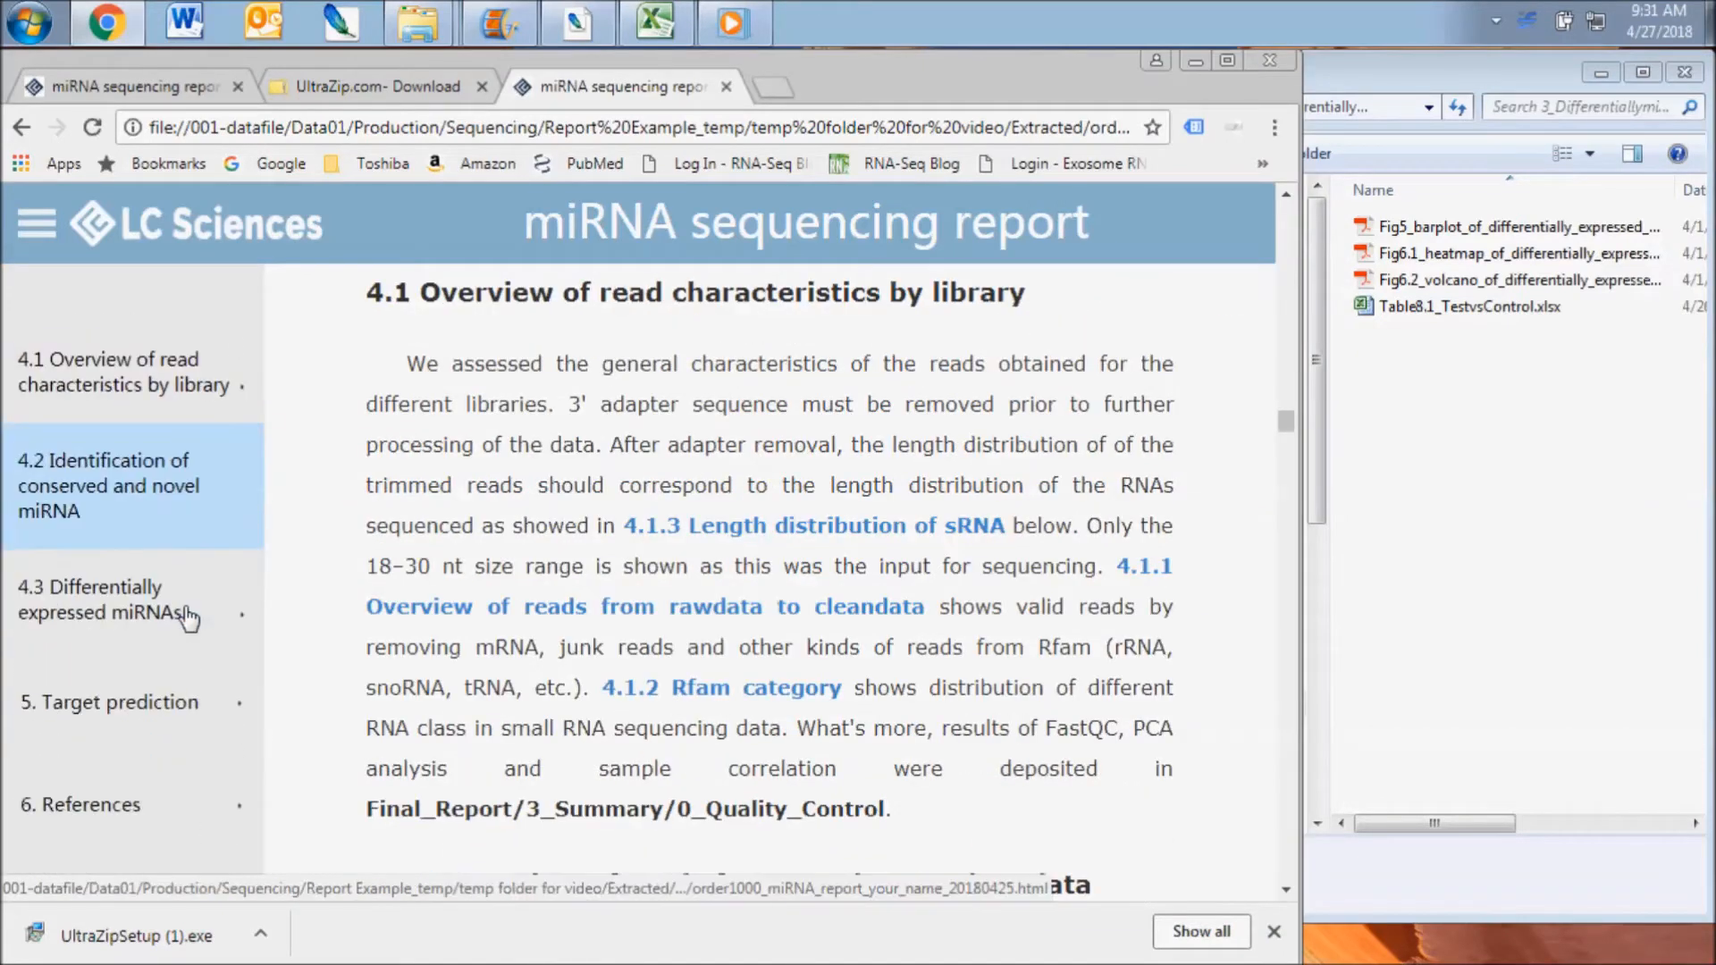
click(99, 595)
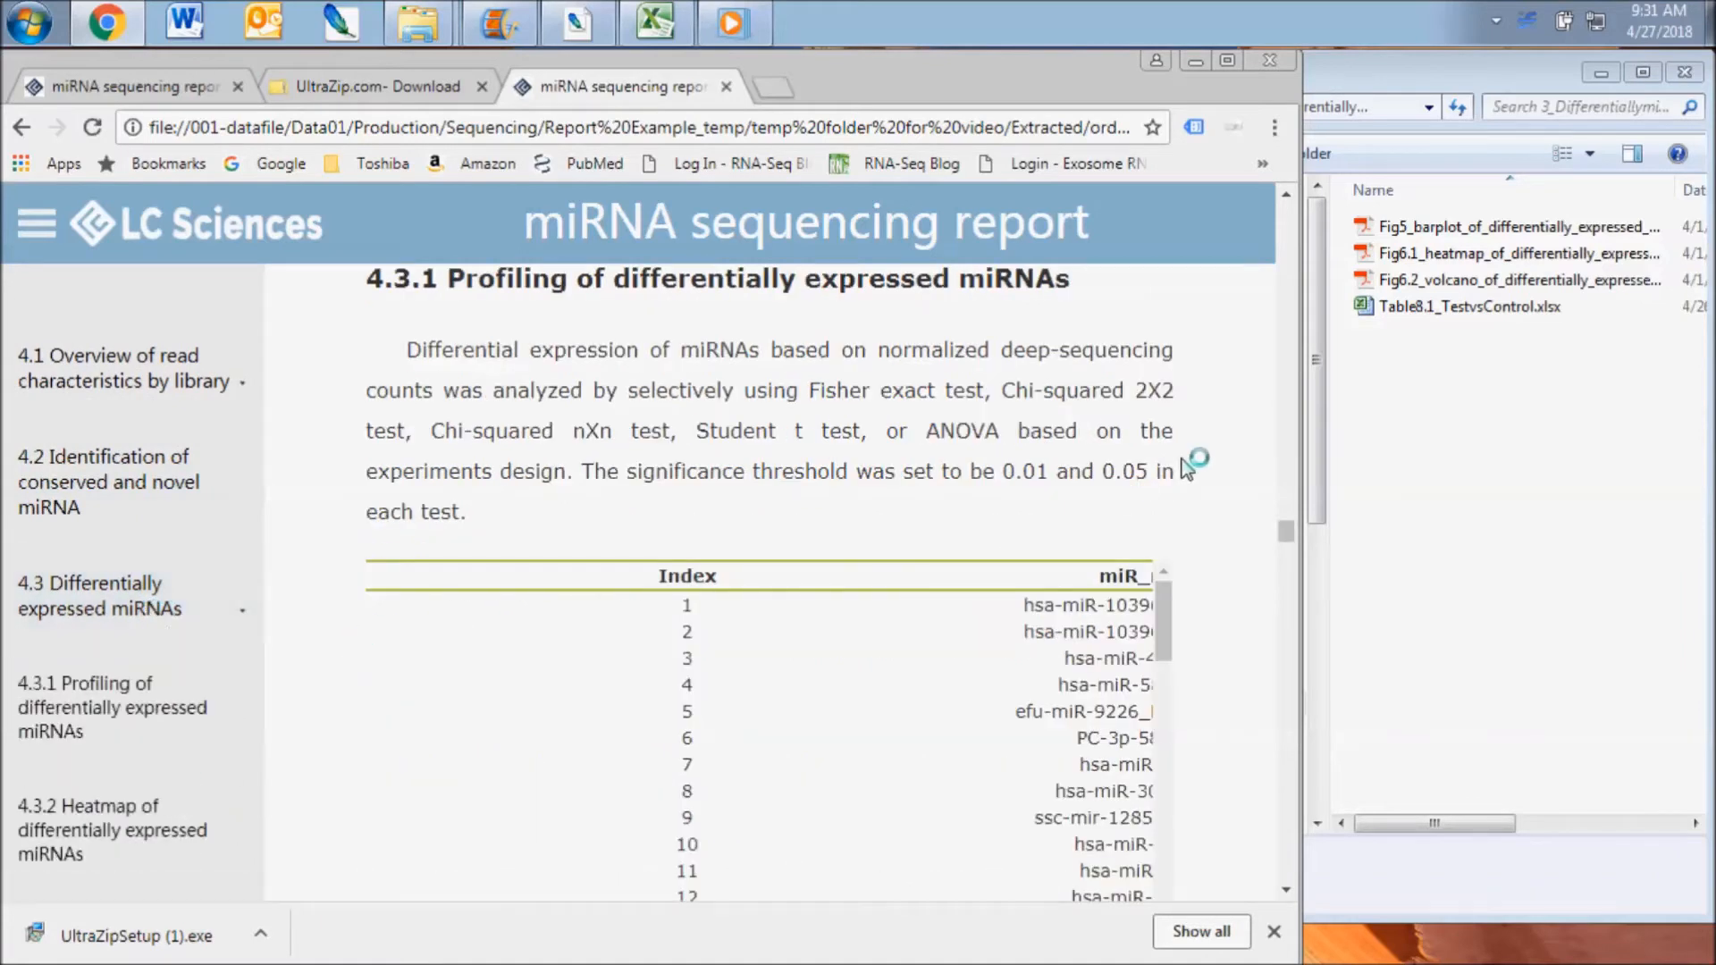
scroll(down, 3)
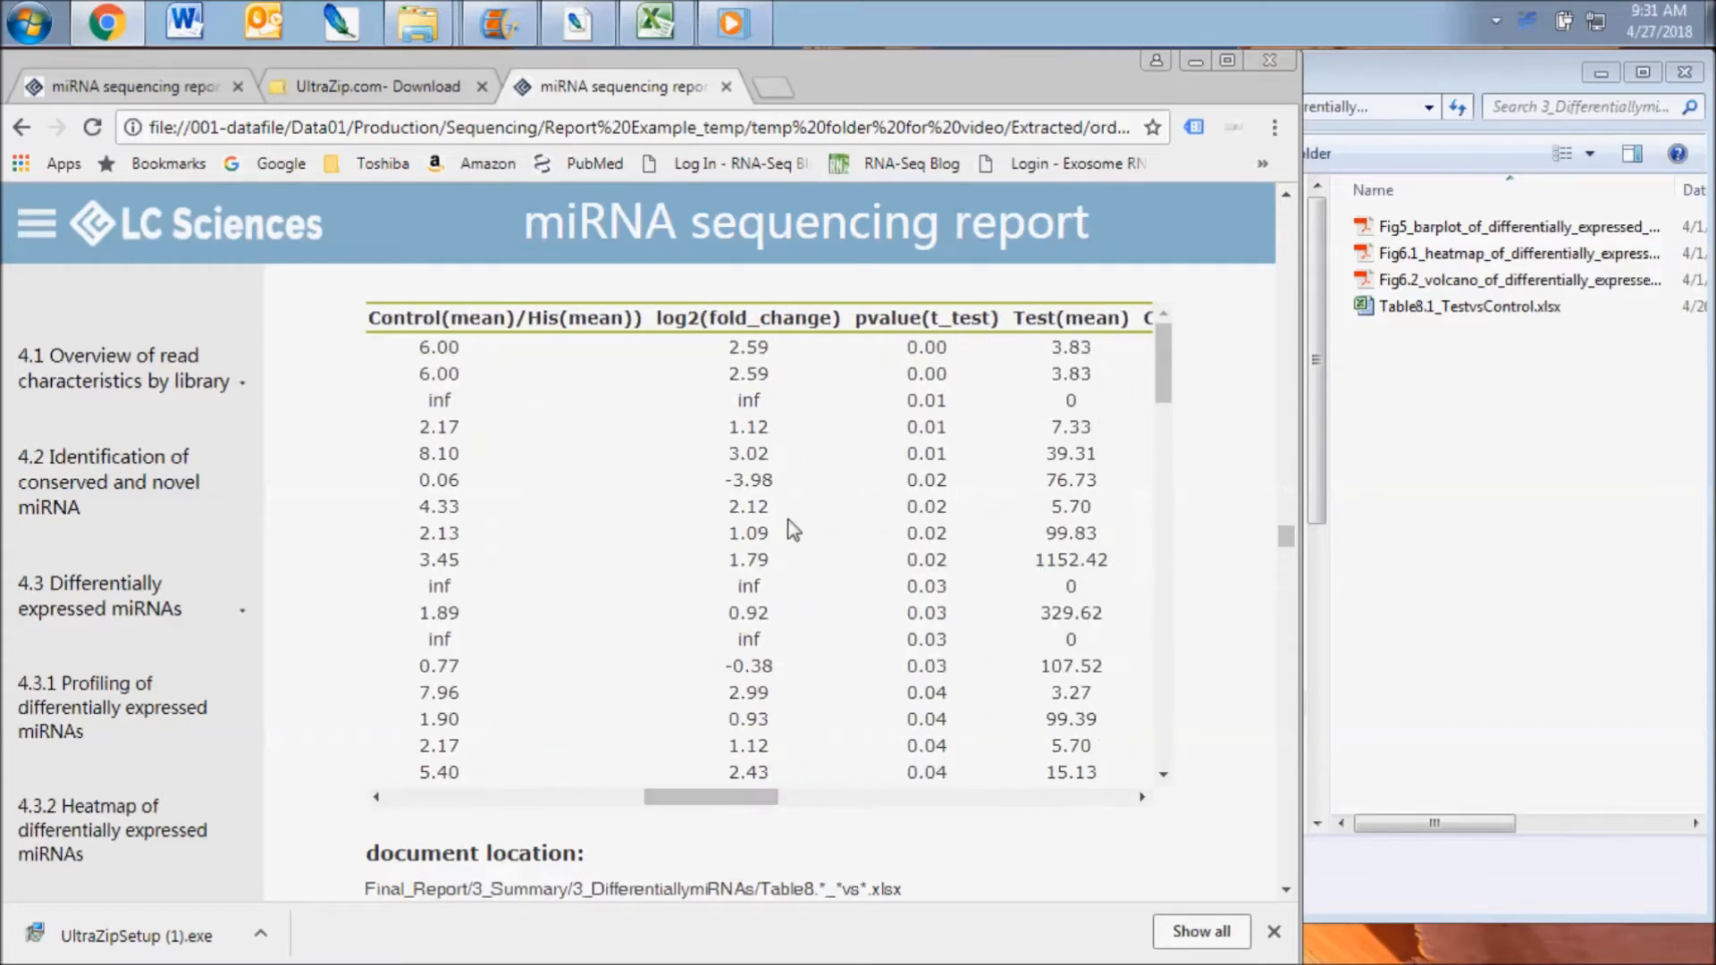
mouse_move(824, 547)
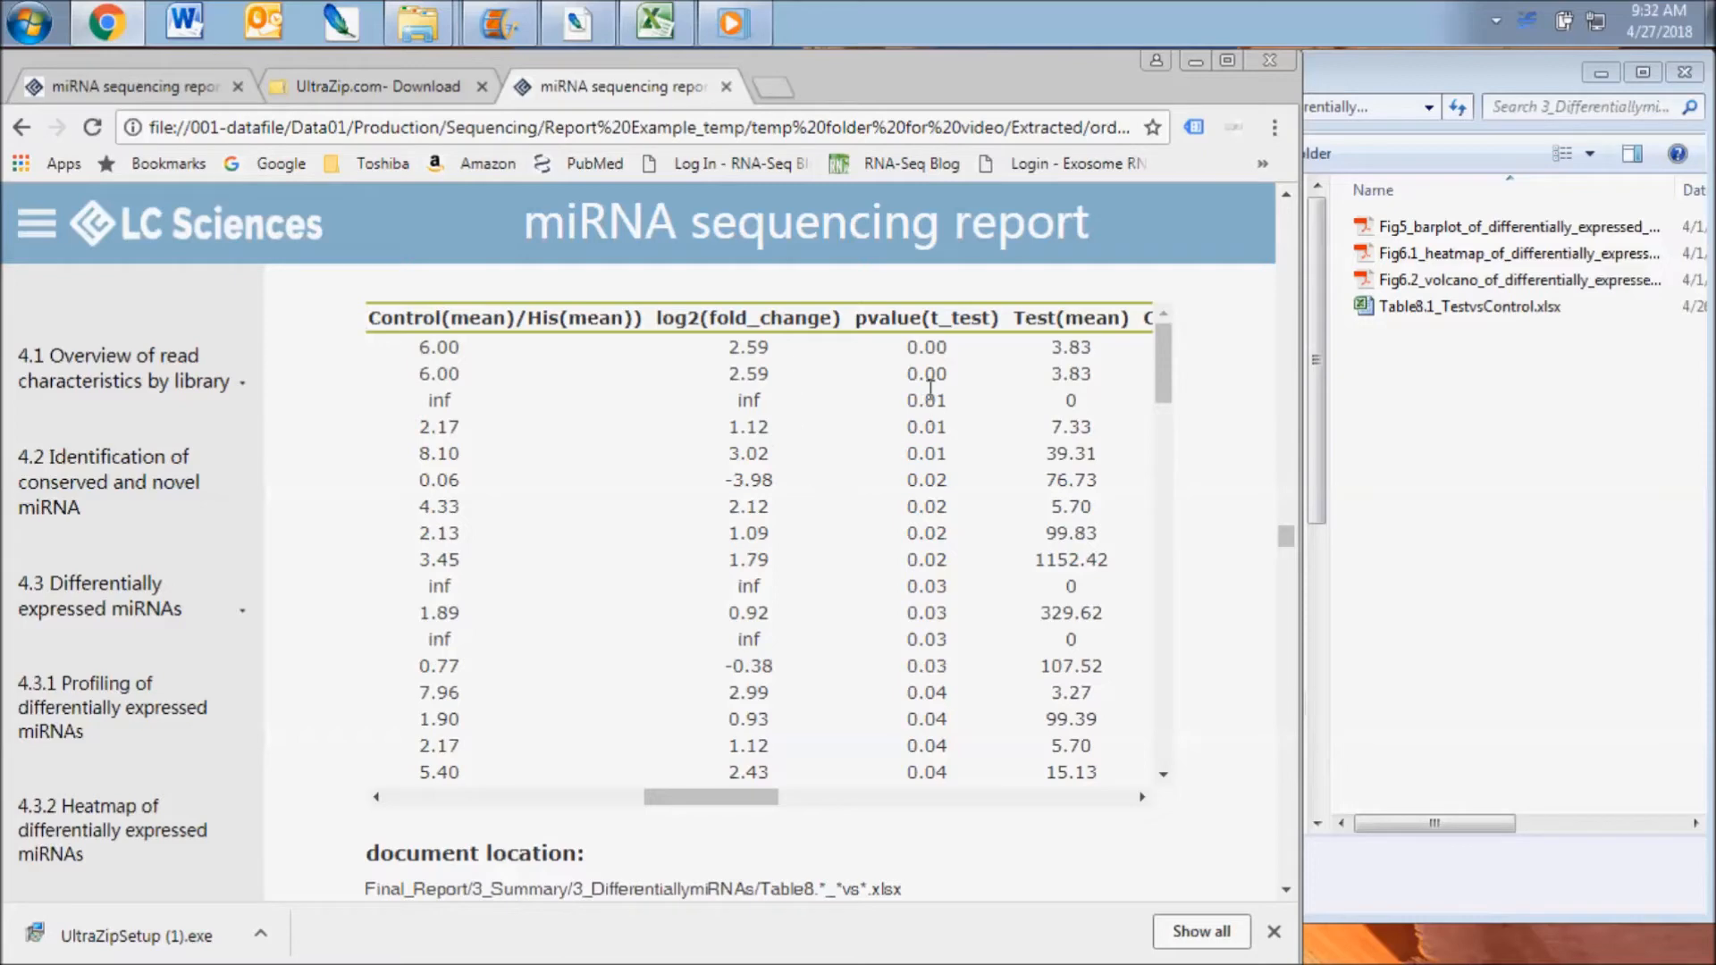
mouse_move(952, 601)
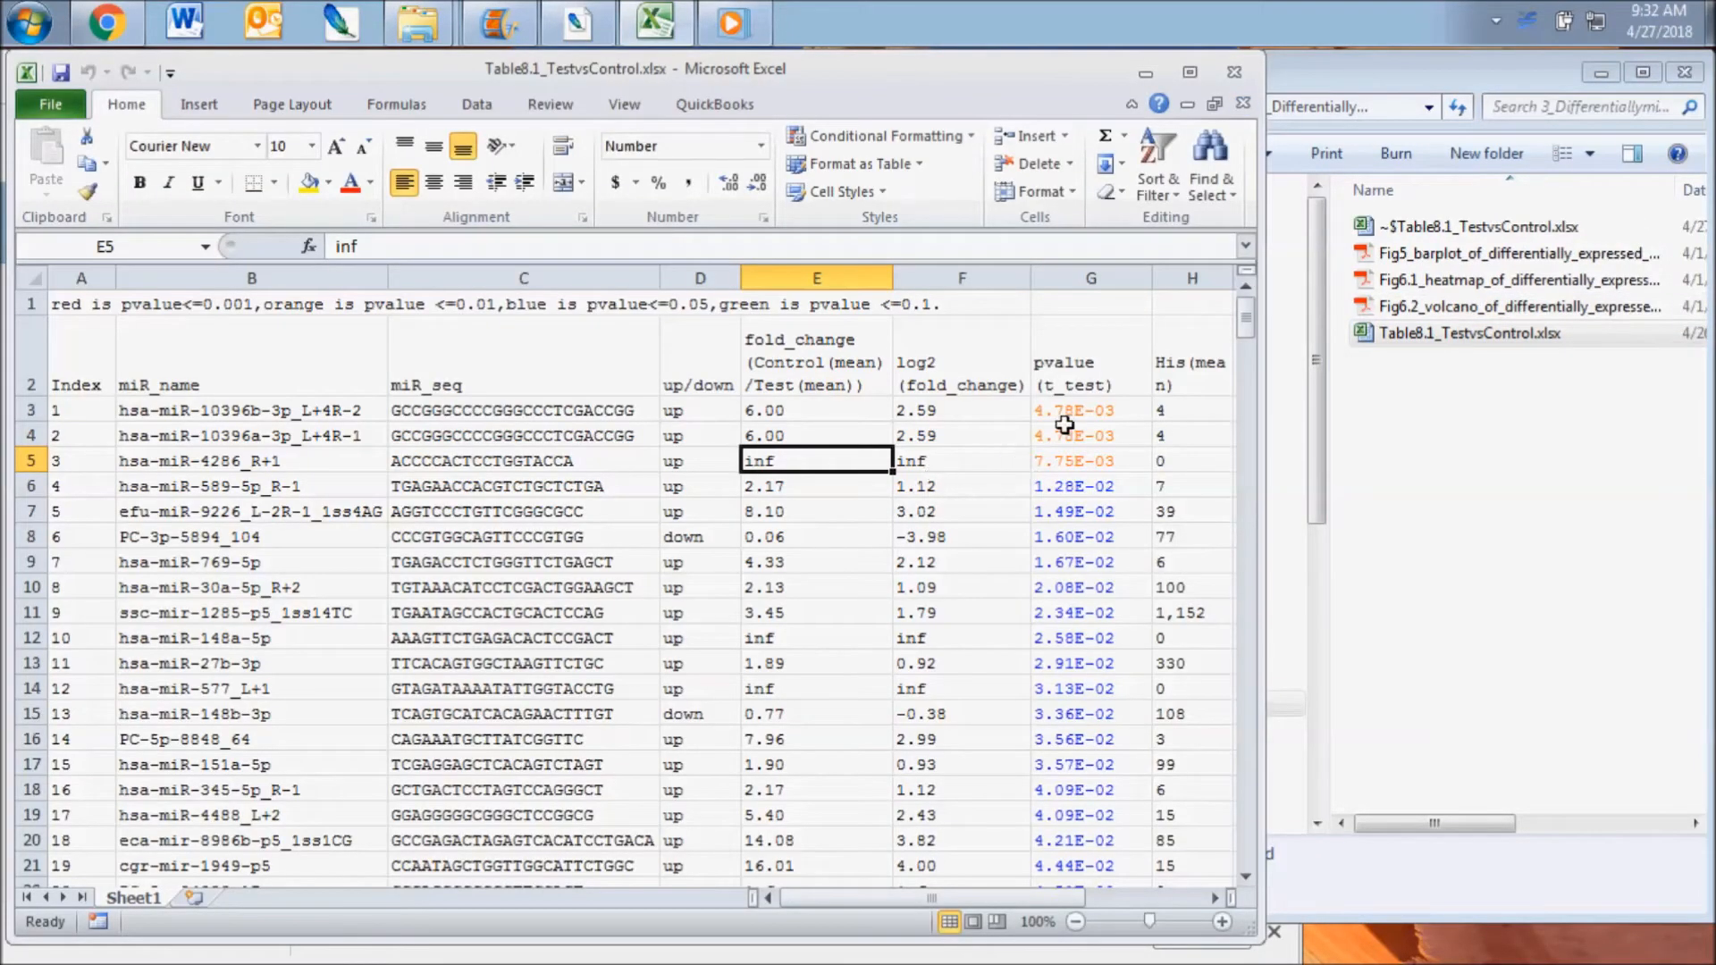
- Check the His mean in cell H3, scroll the colour-coded miRNAs, then return to the report
click(1191, 409)
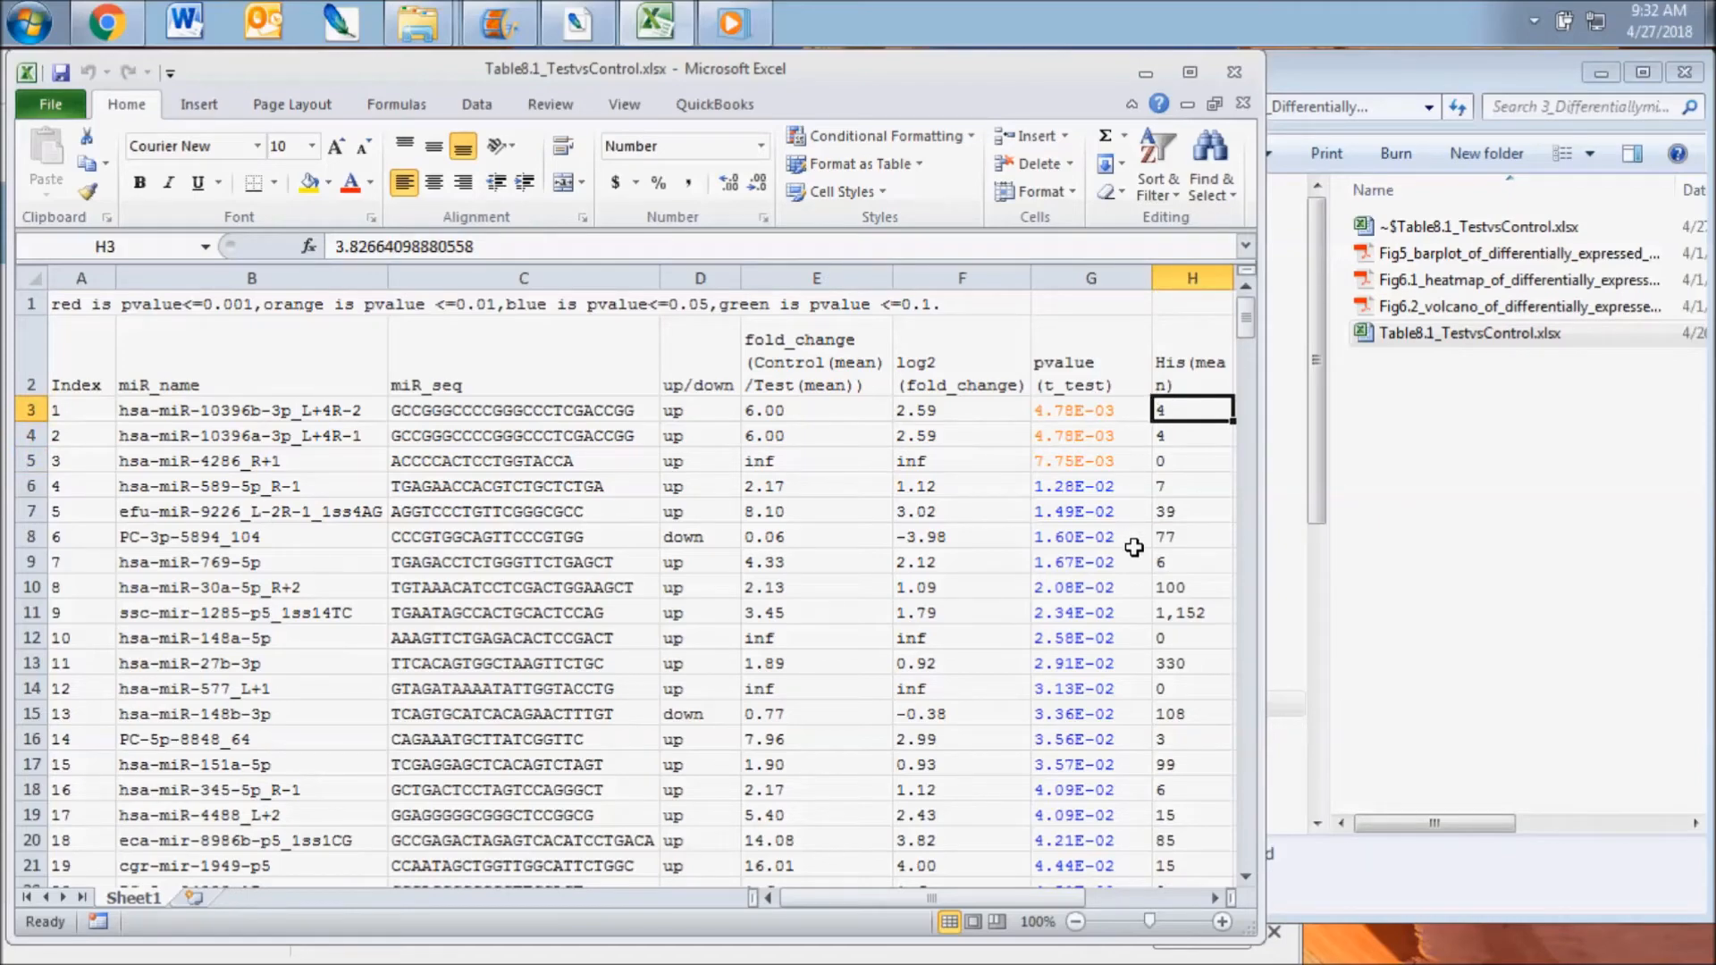
scroll(down, 3)
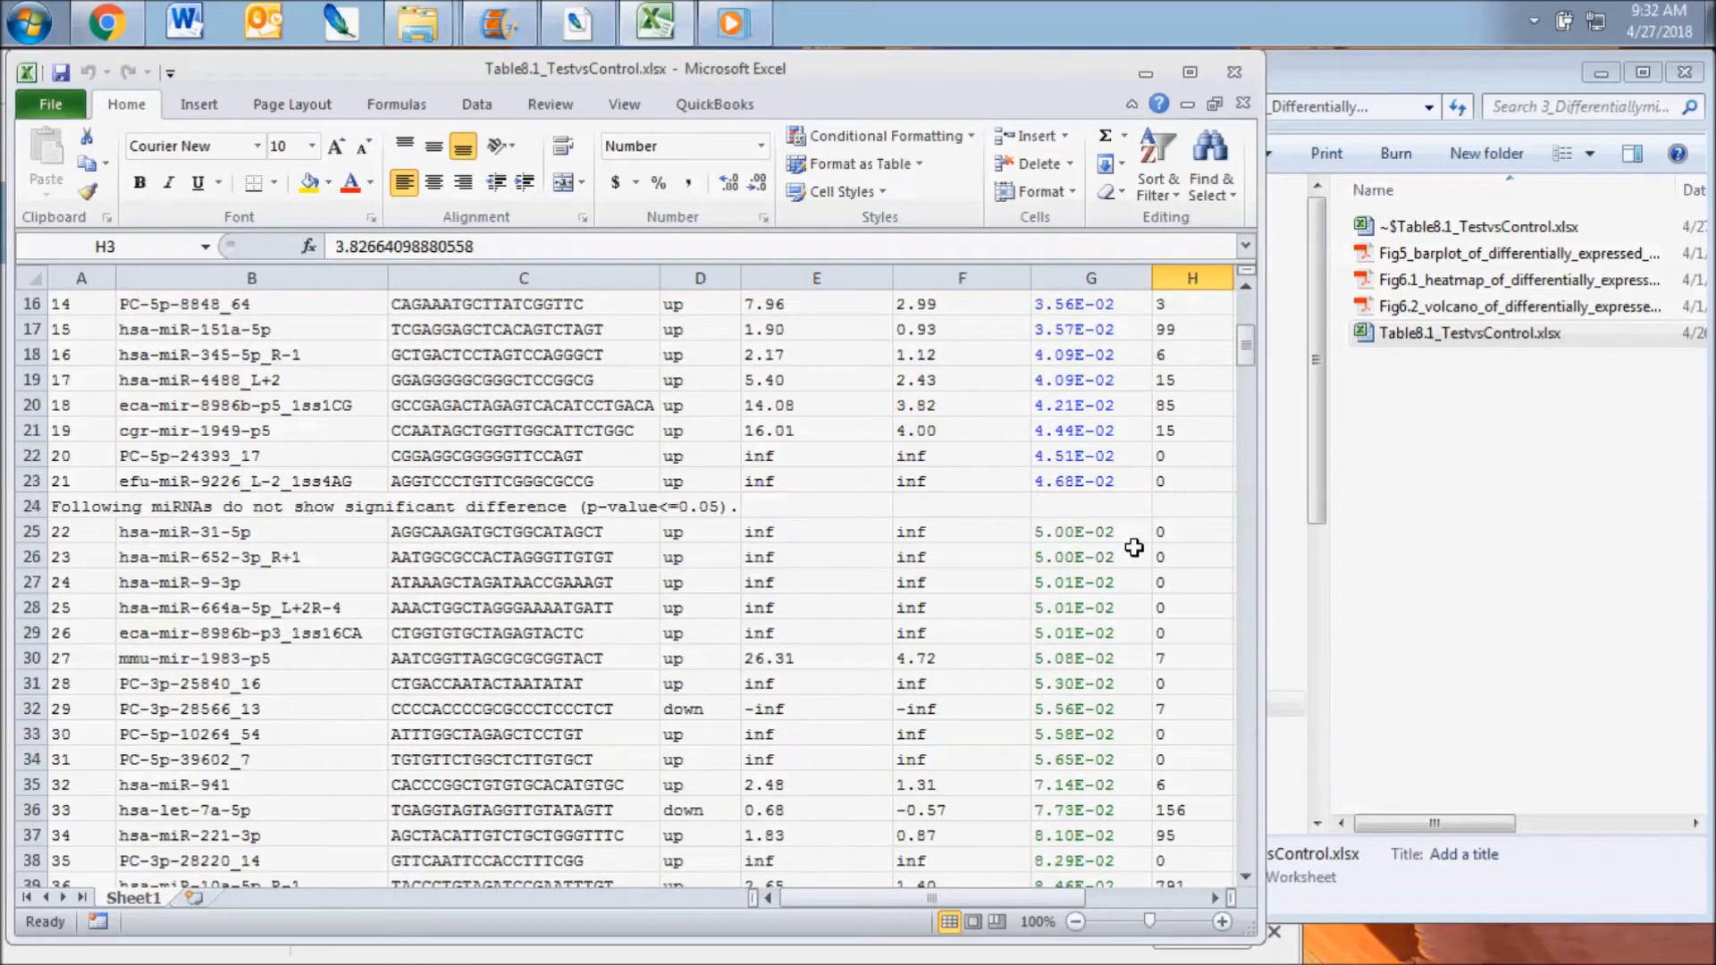
scroll(down, 3)
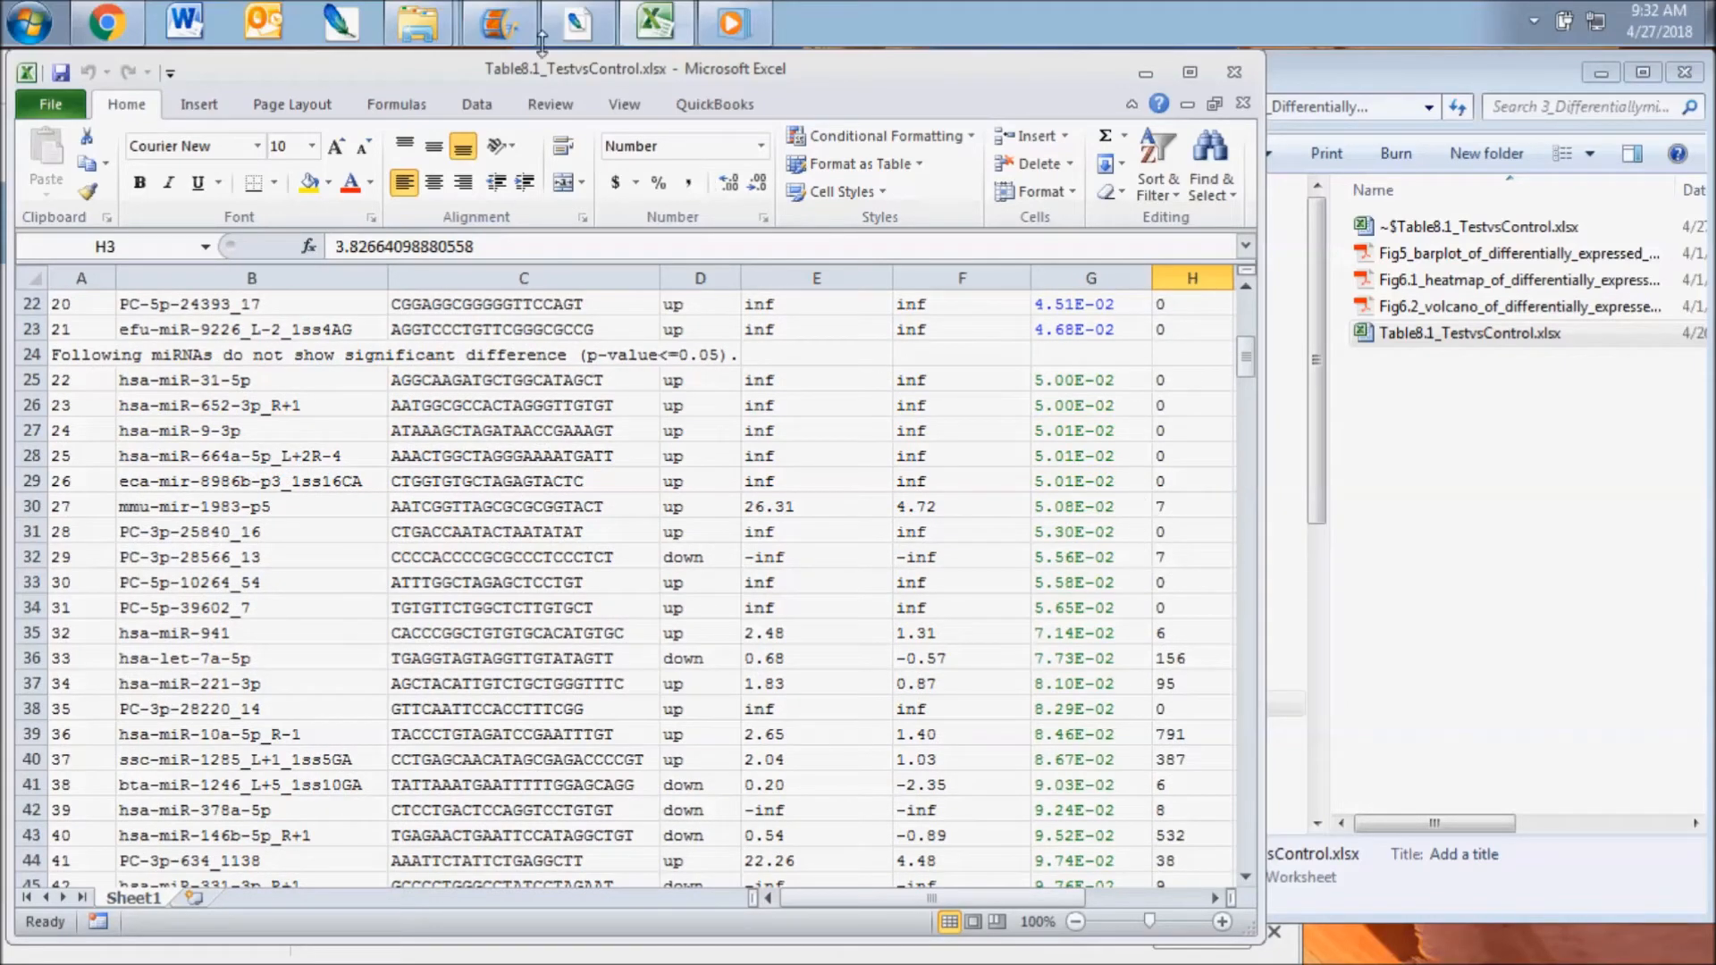
click(103, 21)
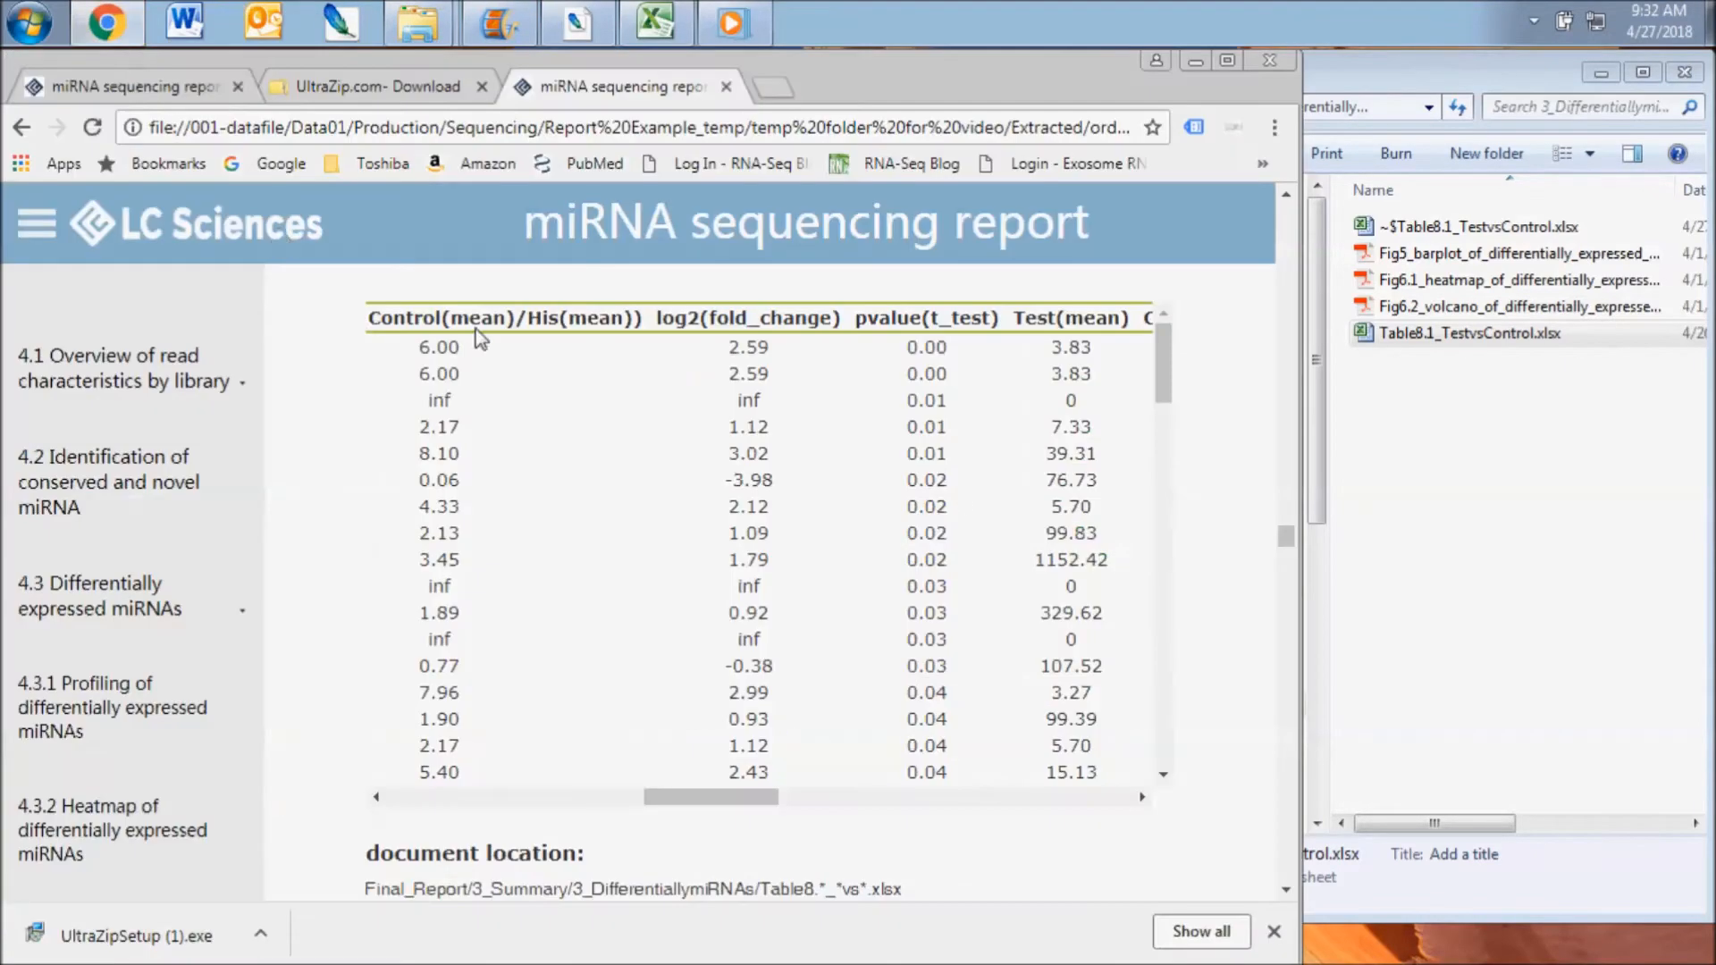
- Scroll the report down to the section 4.3.2 InputvsHis p<0.05 heatmap figure
scroll(down, 3)
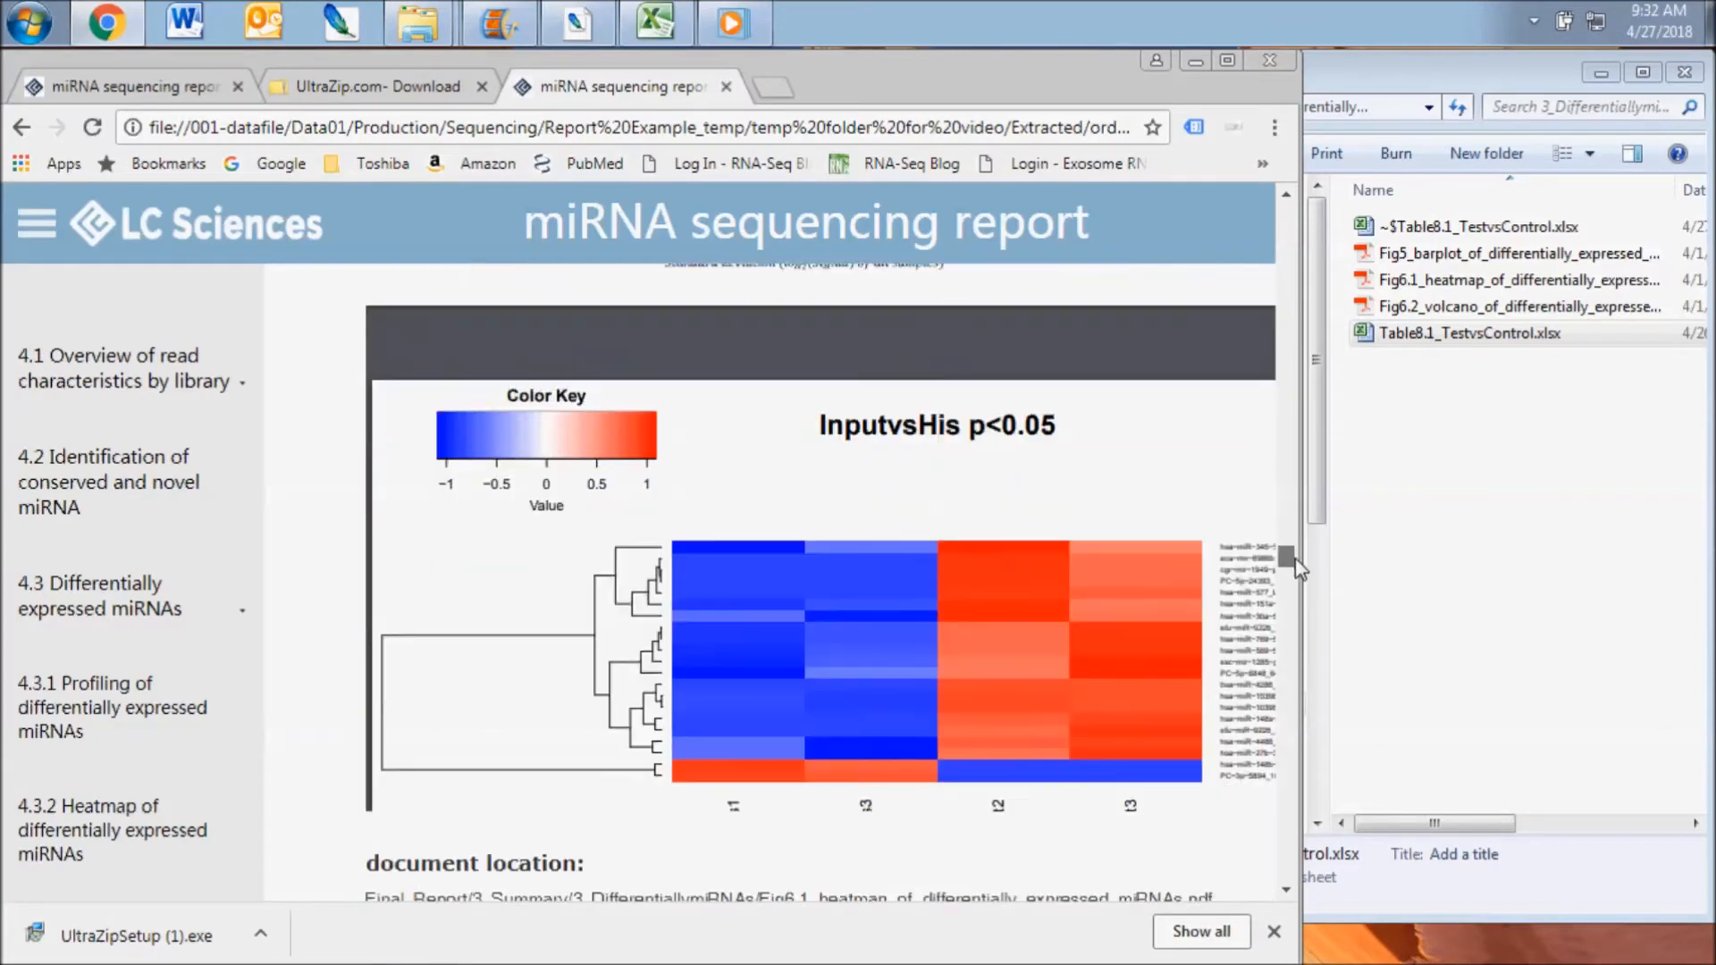
scroll(down, 3)
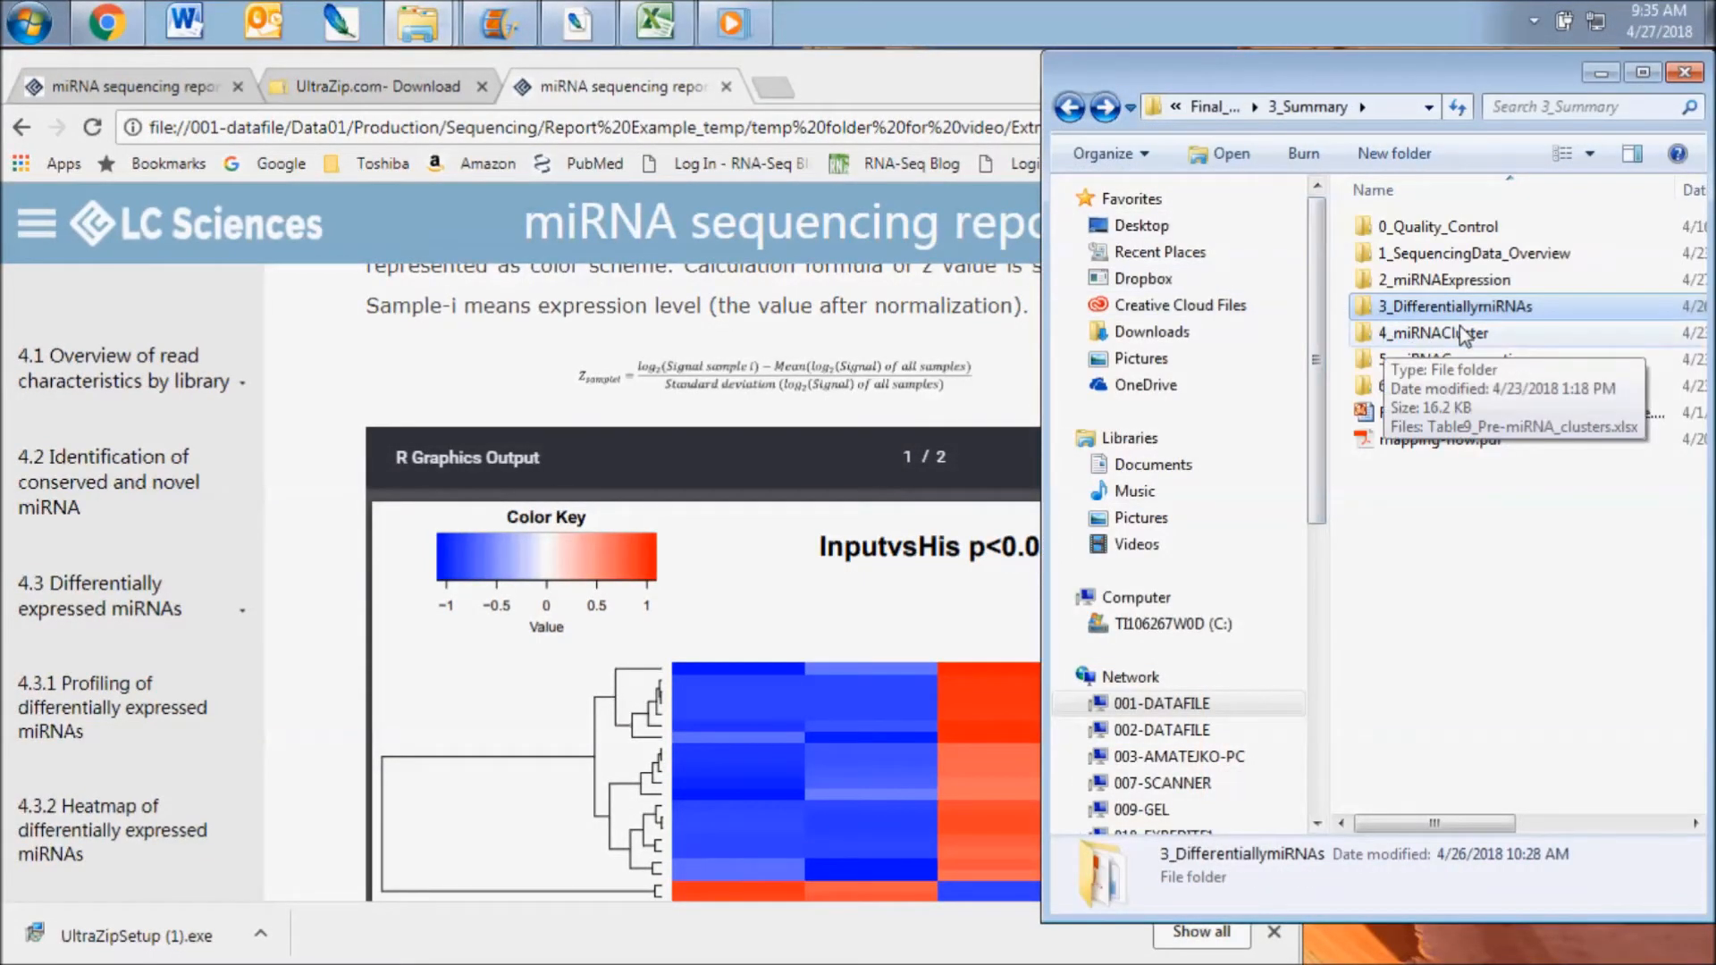
mouse_move(1549, 376)
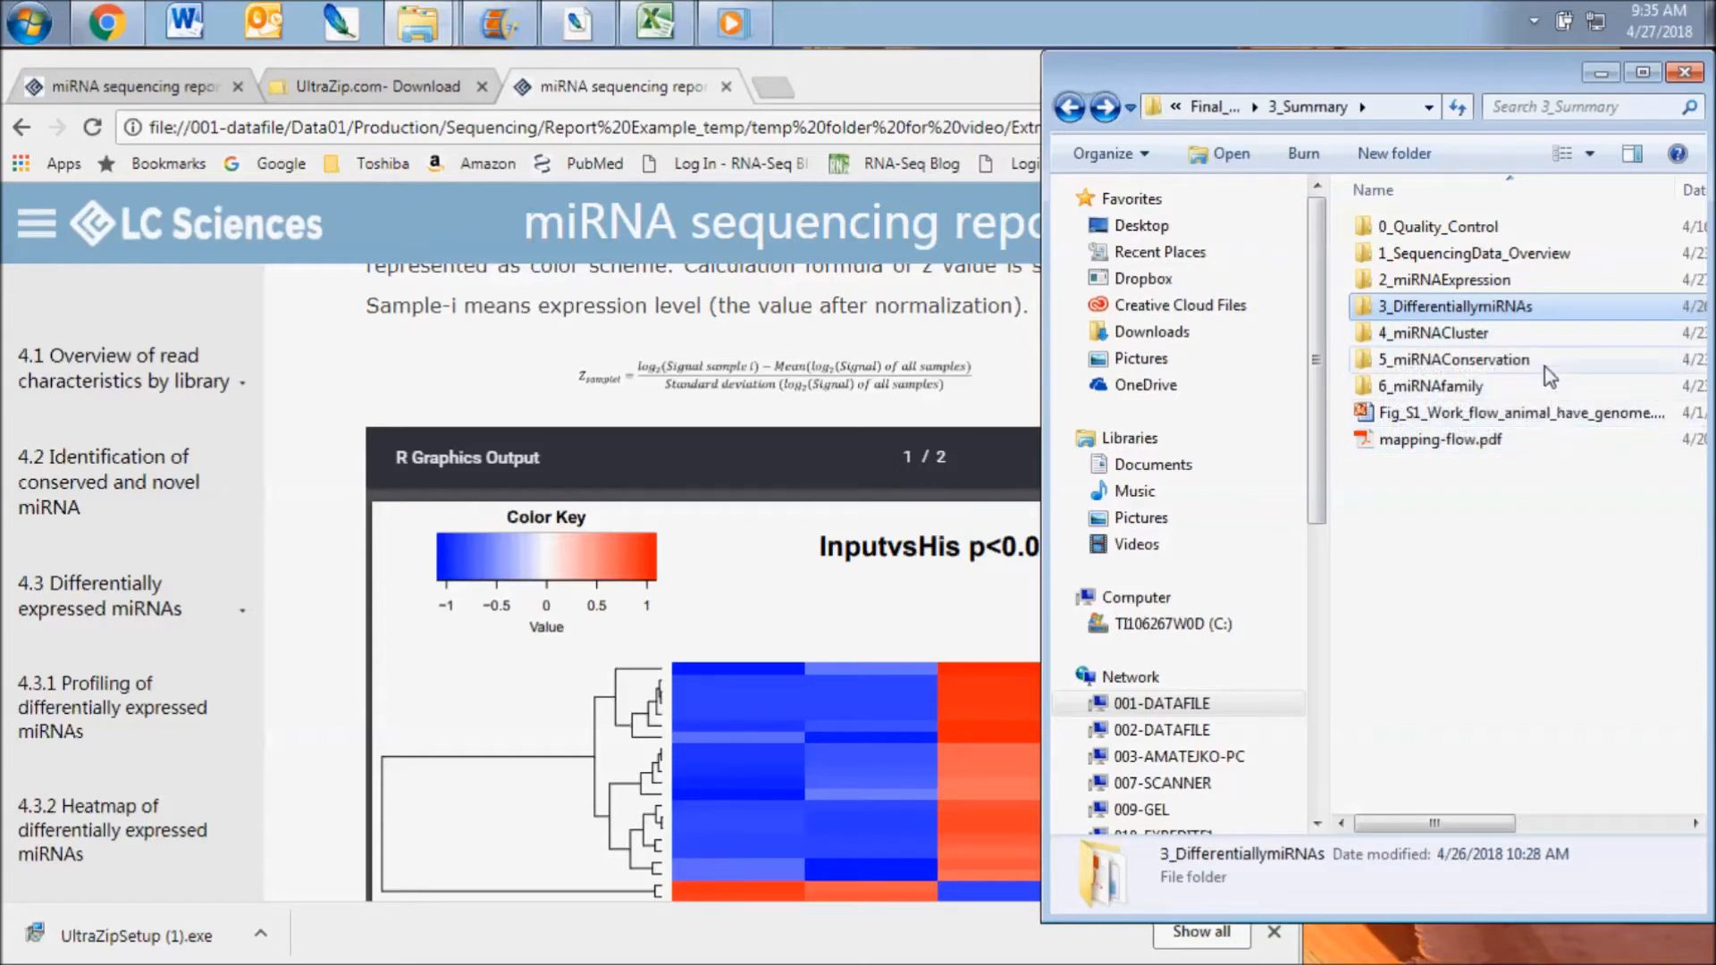
mouse_move(1532, 364)
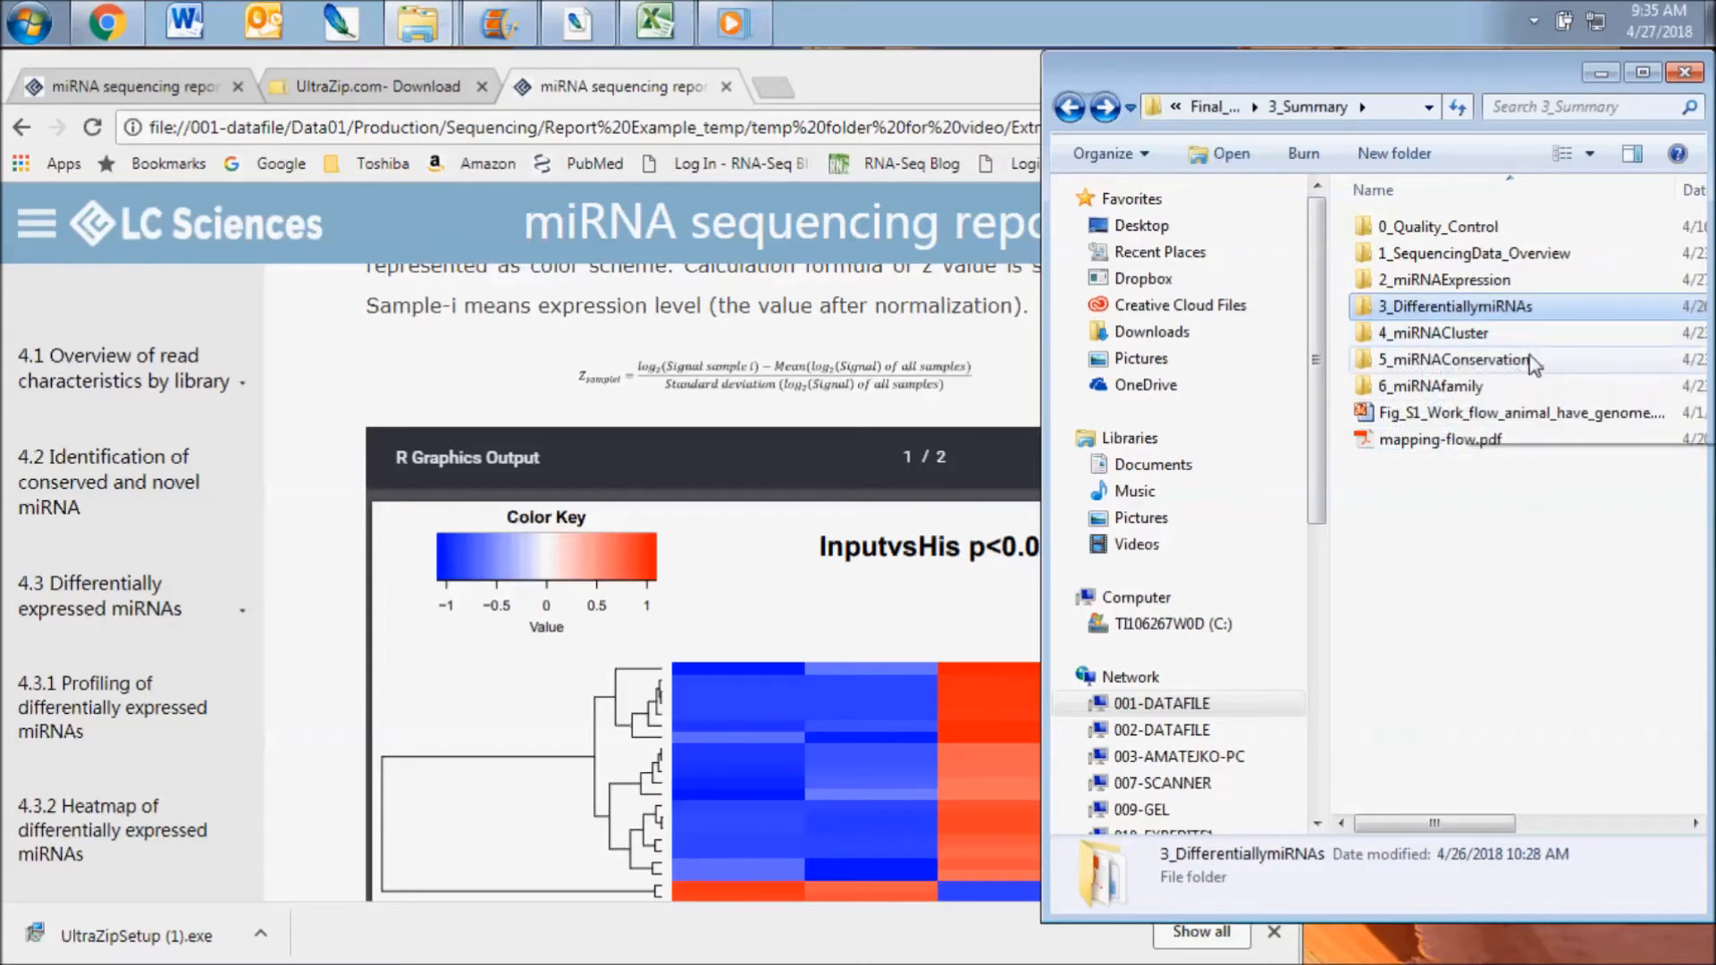
mouse_move(1531, 360)
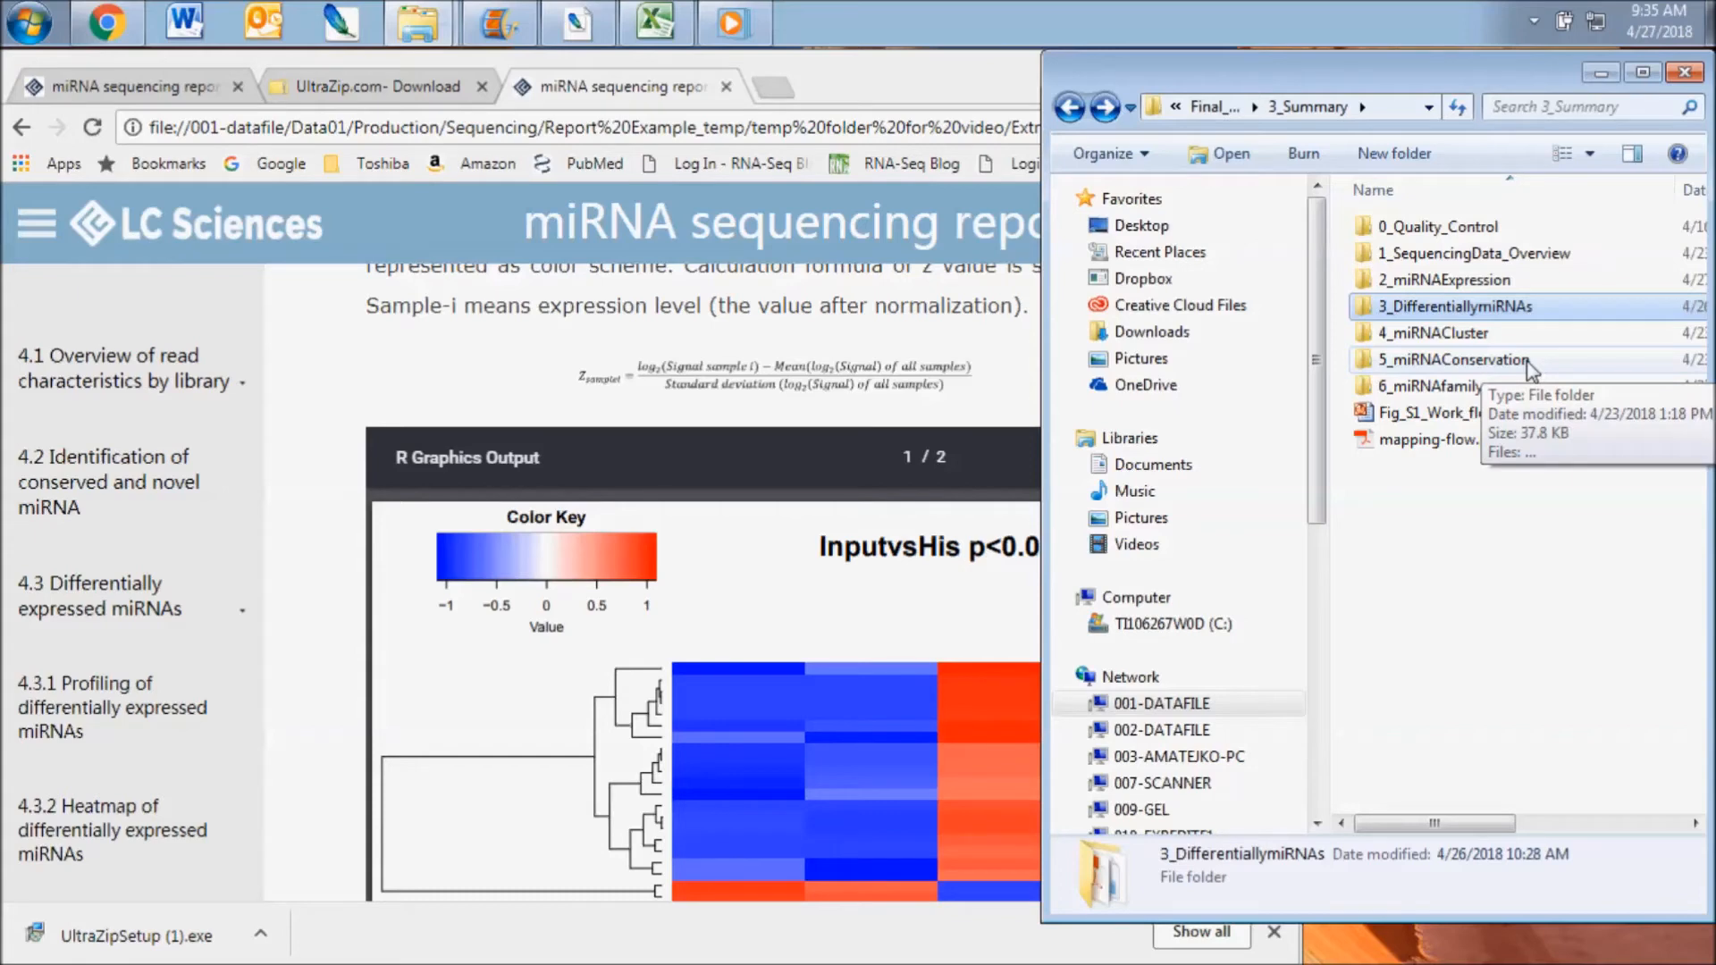
mouse_move(1530, 386)
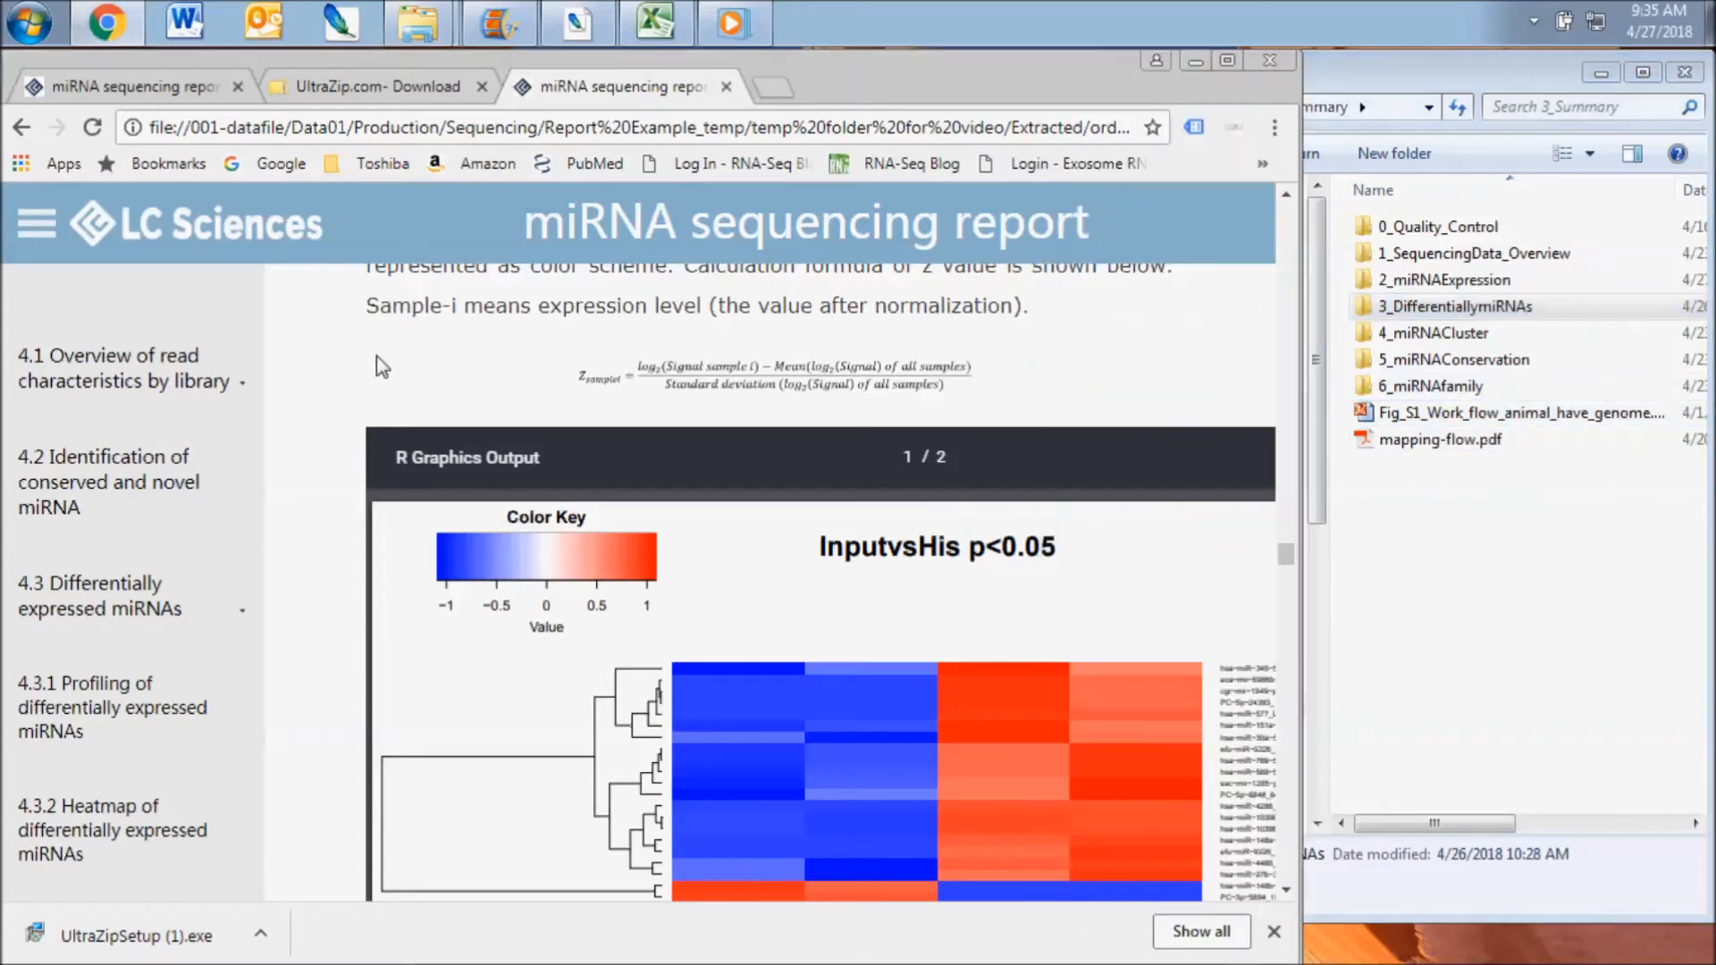
- Scroll the sidebar and jump to 5. Target prediction, showing the animal and plant algorithms
scroll(down, 3)
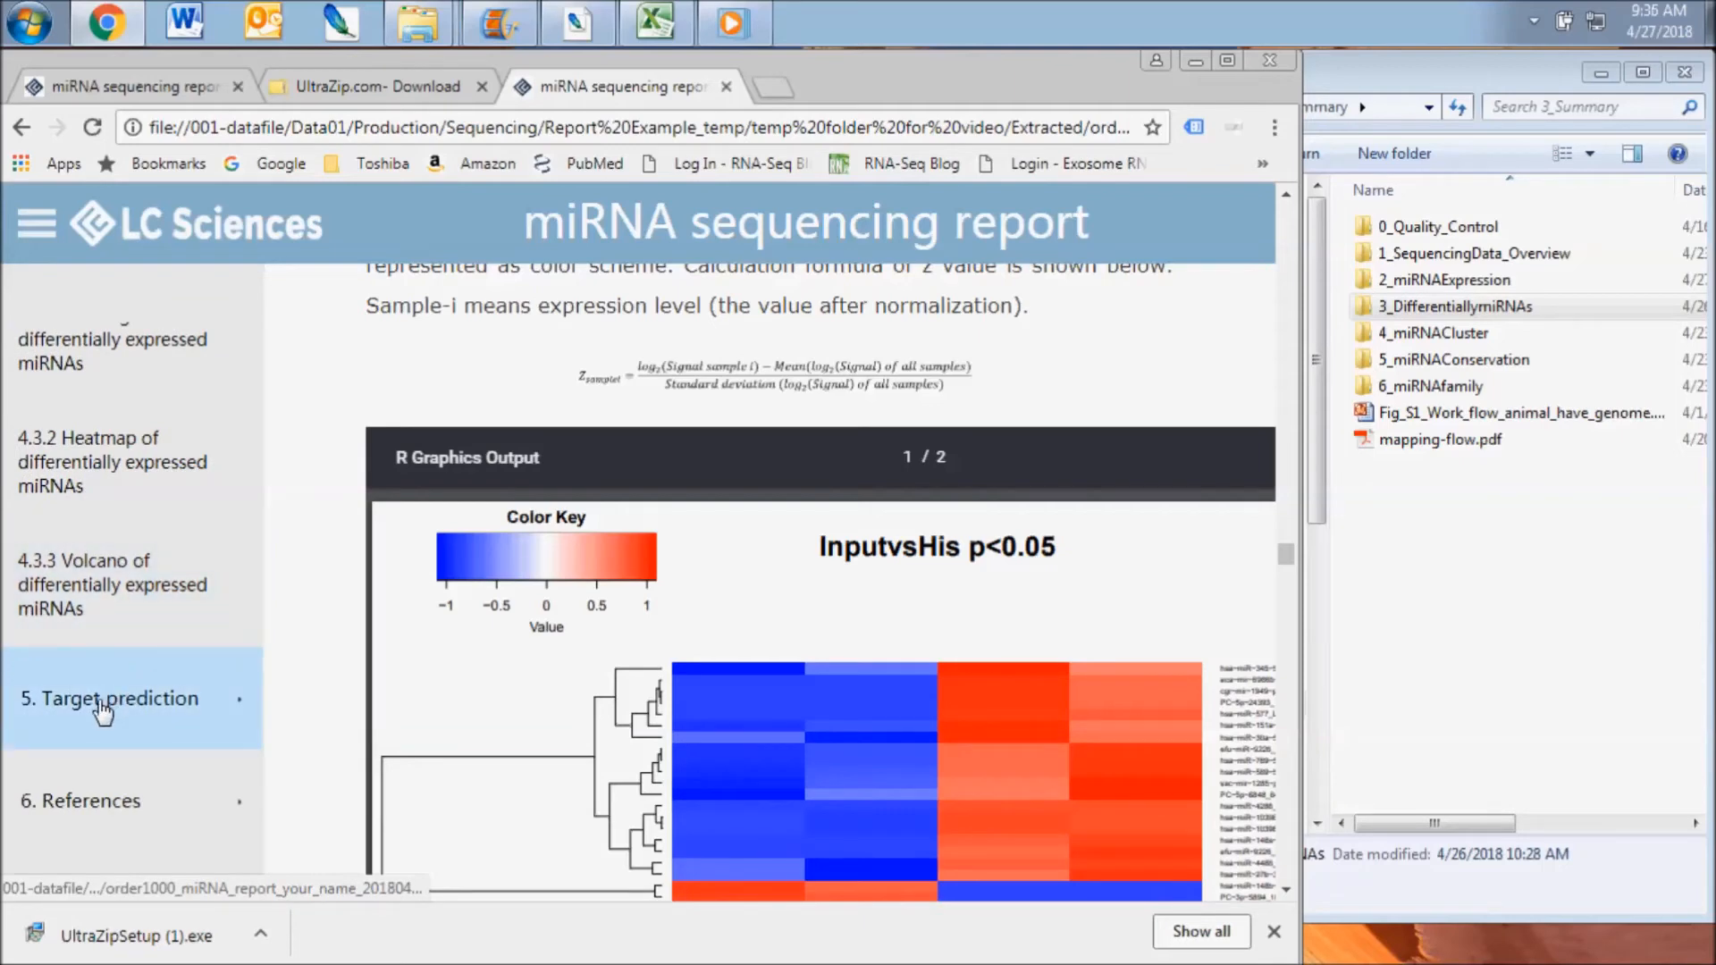
click(109, 698)
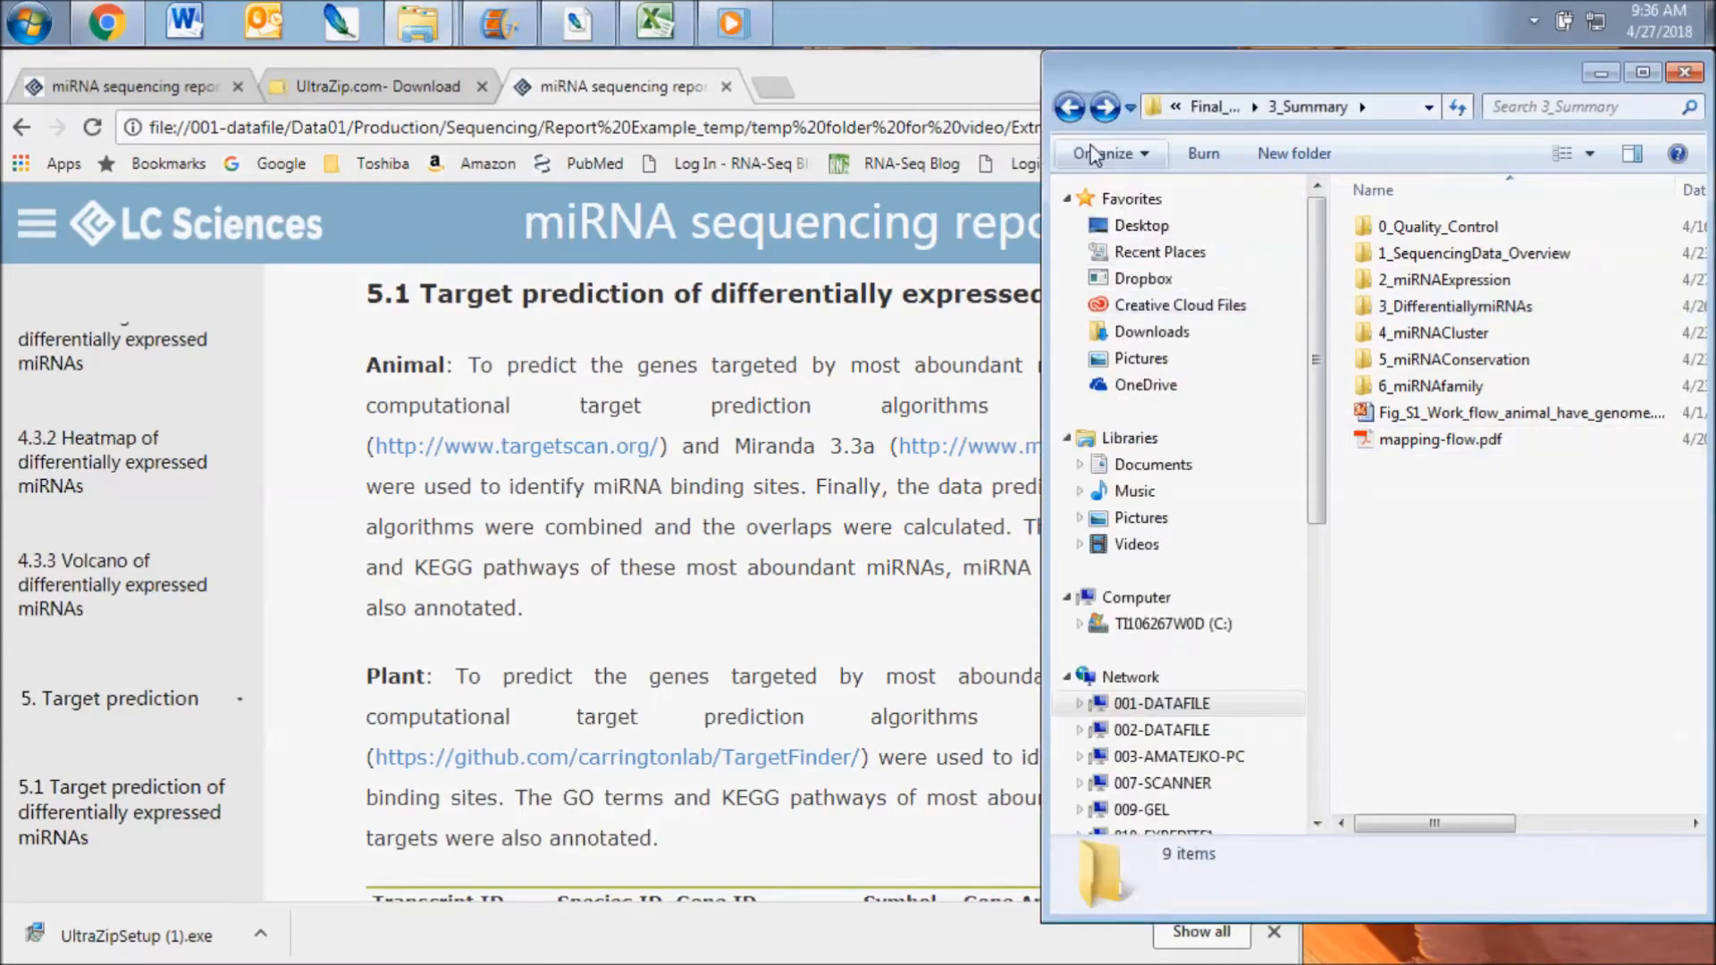
- Go back to Final_Report and open Target_Enrichment_Analysis, listing GO_Pictures, KEGG_Pictures and Network_Result
click(1069, 106)
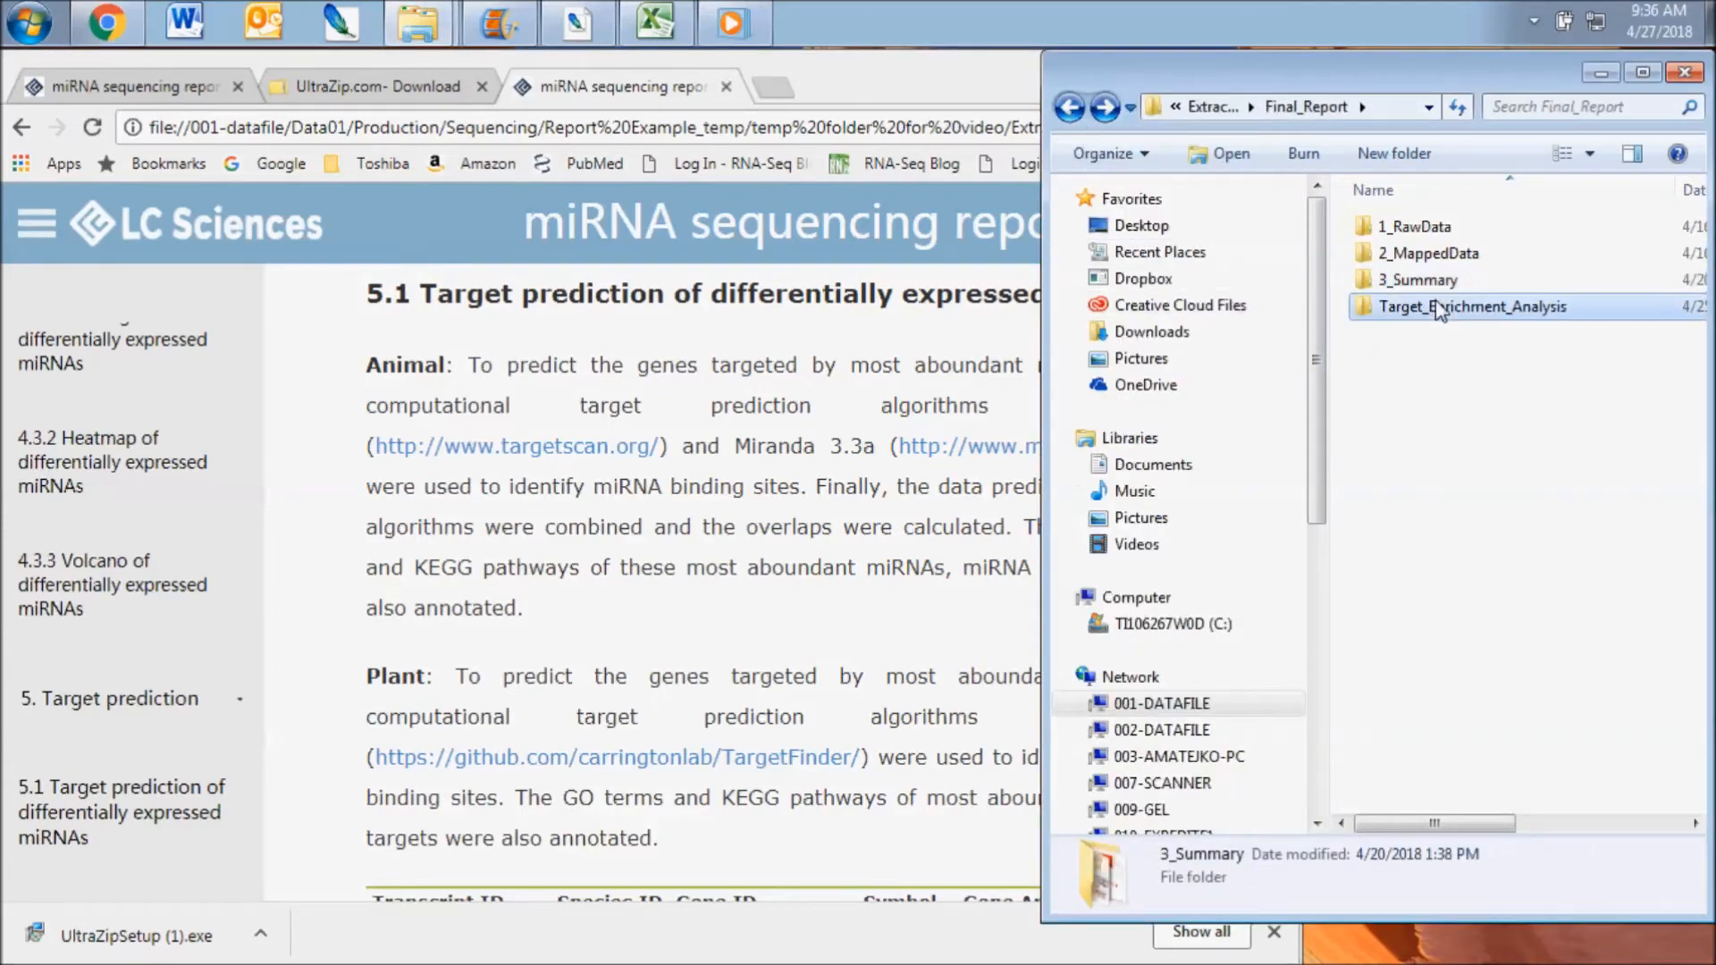
double_click(1472, 307)
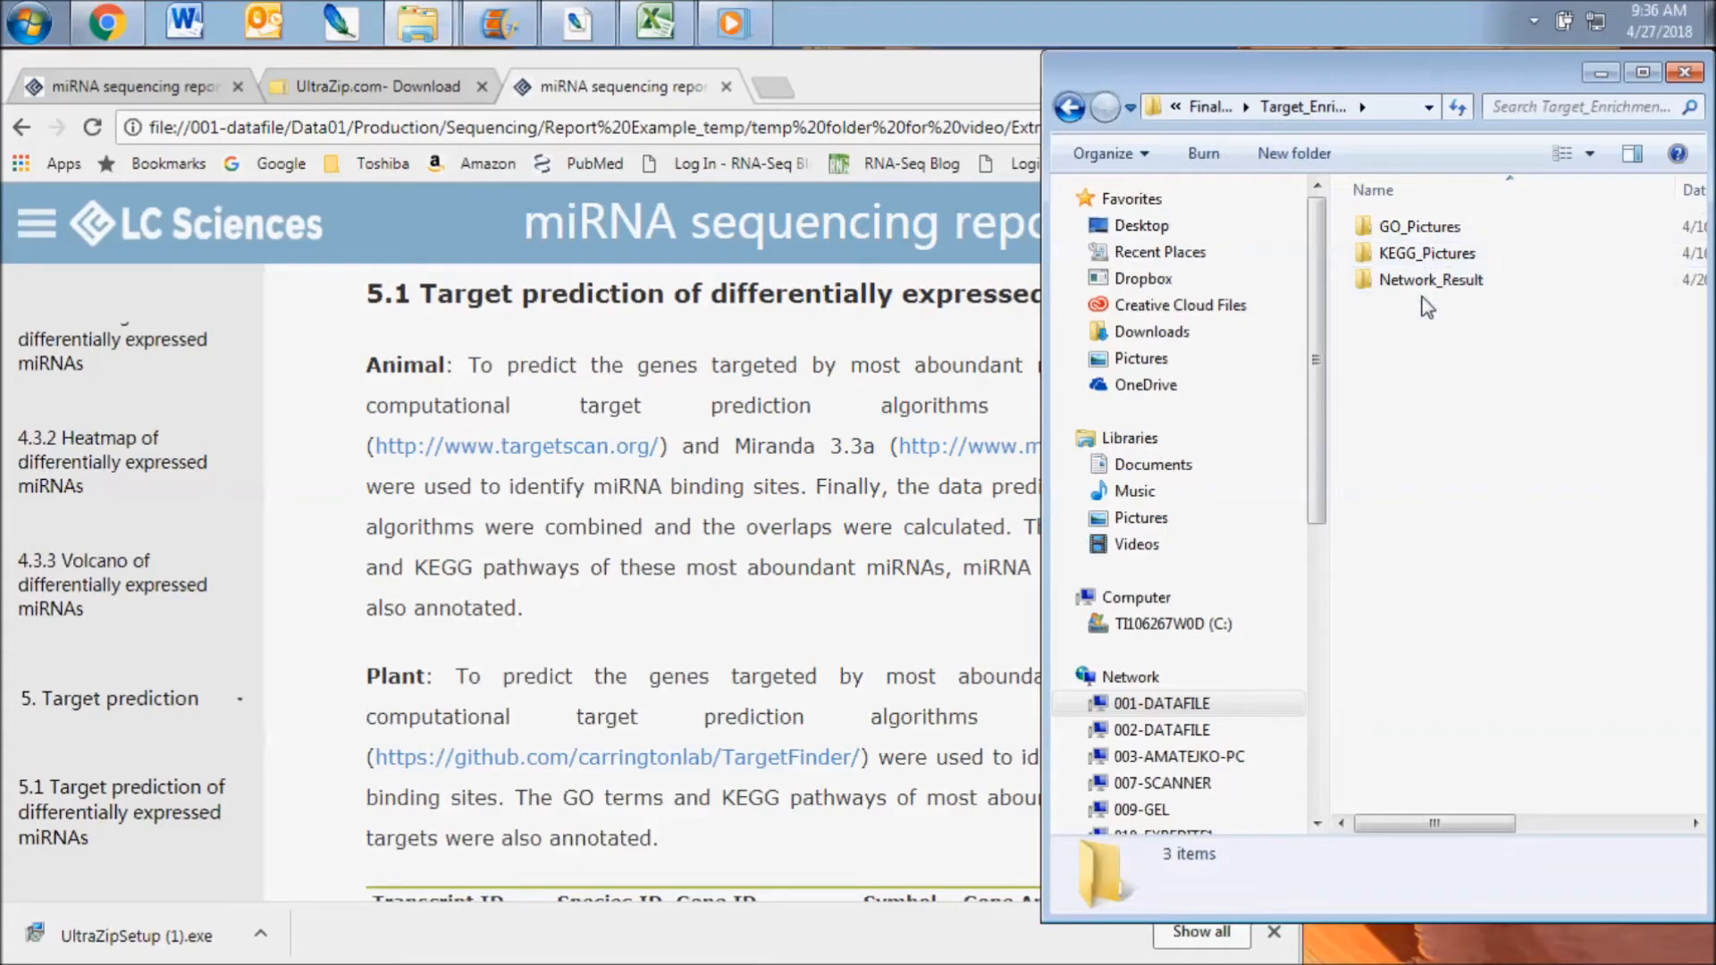
mouse_move(317, 552)
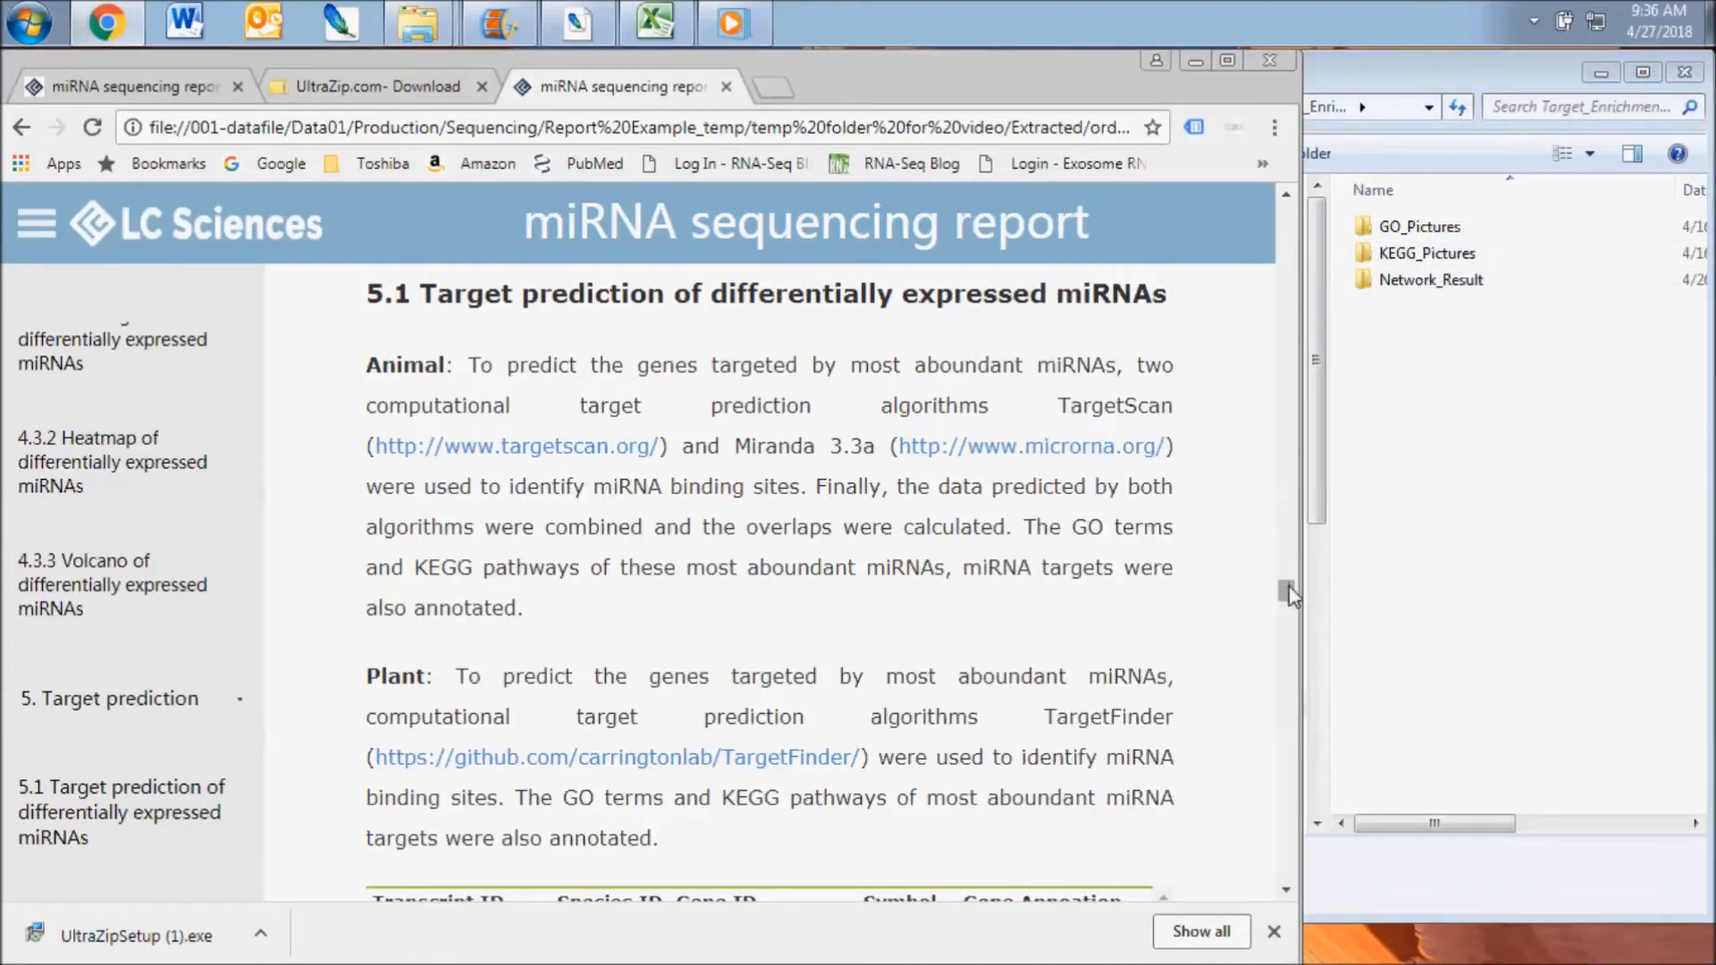
- Scroll past the 5.1 tables, GO terms table, barplot and scatterplot to the Significant KEGG pathways table
scroll(down, 3)
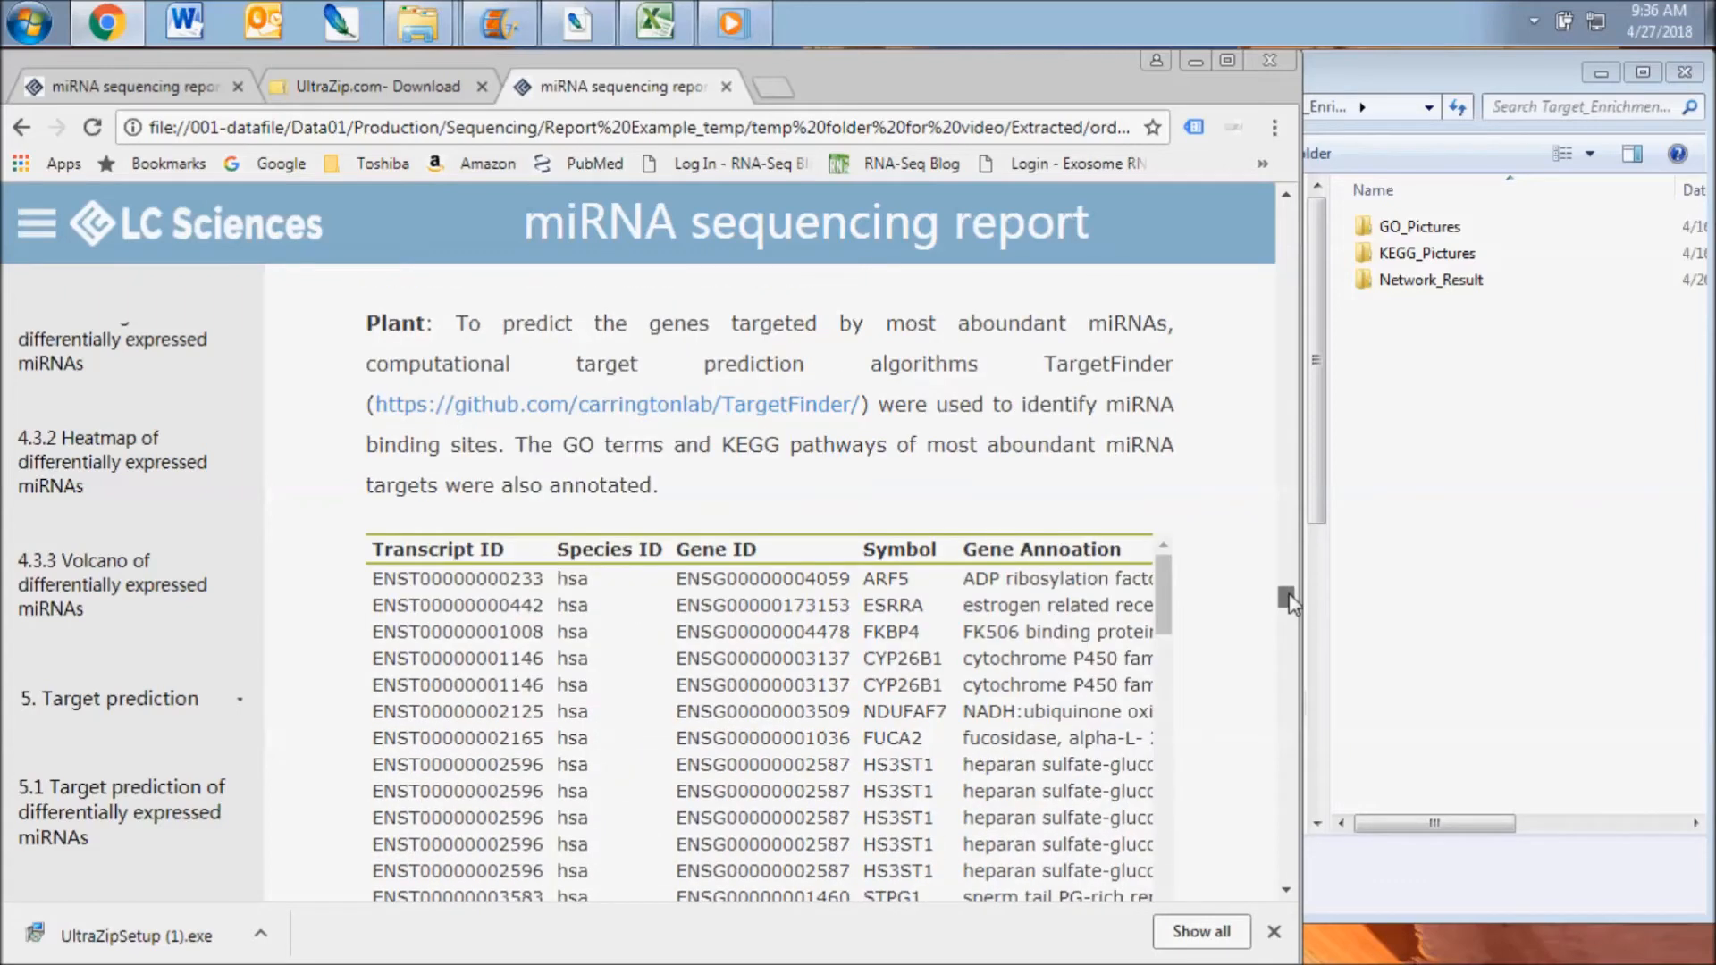
scroll(down, 3)
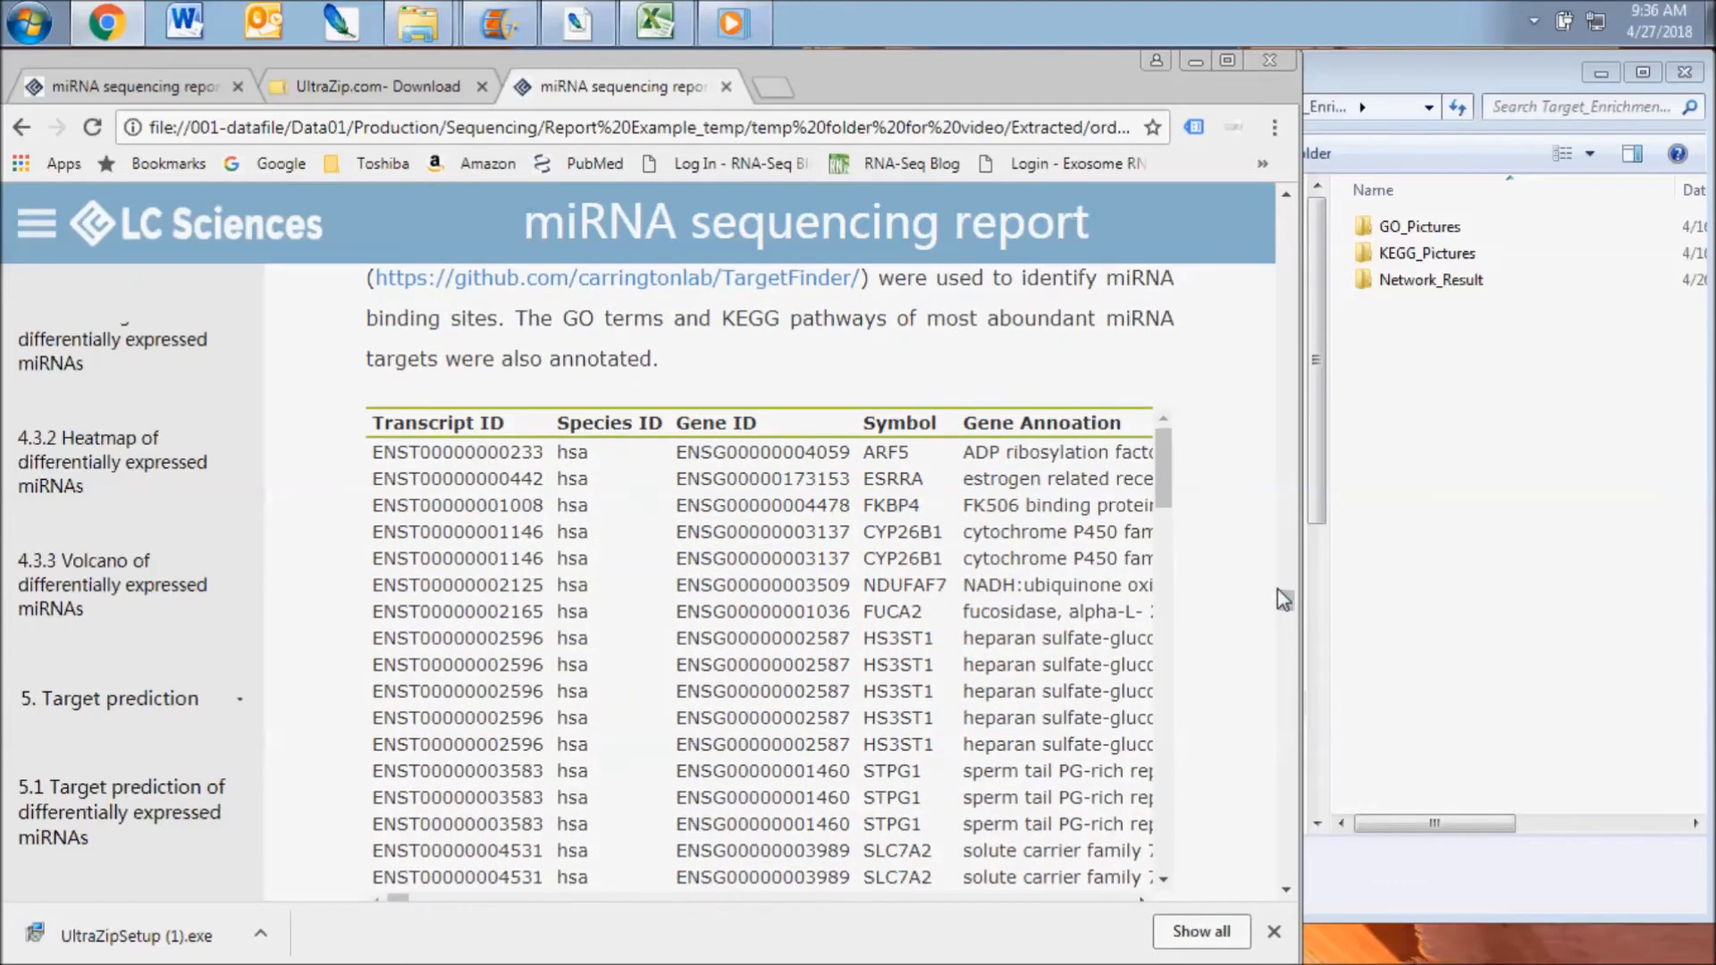
scroll(down, 3)
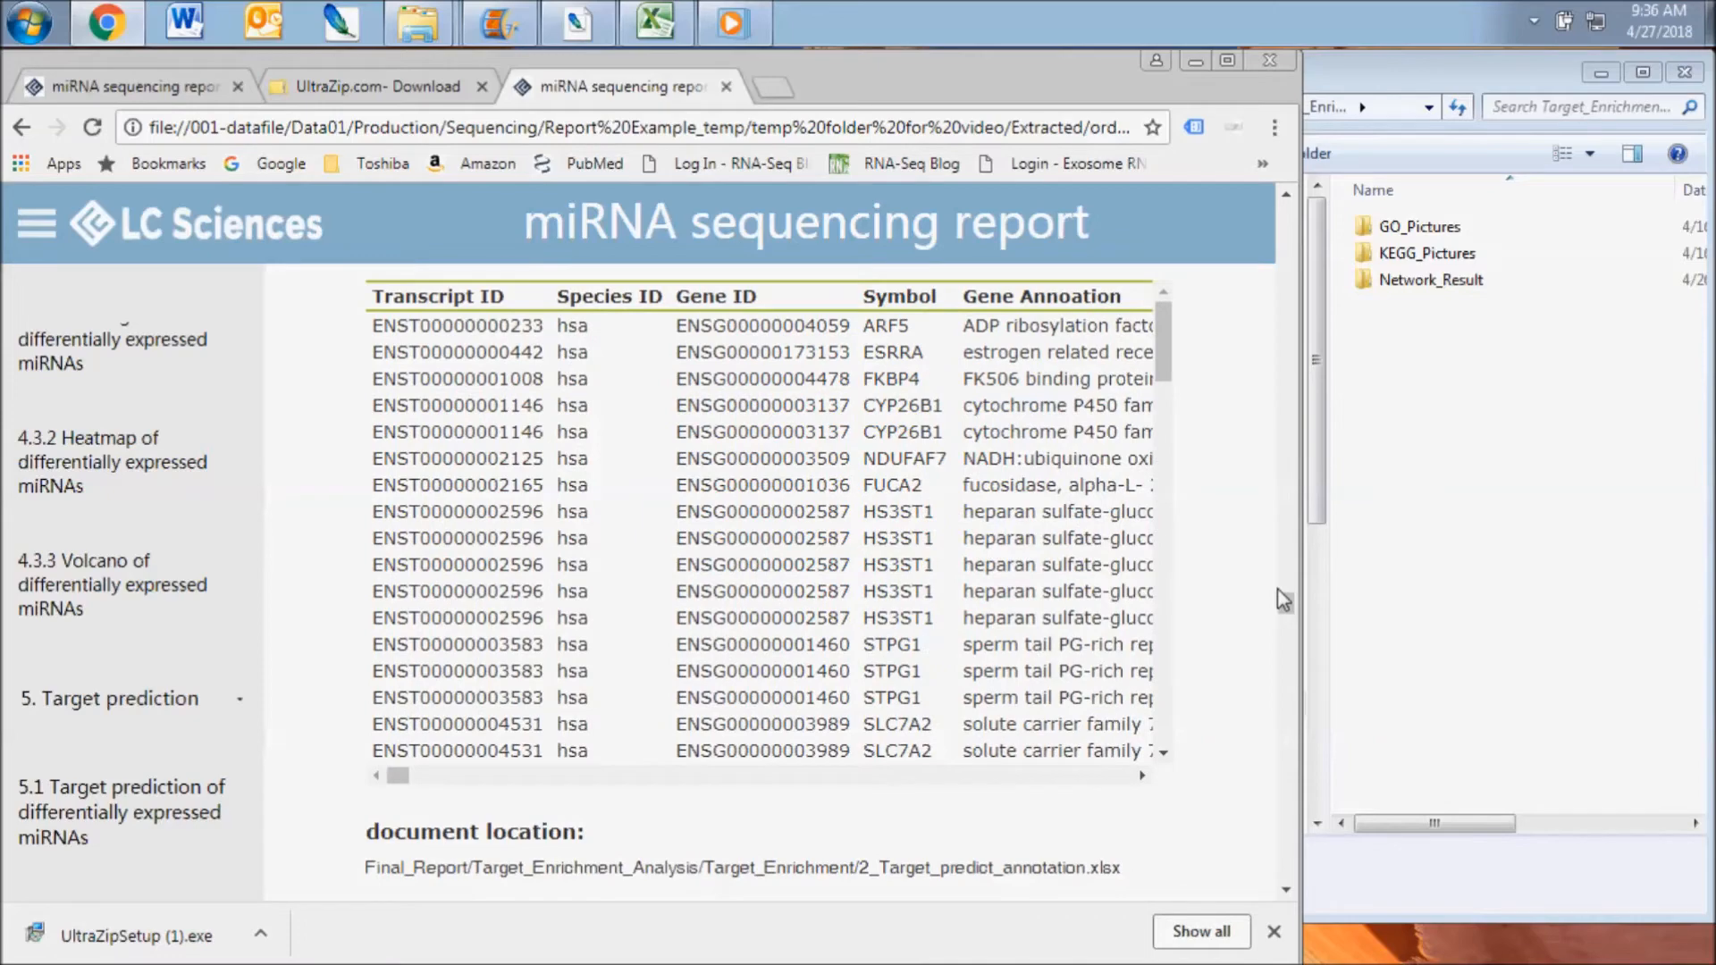
mouse_move(482, 575)
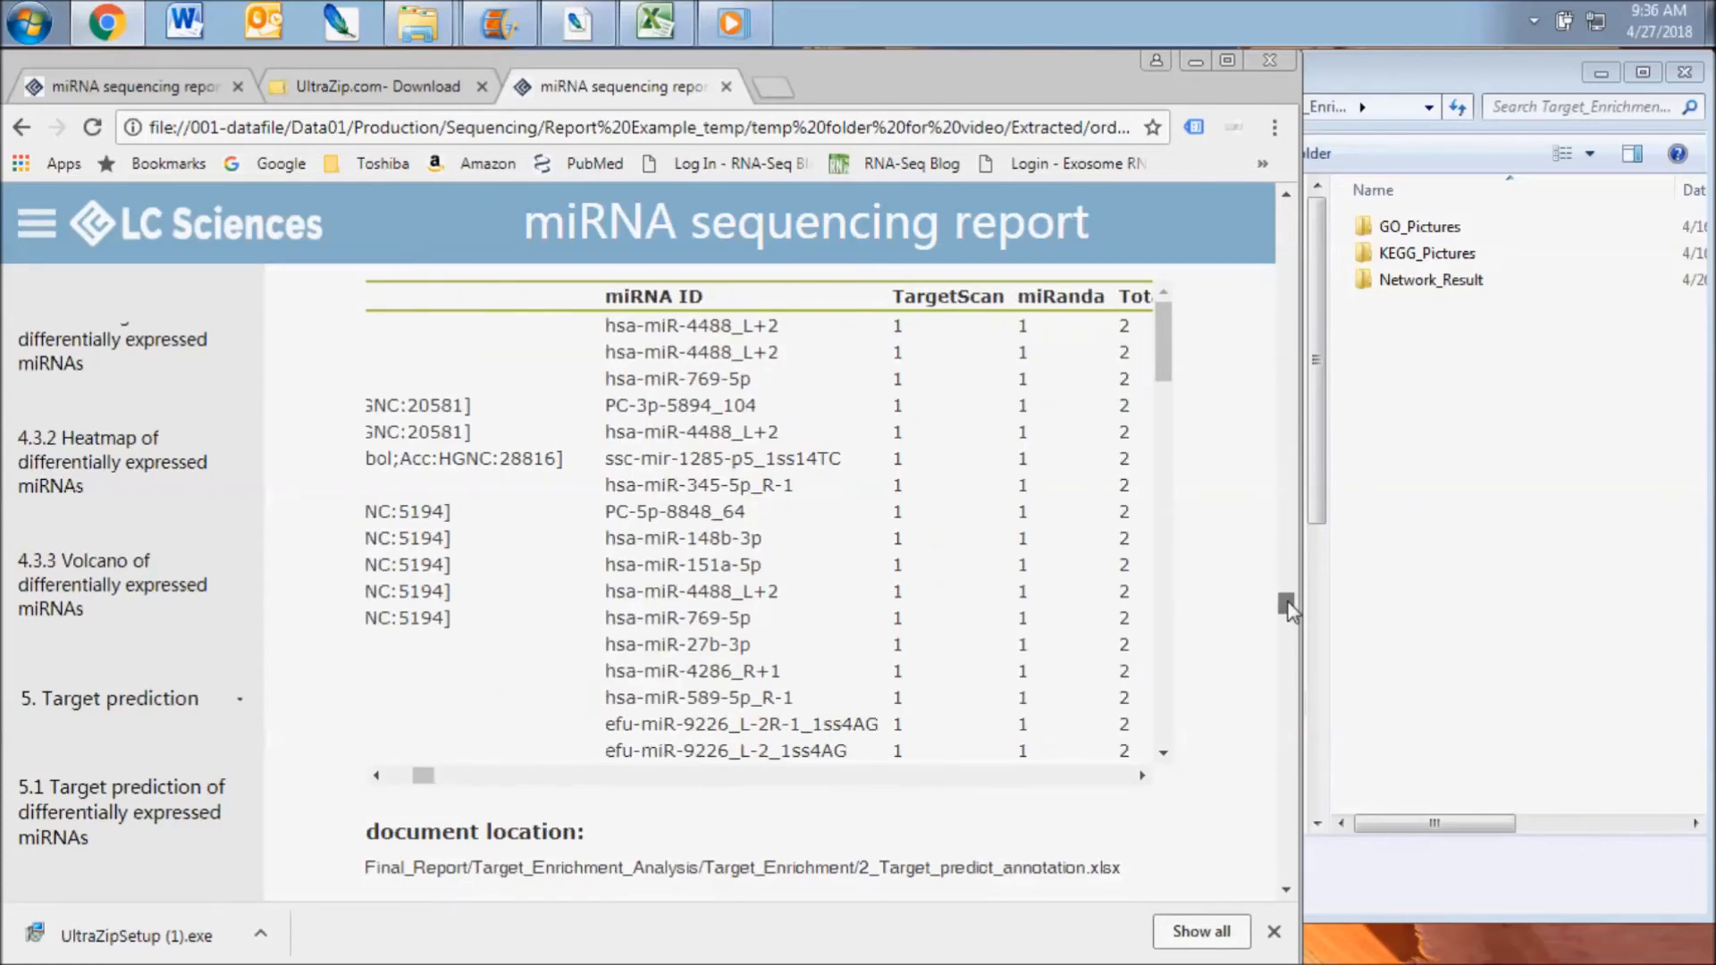
scroll(up, 3)
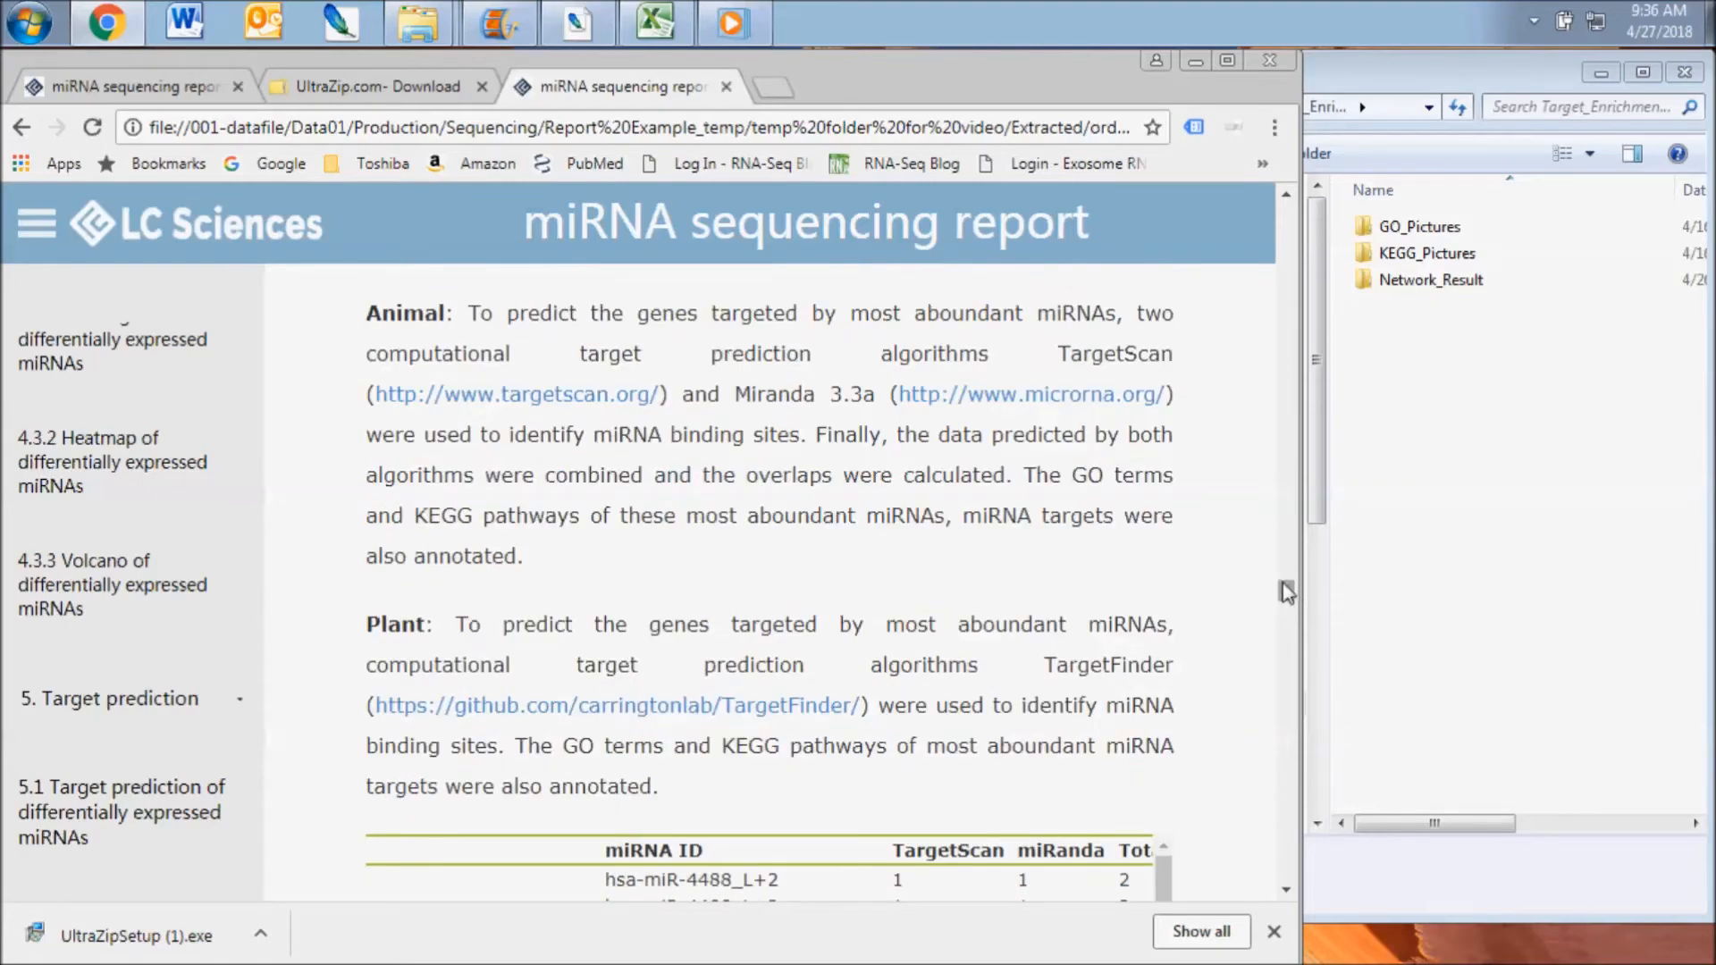
mouse_move(484, 429)
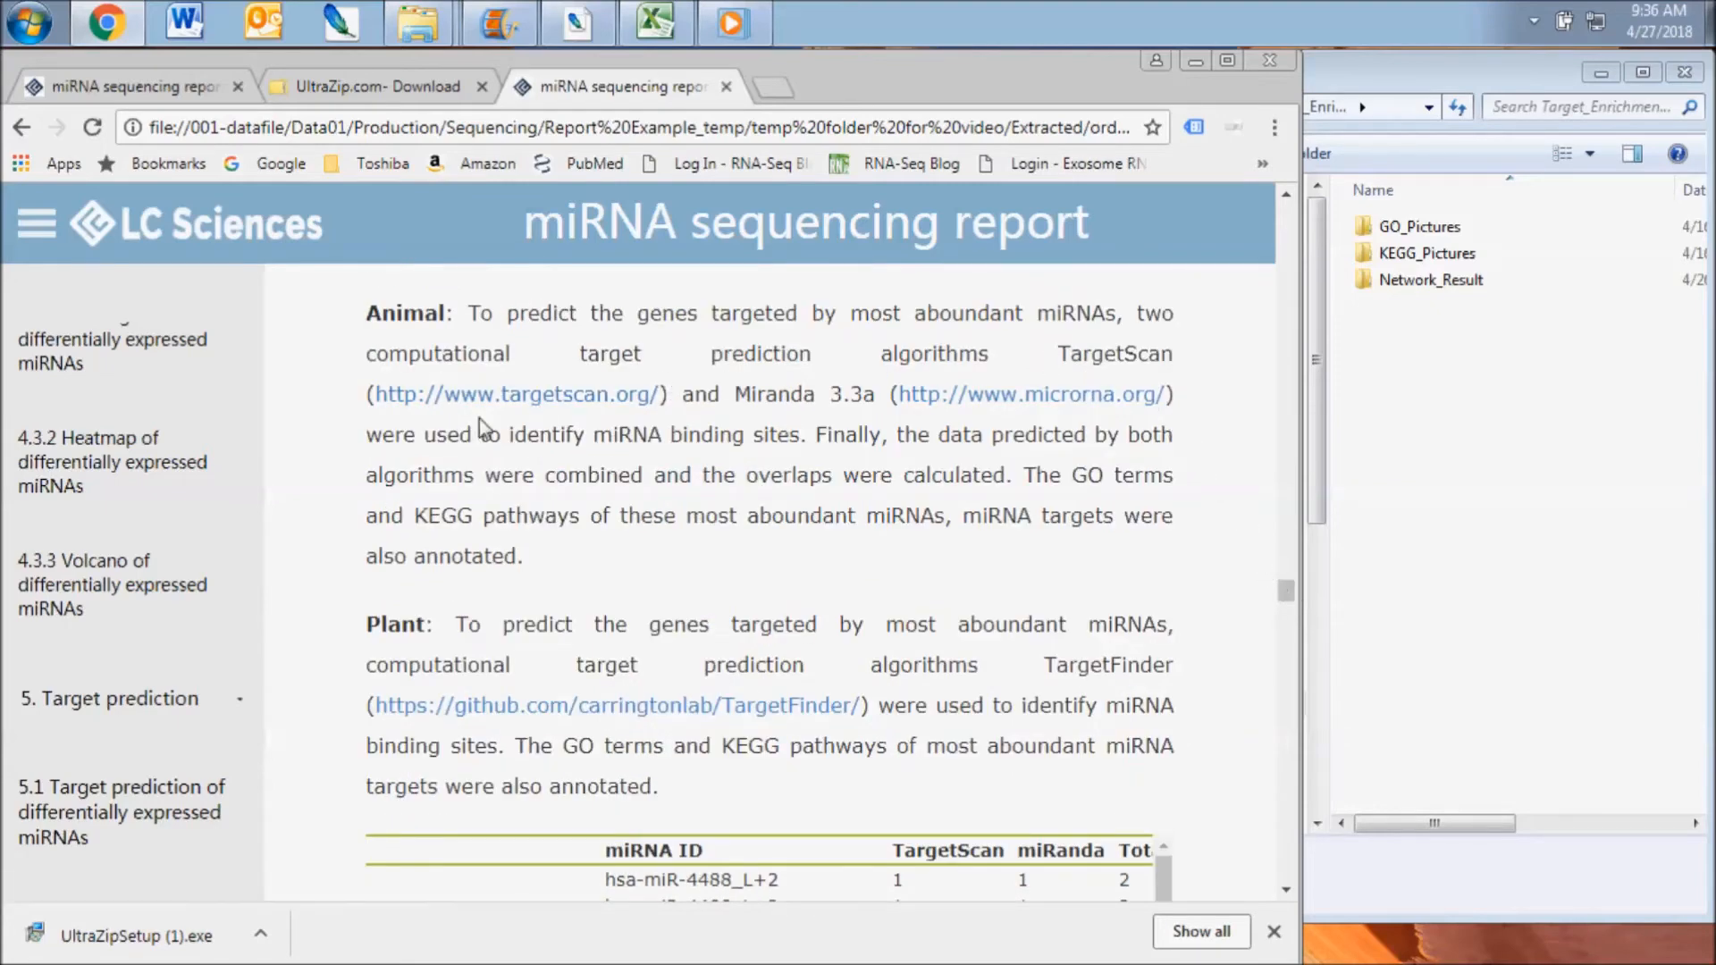
mouse_move(288, 703)
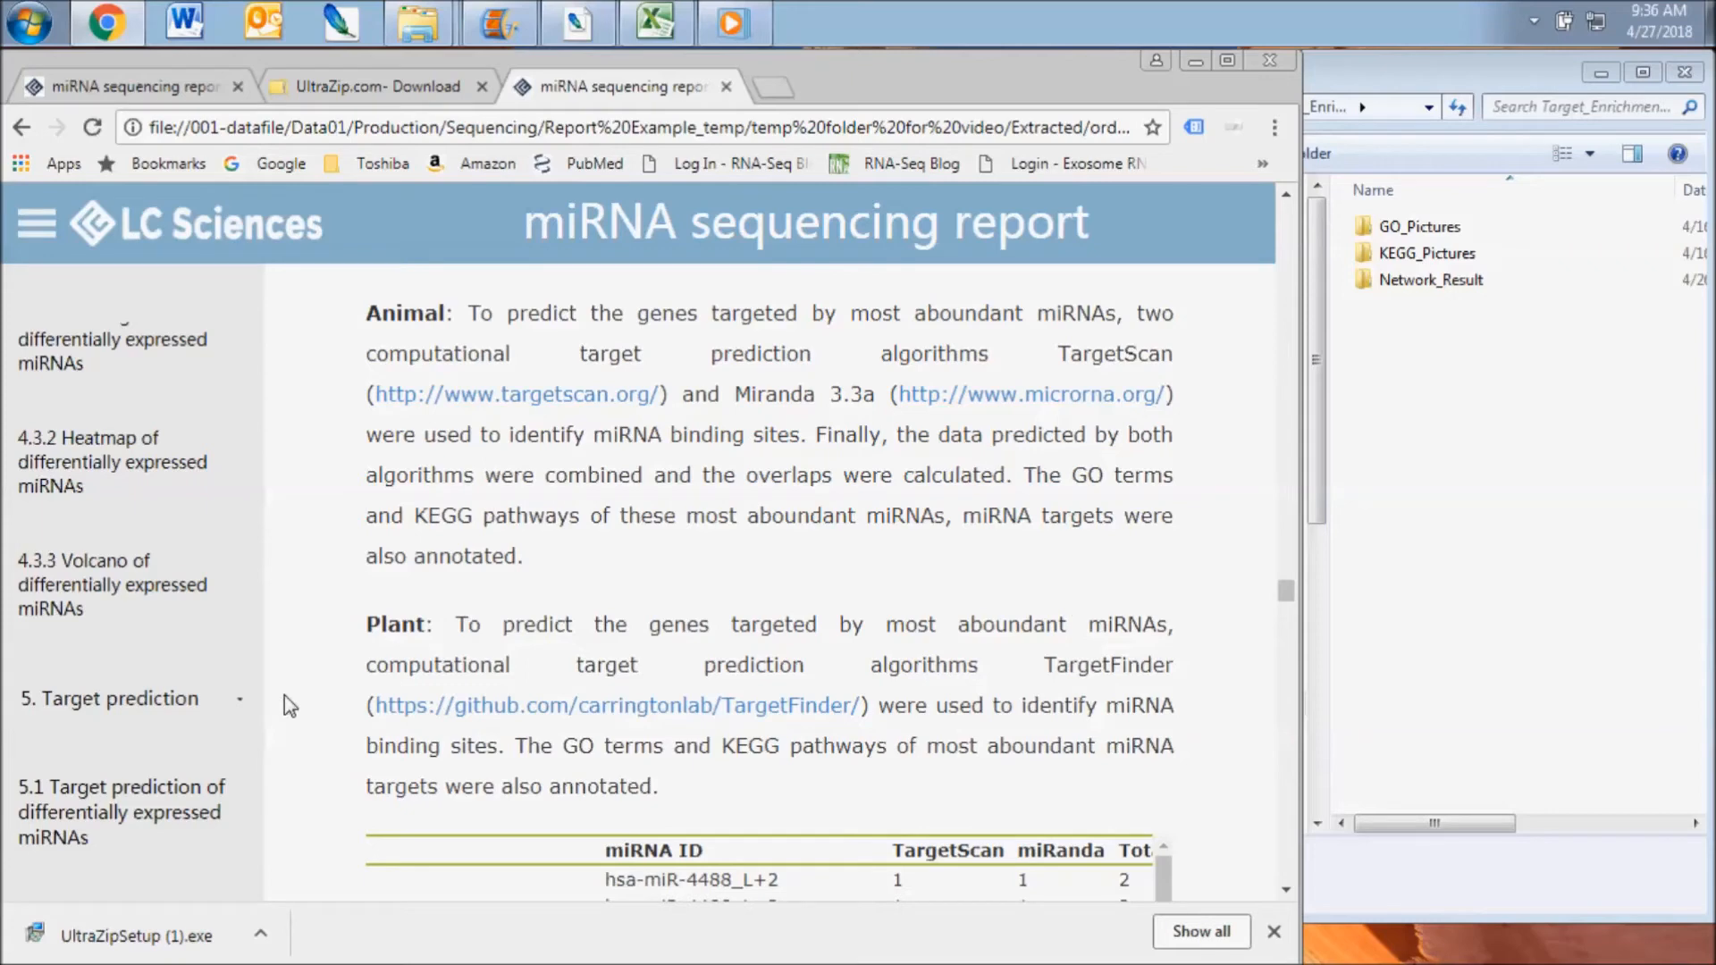
mouse_move(1278, 622)
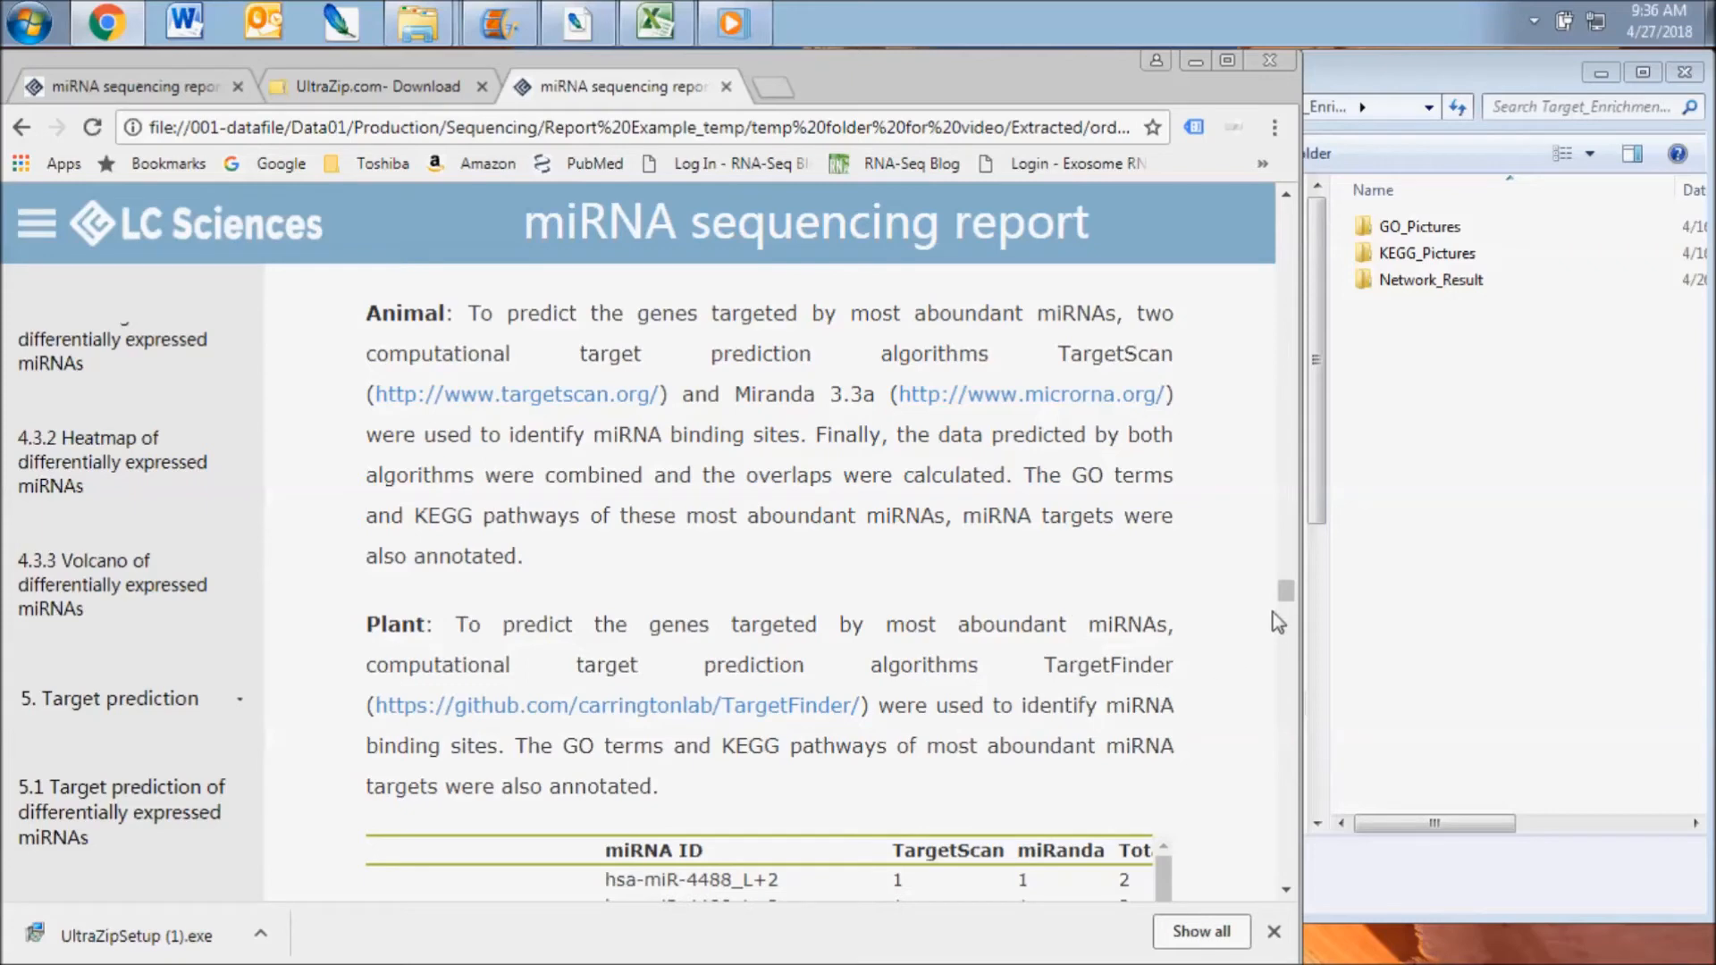
scroll(down, 3)
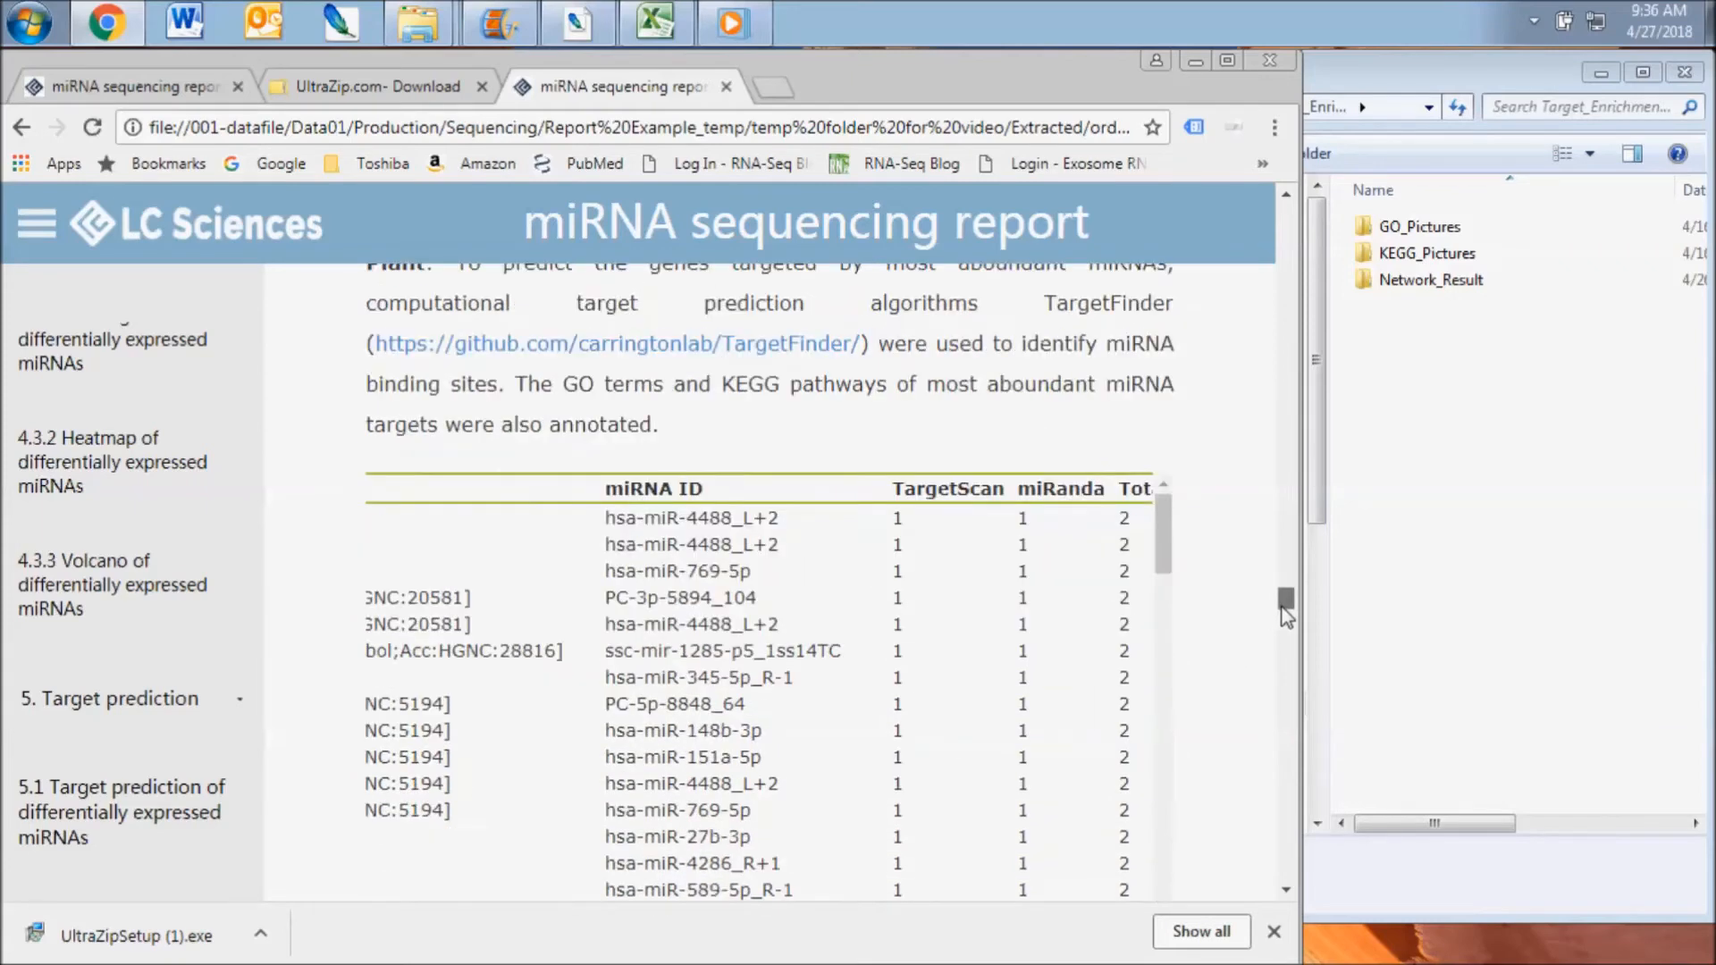
scroll(down, 3)
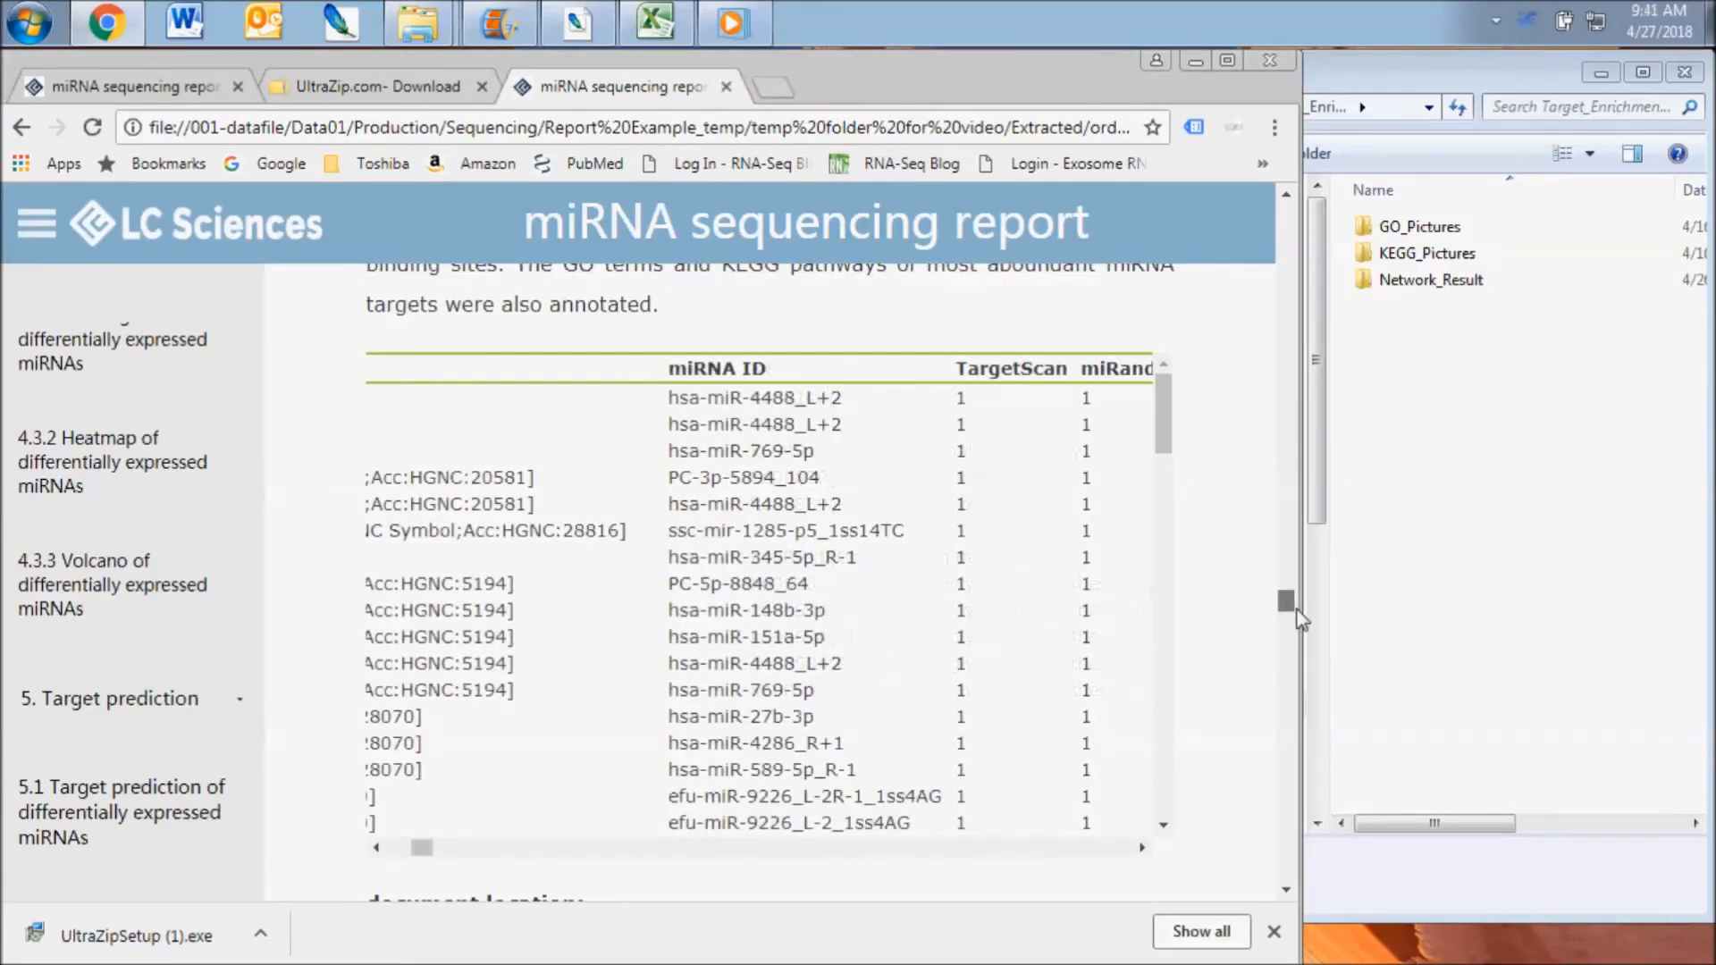
scroll(down, 3)
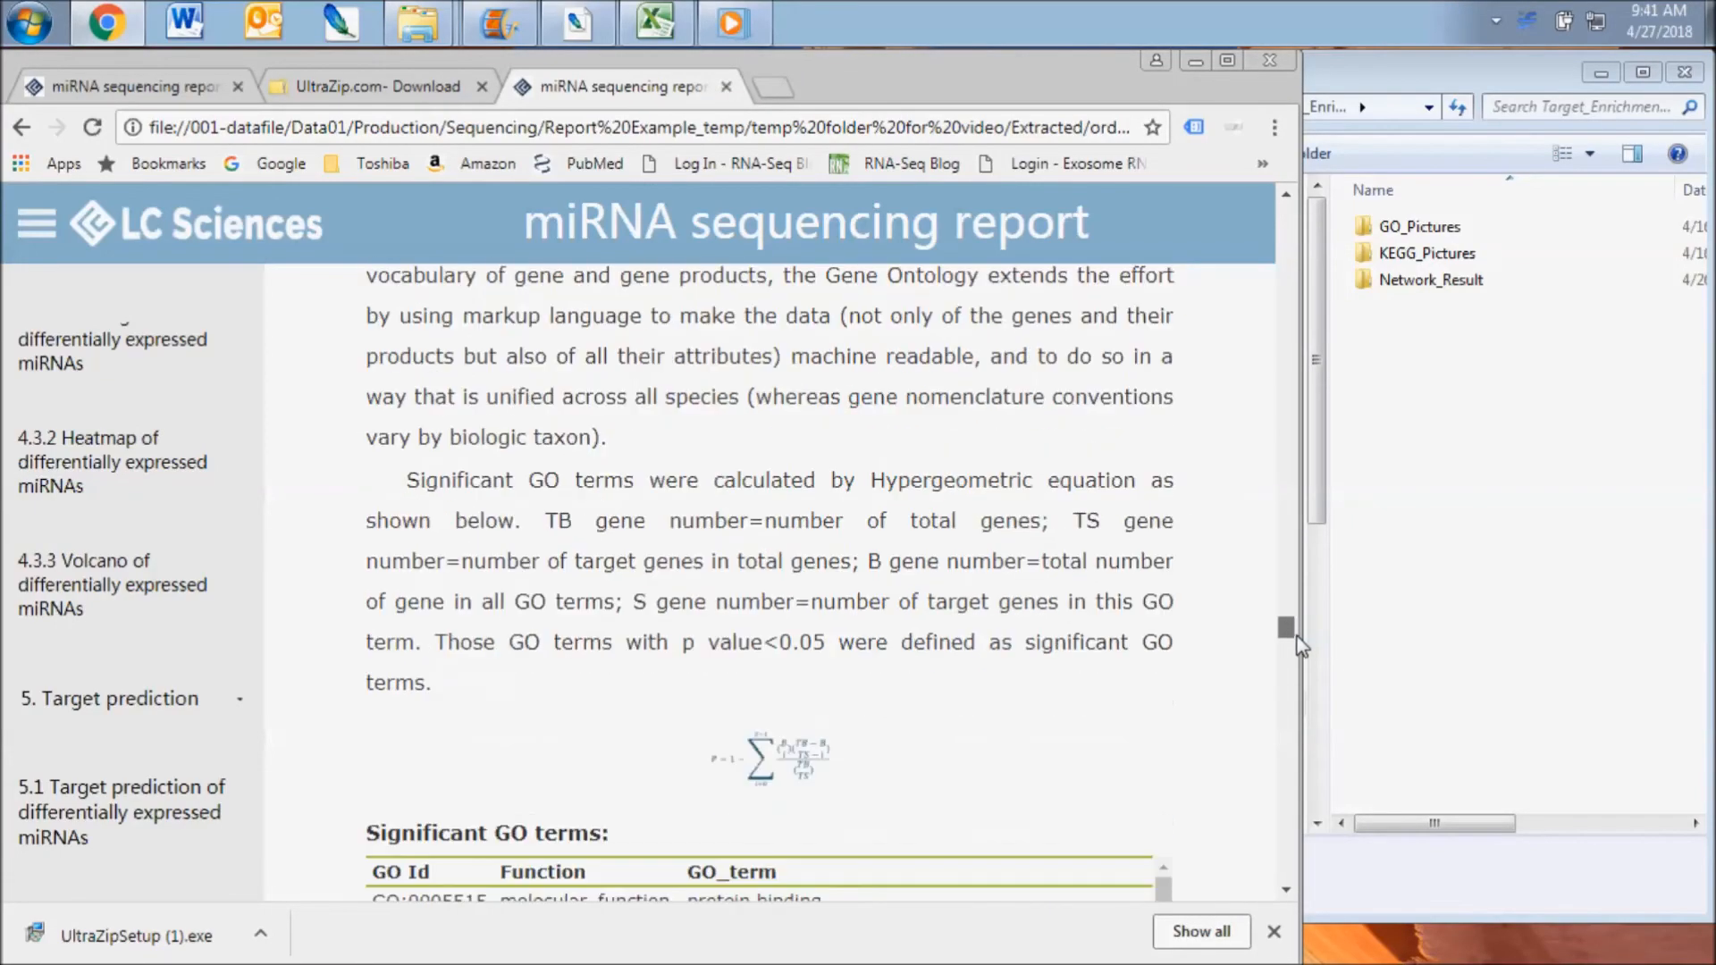
scroll(down, 3)
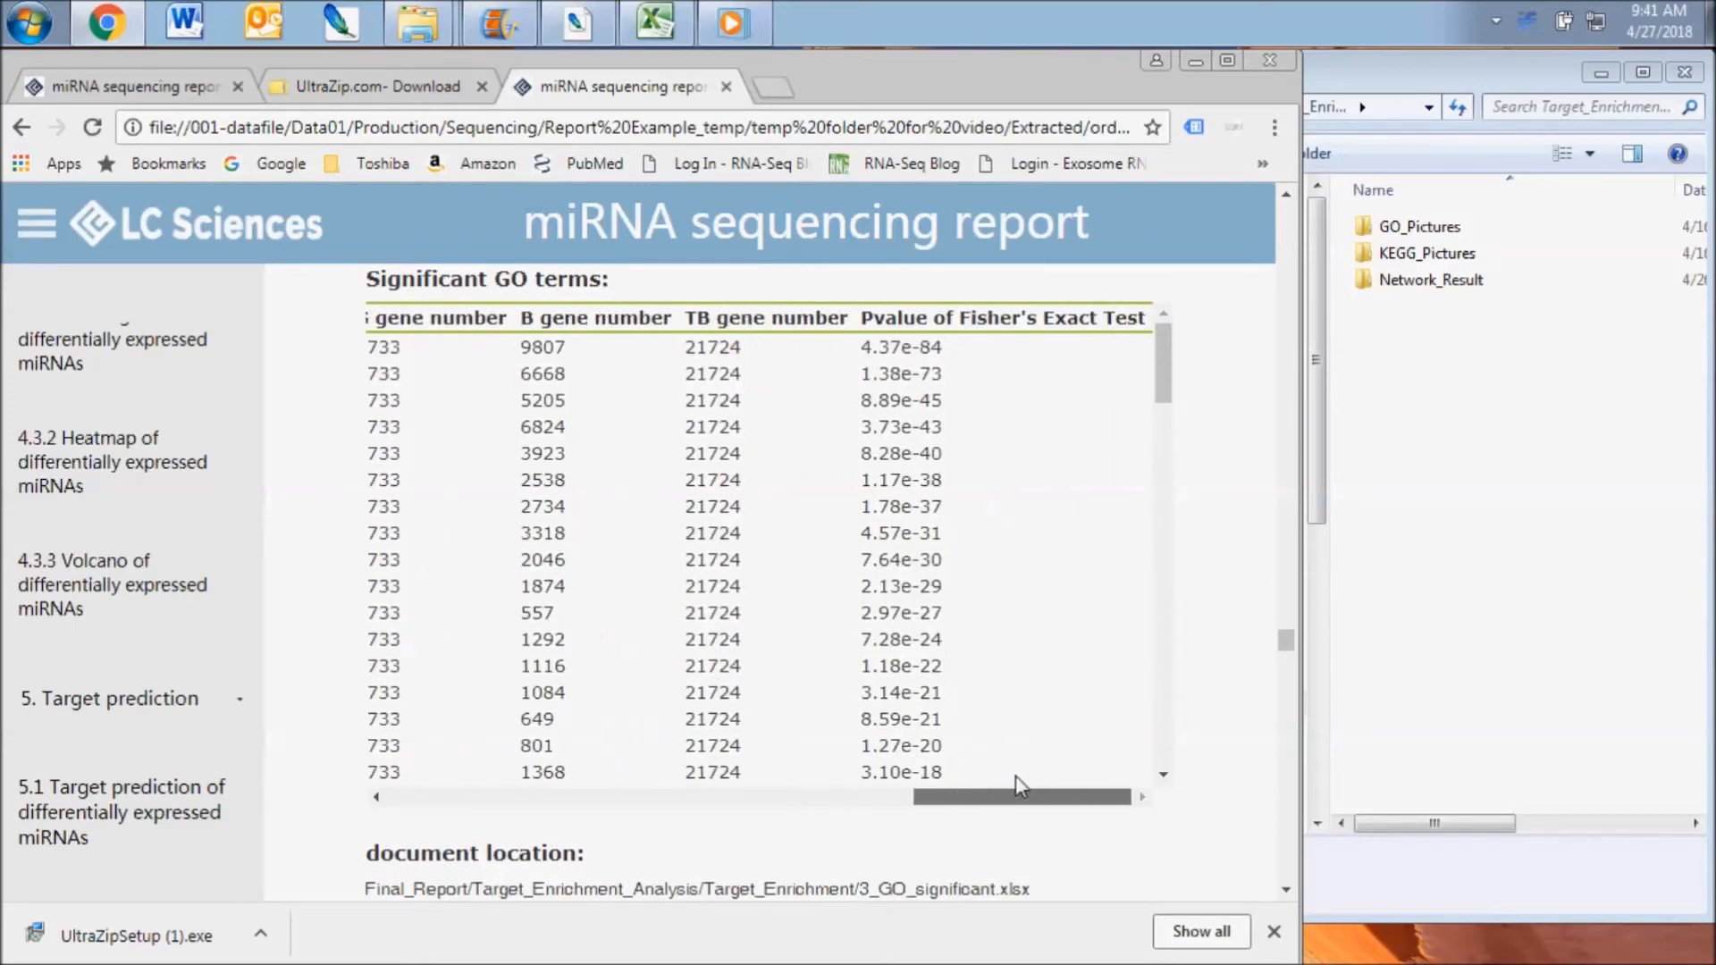
mouse_move(977, 732)
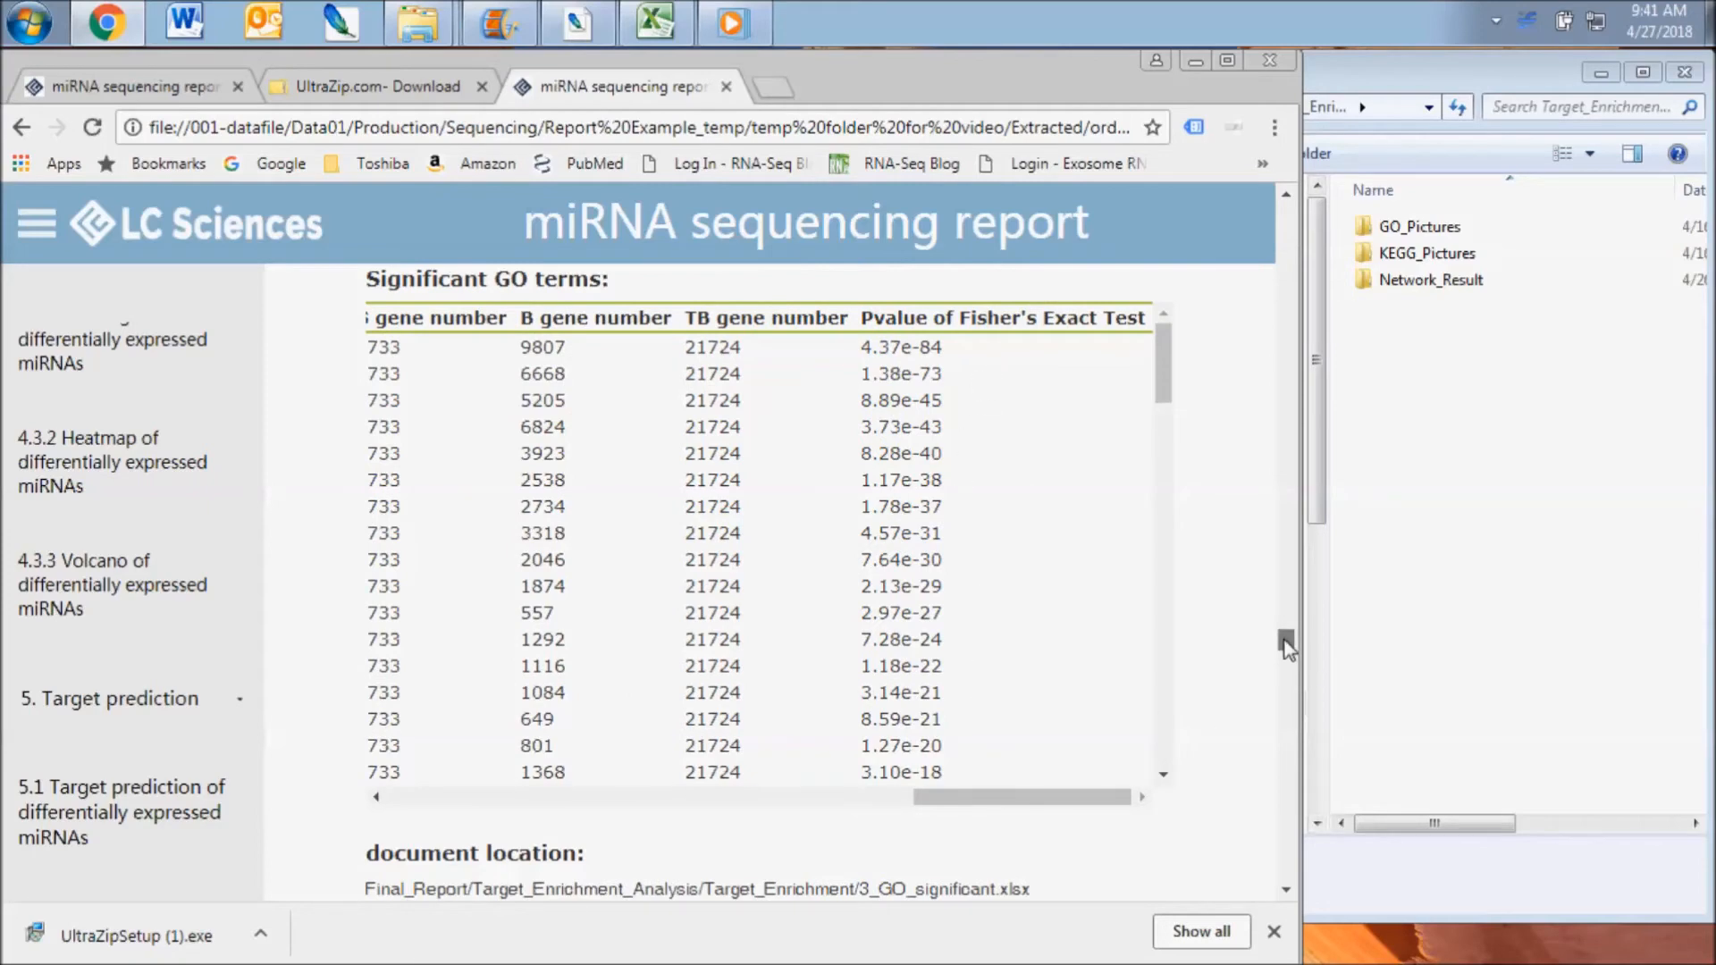
scroll(up, 3)
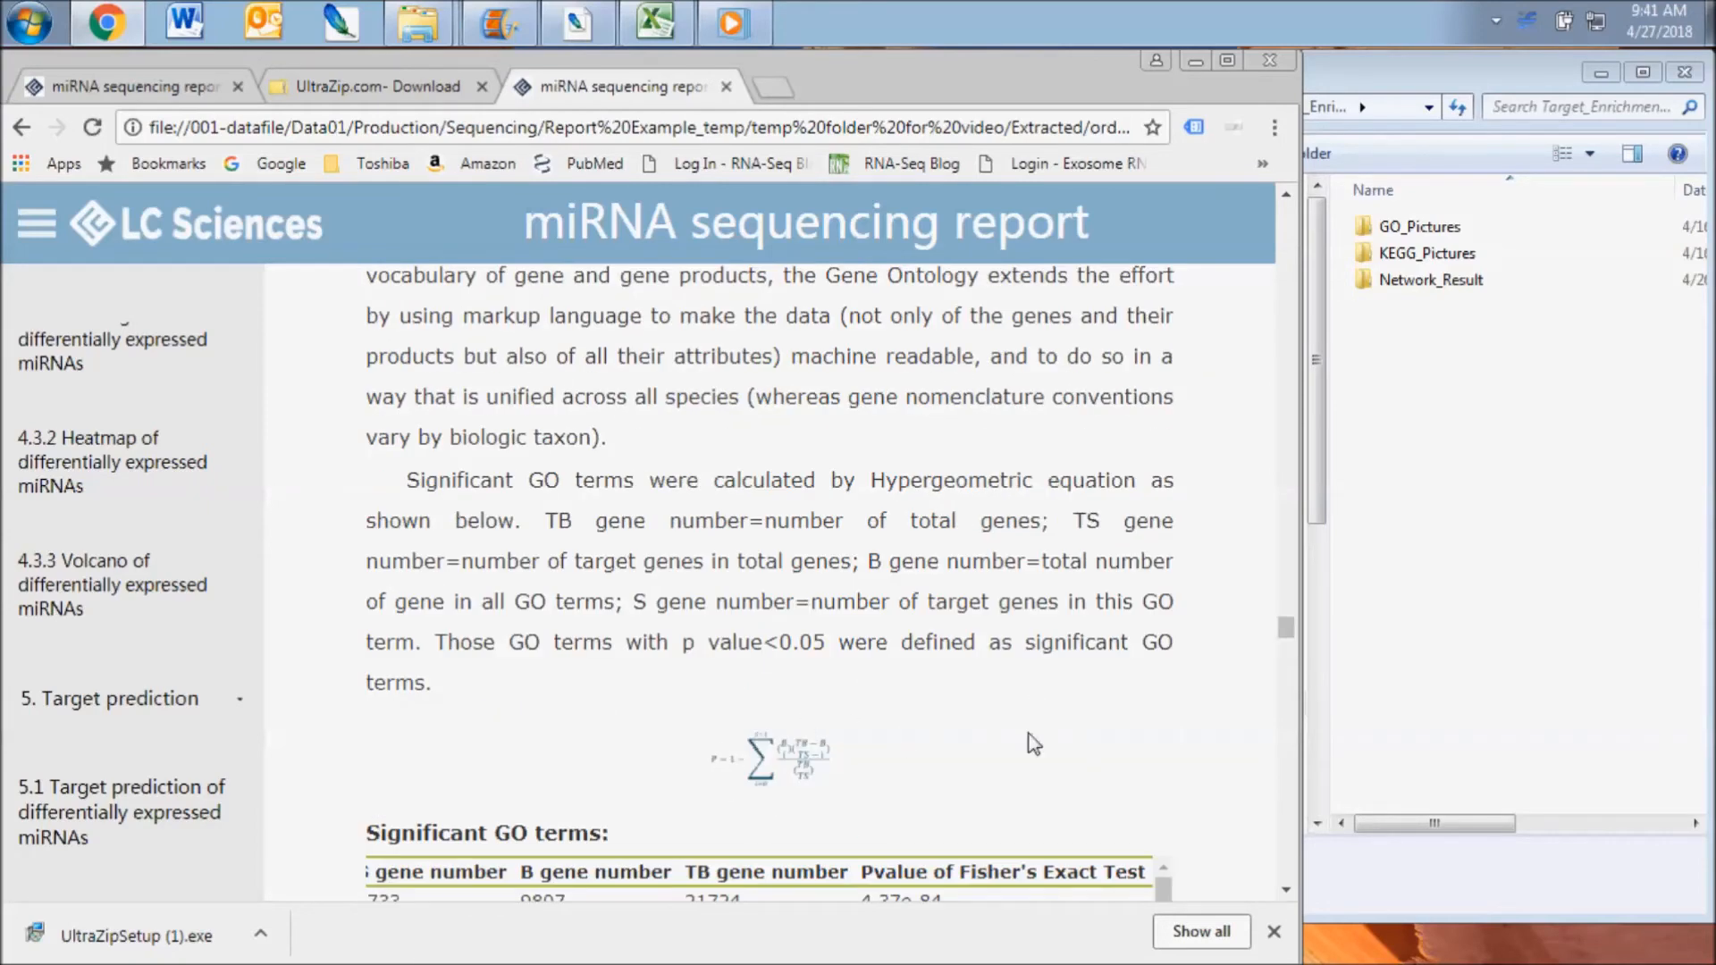
scroll(down, 3)
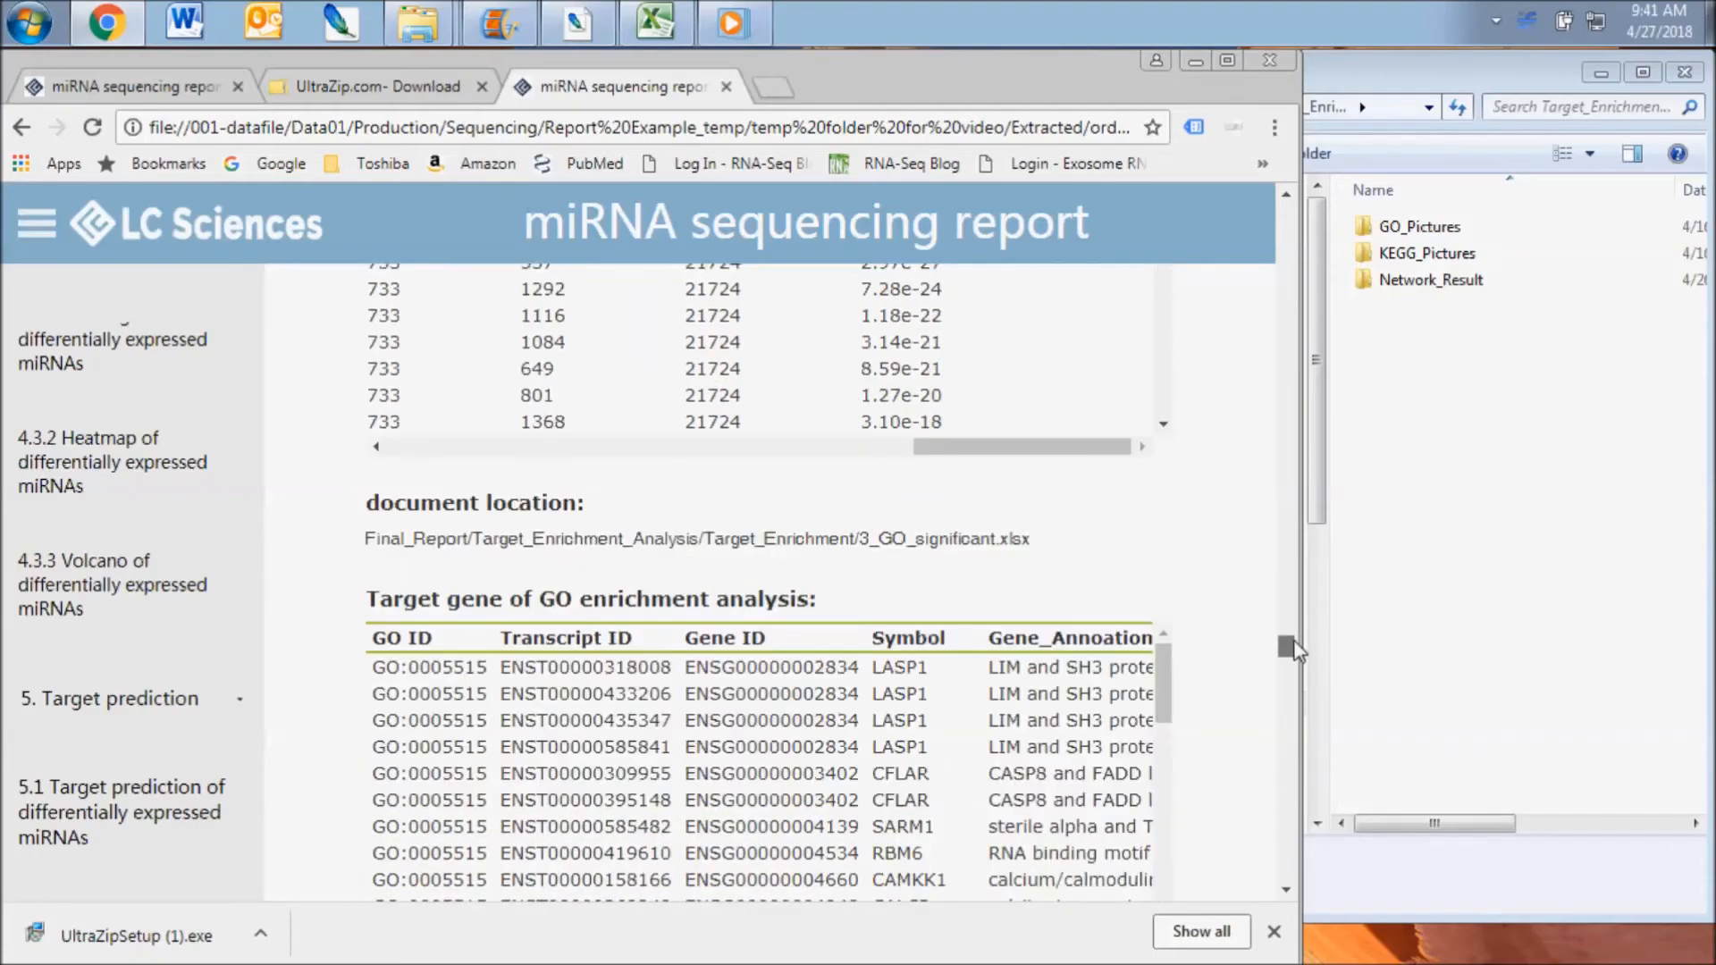
scroll(down, 3)
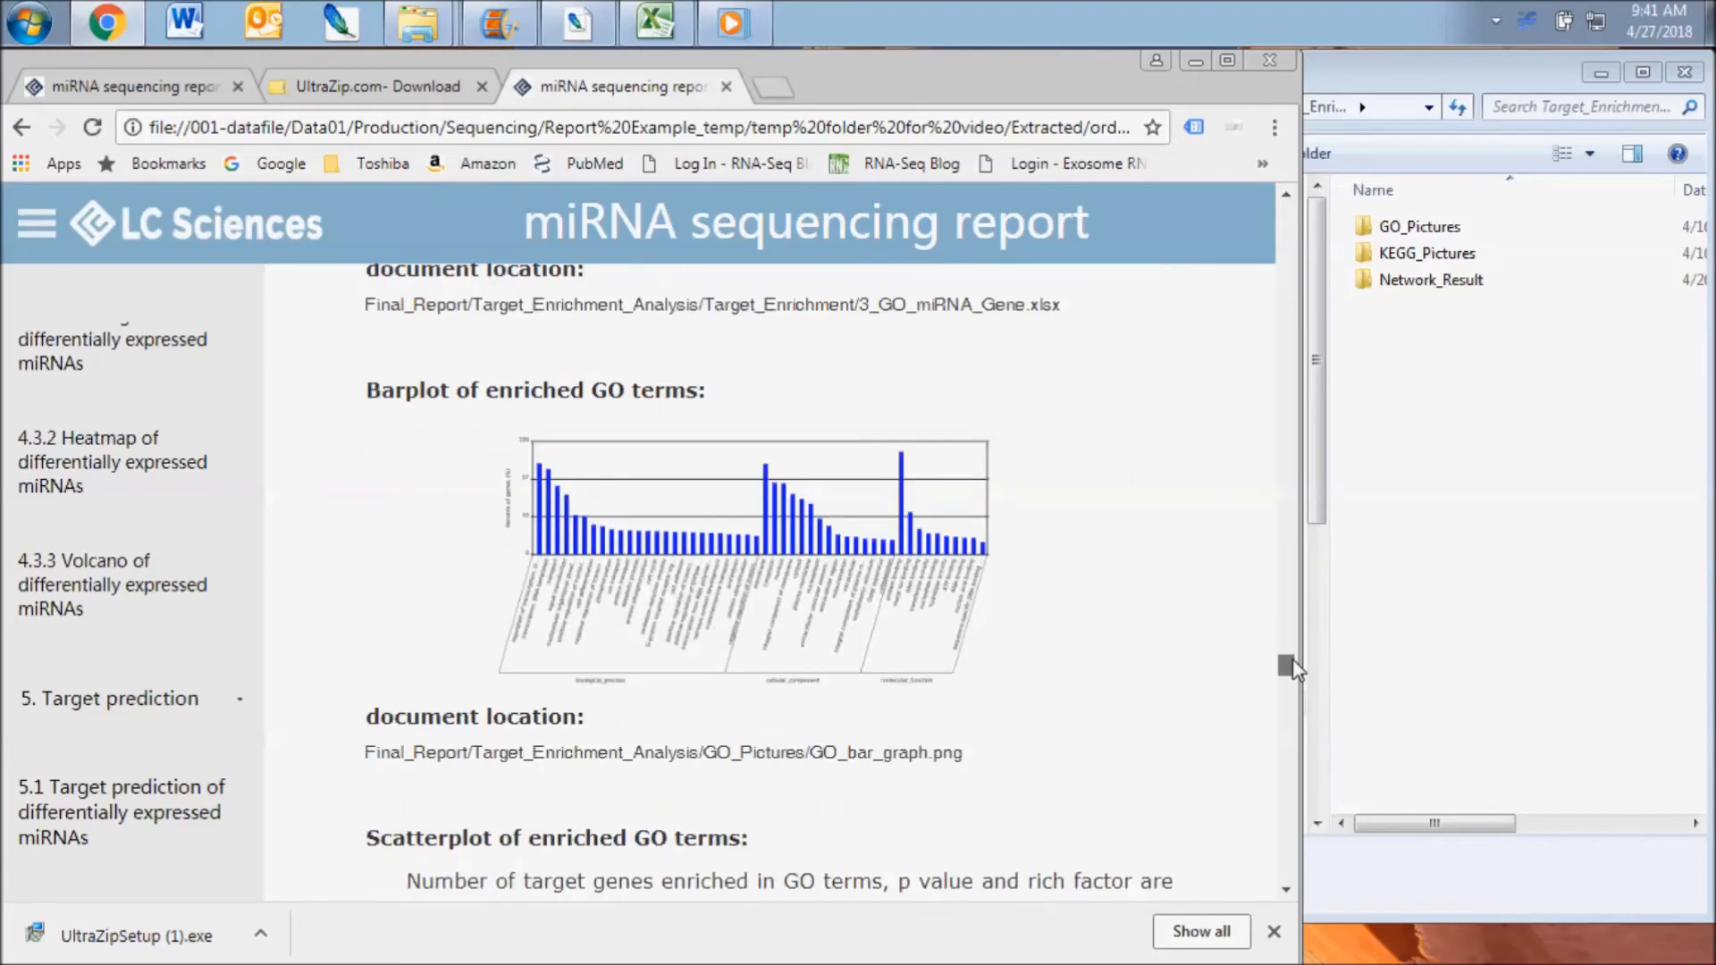
scroll(down, 3)
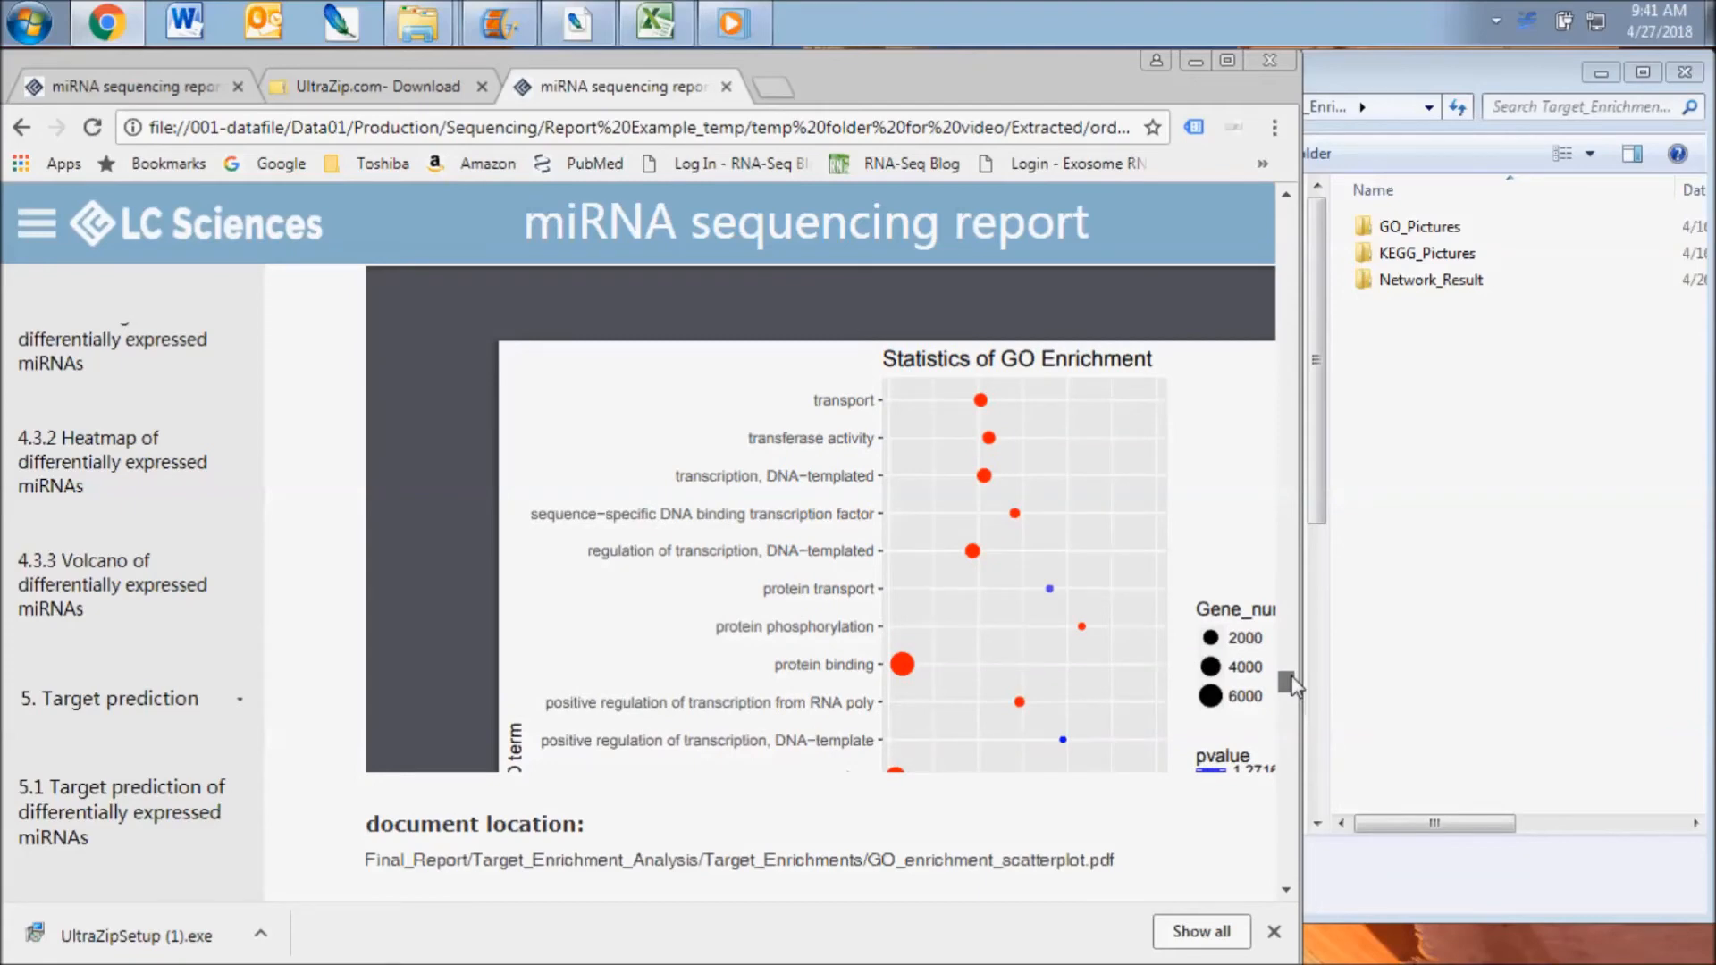
scroll(down, 3)
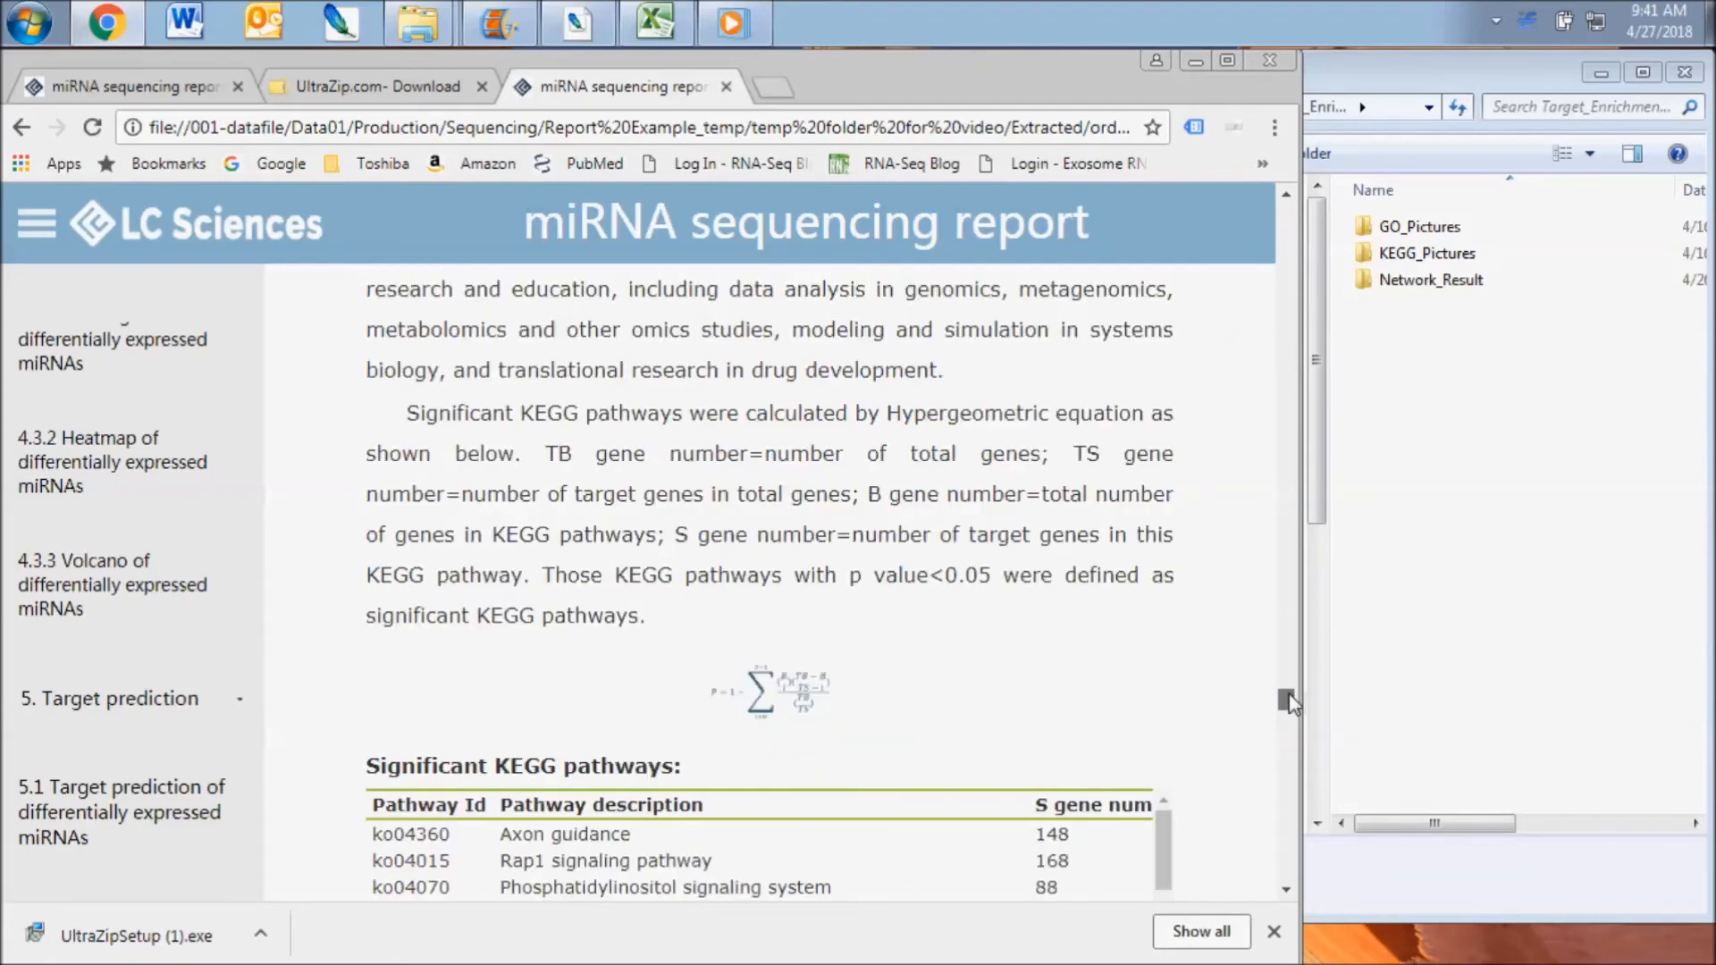
- Scroll past the KEGG tables and scatterplot to the pathway map explanation, opening KEGG_Pictures
scroll(down, 3)
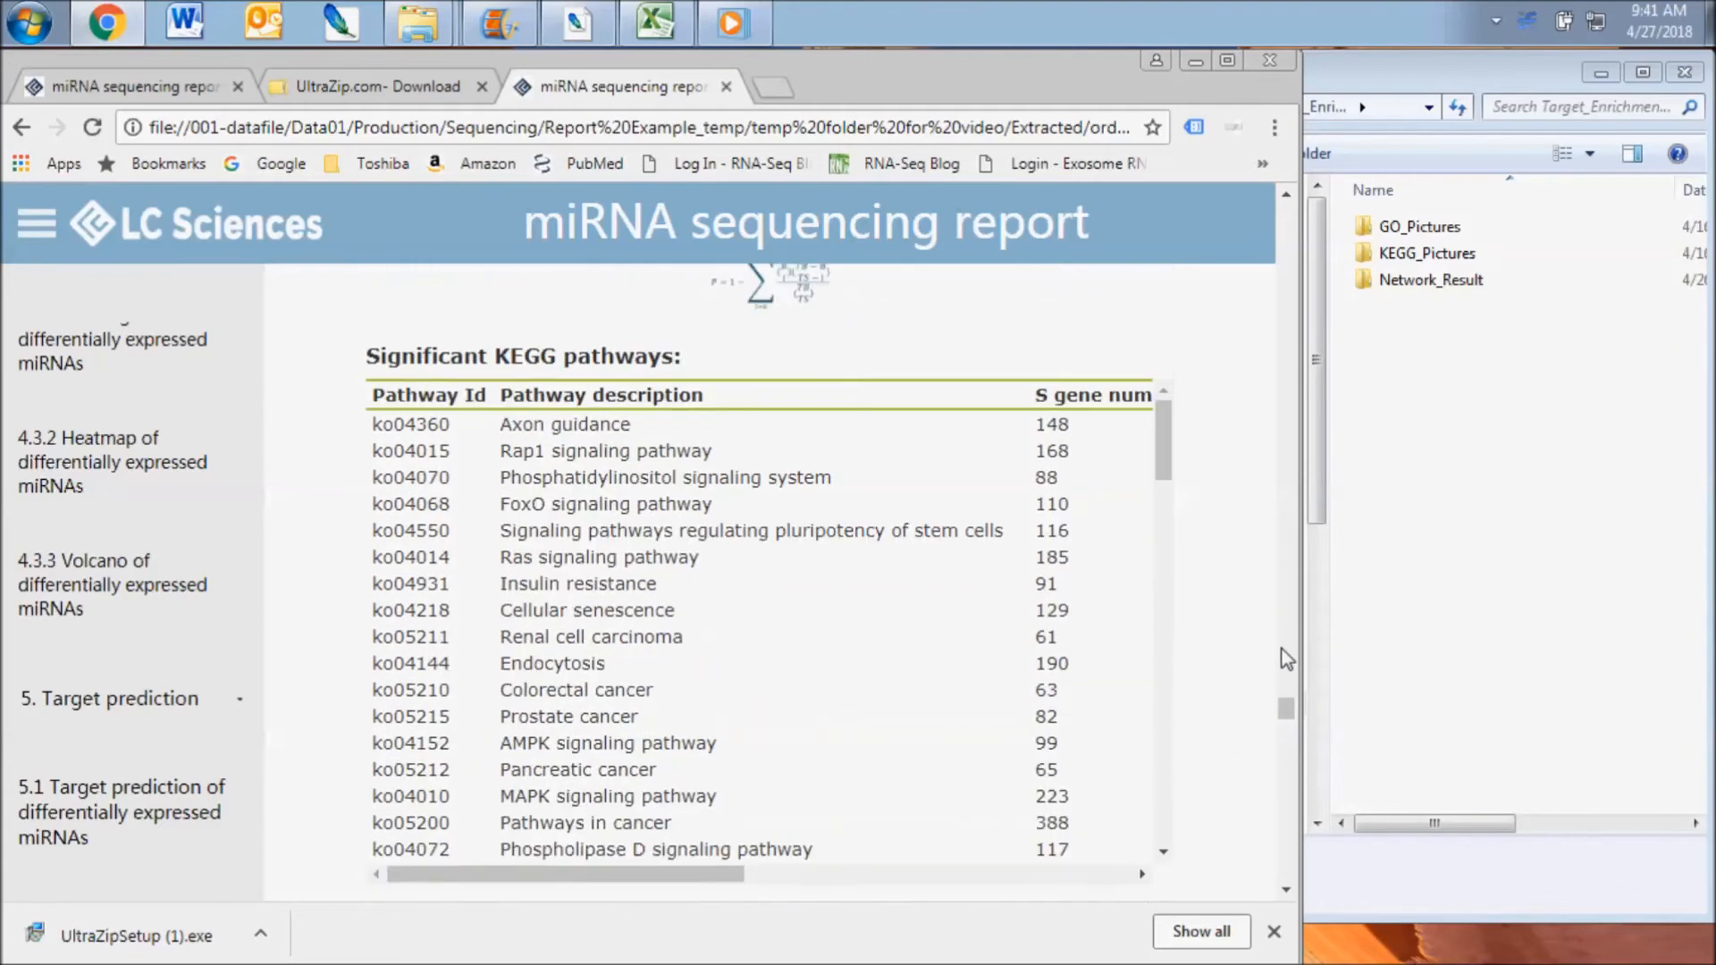
scroll(up, 3)
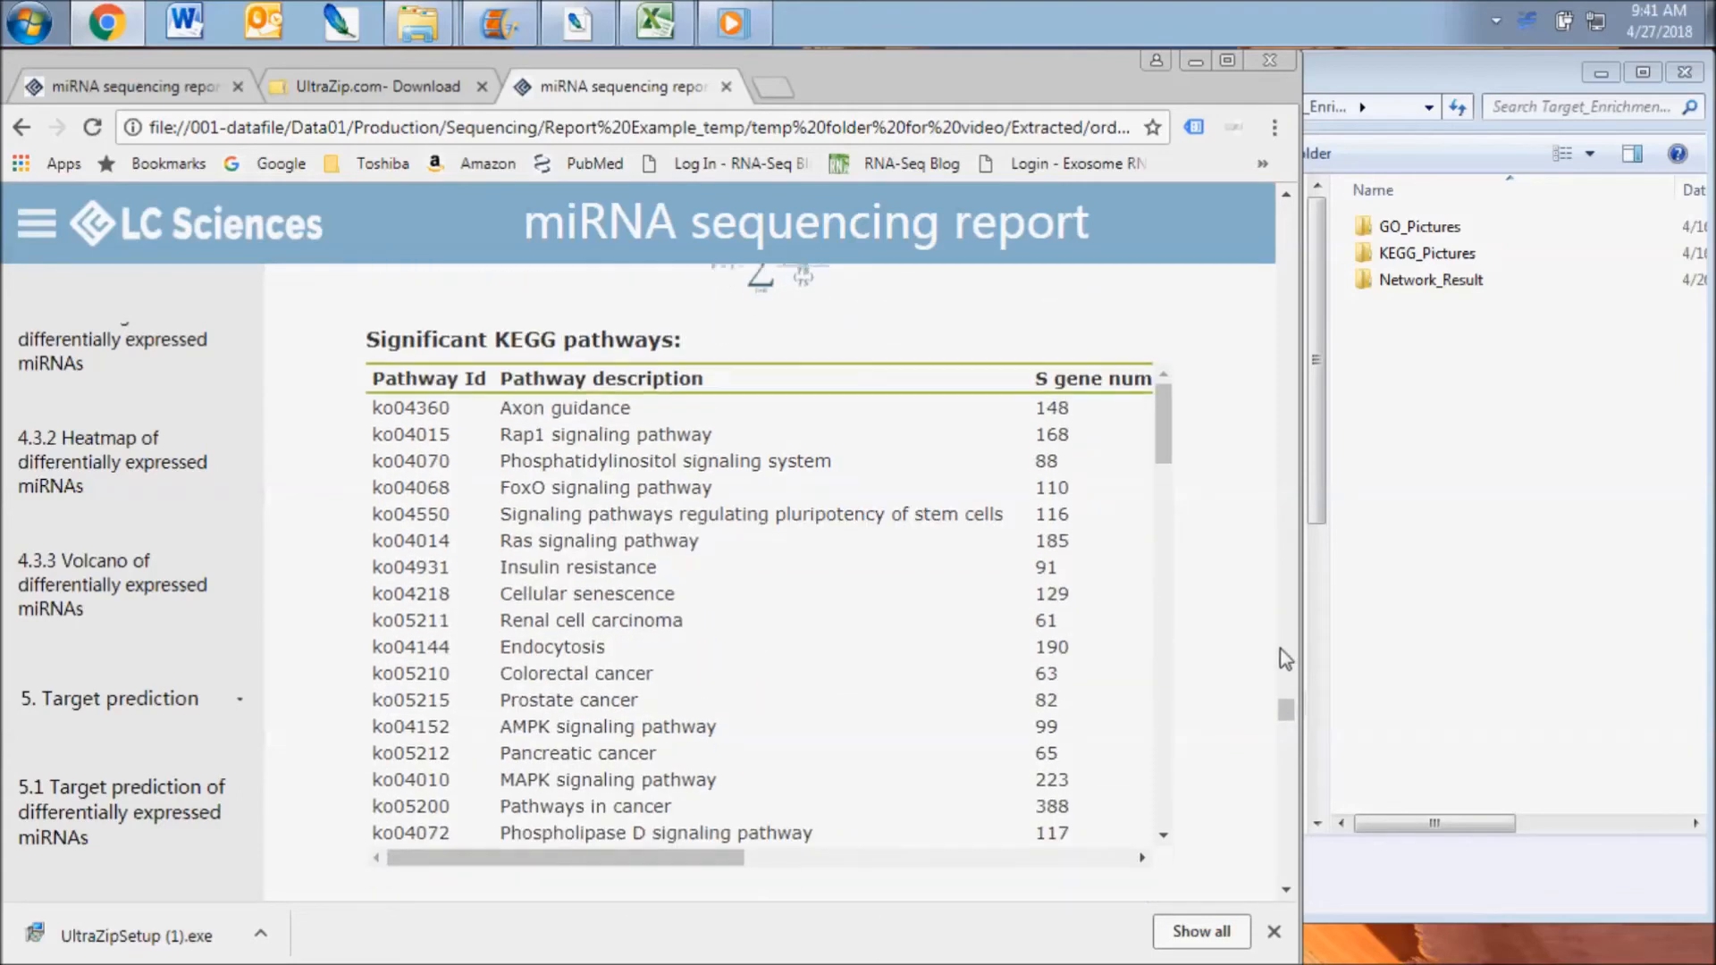
scroll(down, 3)
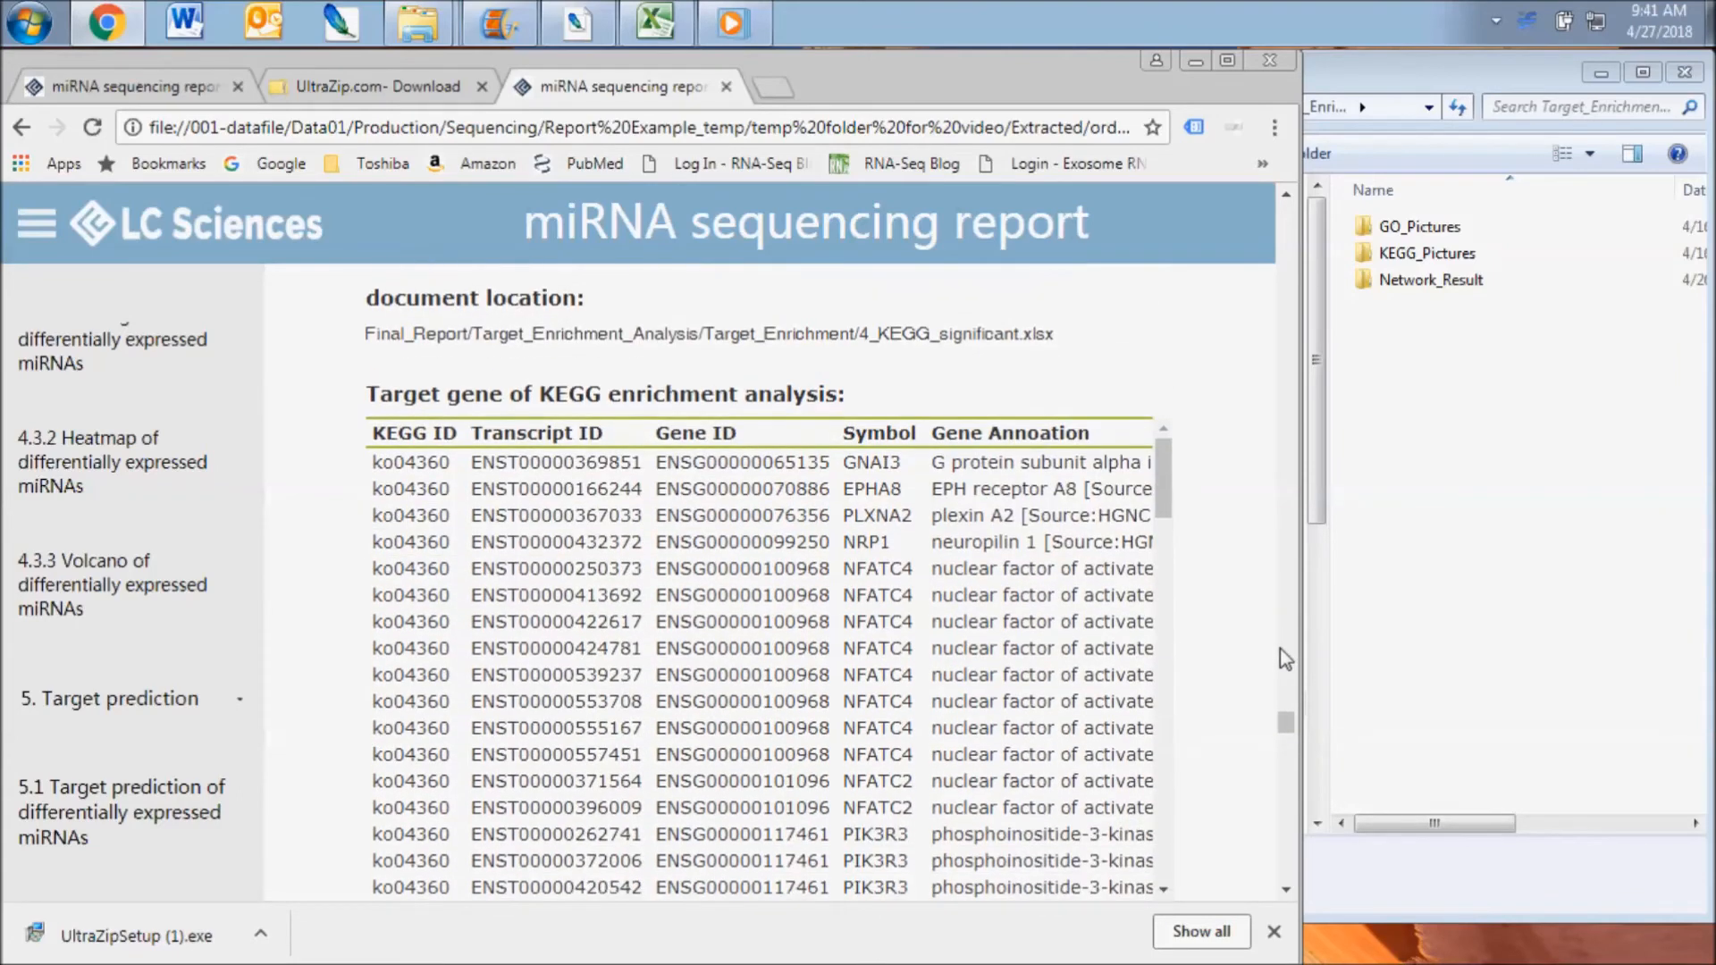
scroll(down, 3)
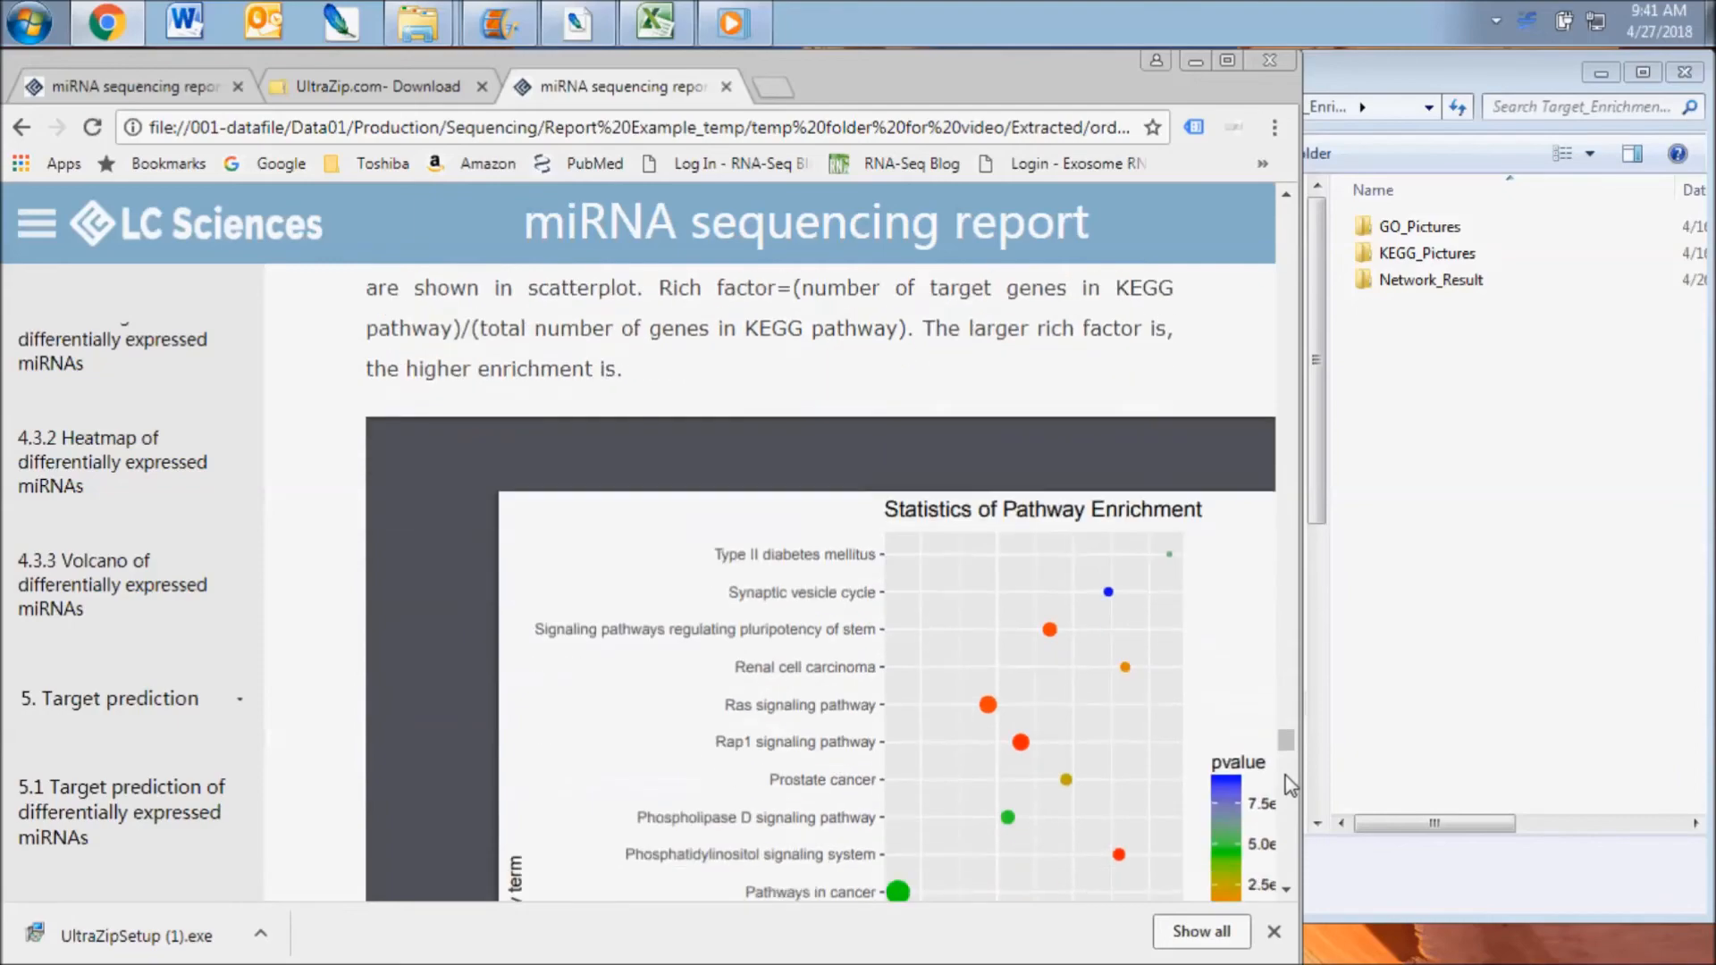
scroll(down, 3)
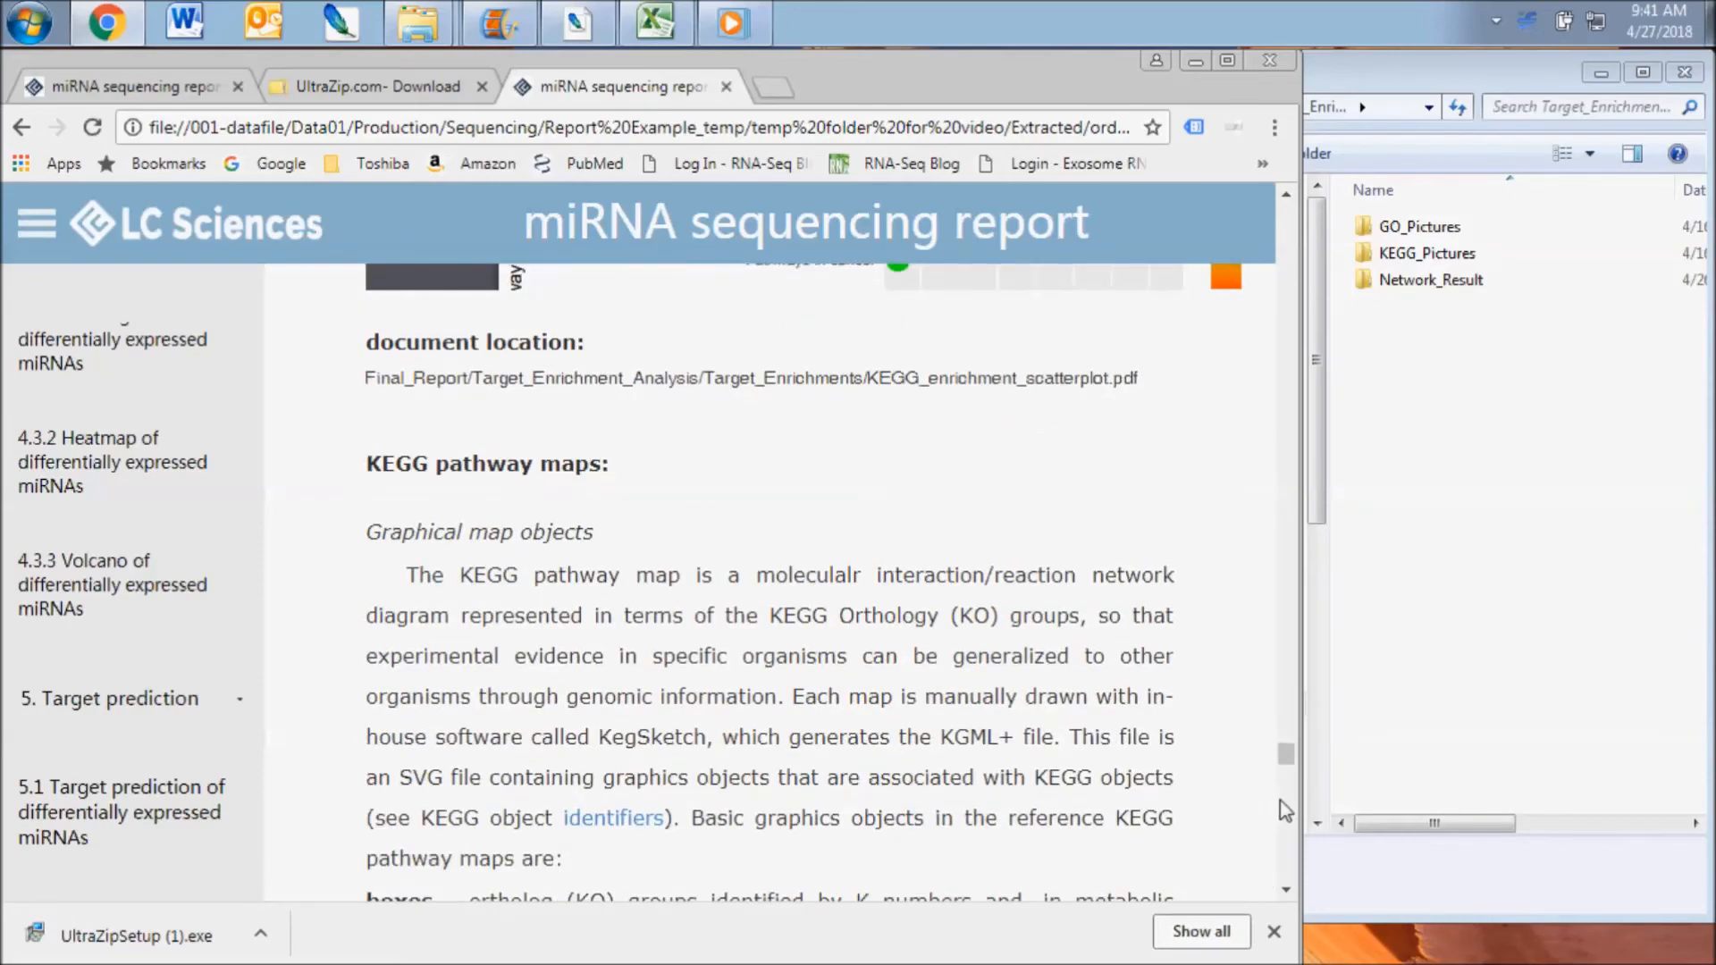
scroll(down, 3)
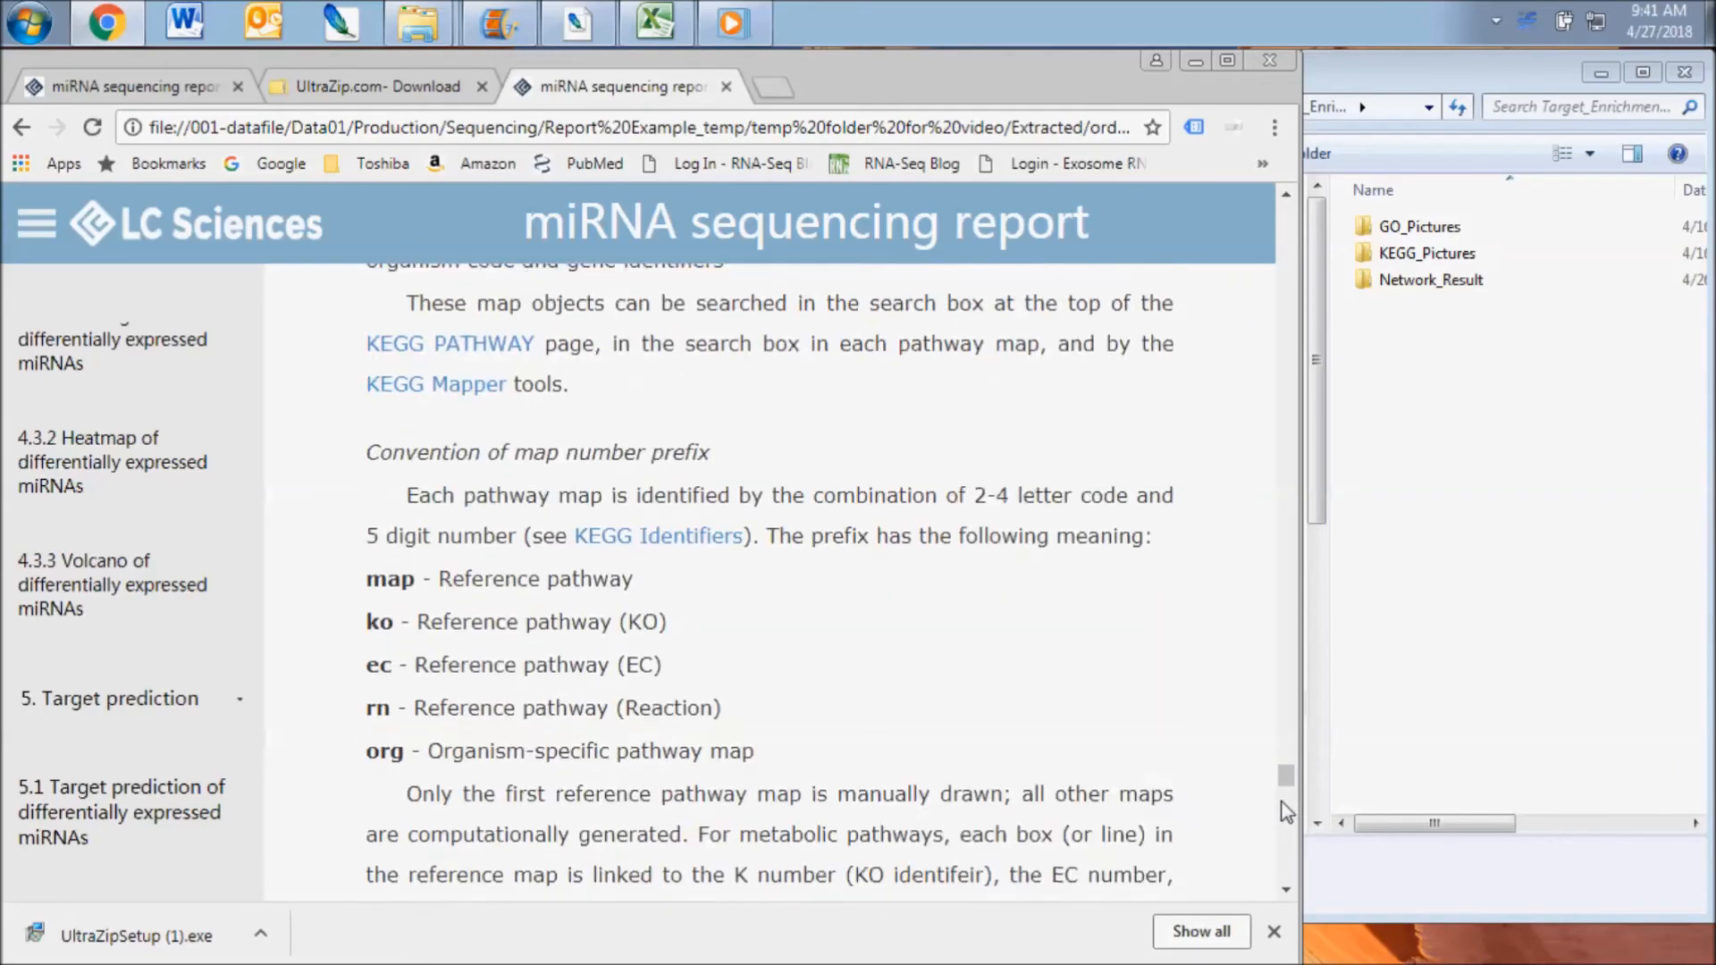
scroll(down, 3)
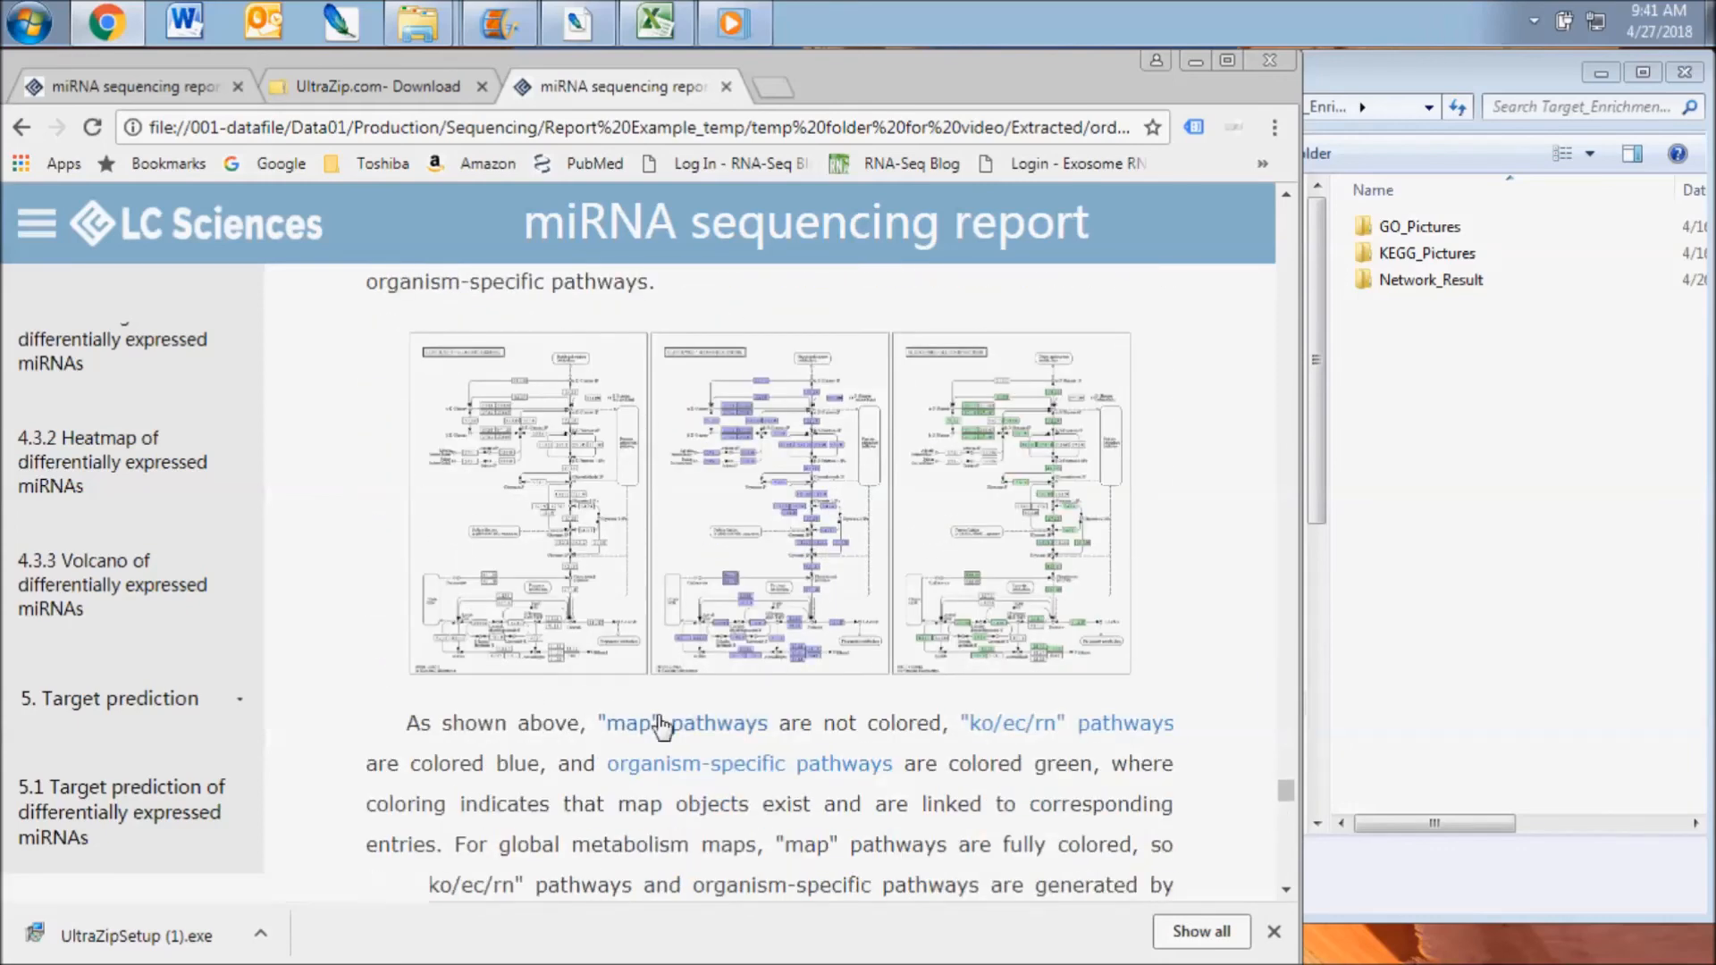
click(1426, 253)
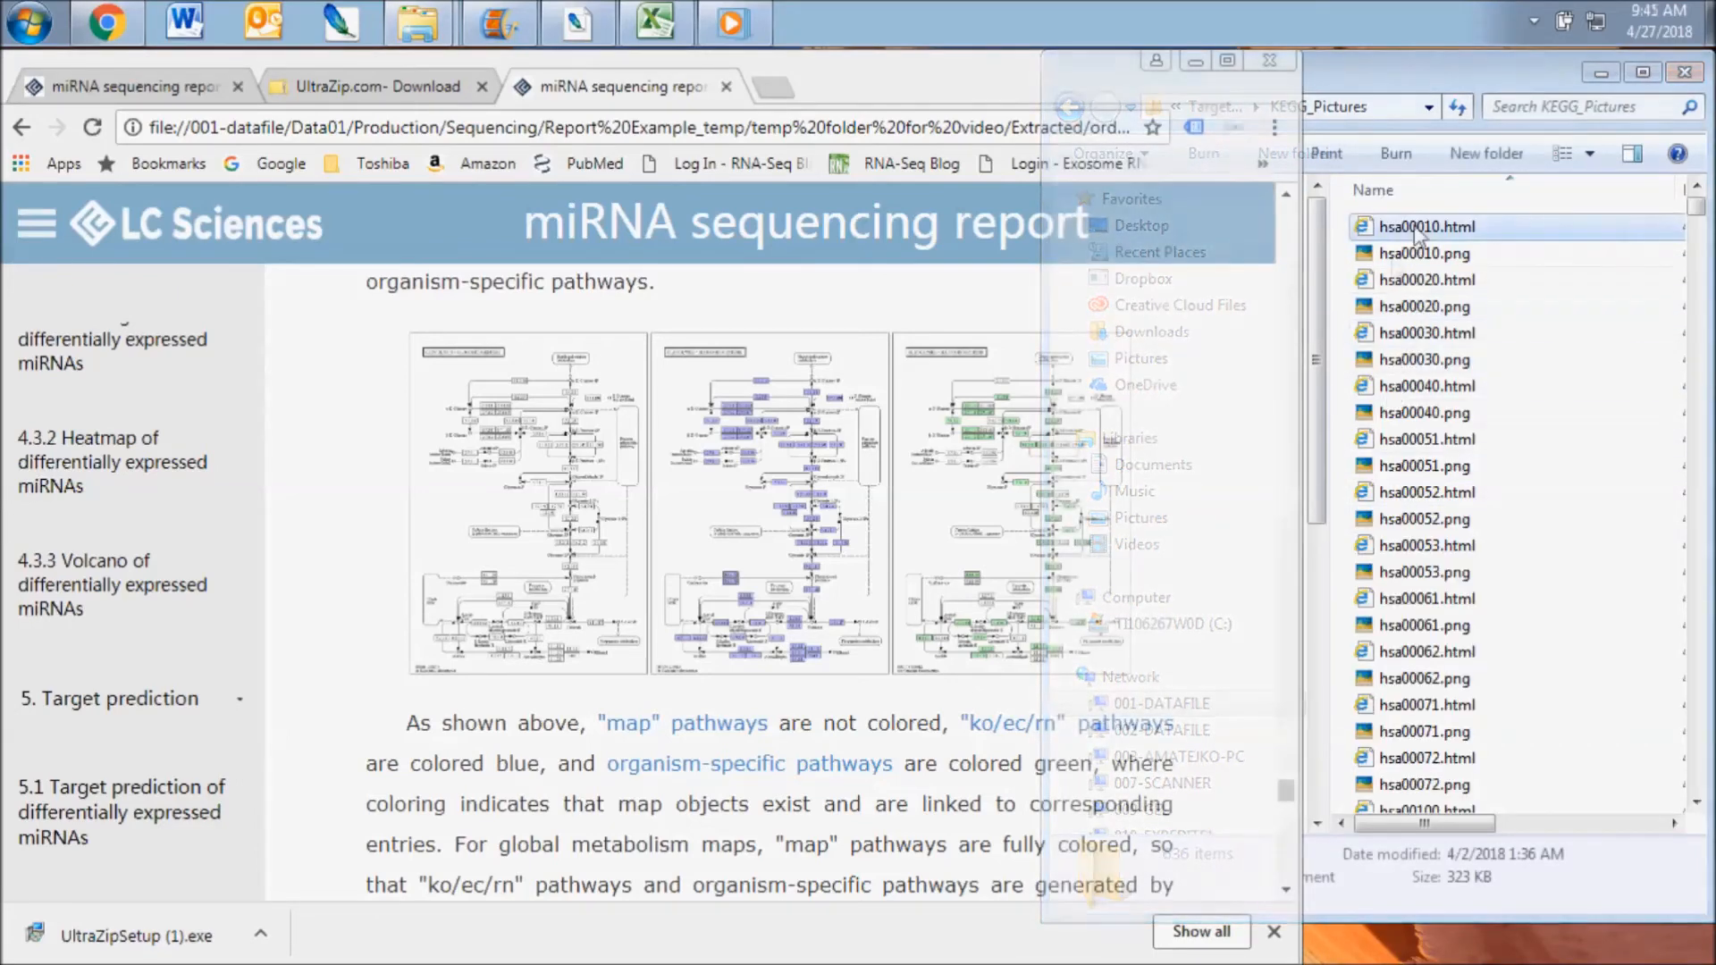
- Open the hsa00010 Glycolysis/Gluconeogenesis map and view the KEGG entry for enzyme 4.1.2.13
double_click(1427, 226)
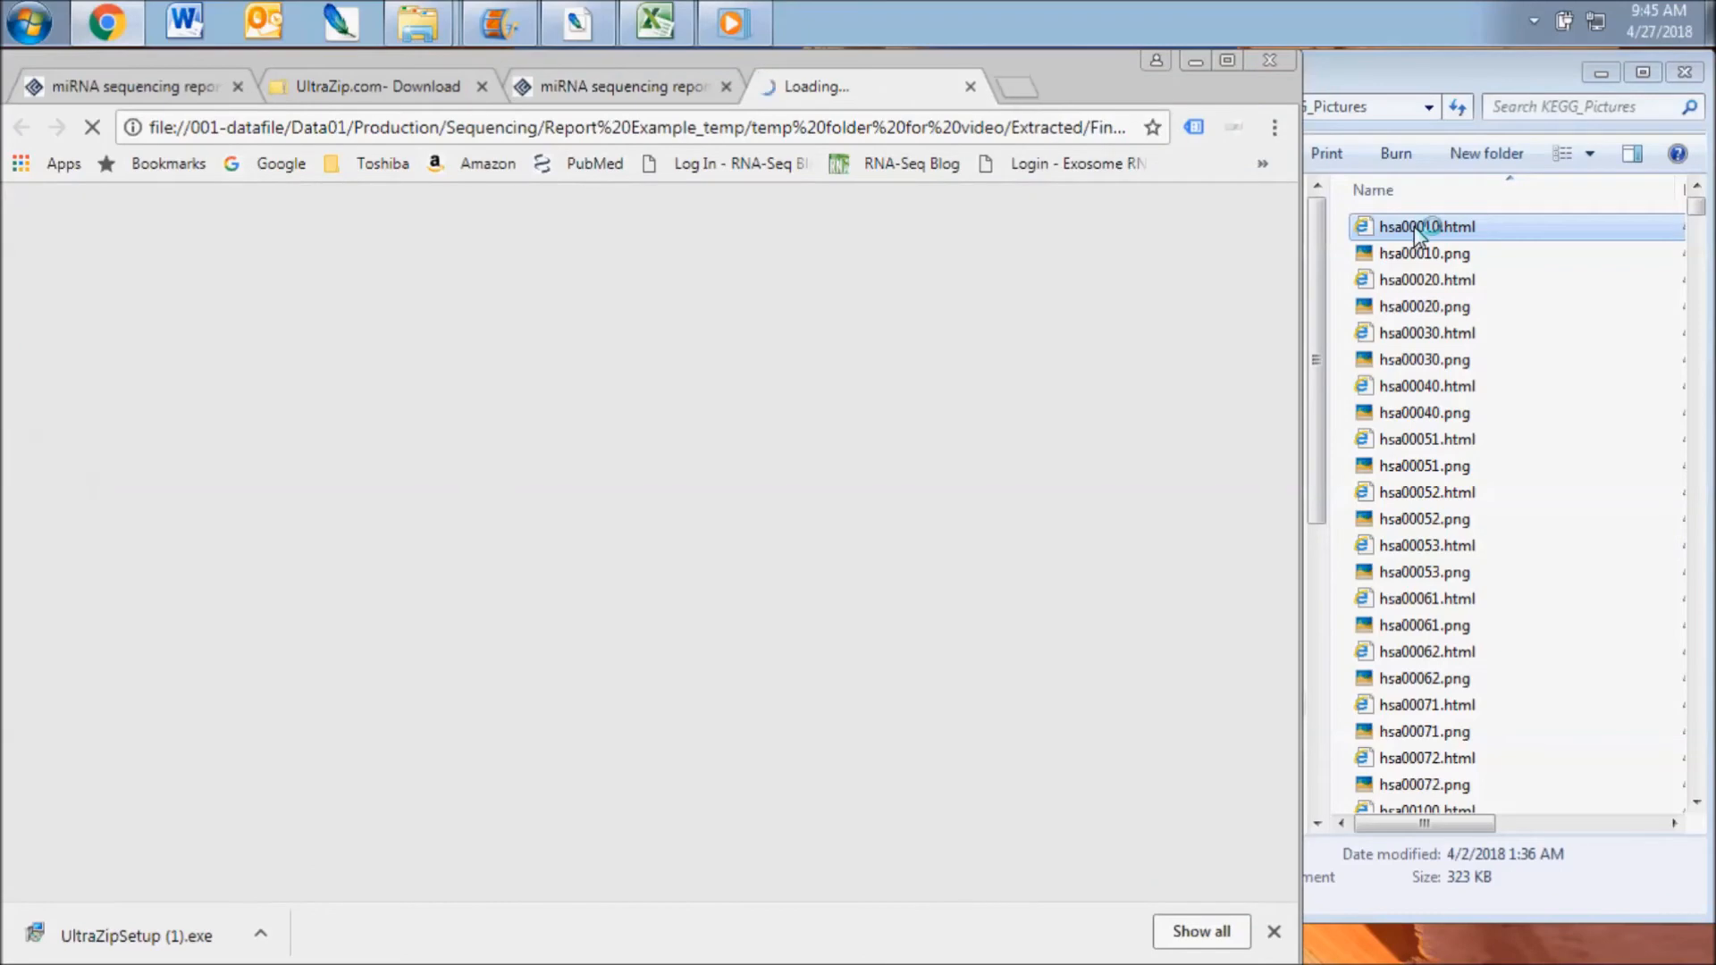
double_click(1427, 226)
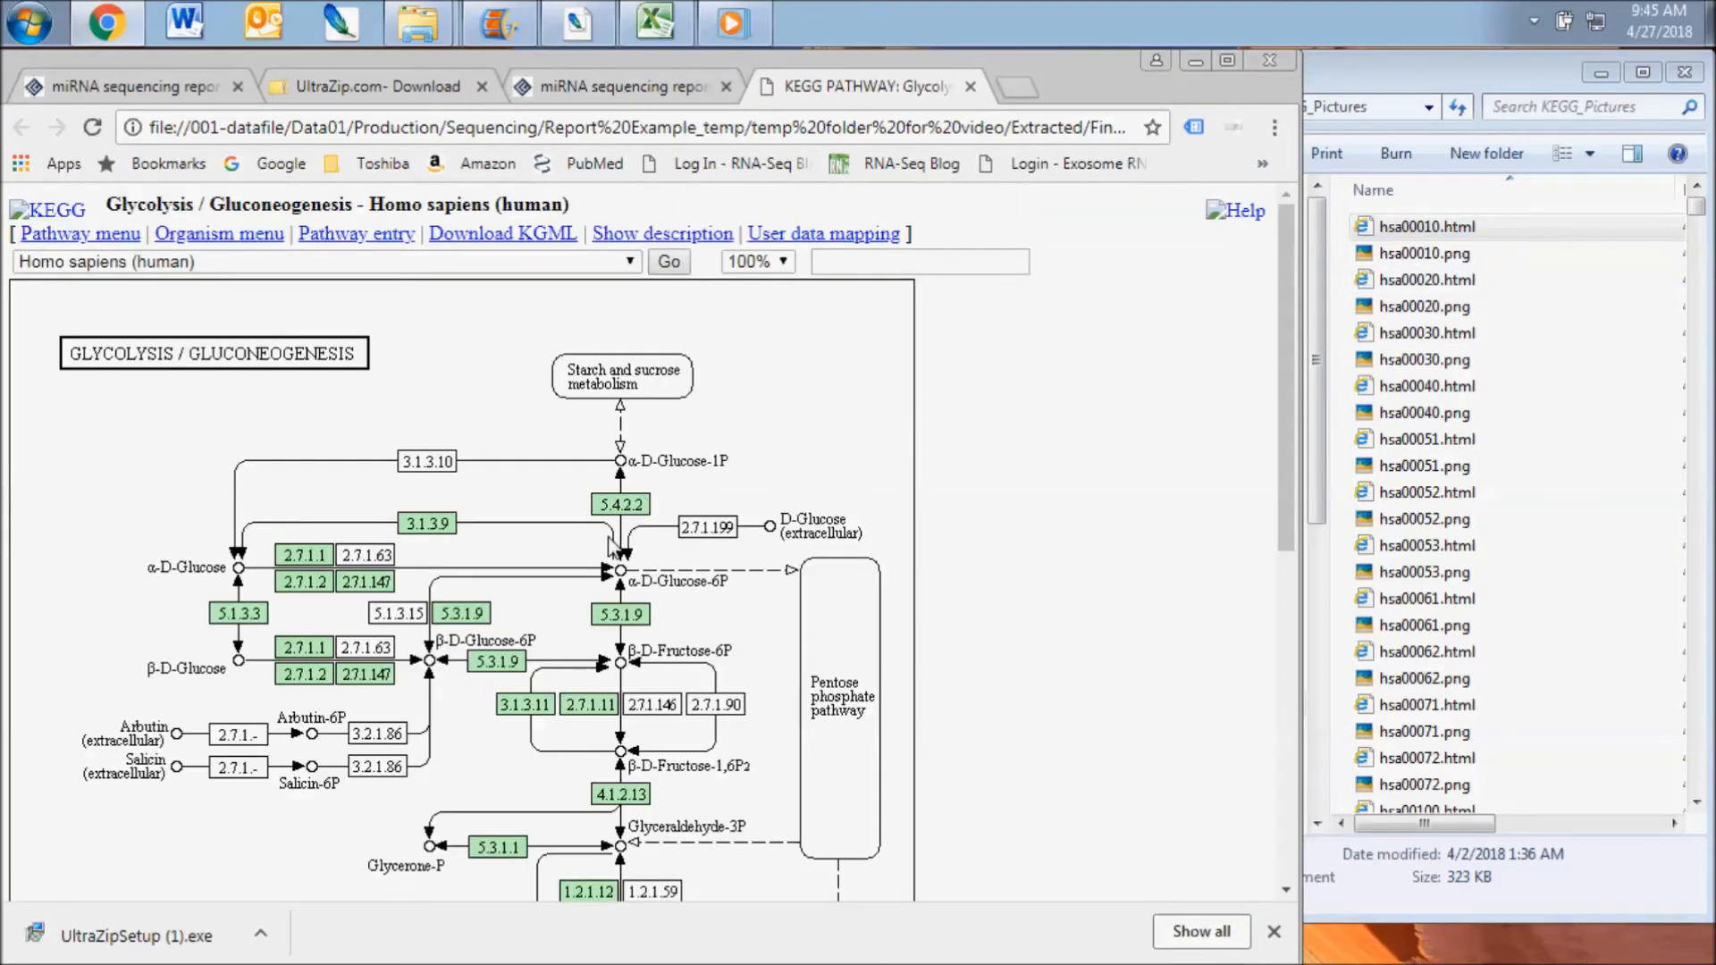
scroll(down, 3)
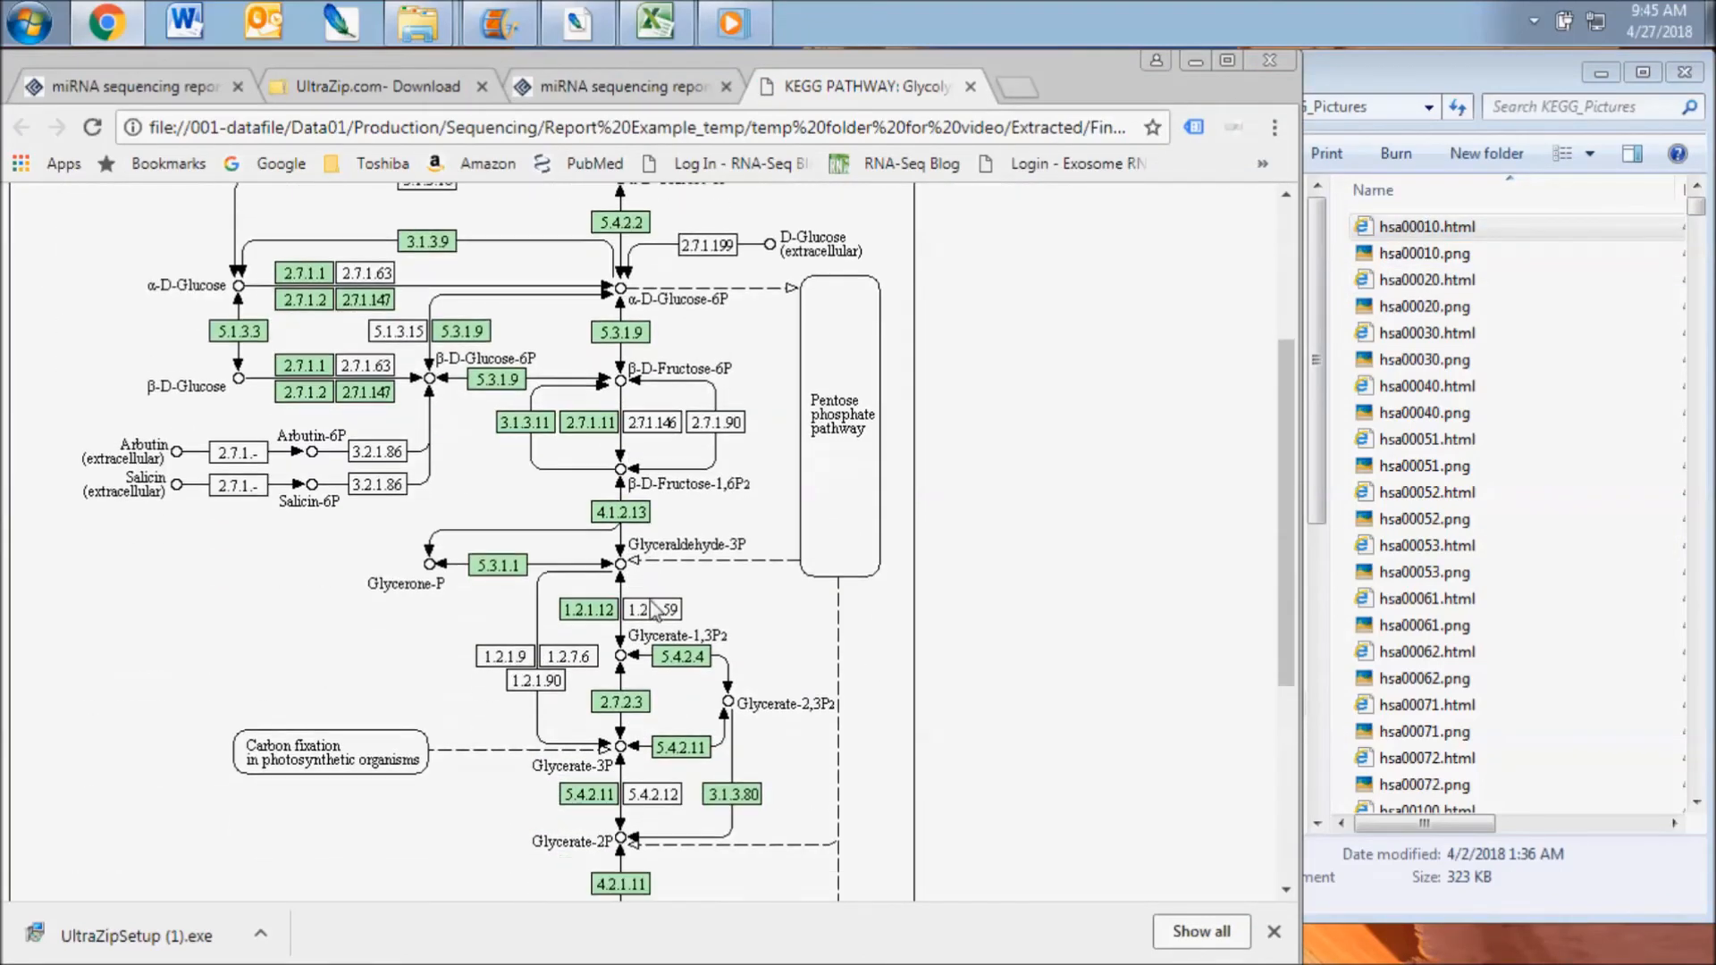
scroll(down, 3)
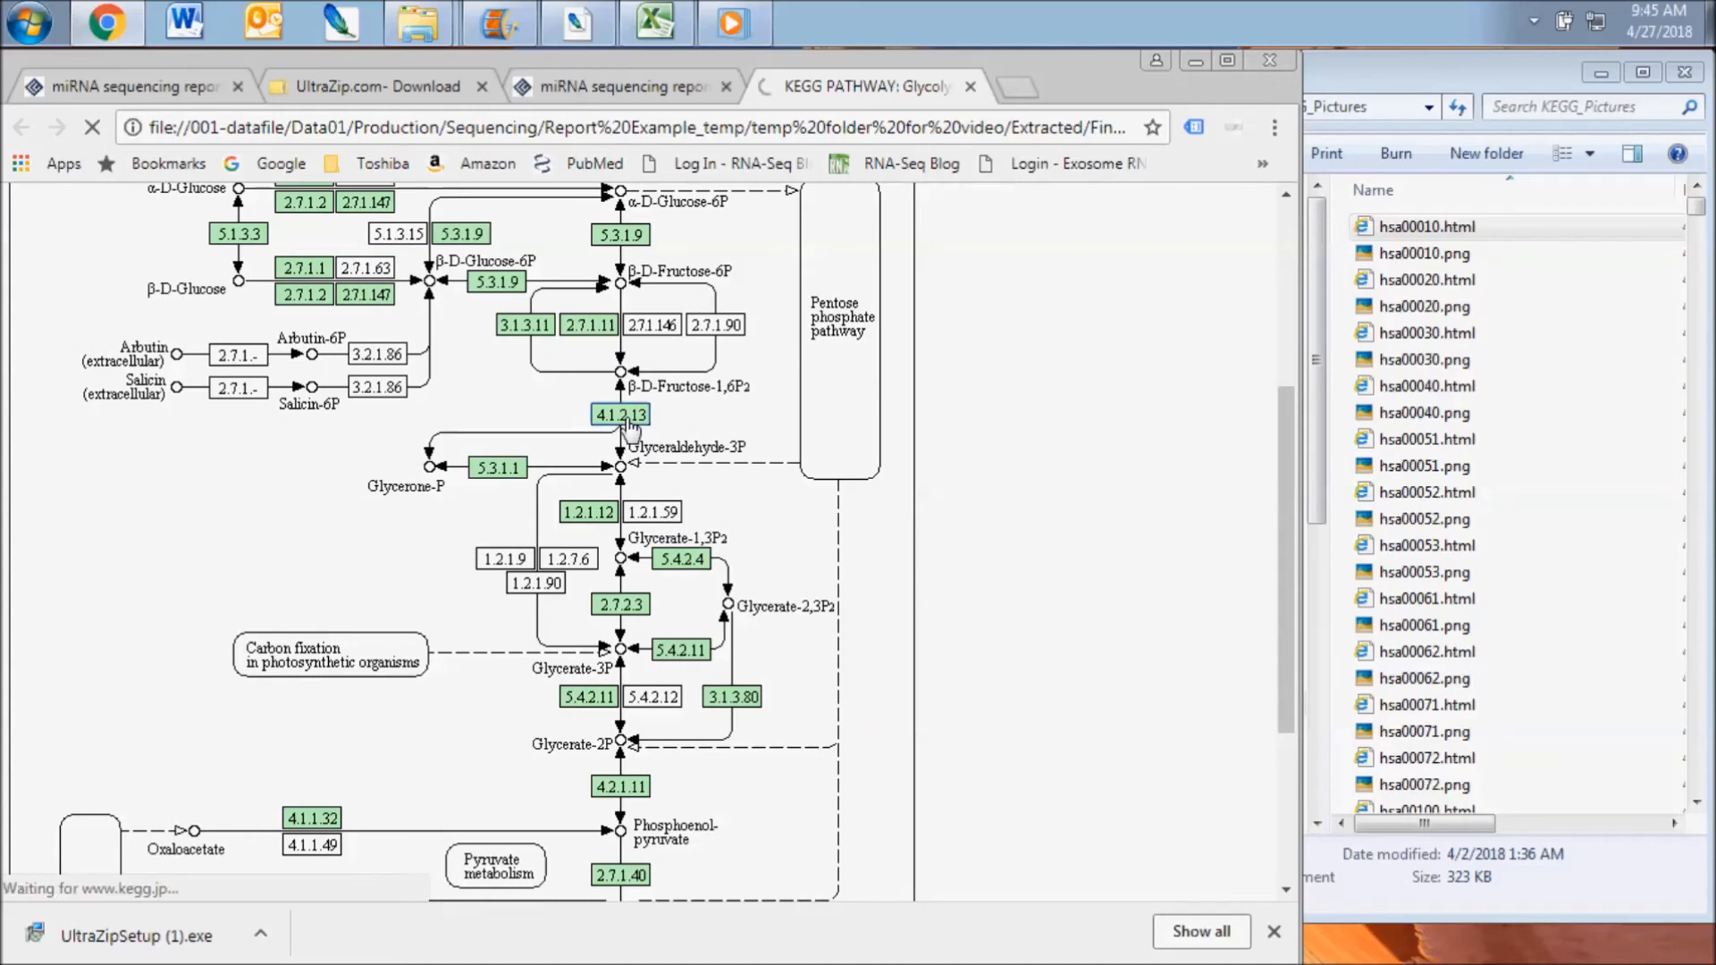
click(619, 415)
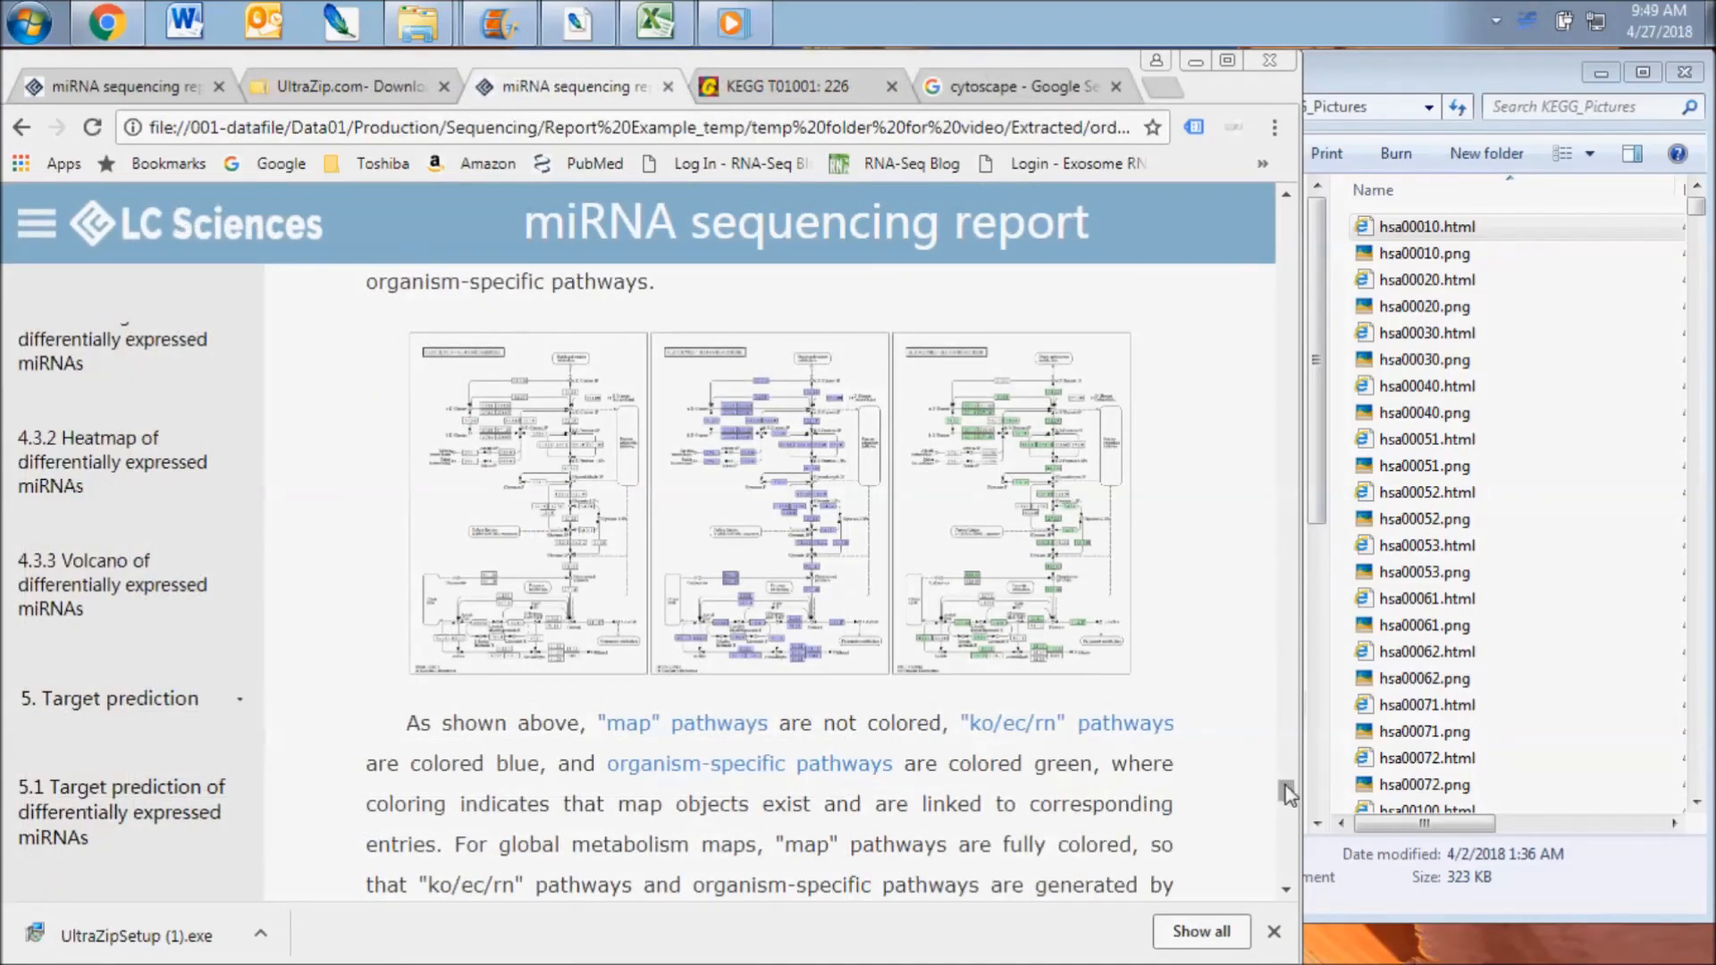
- Scroll to section 5.4, open the Network_Result folder, and return to the cytoscape search
scroll(down, 3)
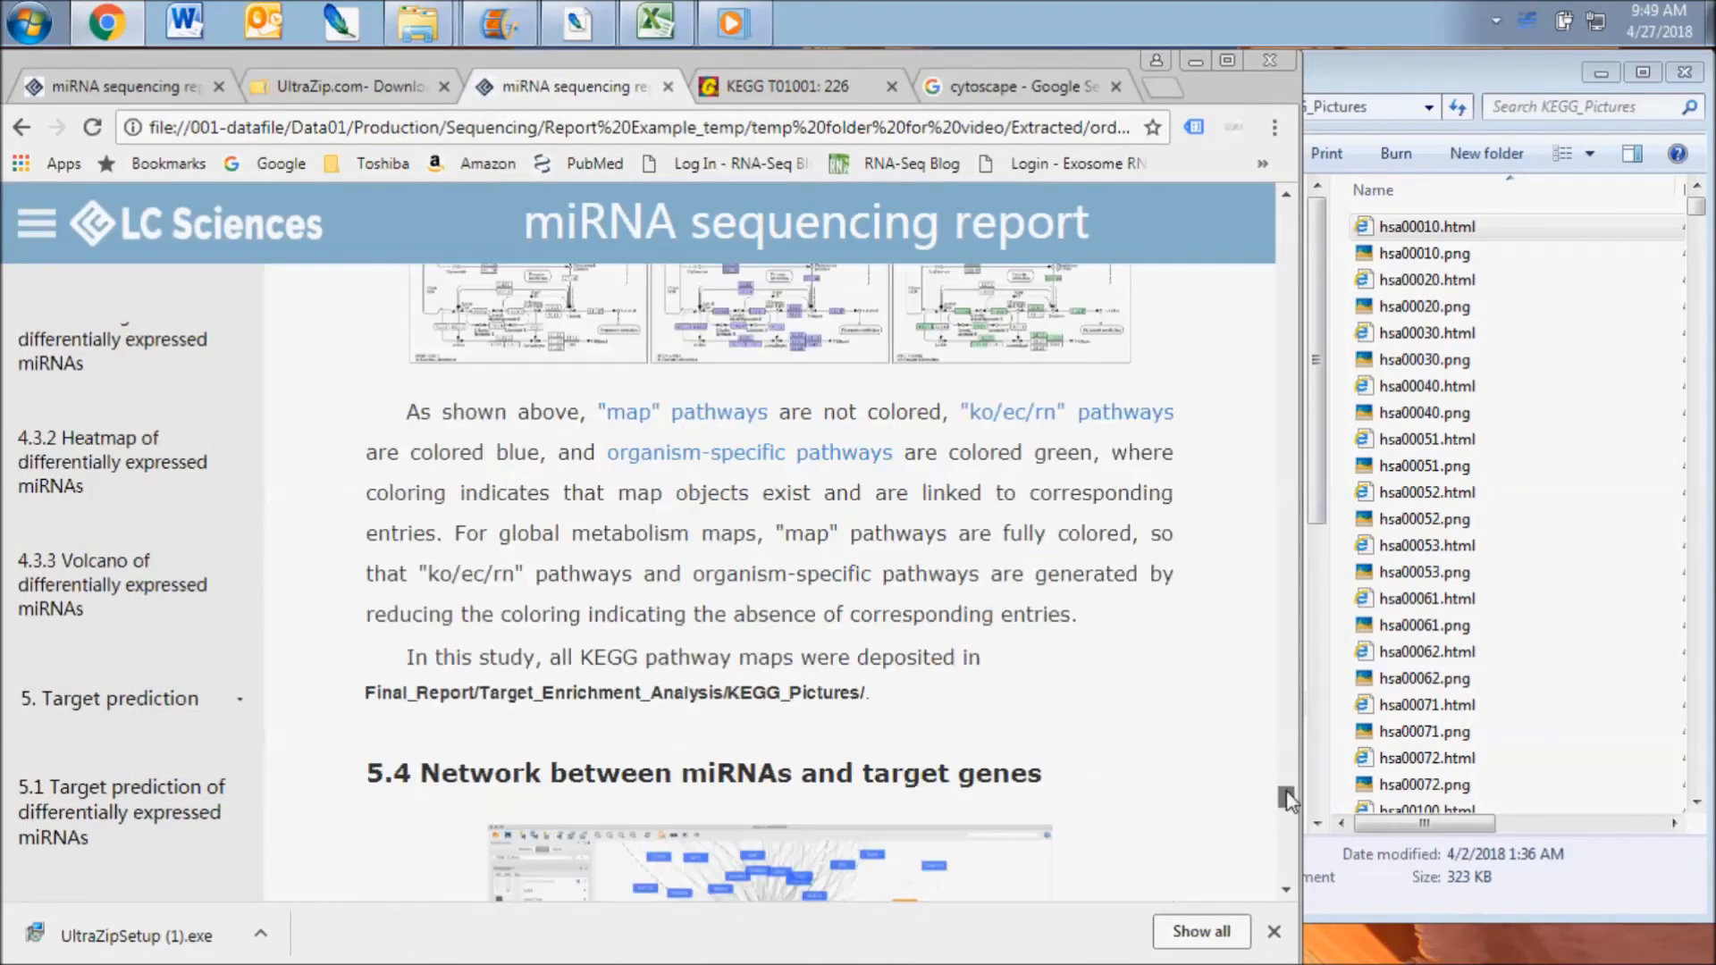
scroll(down, 3)
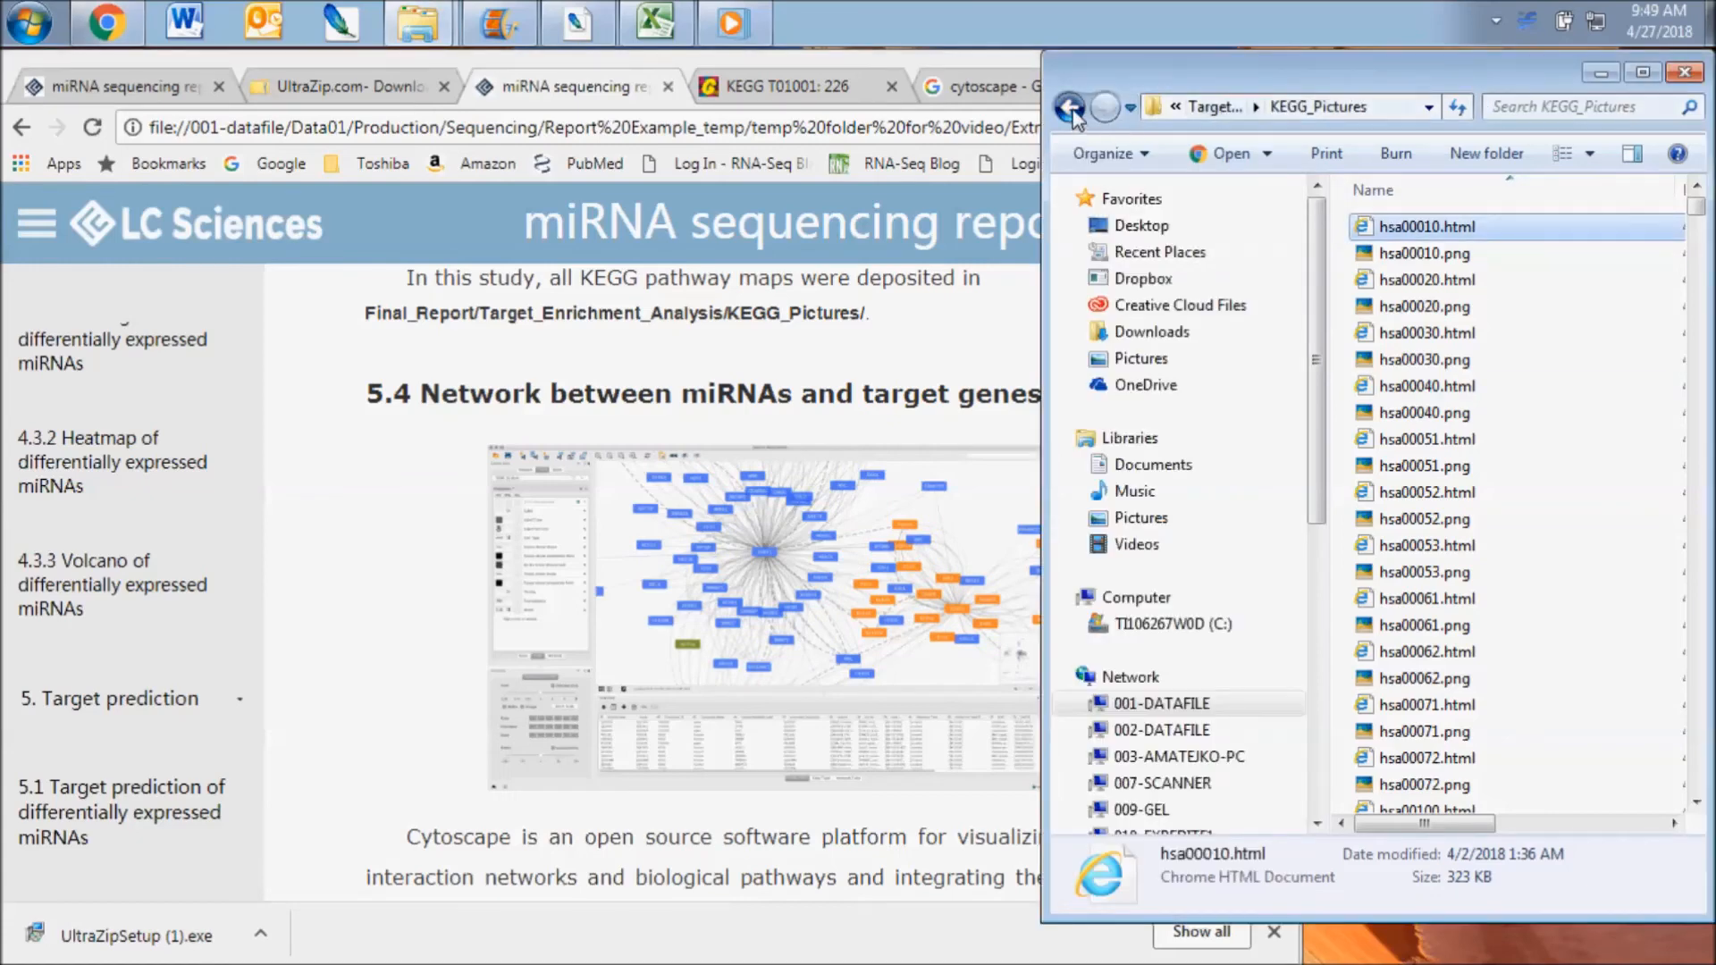
click(1069, 106)
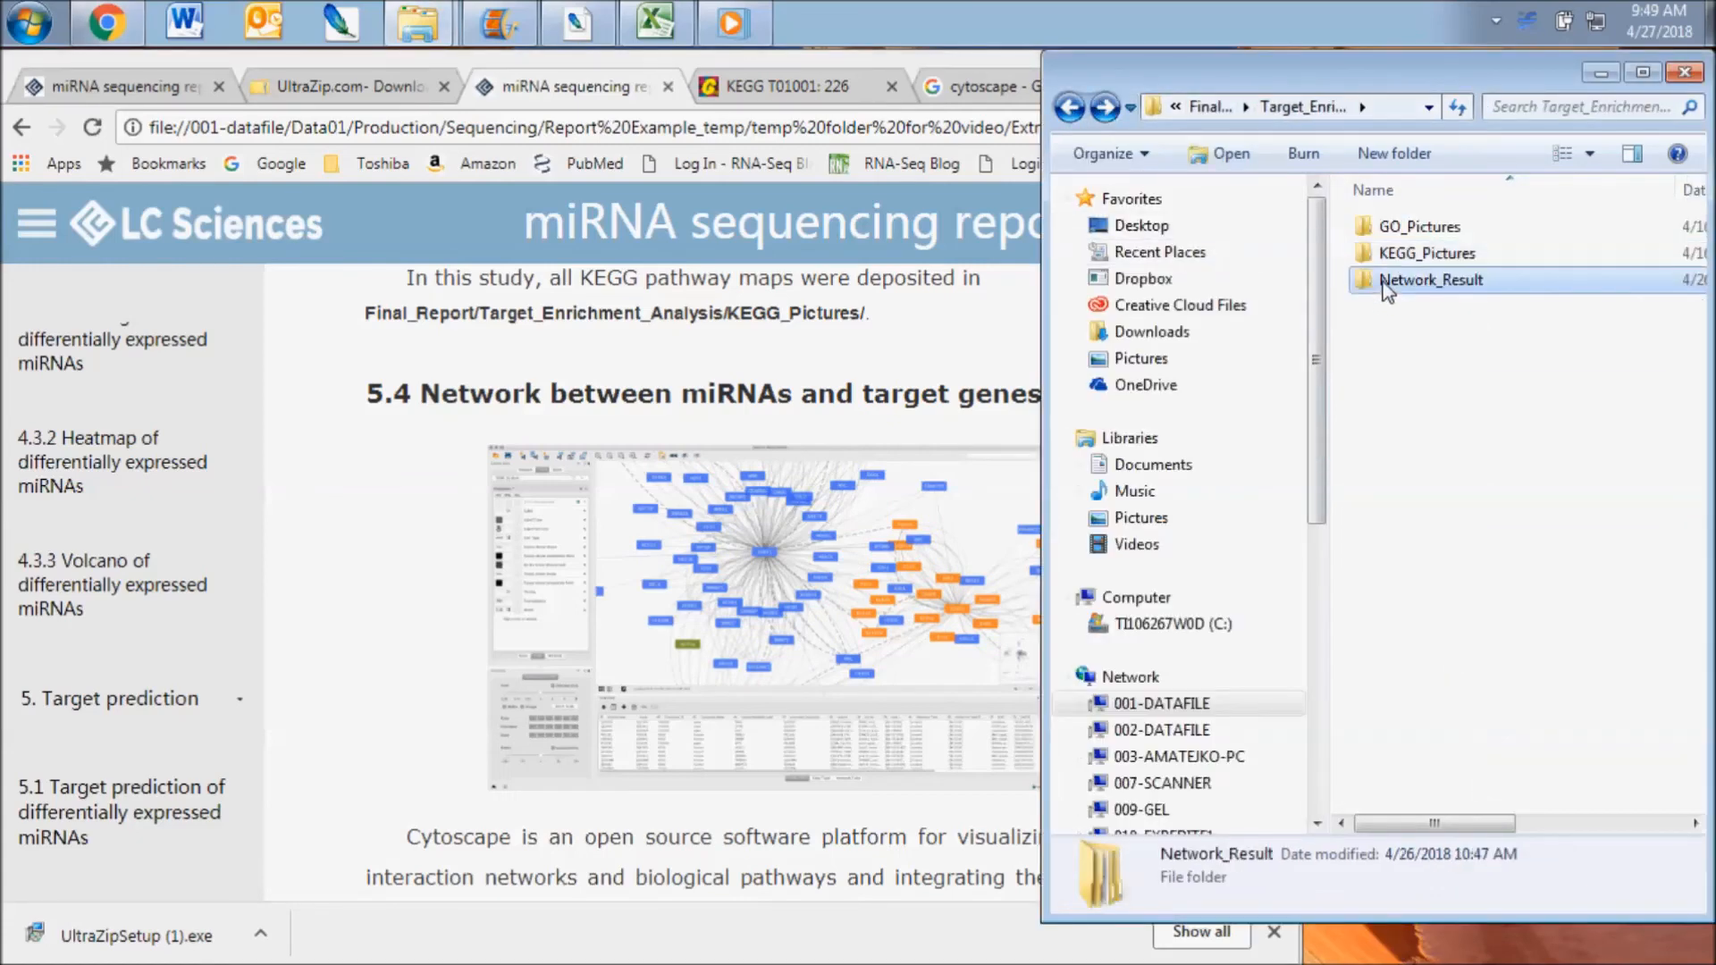
double_click(1430, 279)
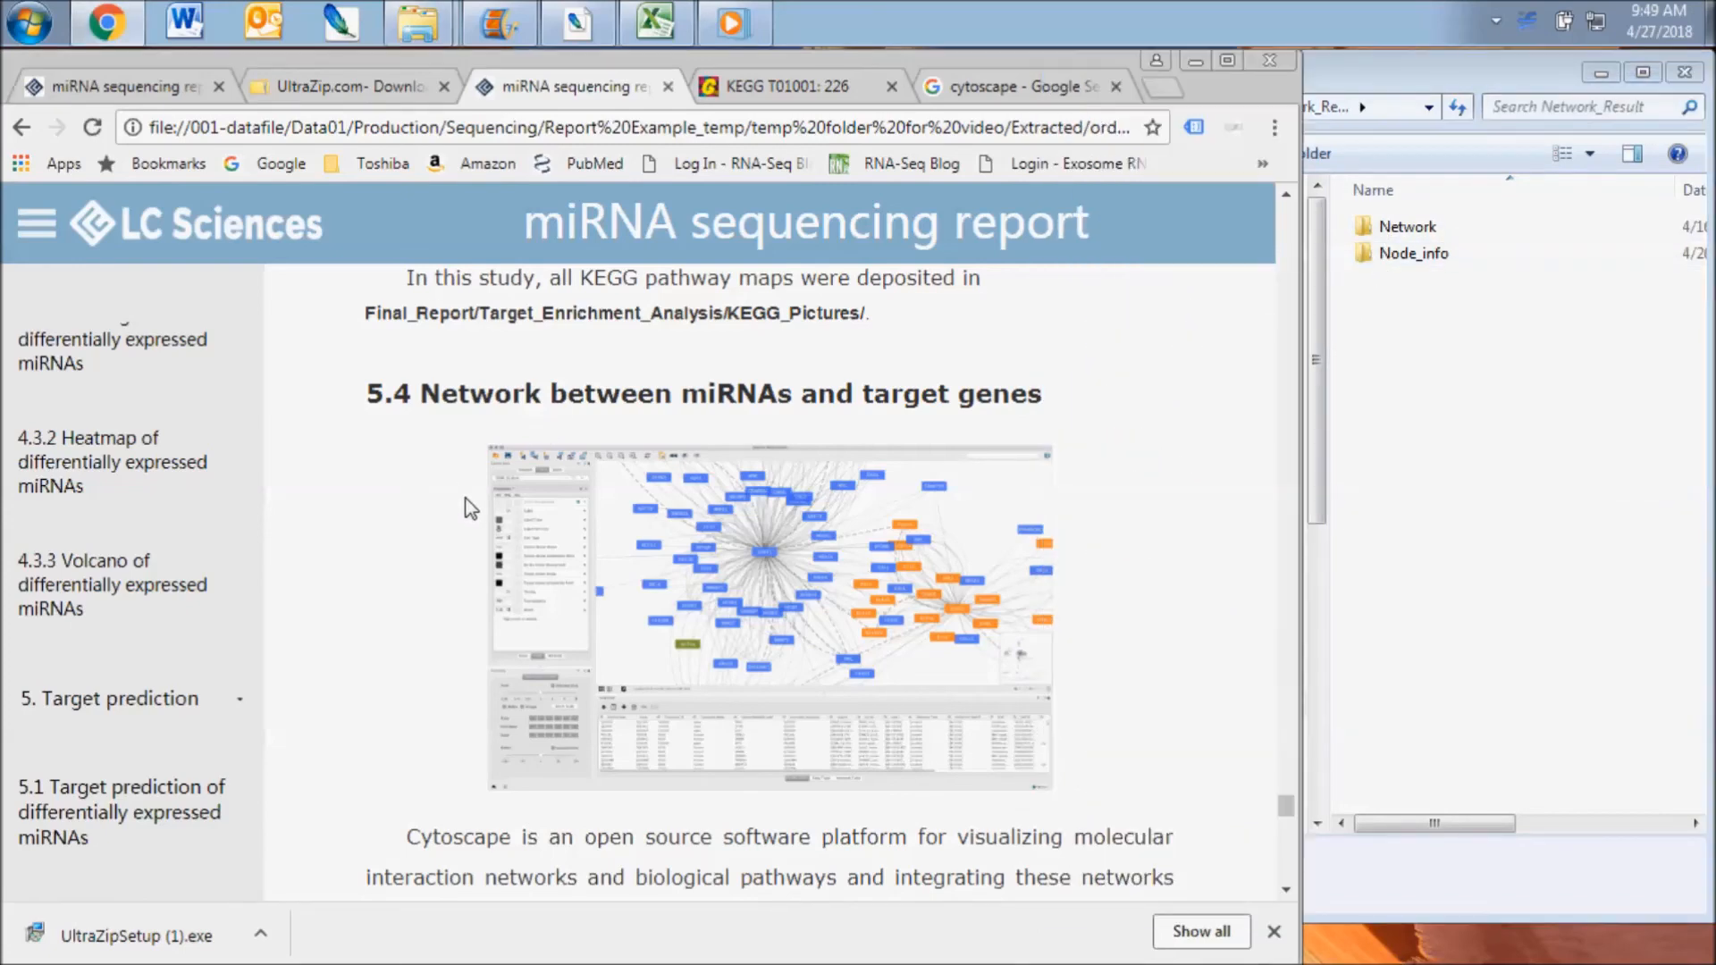
click(1021, 86)
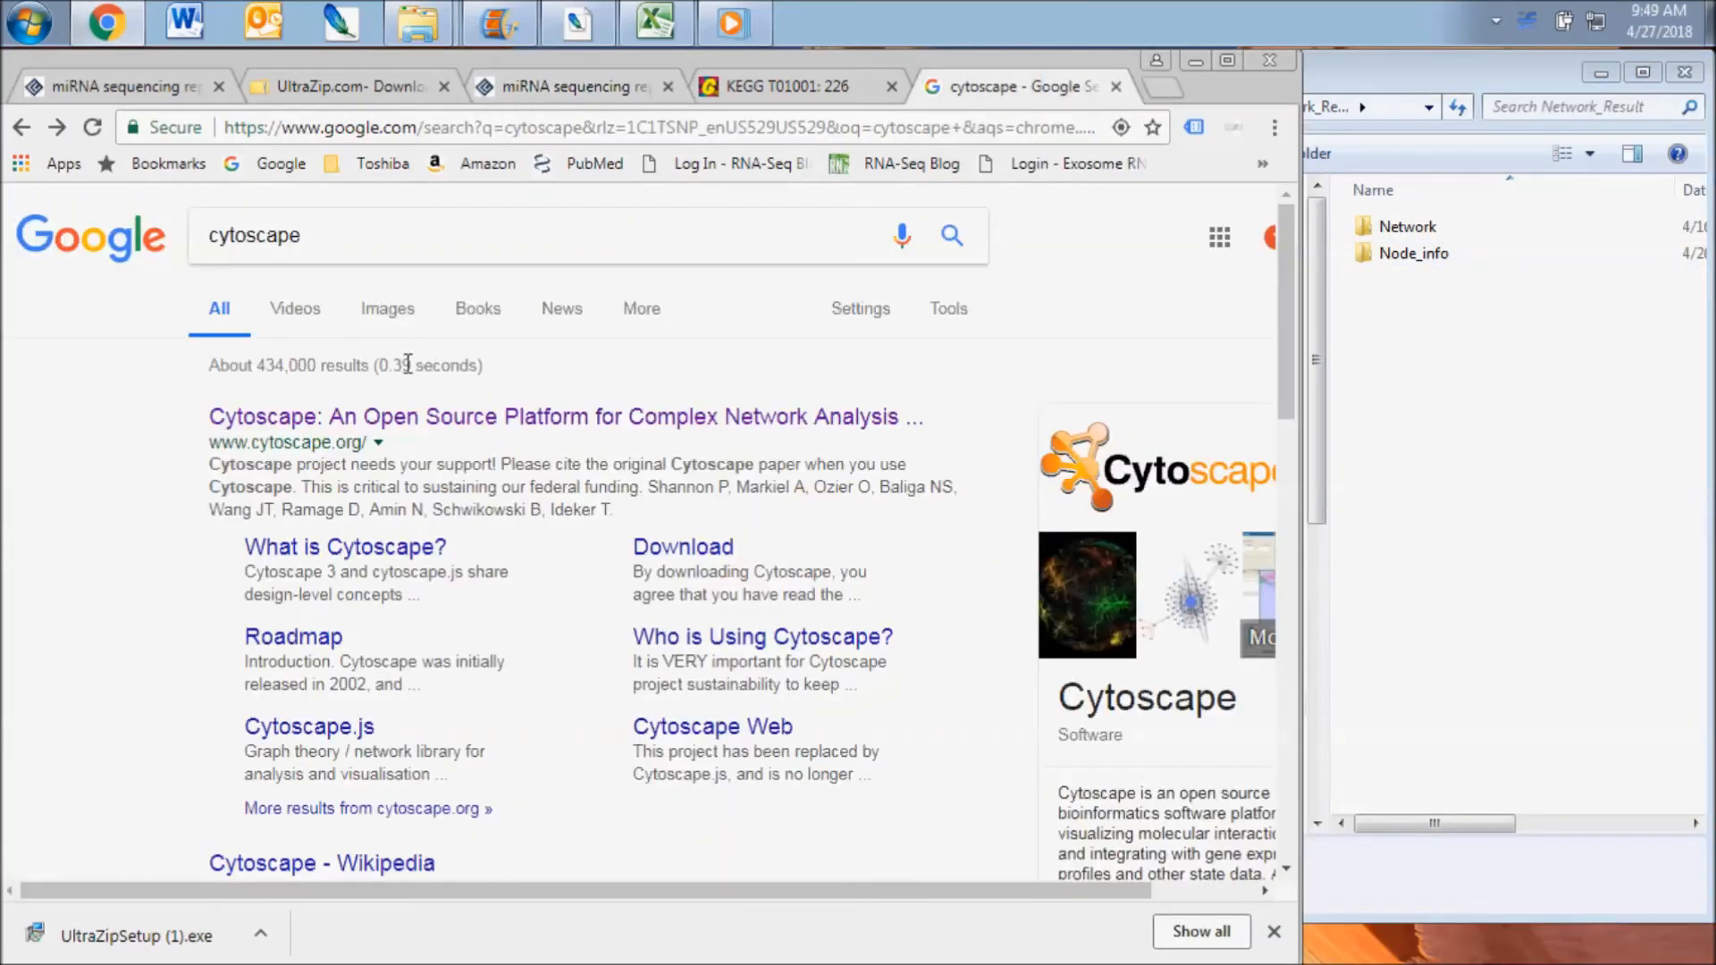
- Open cytoscape.org from the search results and scroll down to its Biology use cases
click(564, 415)
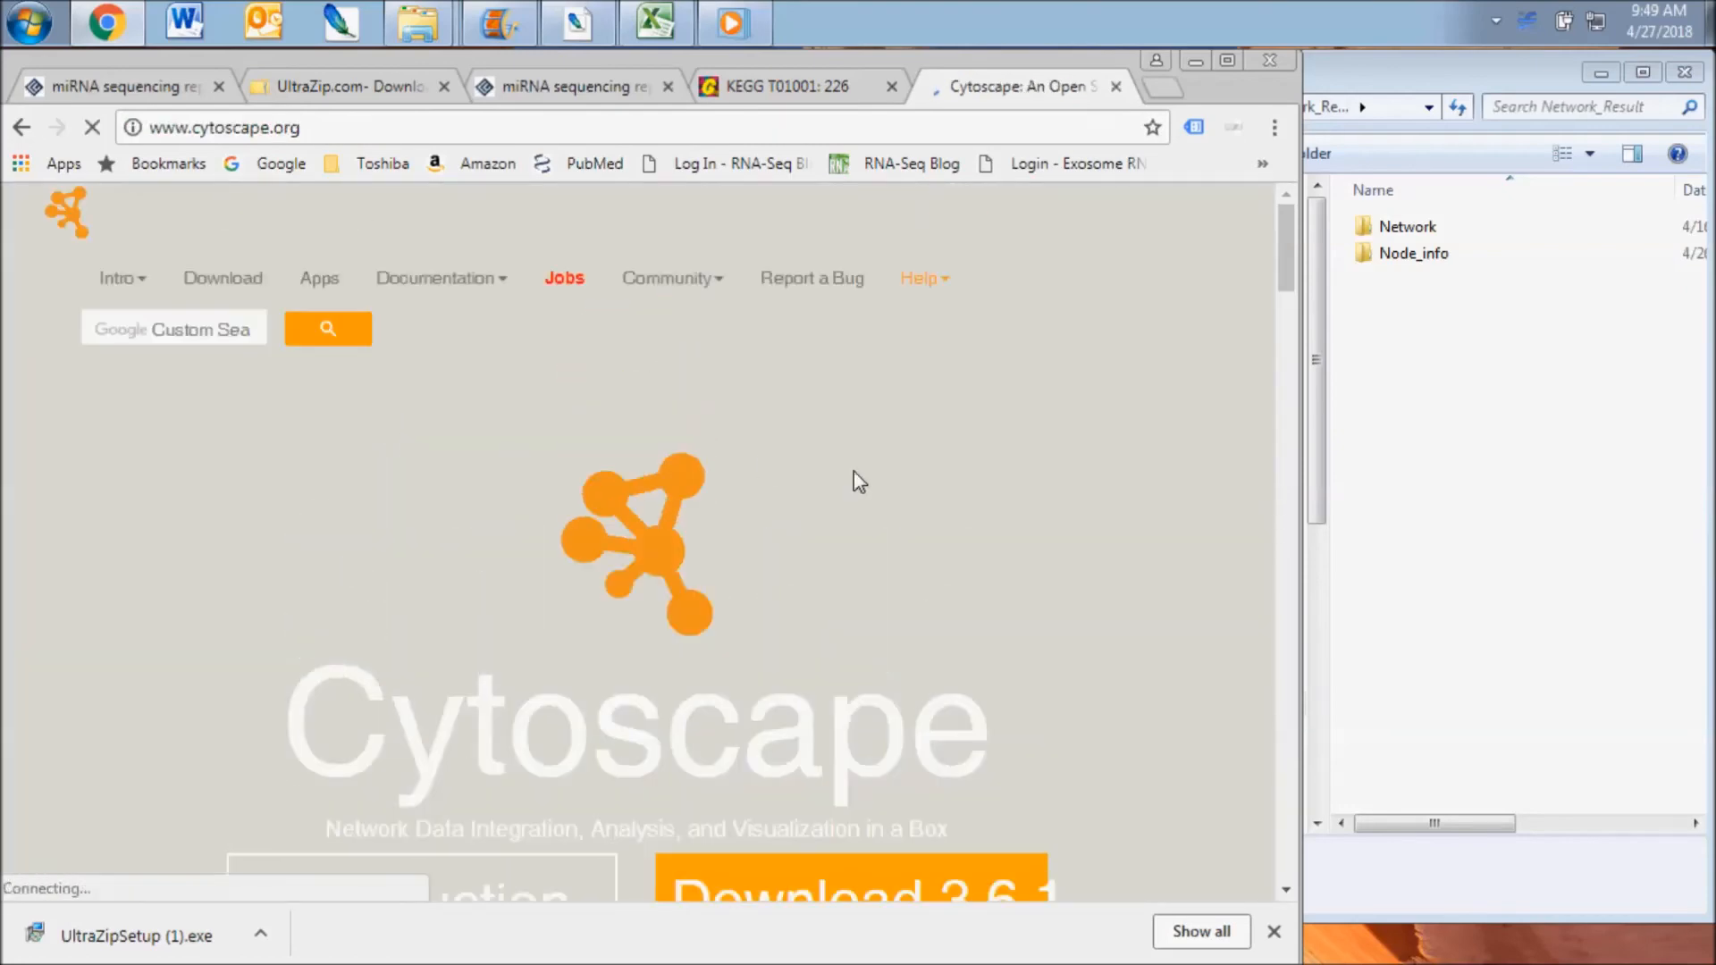
scroll(down, 3)
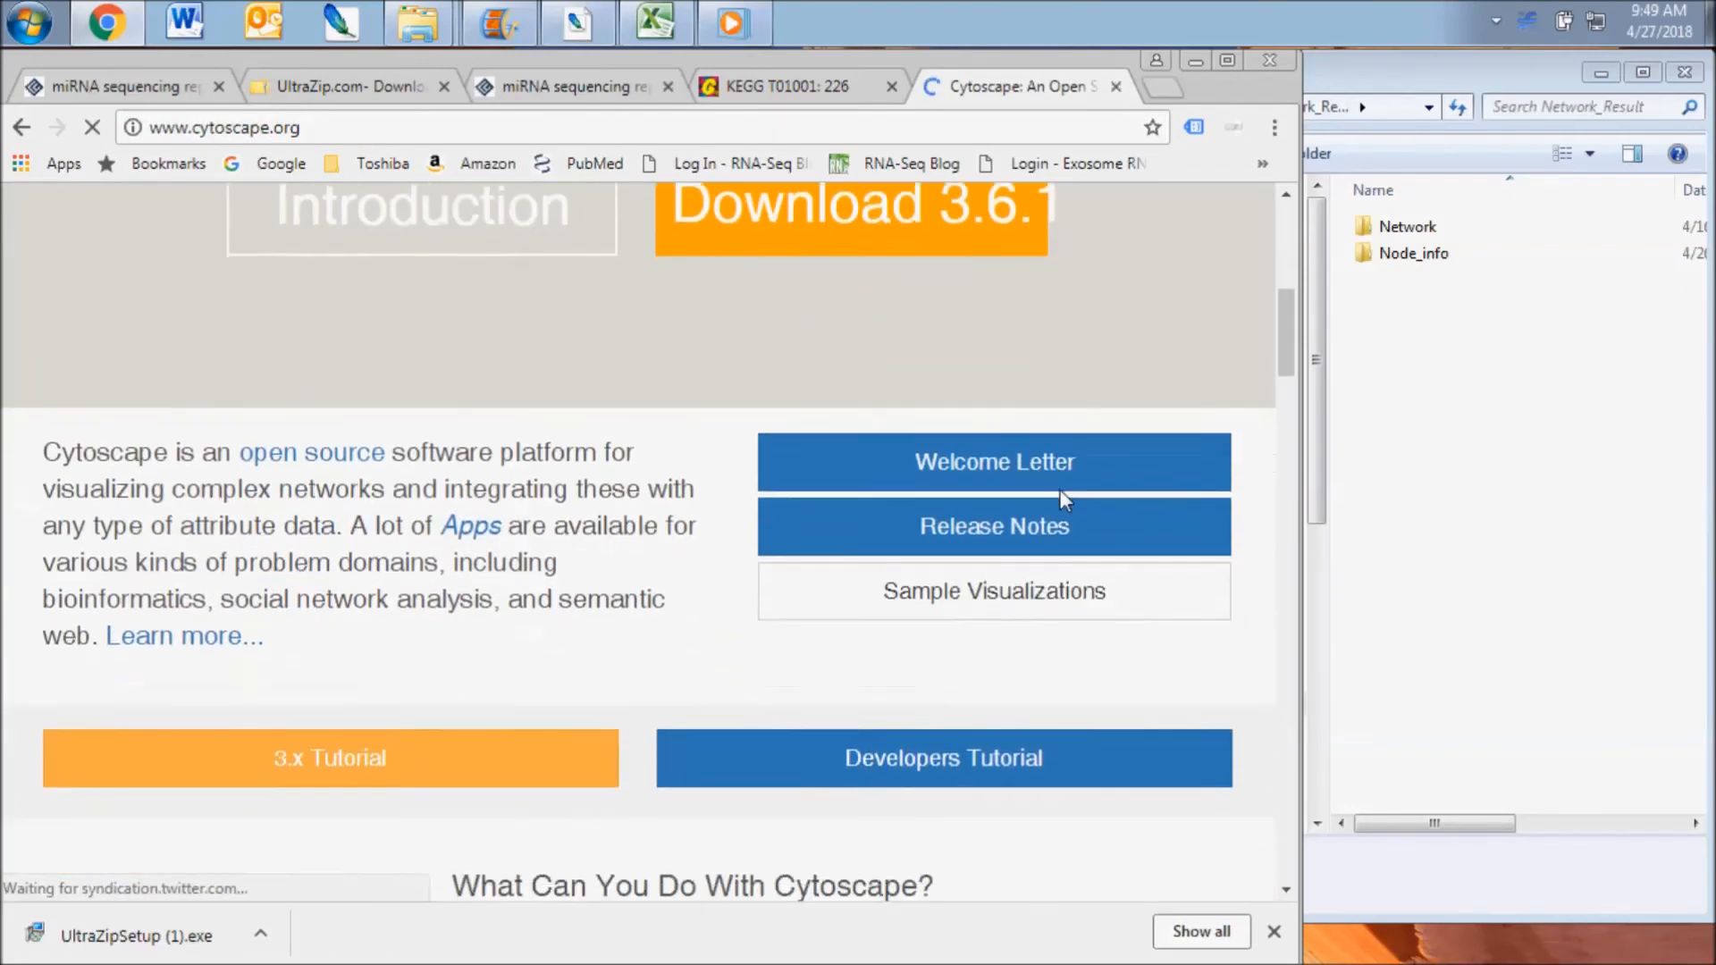
scroll(down, 3)
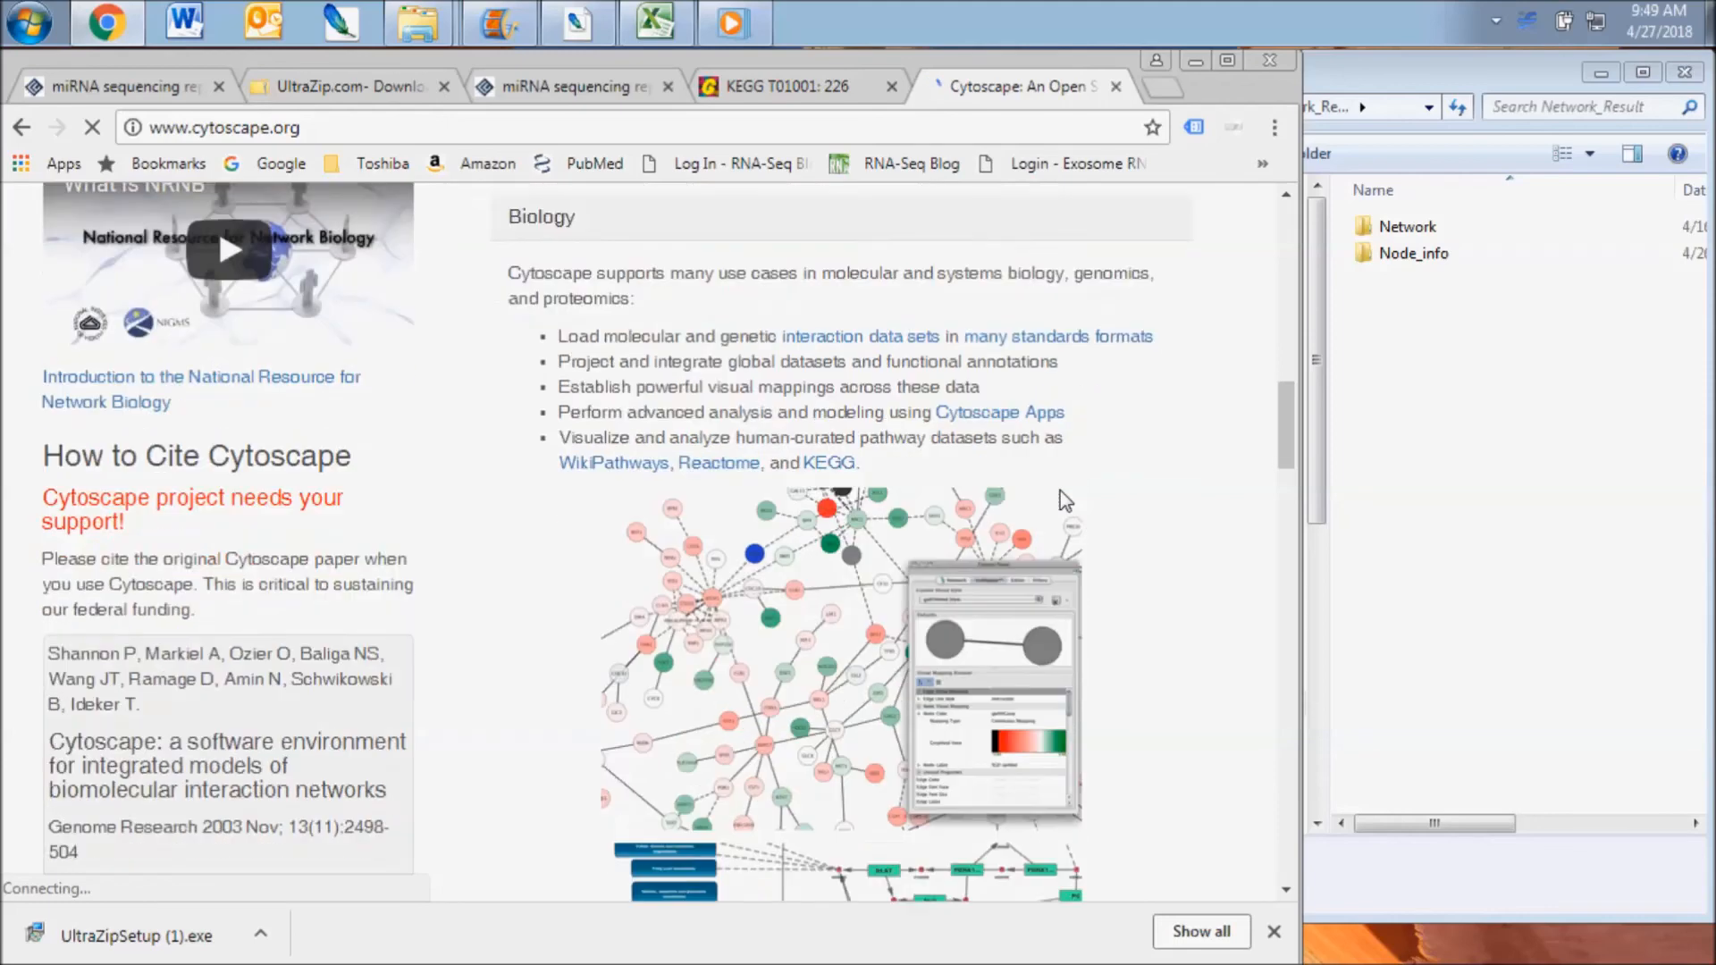
scroll(down, 3)
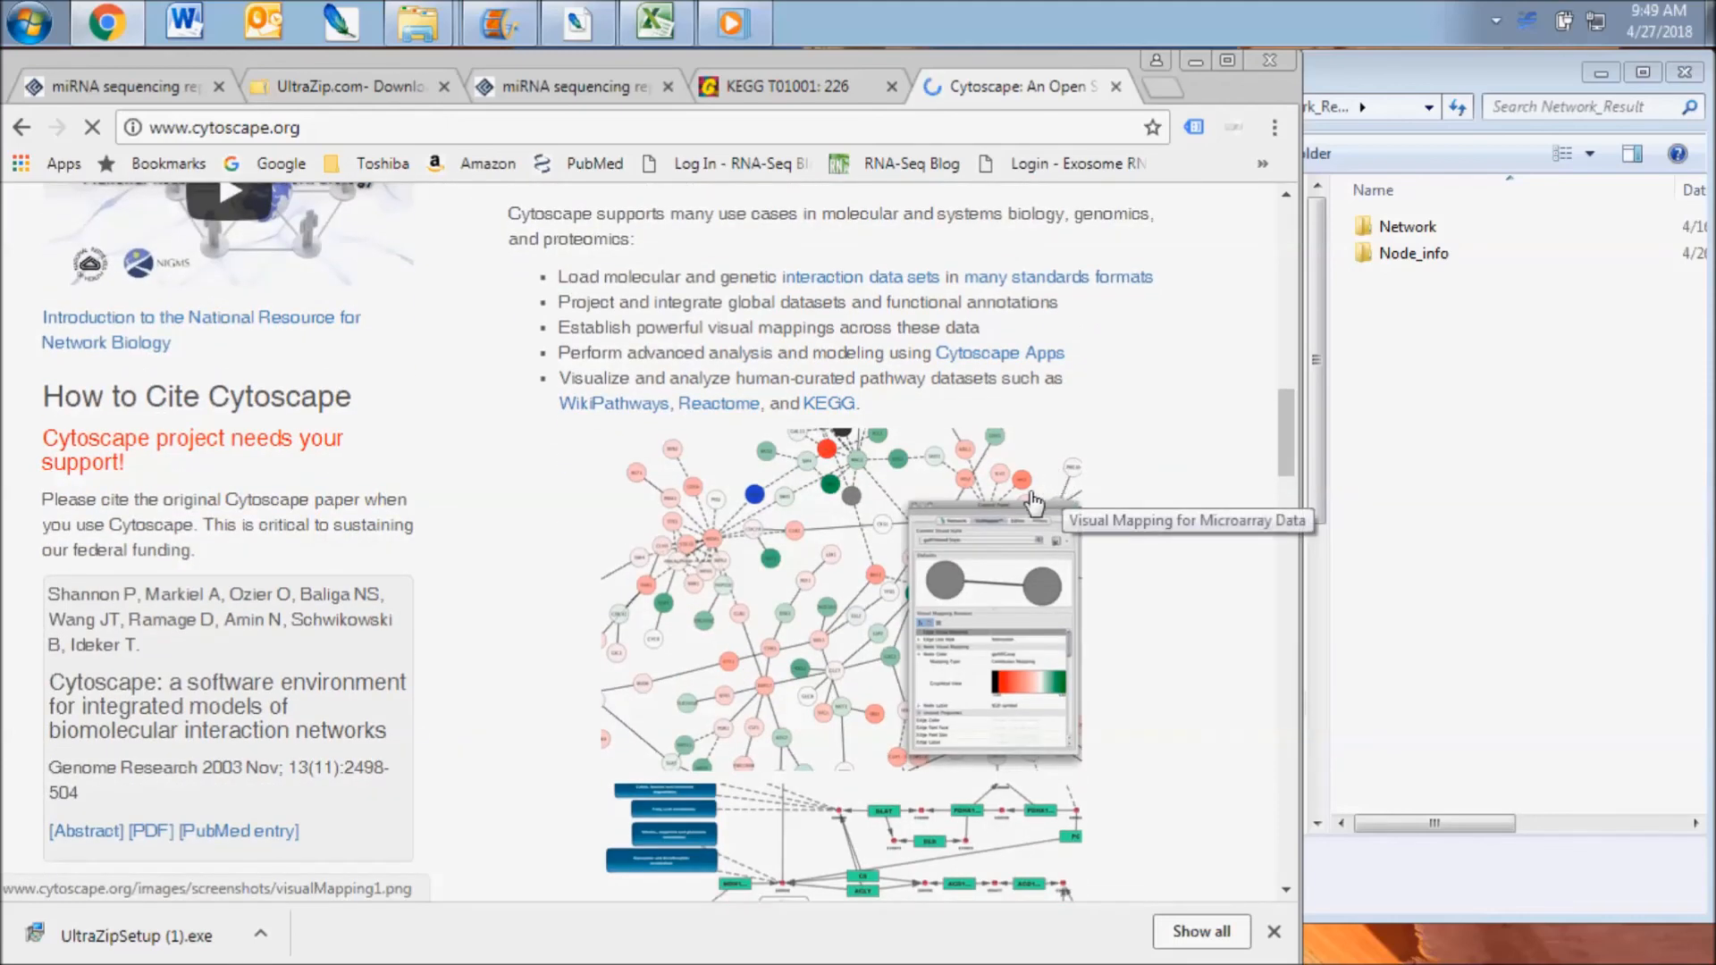
scroll(down, 3)
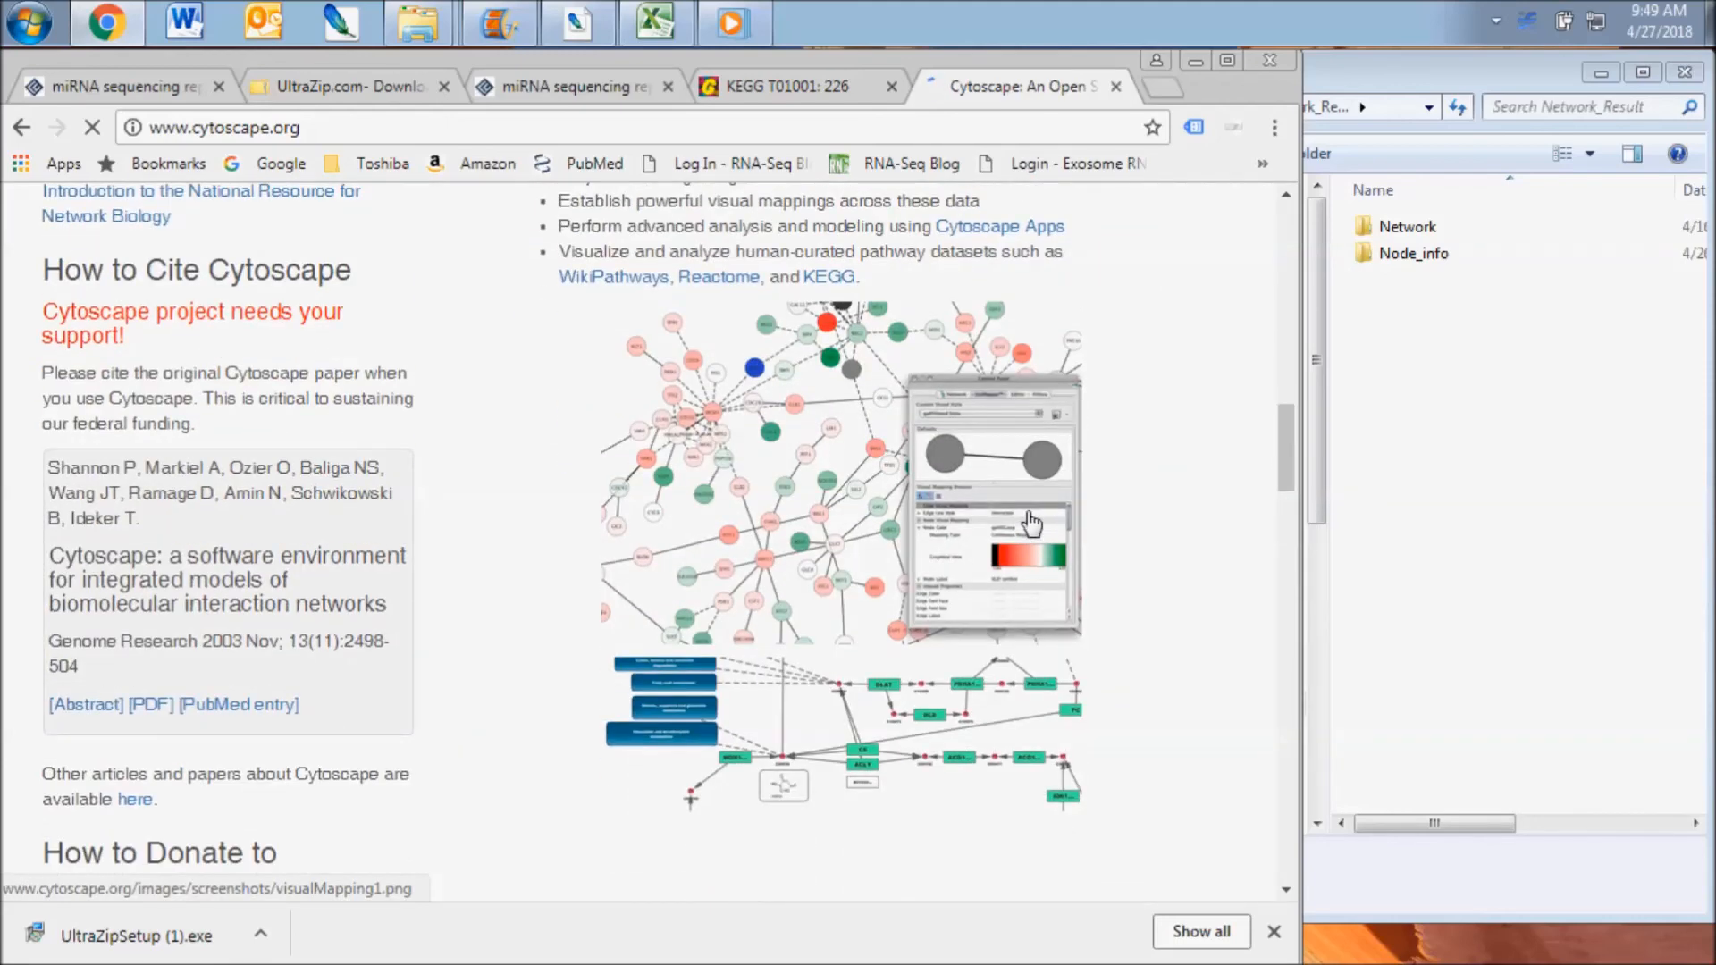
mouse_move(1012, 564)
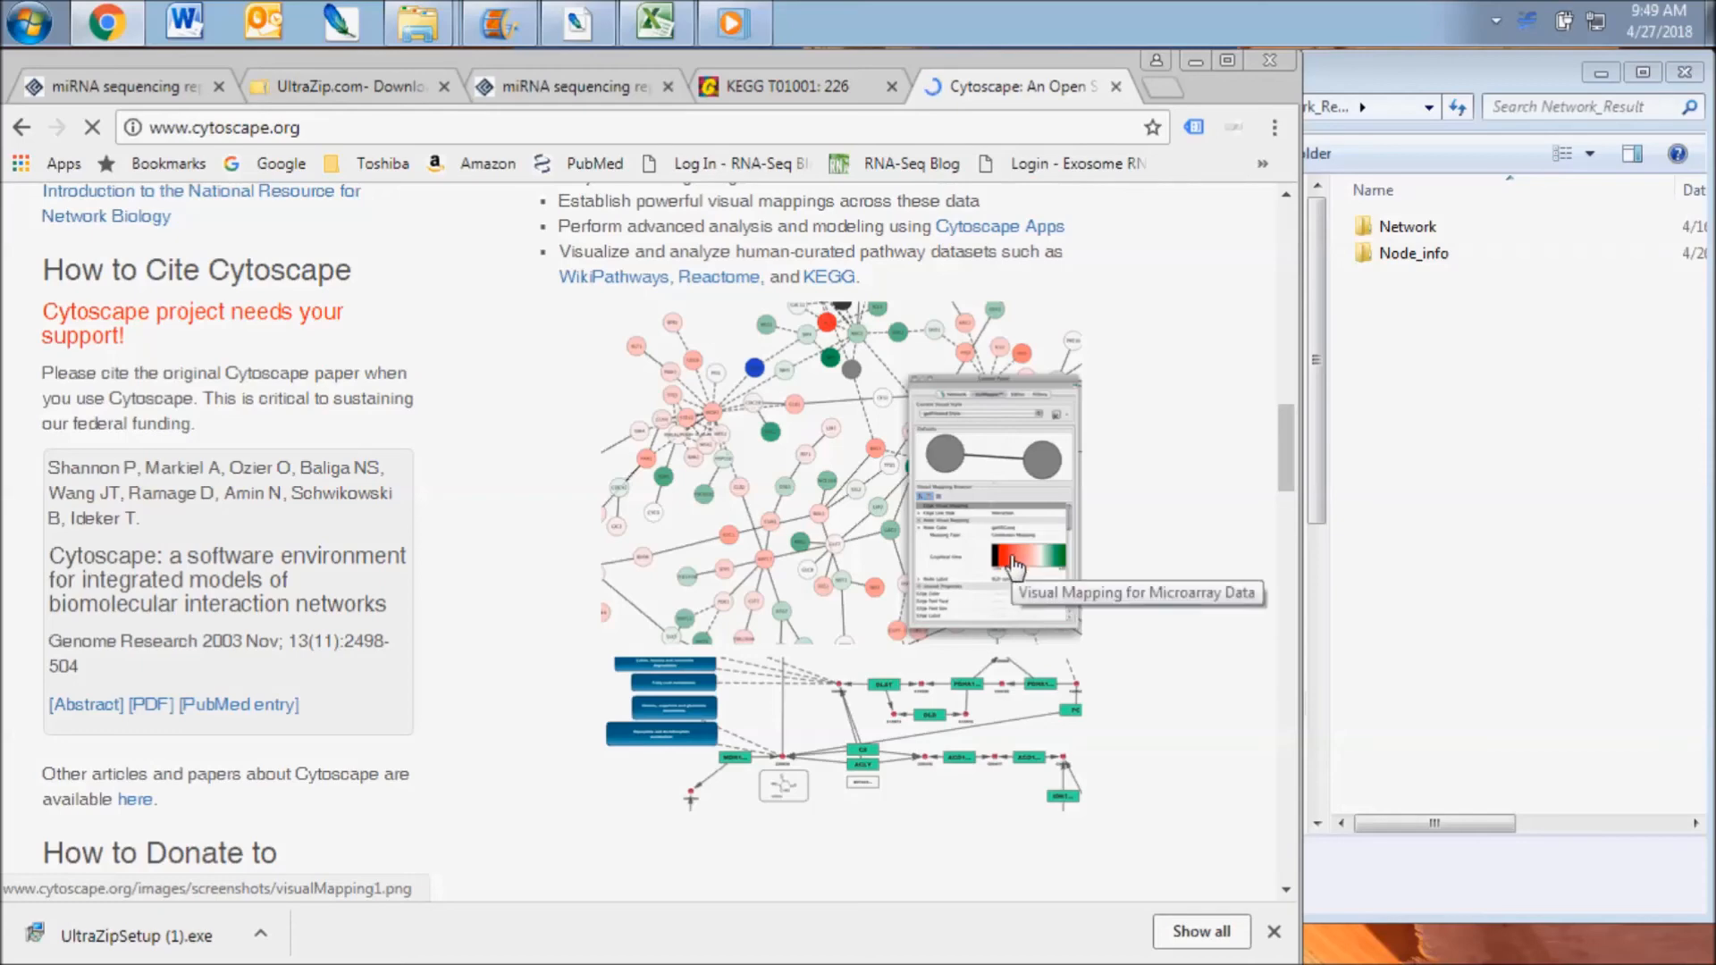
mouse_move(1029, 590)
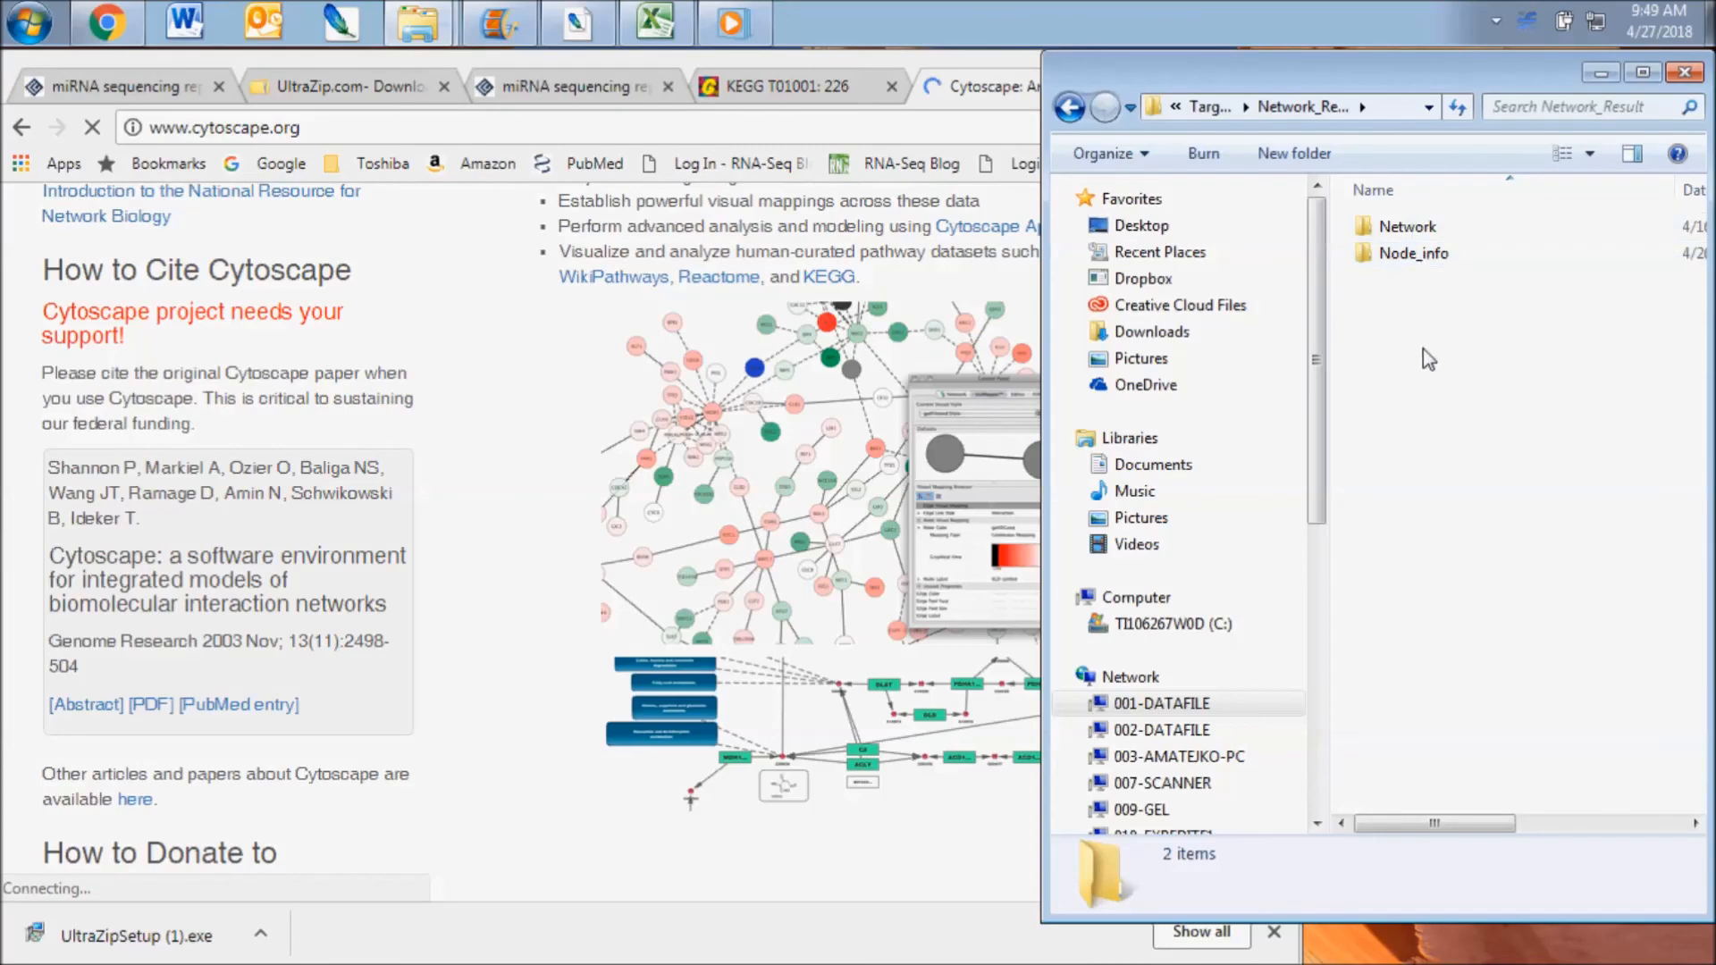
double_click(1415, 253)
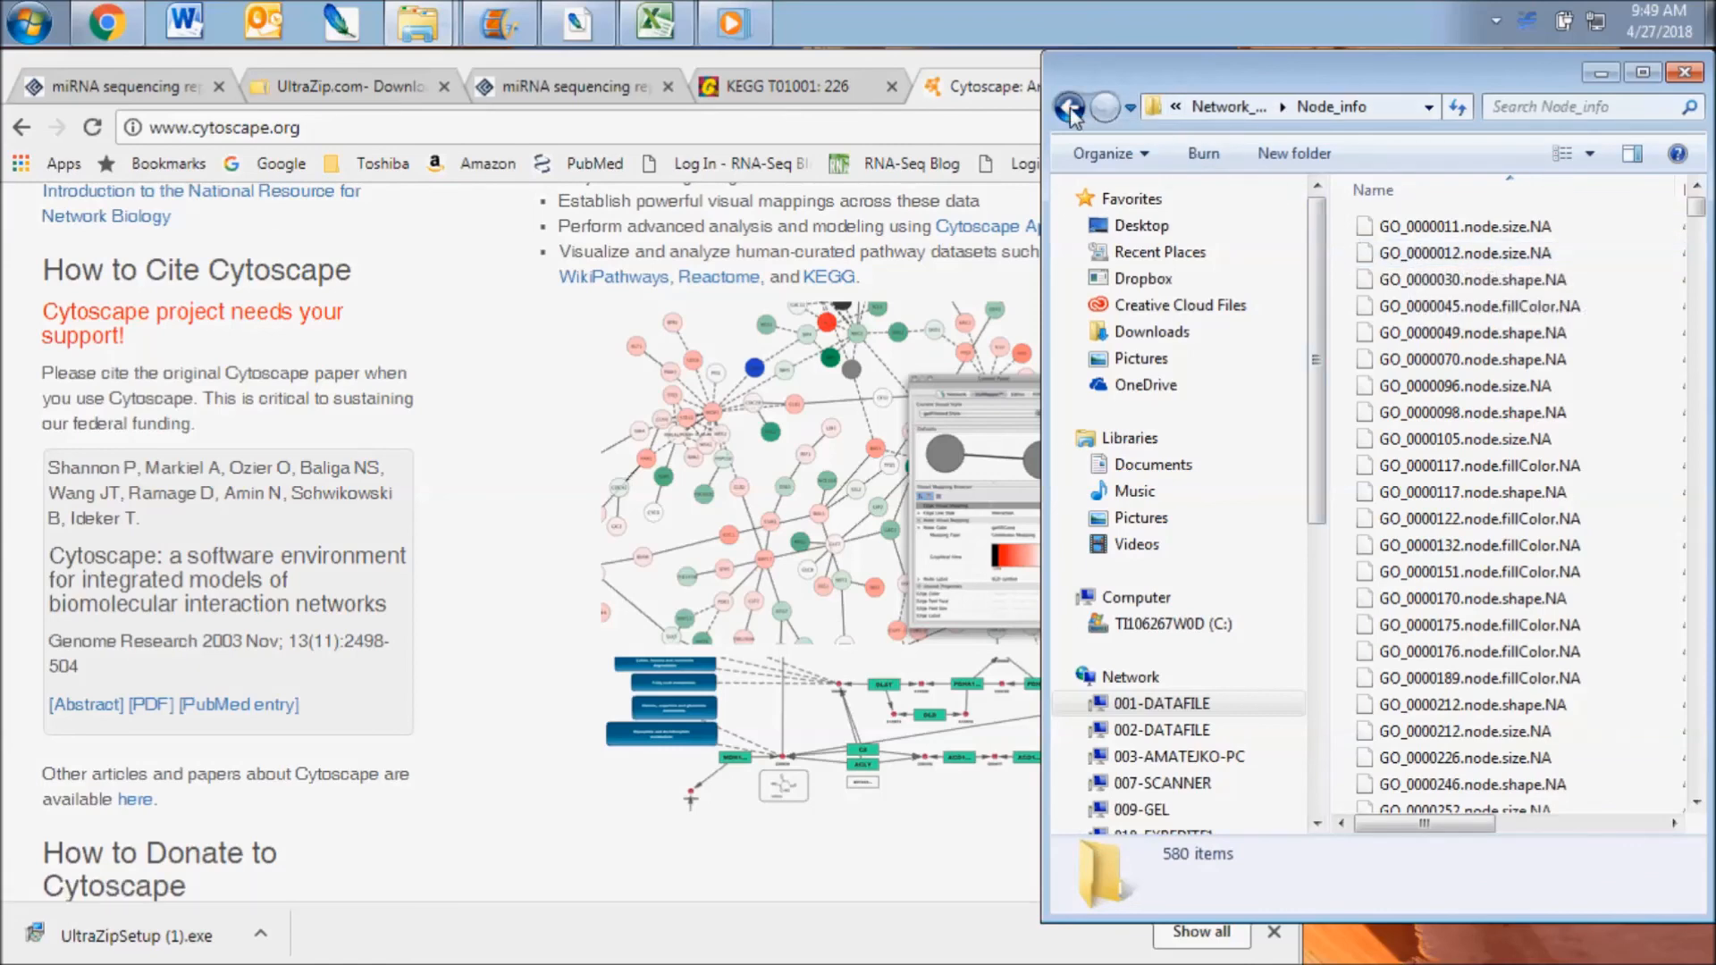
click(1069, 107)
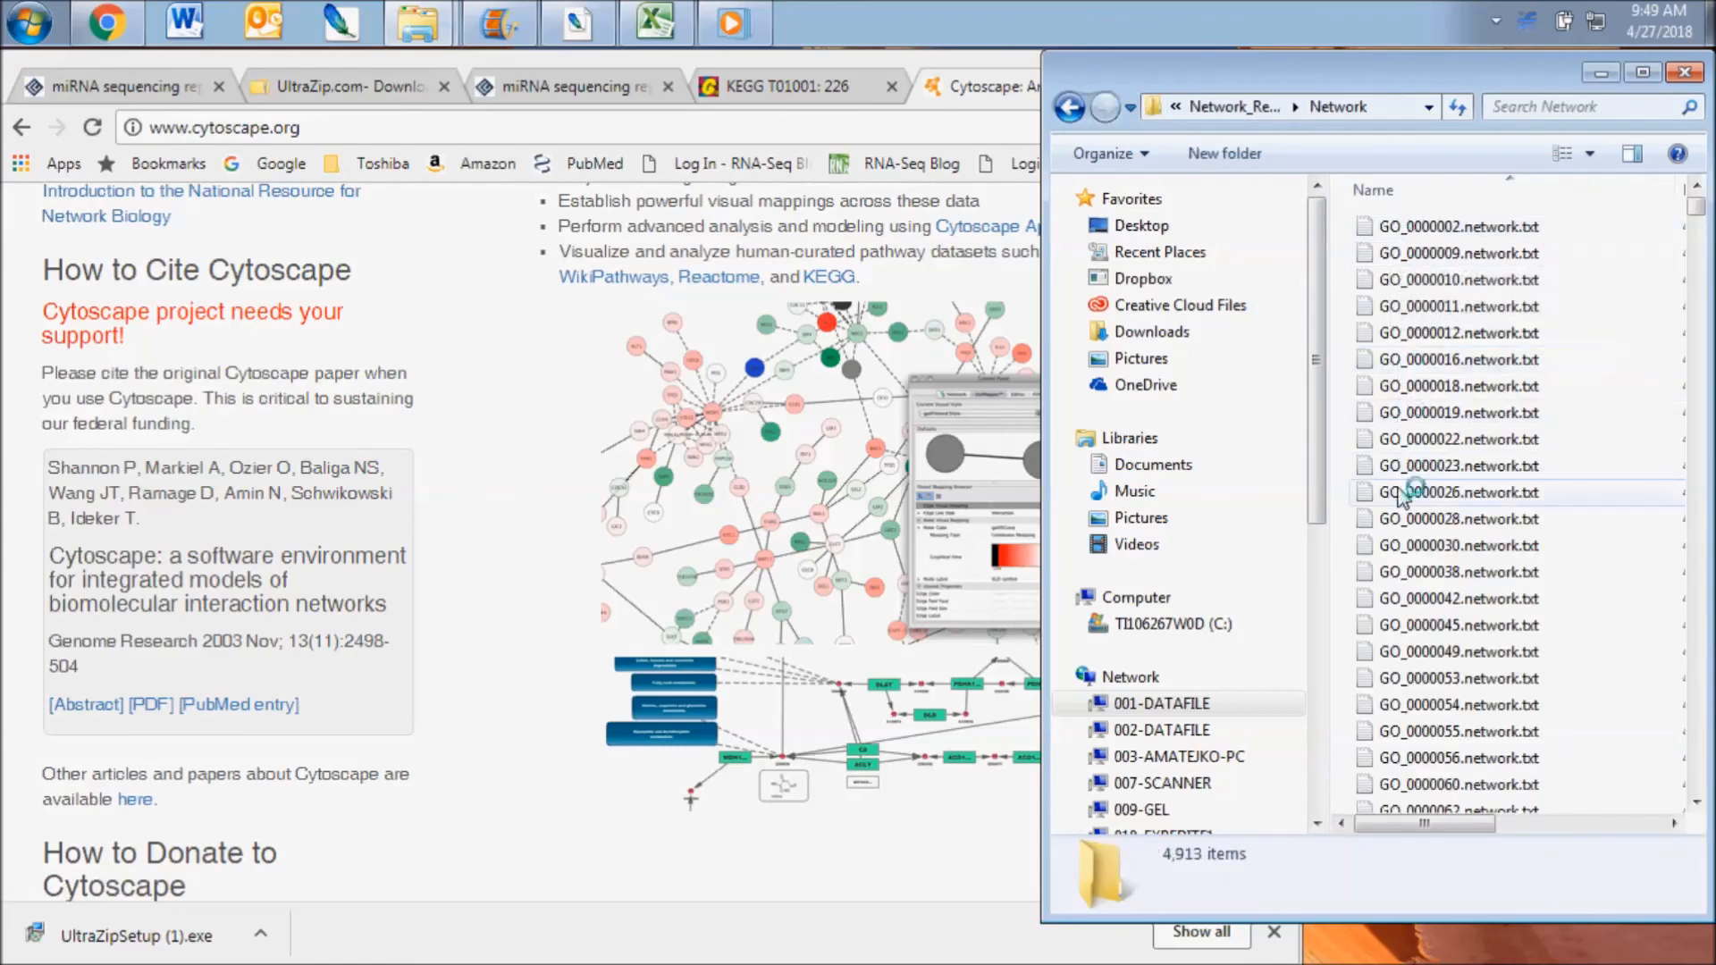
click(1069, 107)
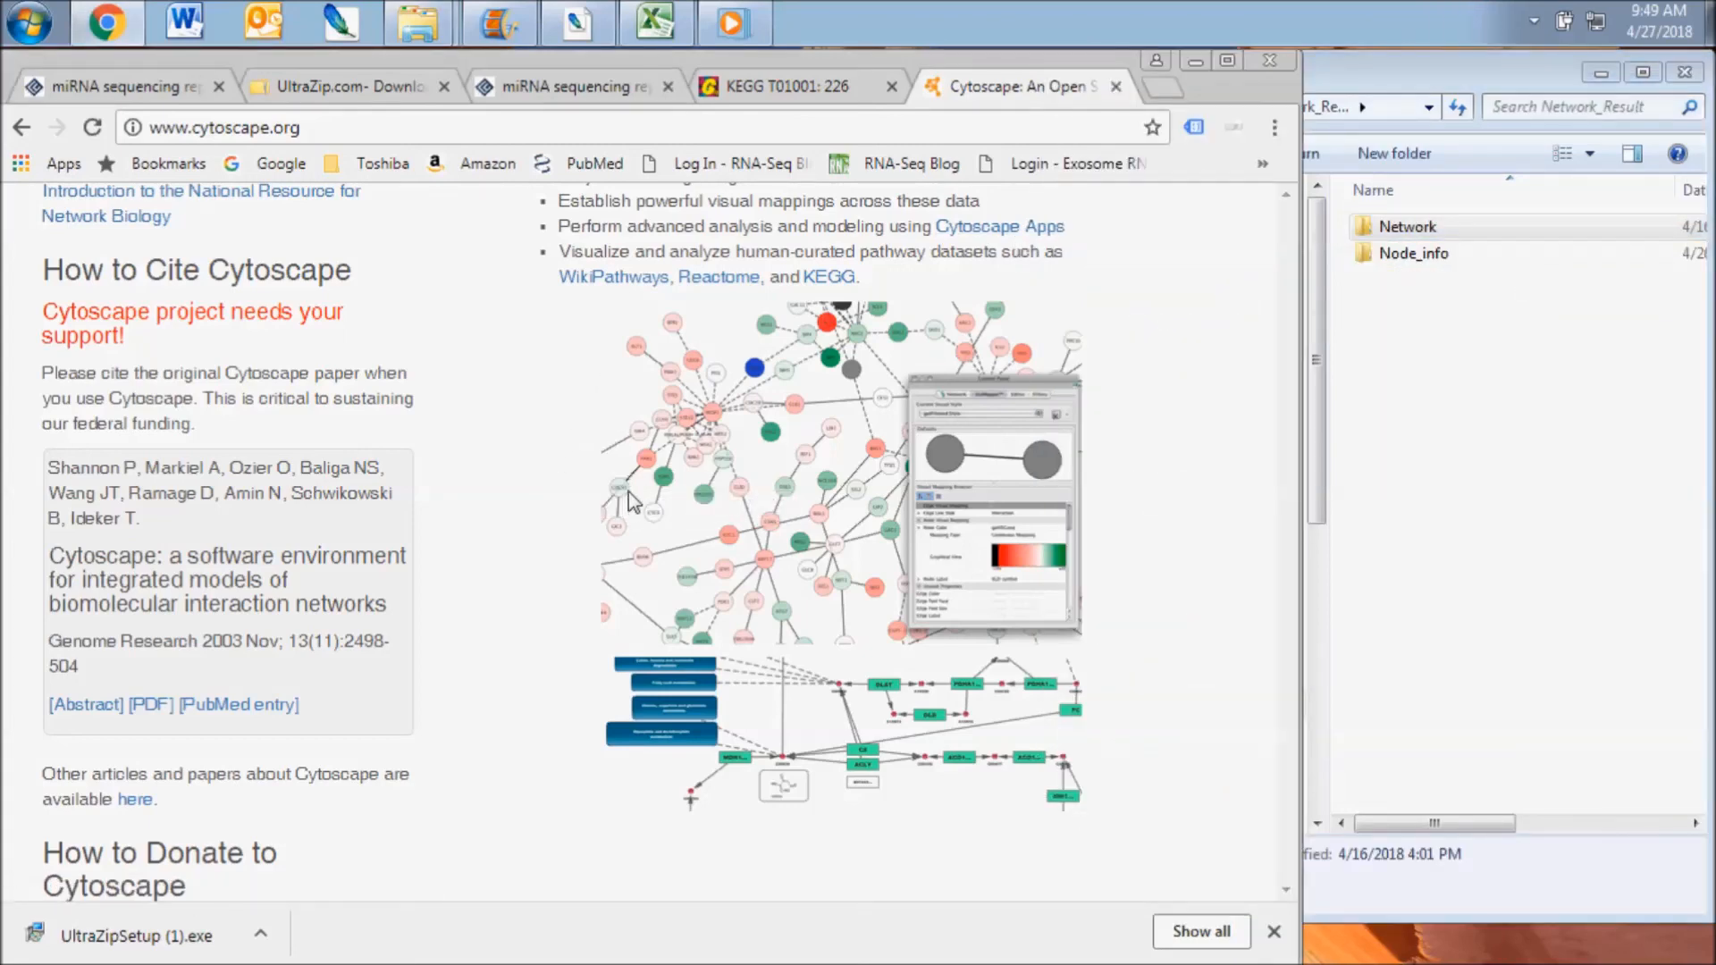
- Back in the report's Cytoscape import instructions, follow the manual.cytoscape.org link
click(575, 87)
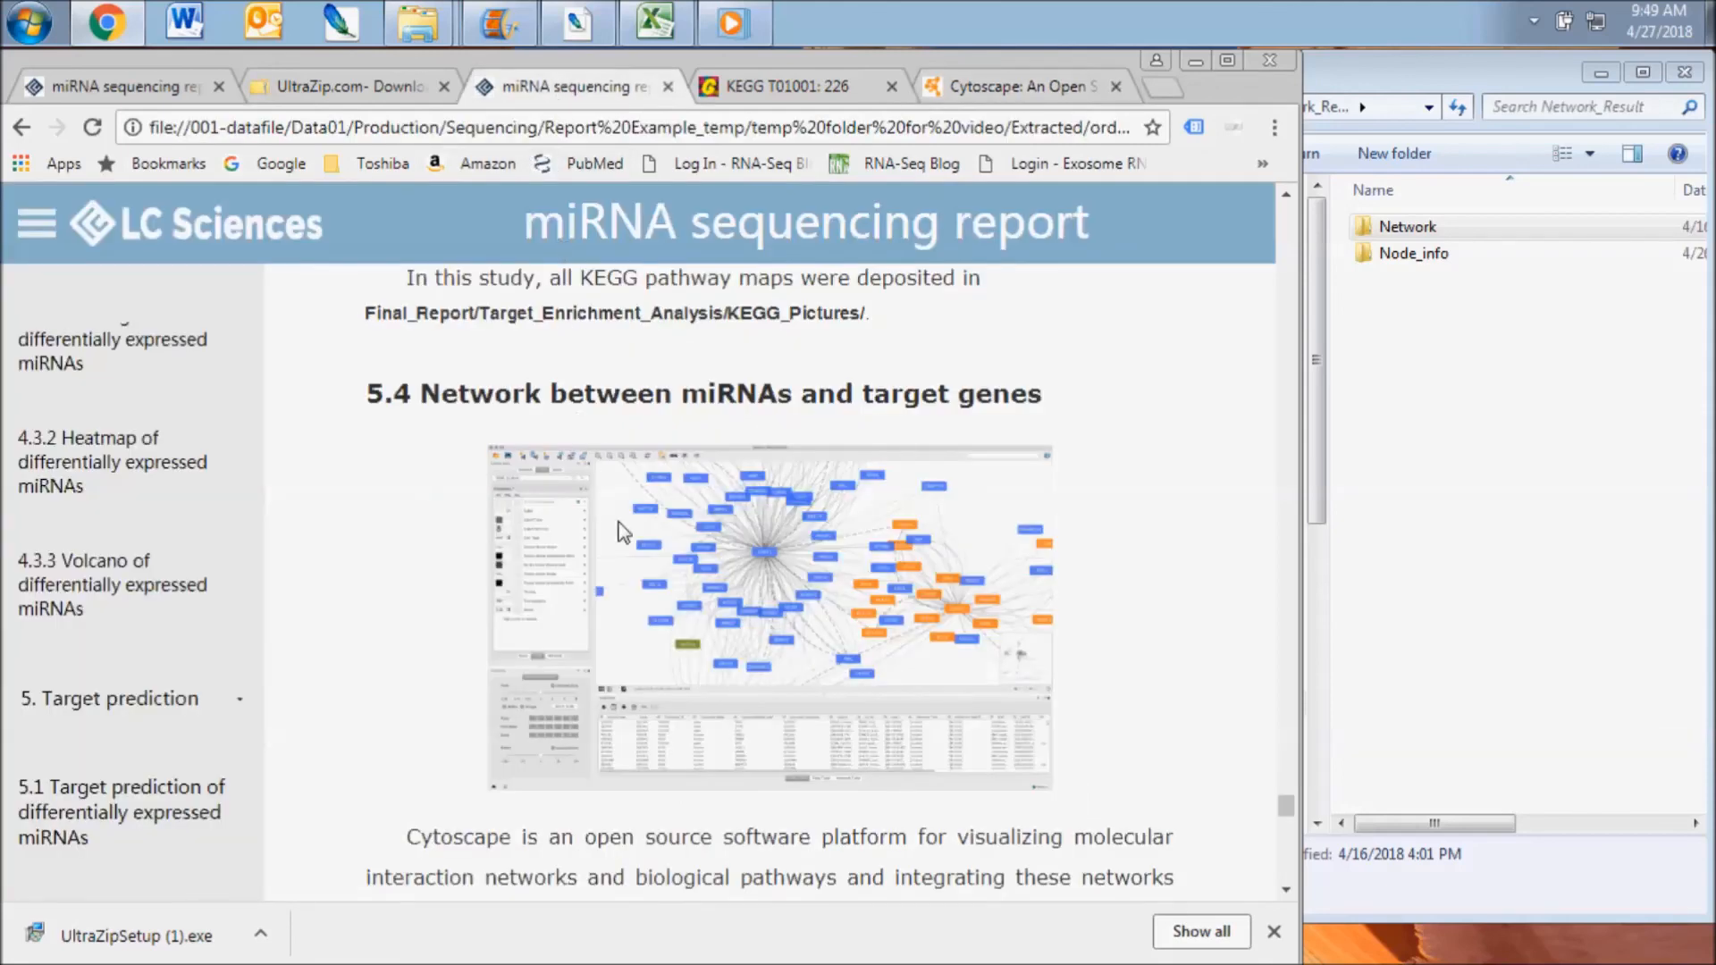
scroll(down, 3)
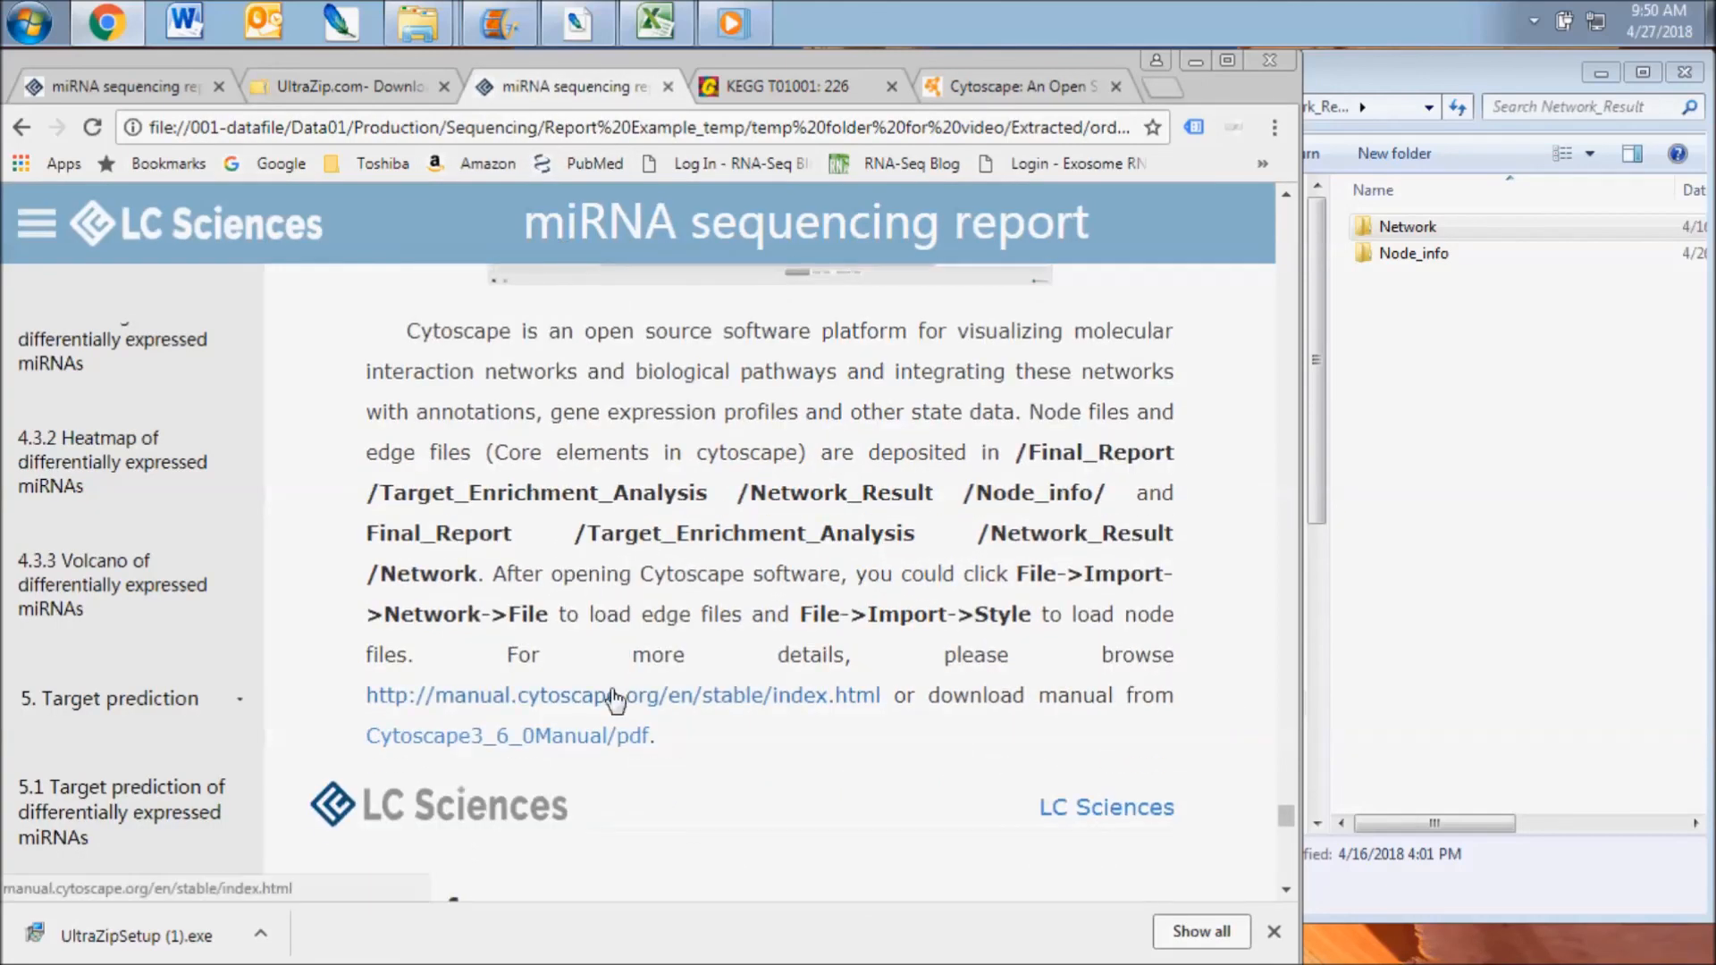
click(621, 695)
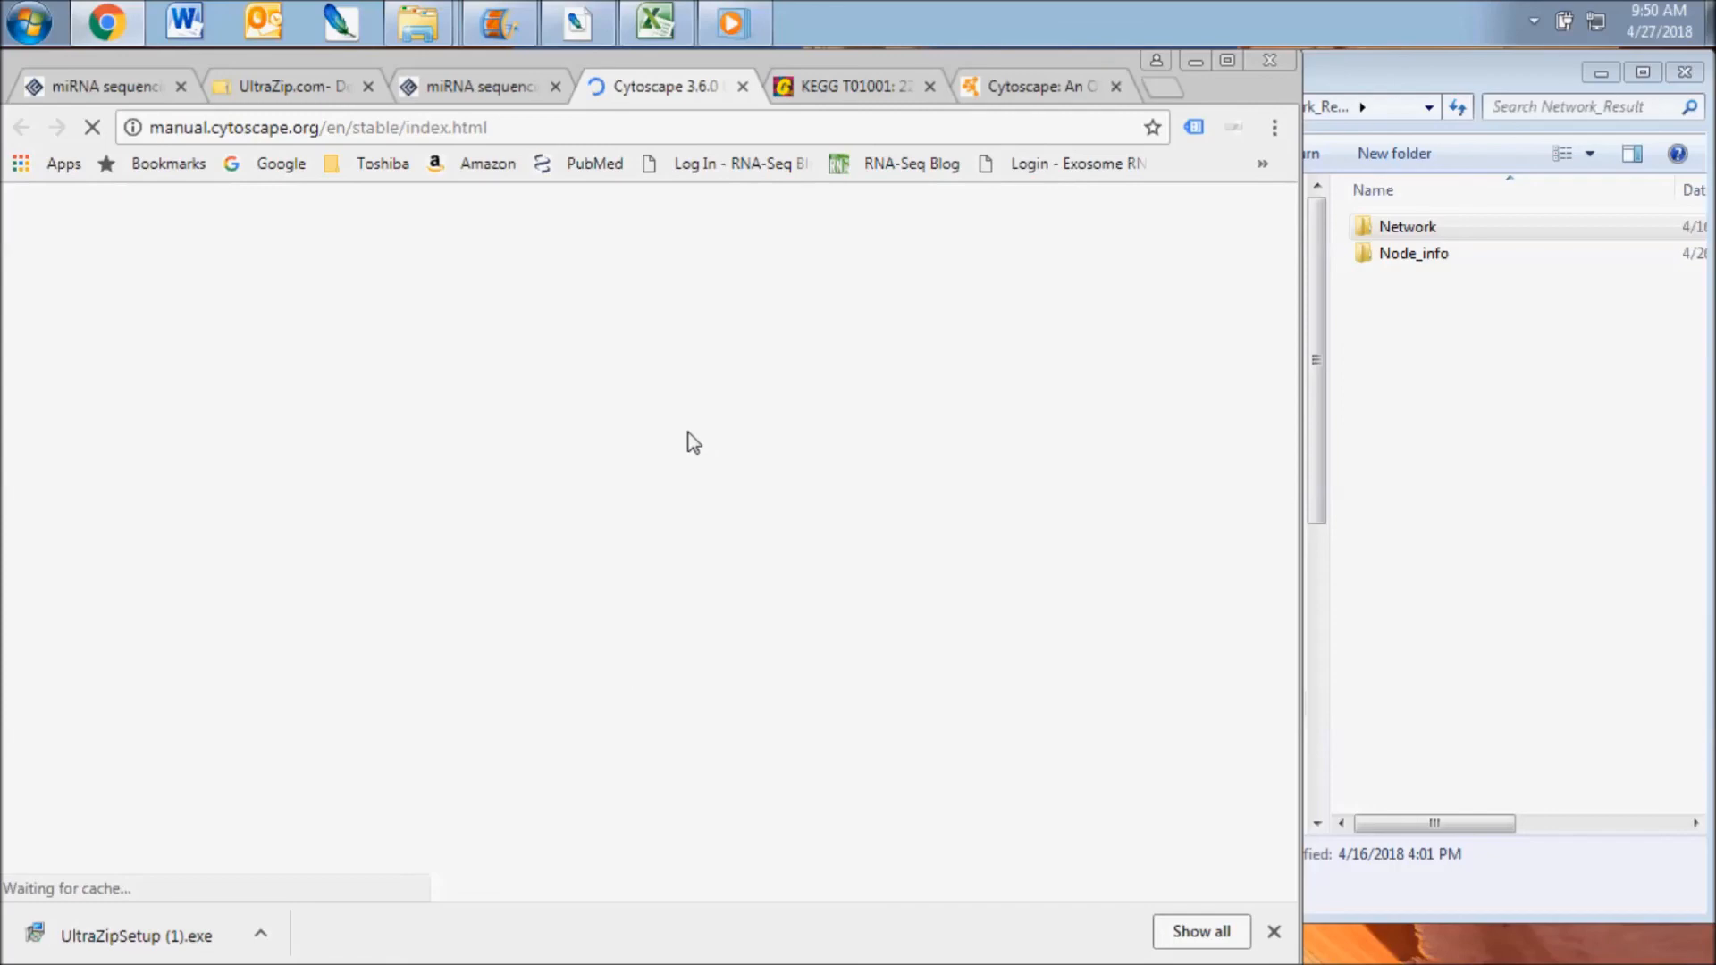